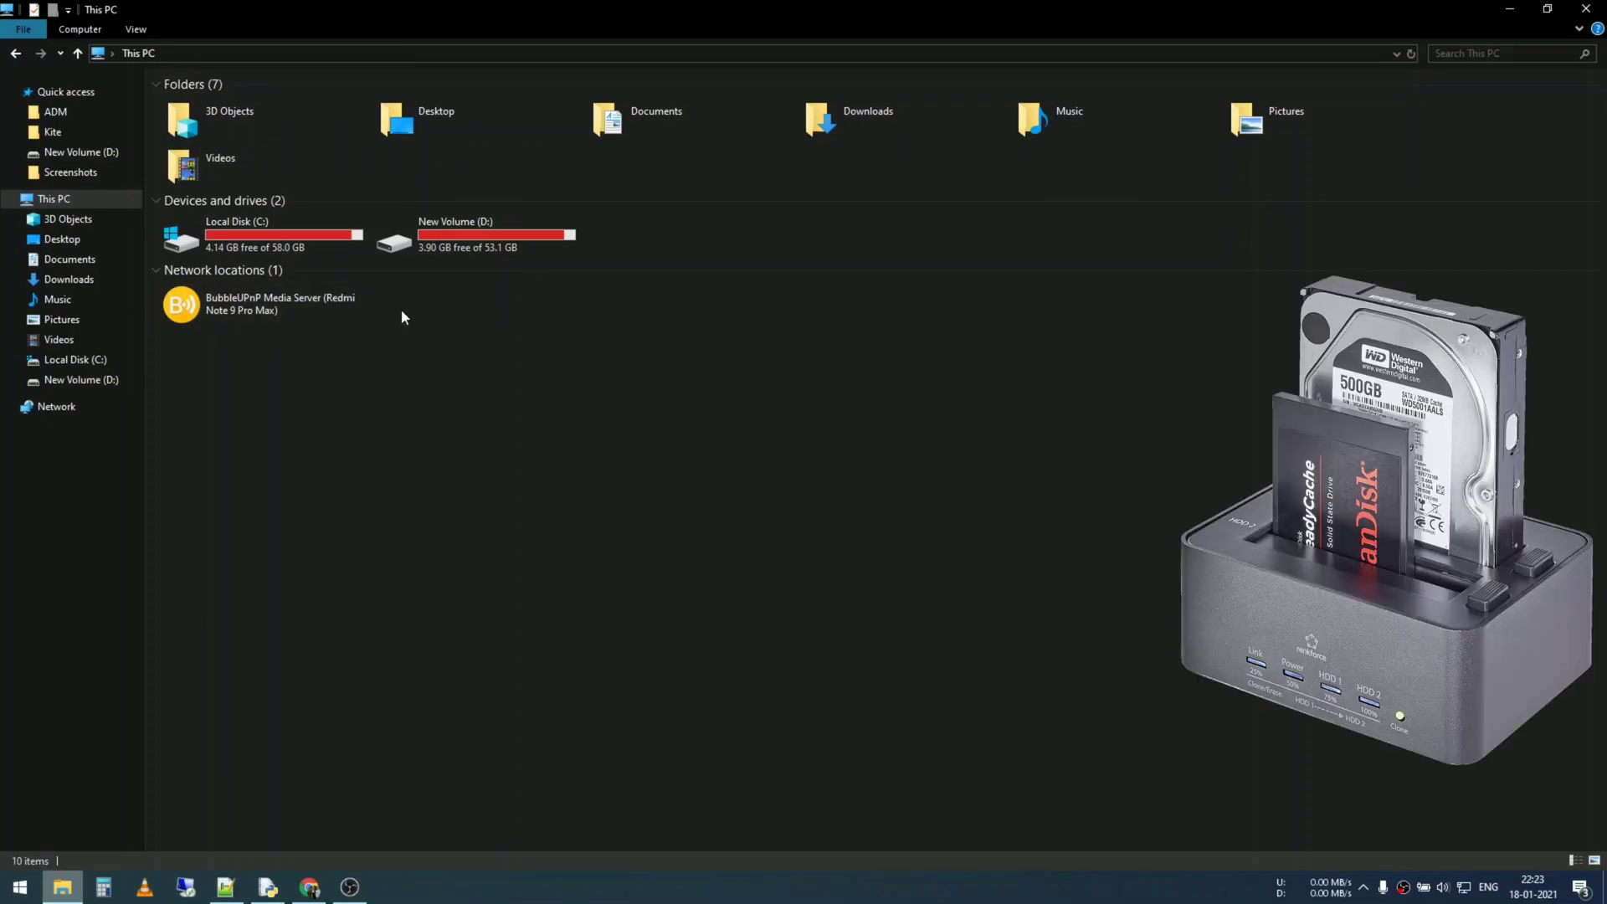
Select the drive in This PC to bring up the Local Disk (C:) actions
left_click(155, 270)
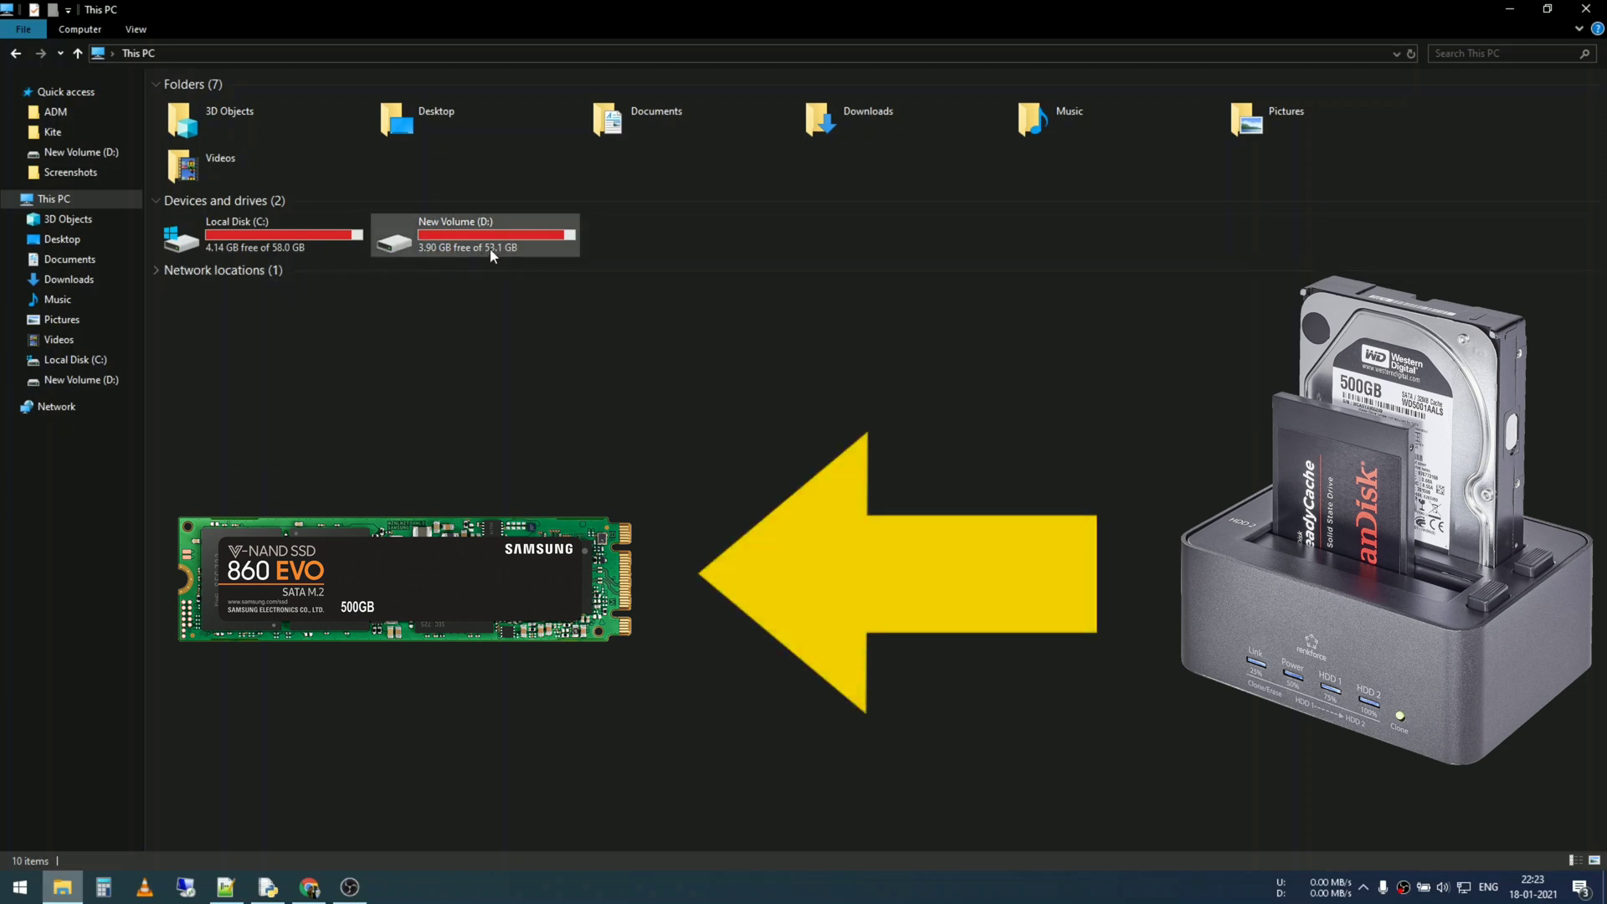
mouse_move(550, 284)
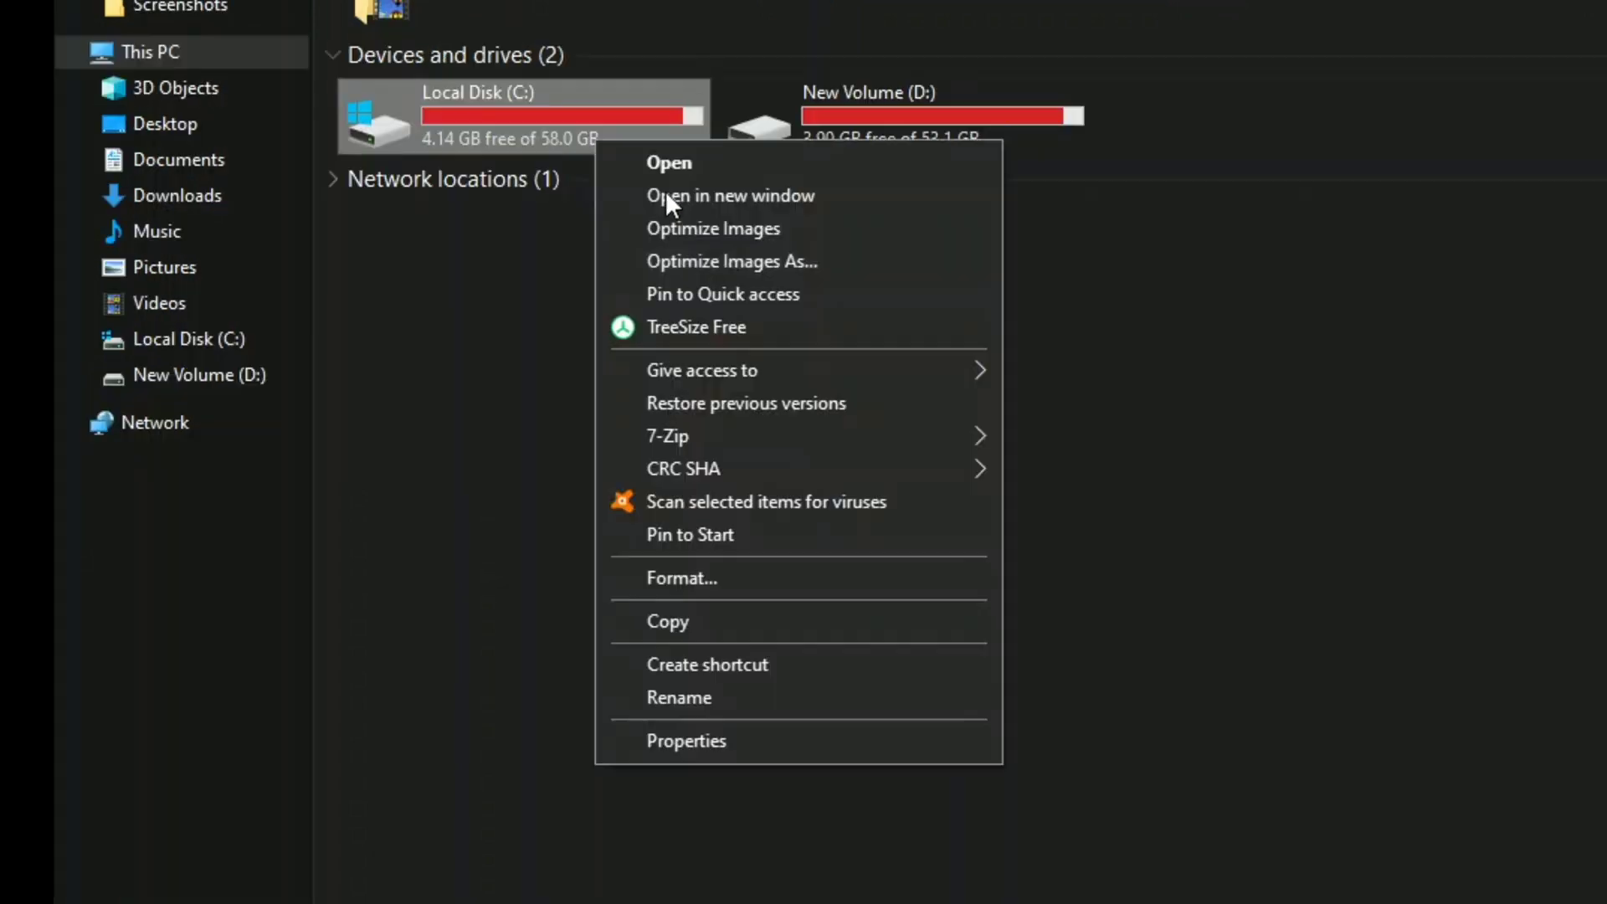
Open Local Disk (C:) Properties and view its hardware, a Drevo X1 120GB disk
left_click(686, 740)
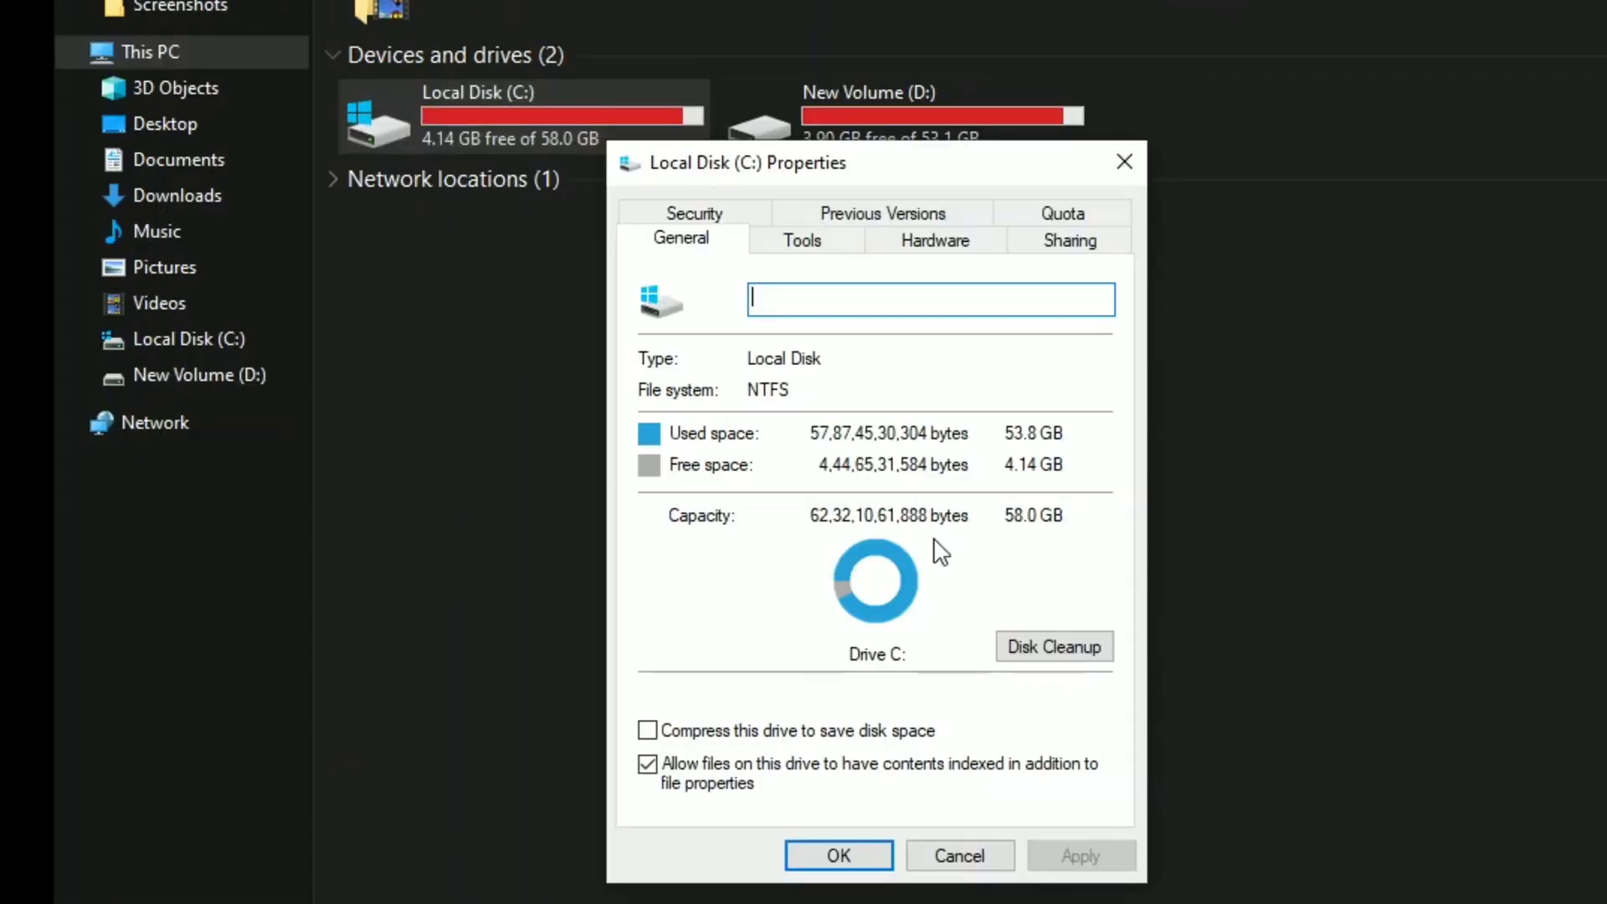
mouse_move(969, 410)
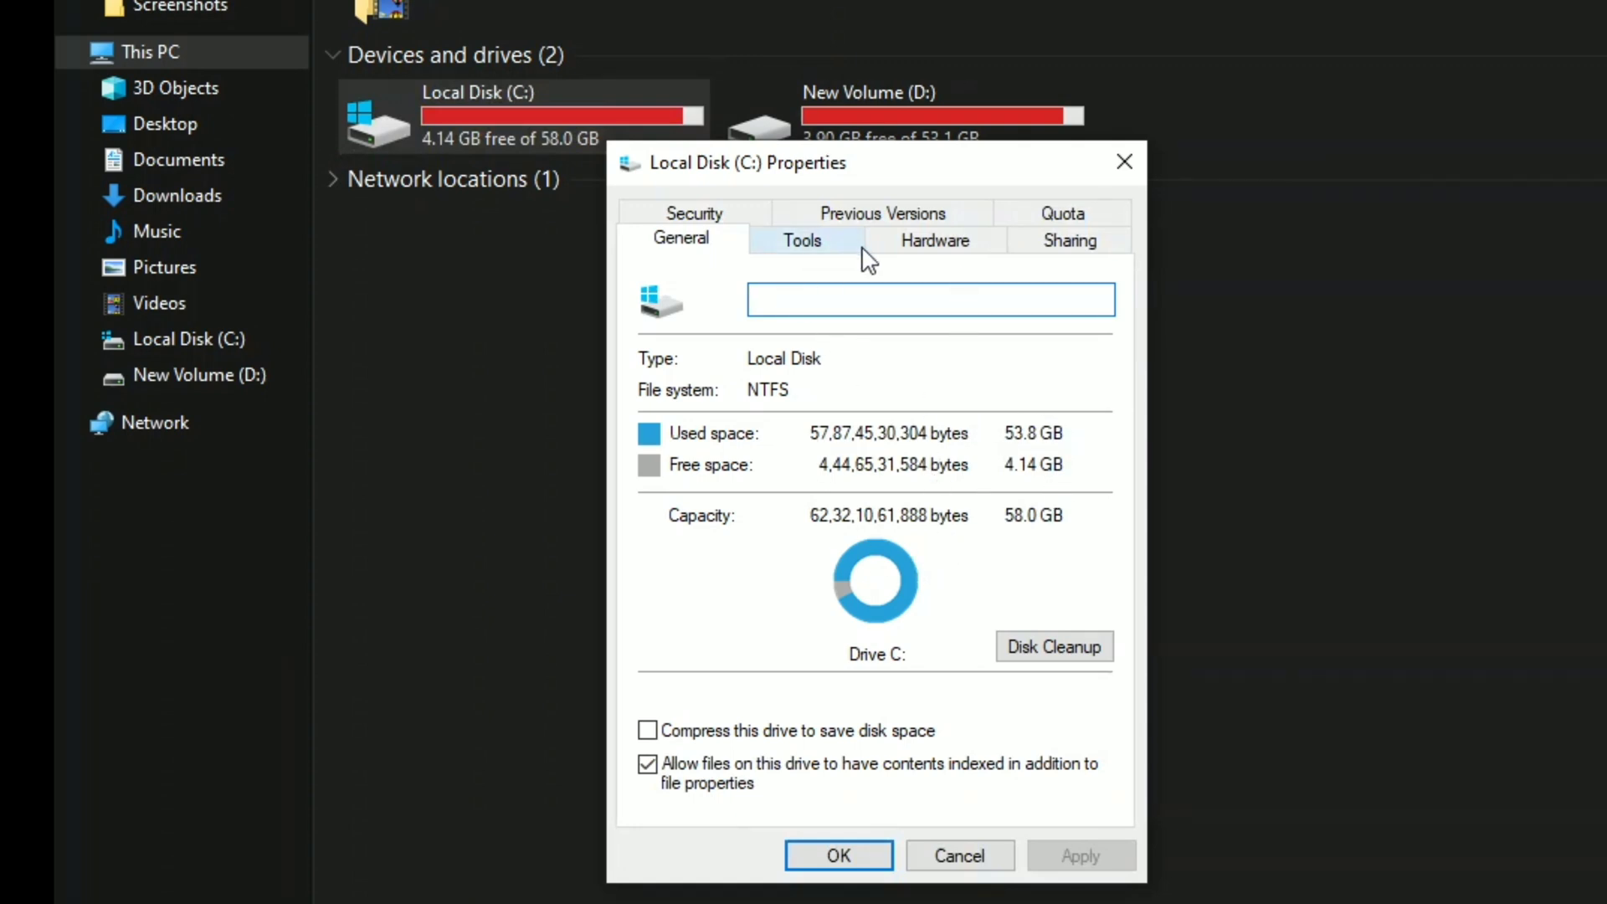
mouse_move(814, 254)
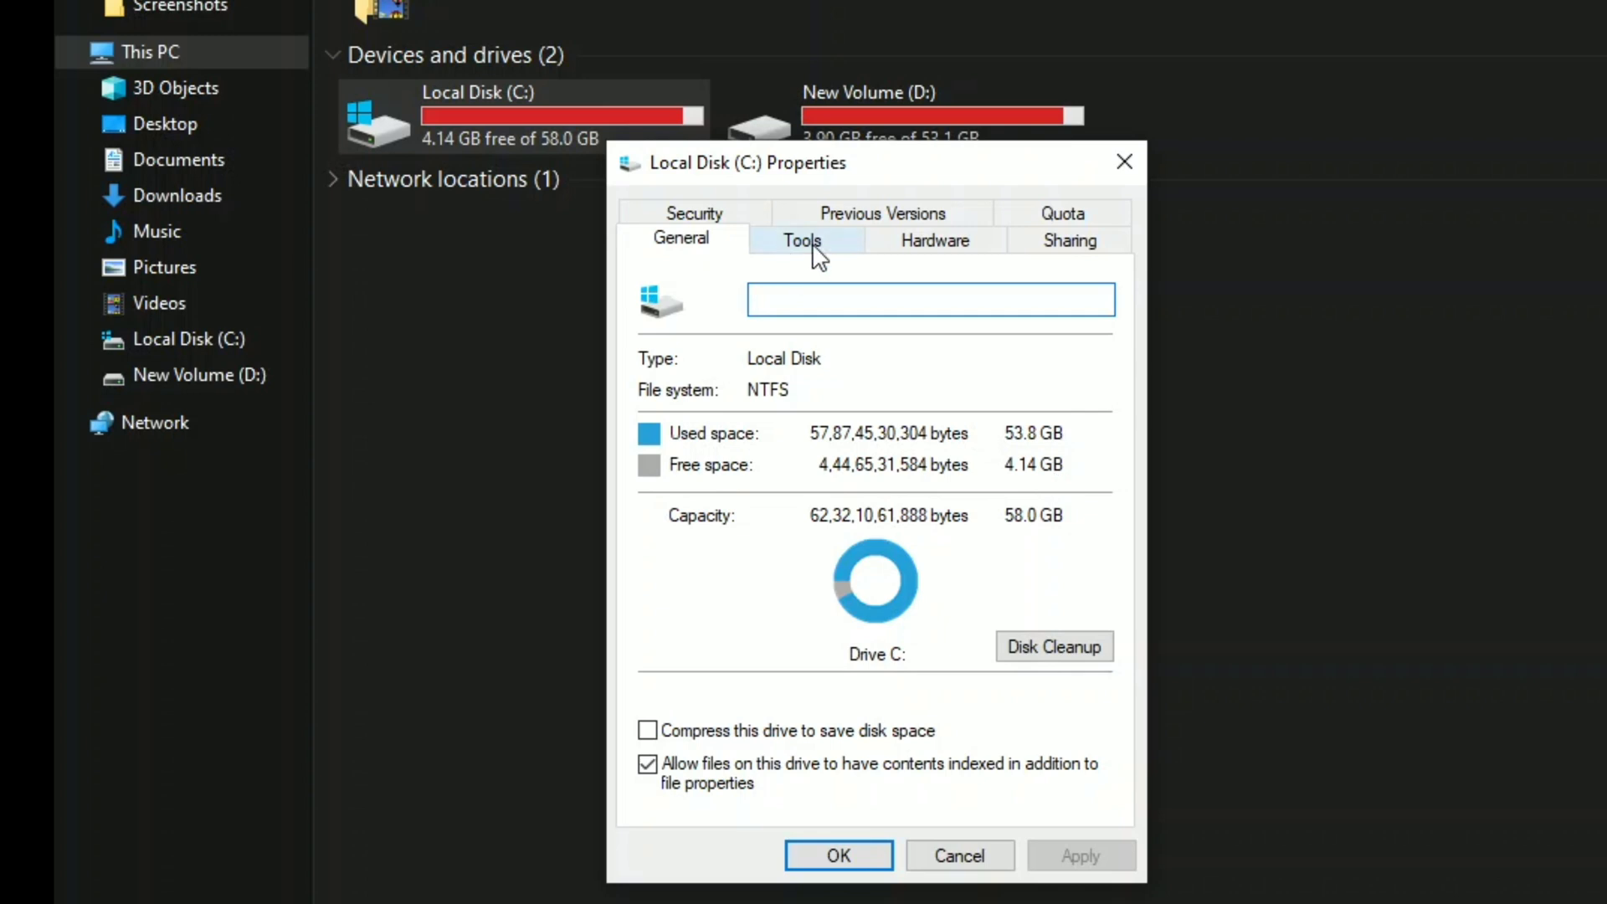
left_click(934, 239)
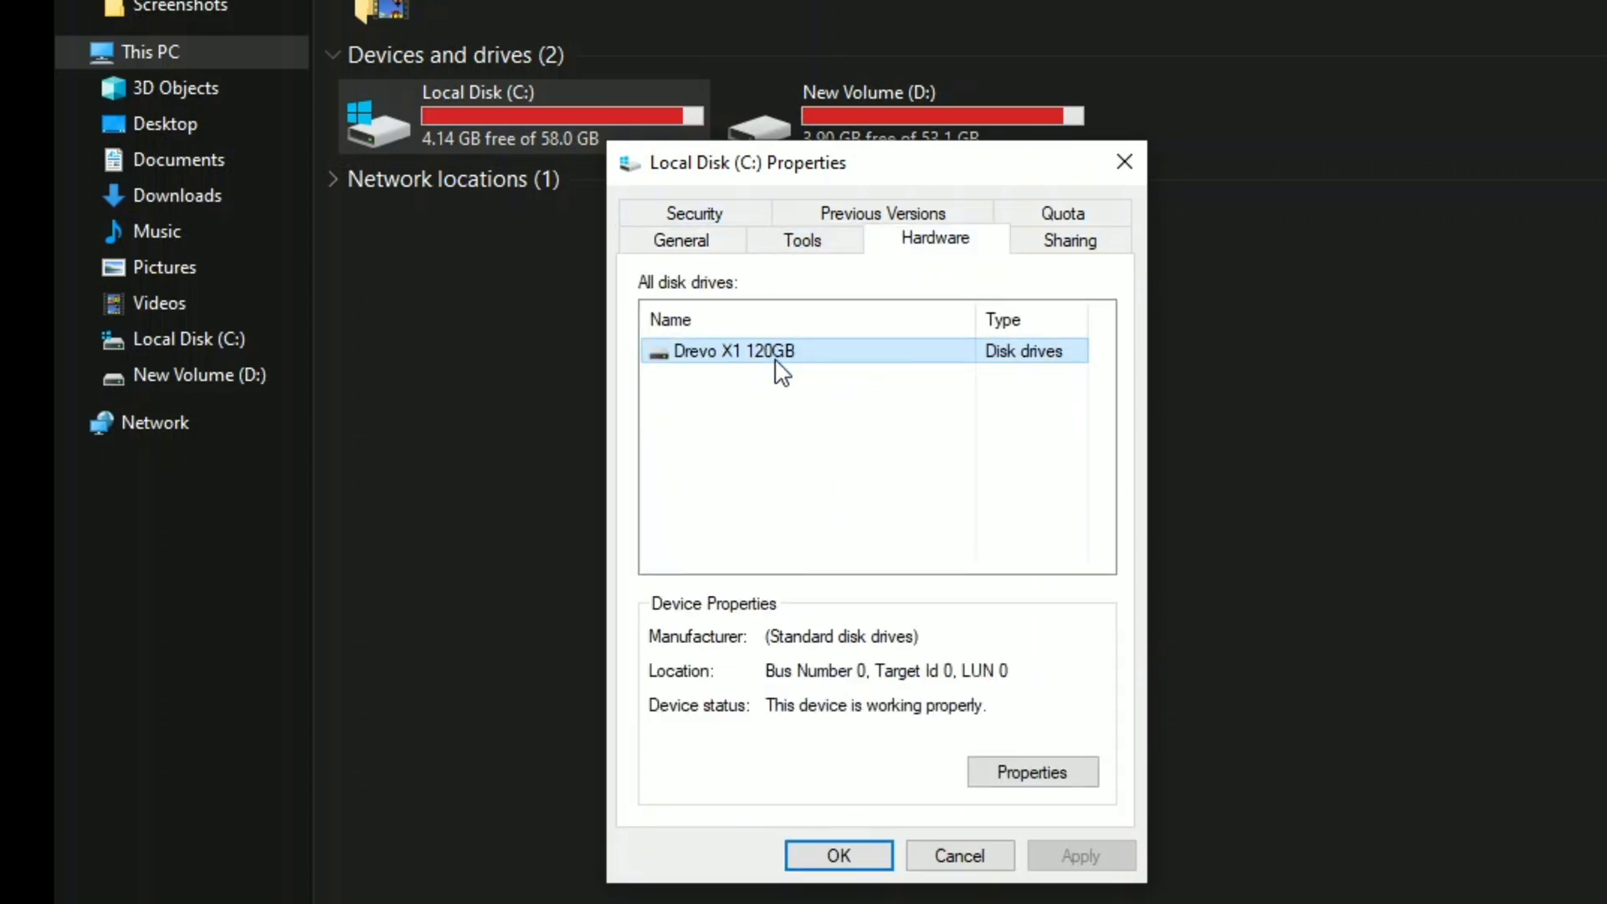
mouse_move(799, 382)
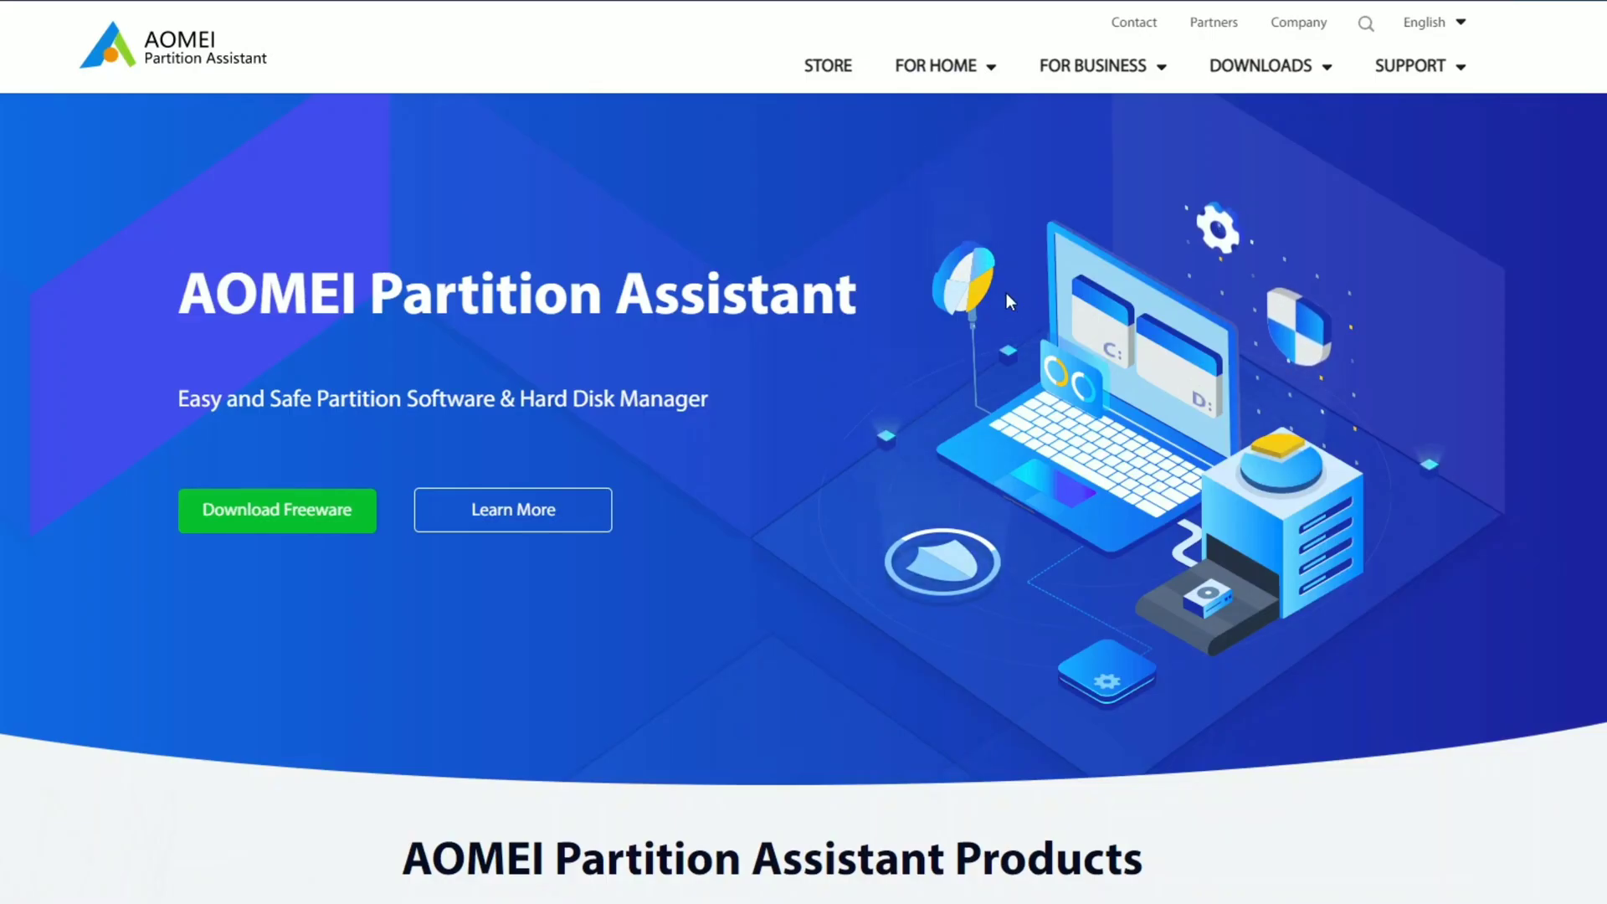
mouse_move(992, 389)
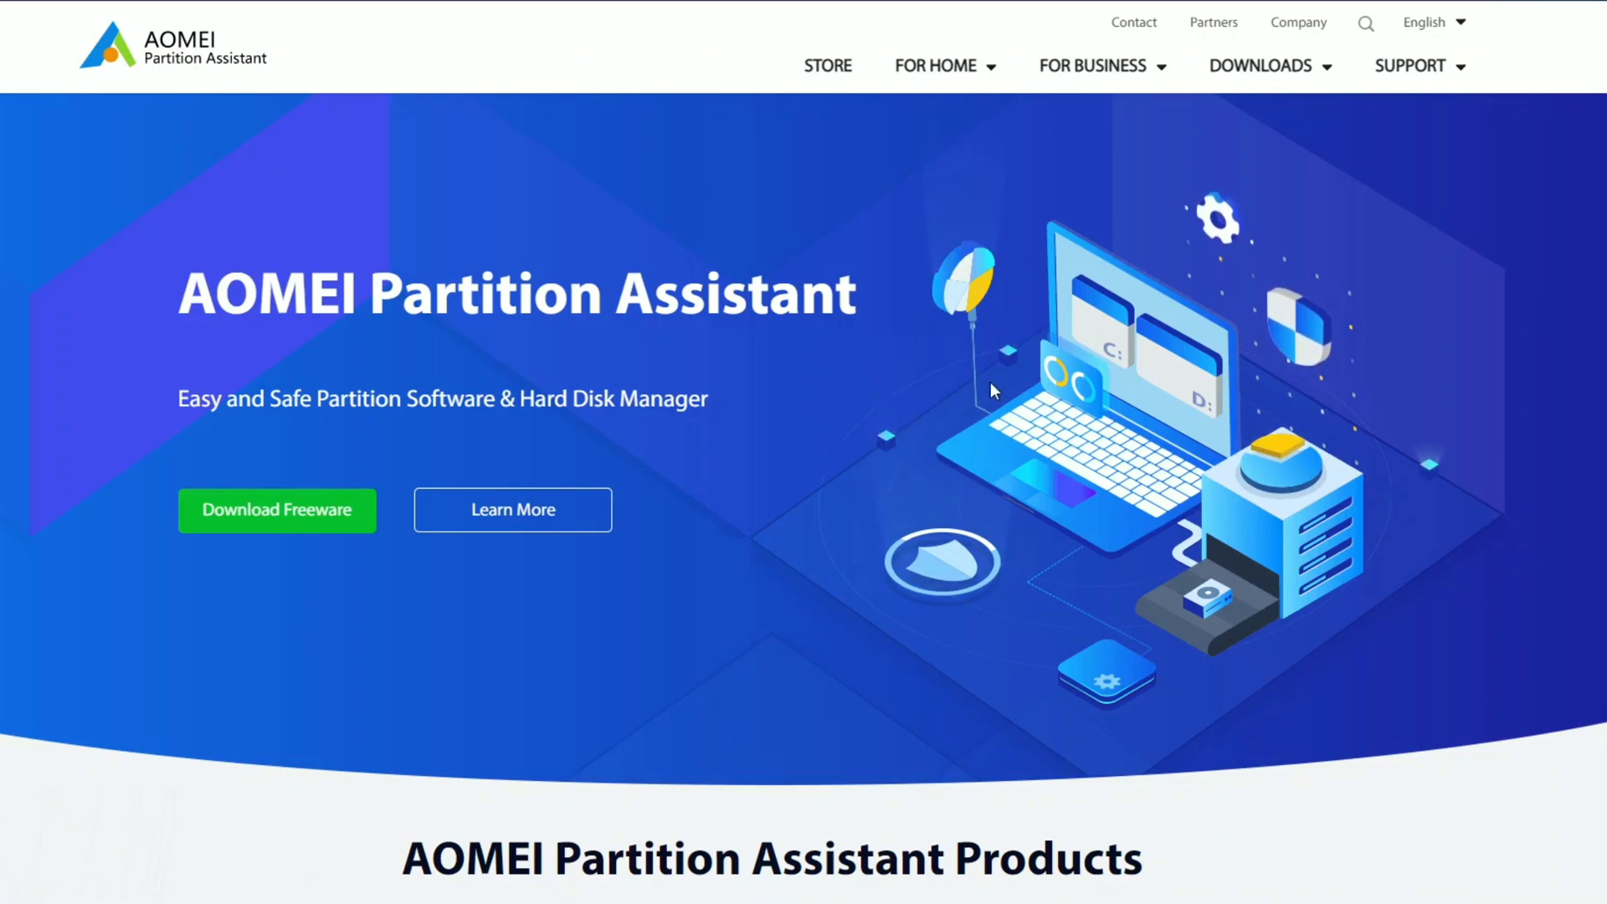
scroll("down", 3)
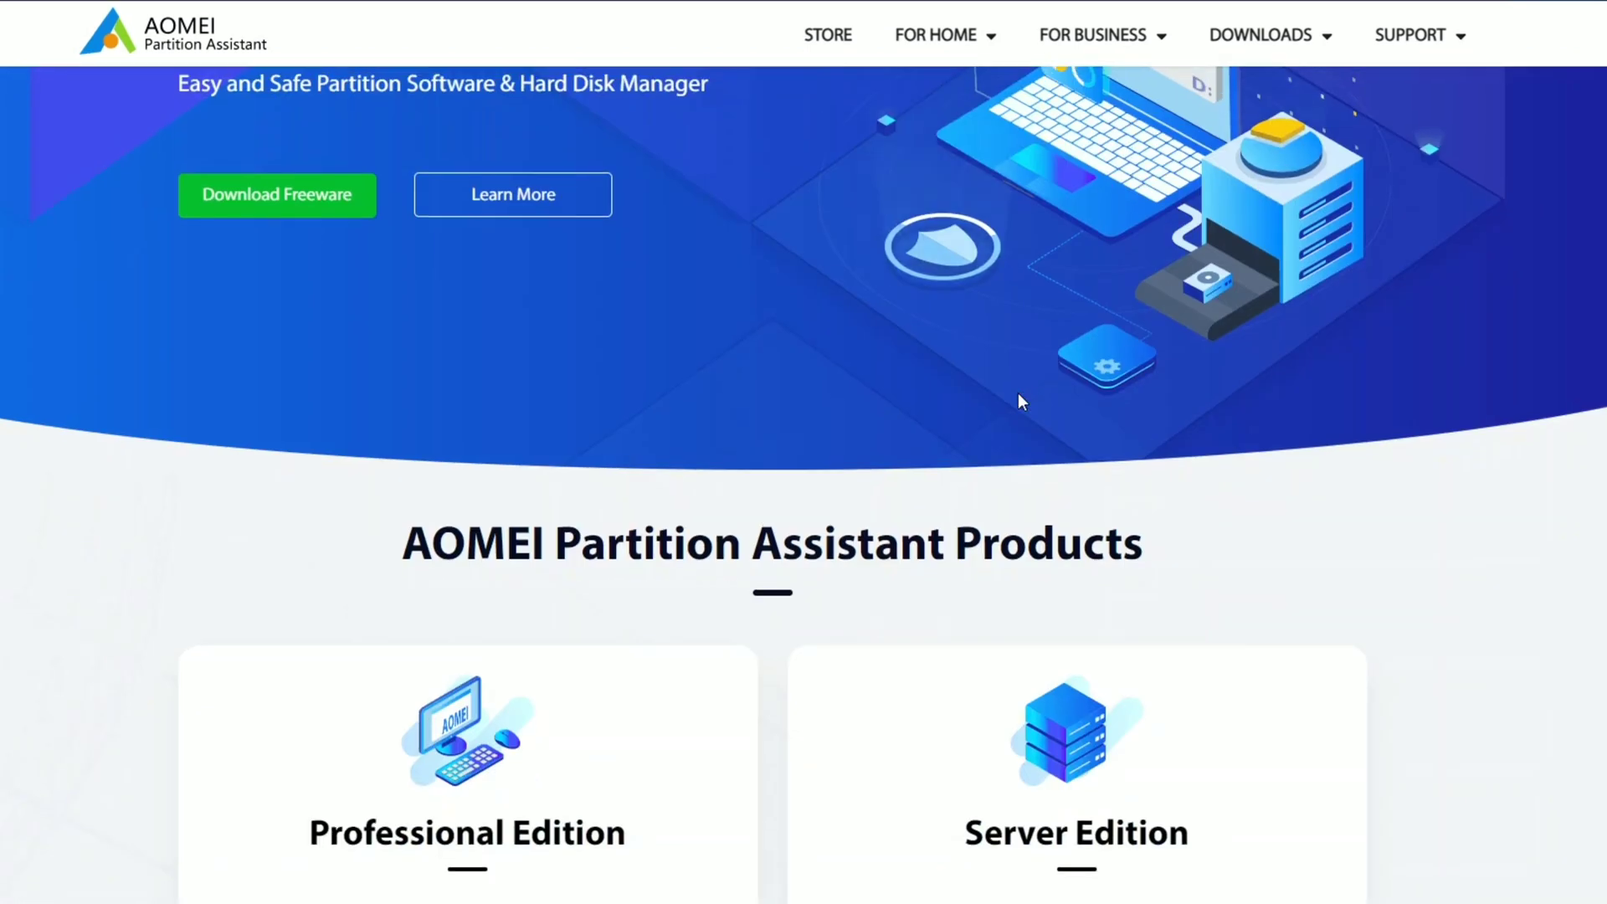
scroll("up", 3)
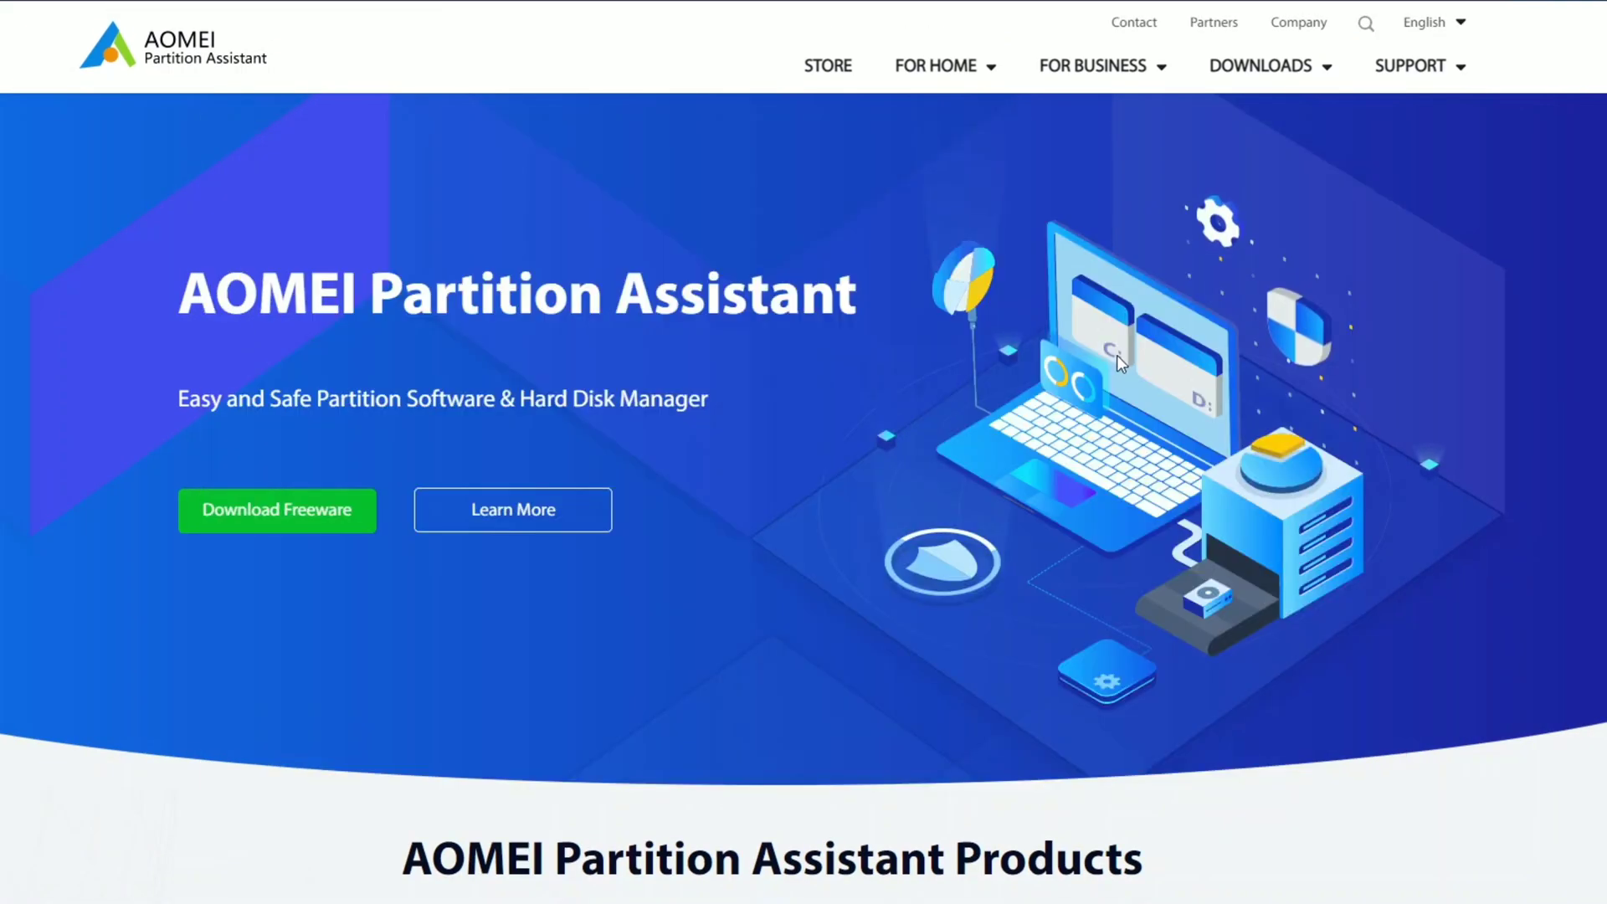
scroll("down", 3)
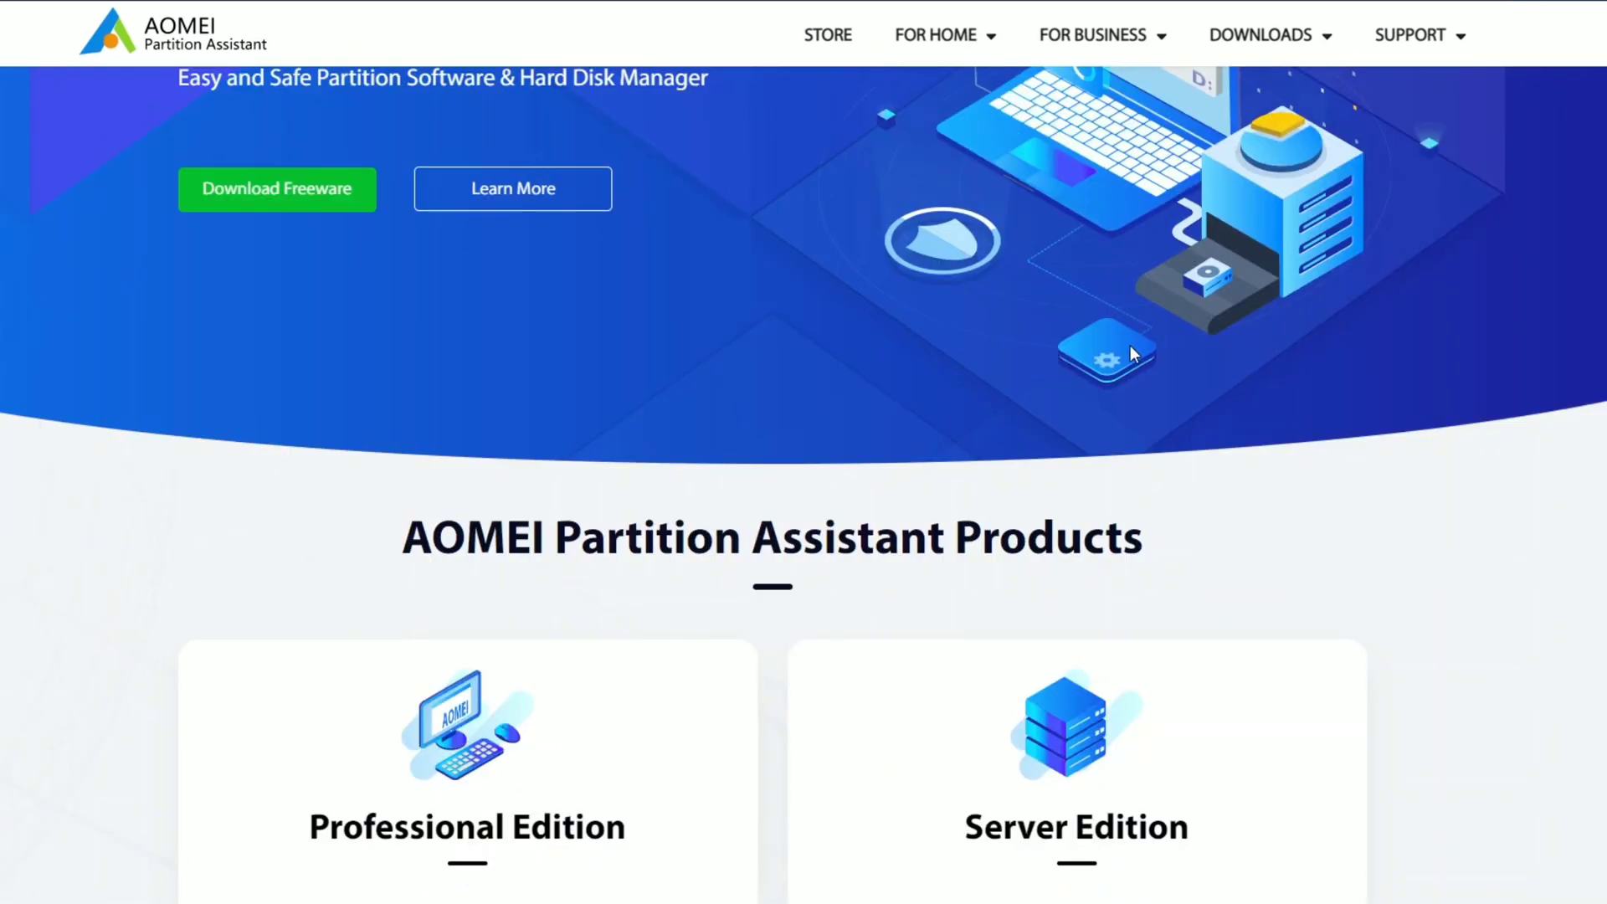
scroll("down", 3)
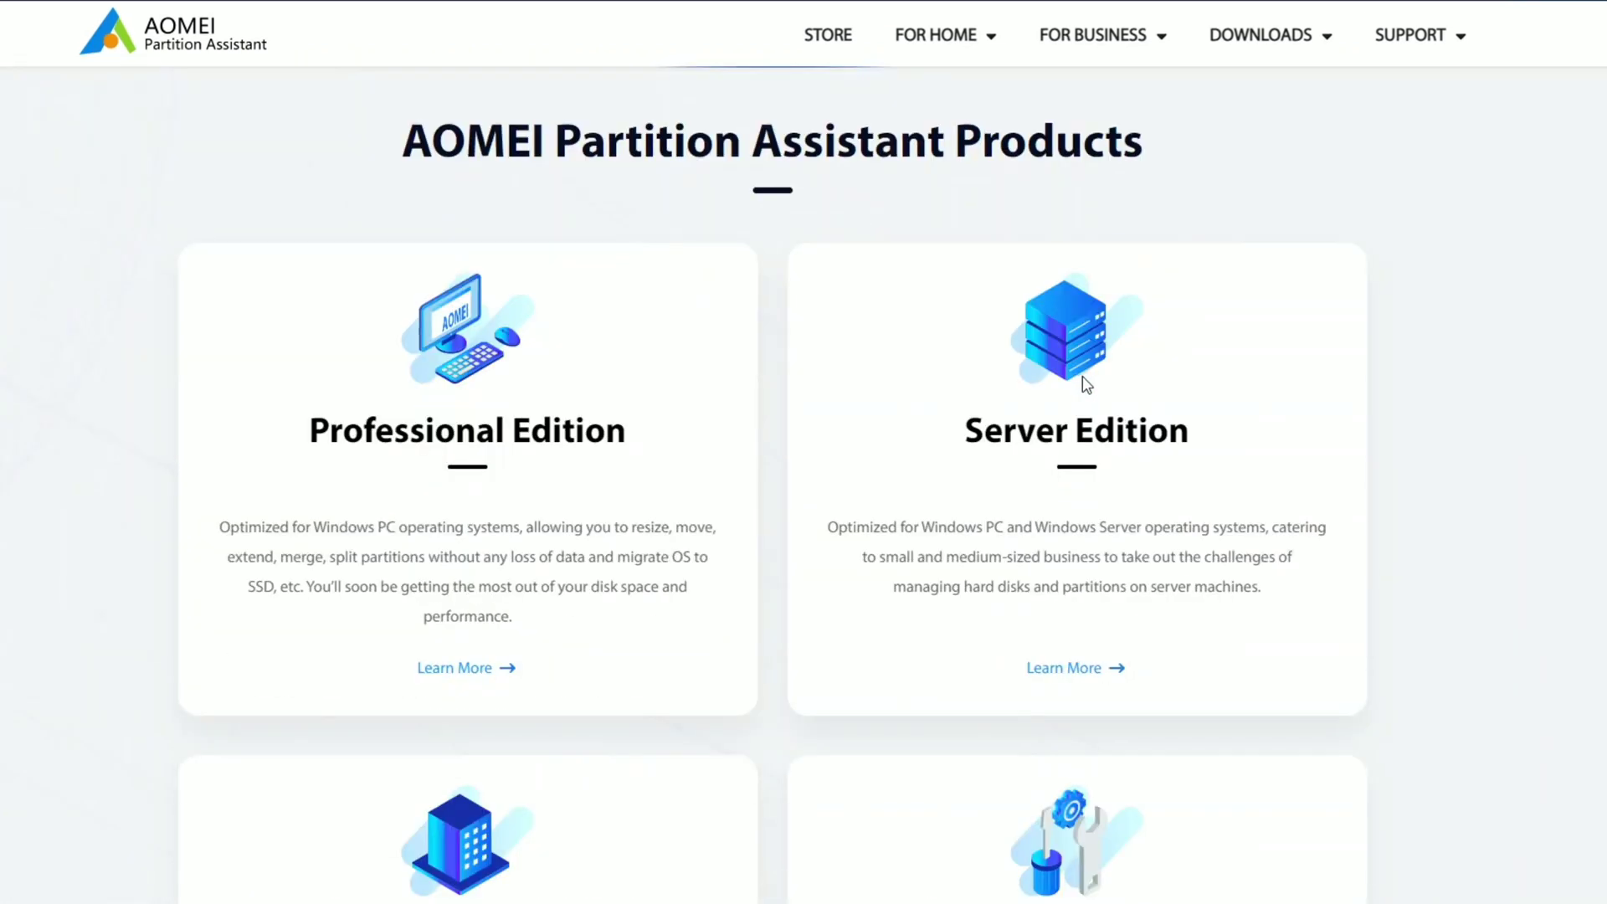
scroll("down", 3)
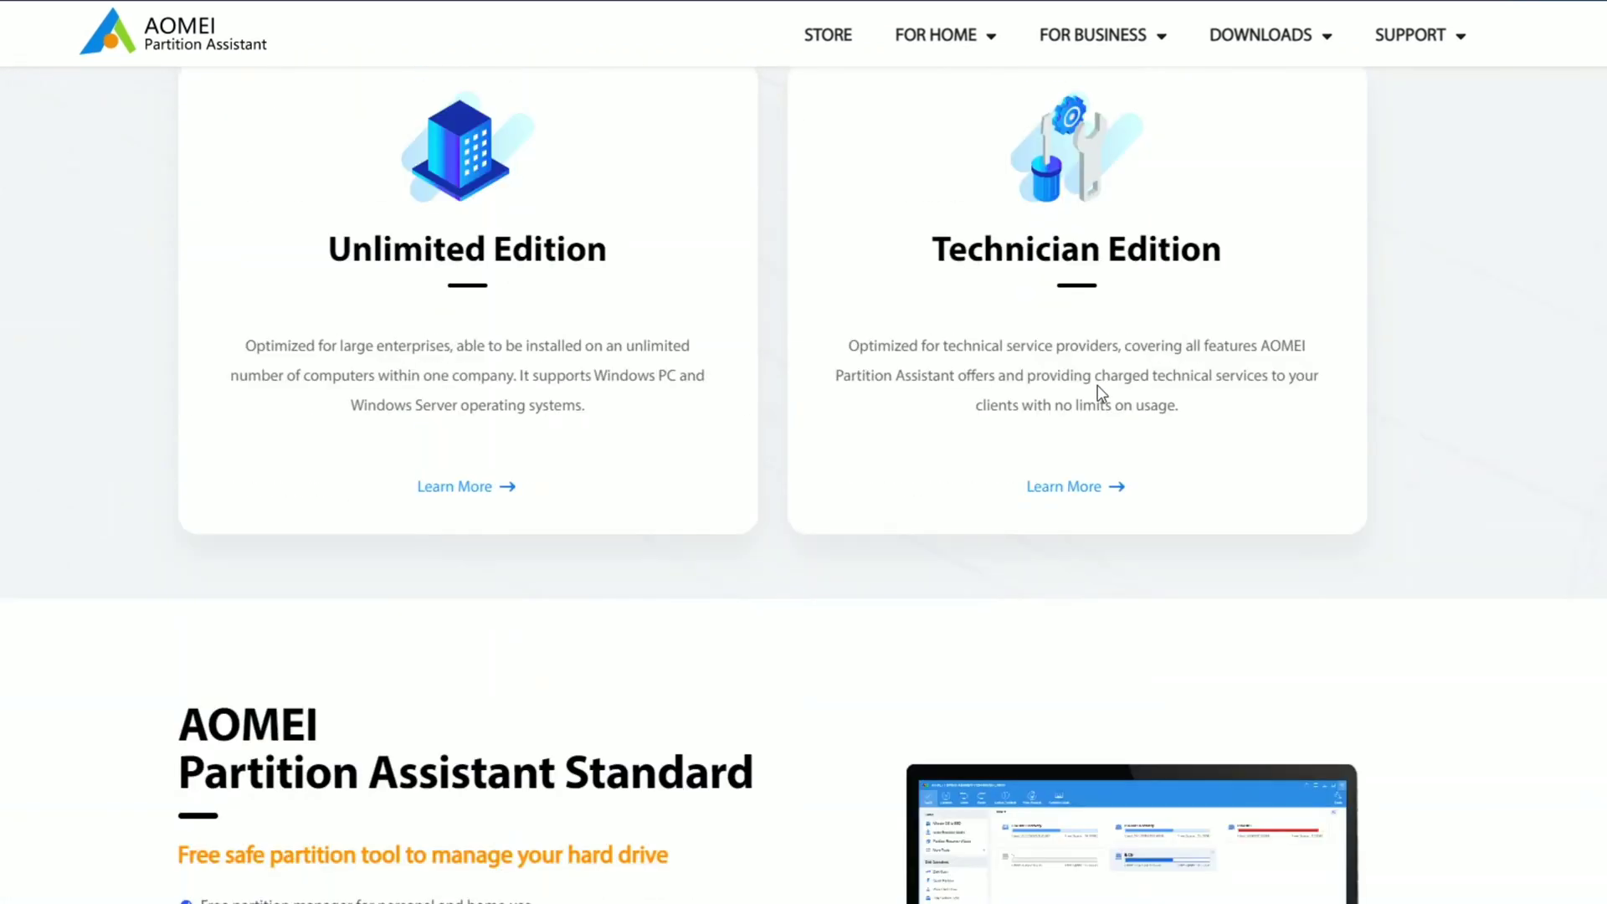
scroll("down", 3)
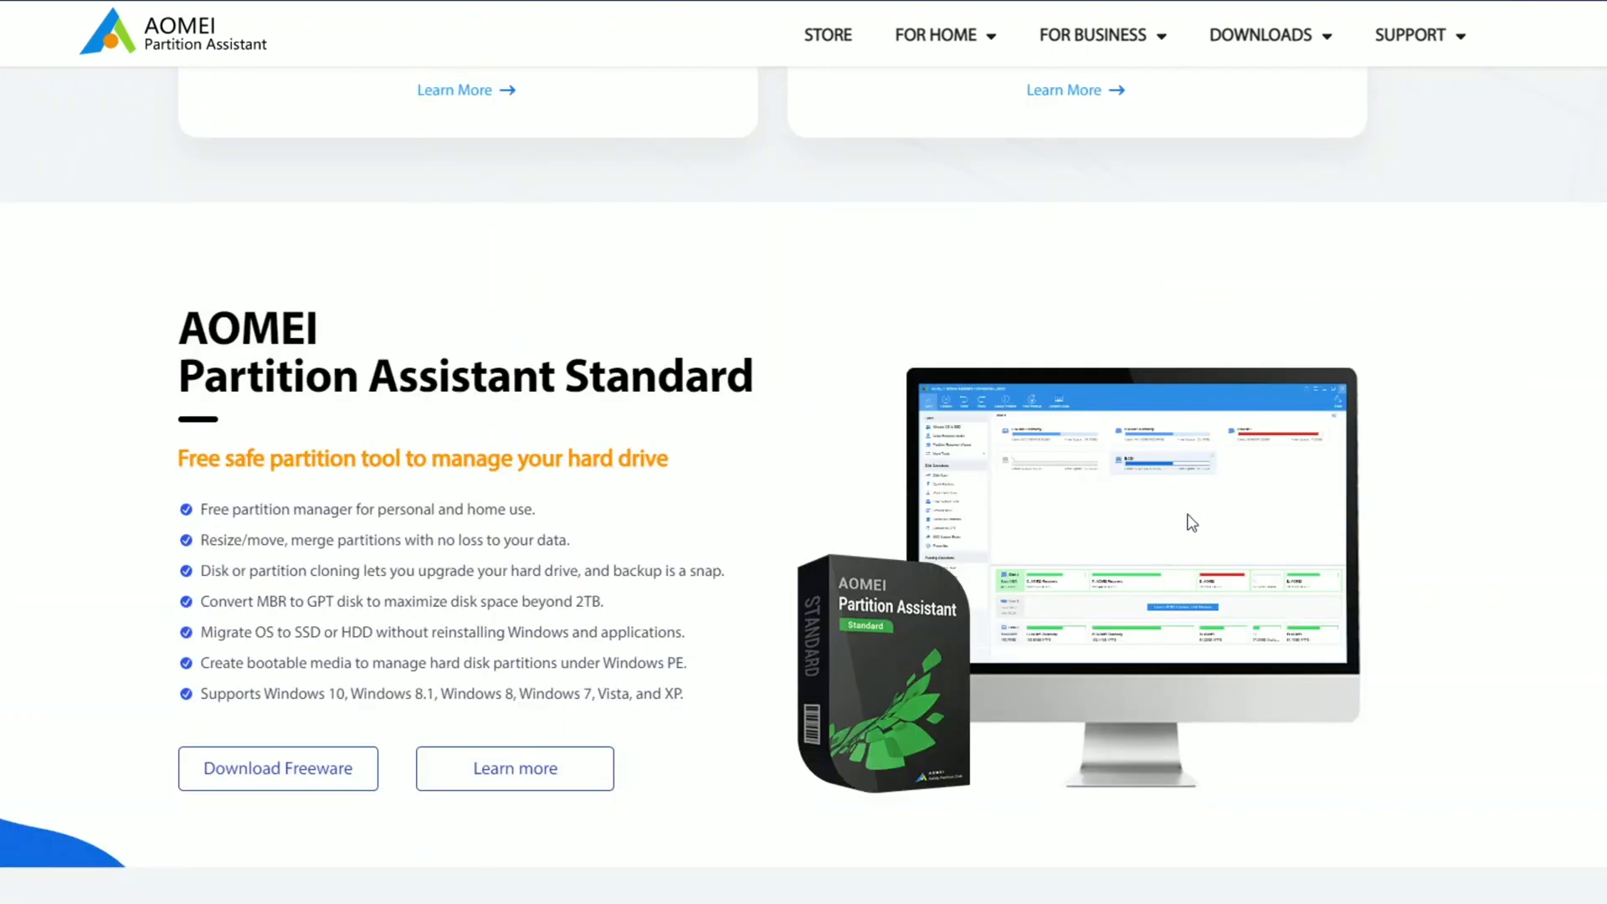
scroll("down", 3)
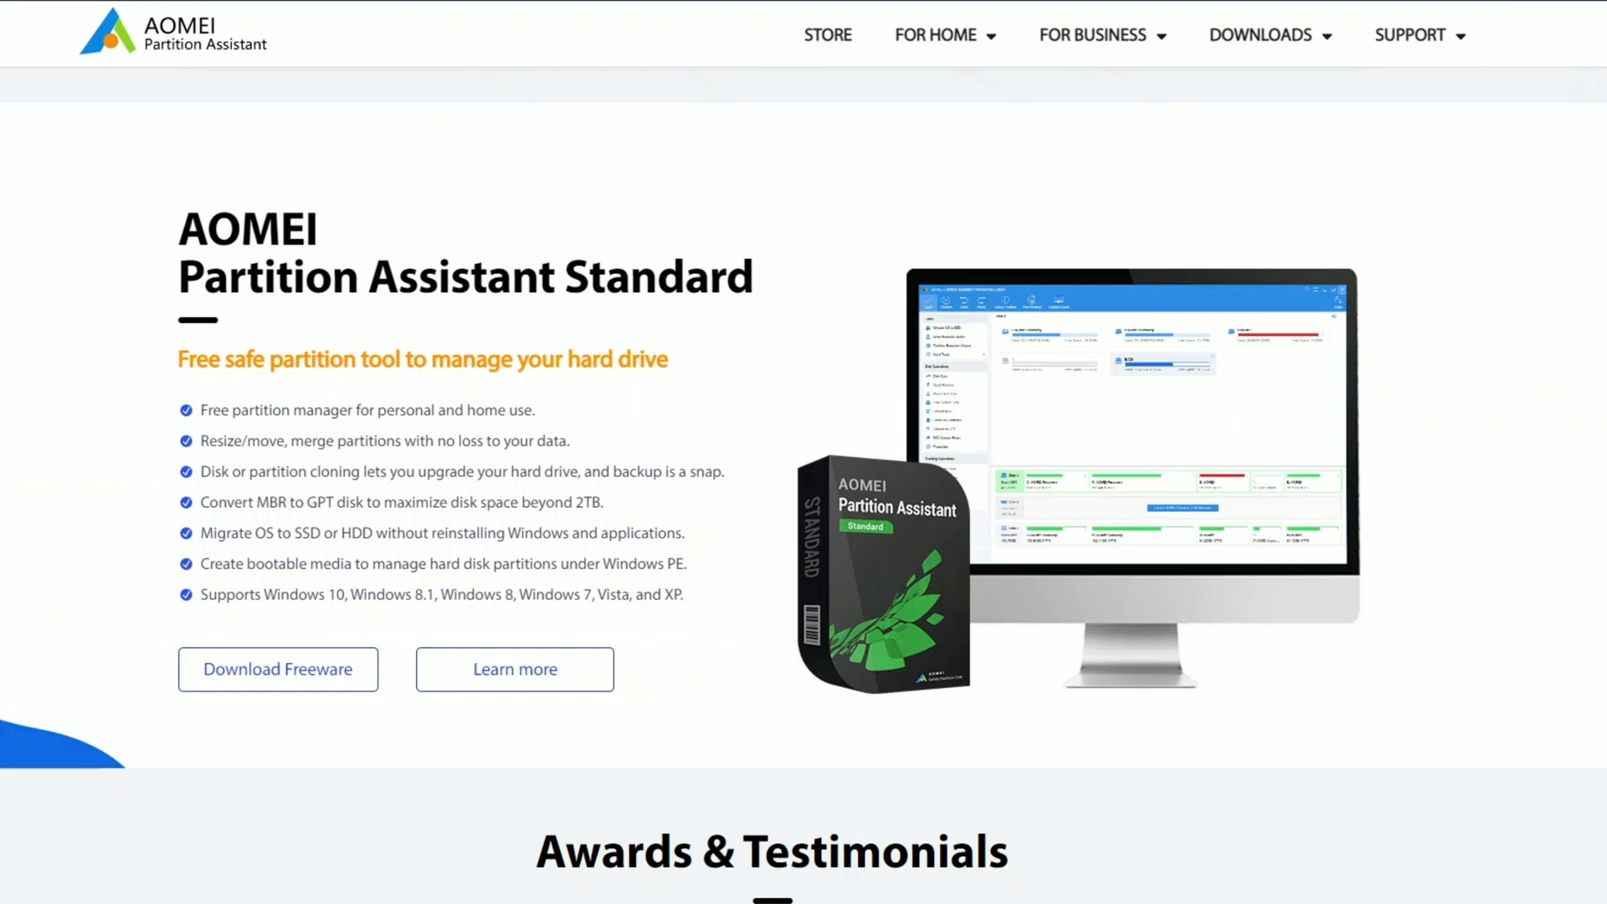
mouse_move(227, 470)
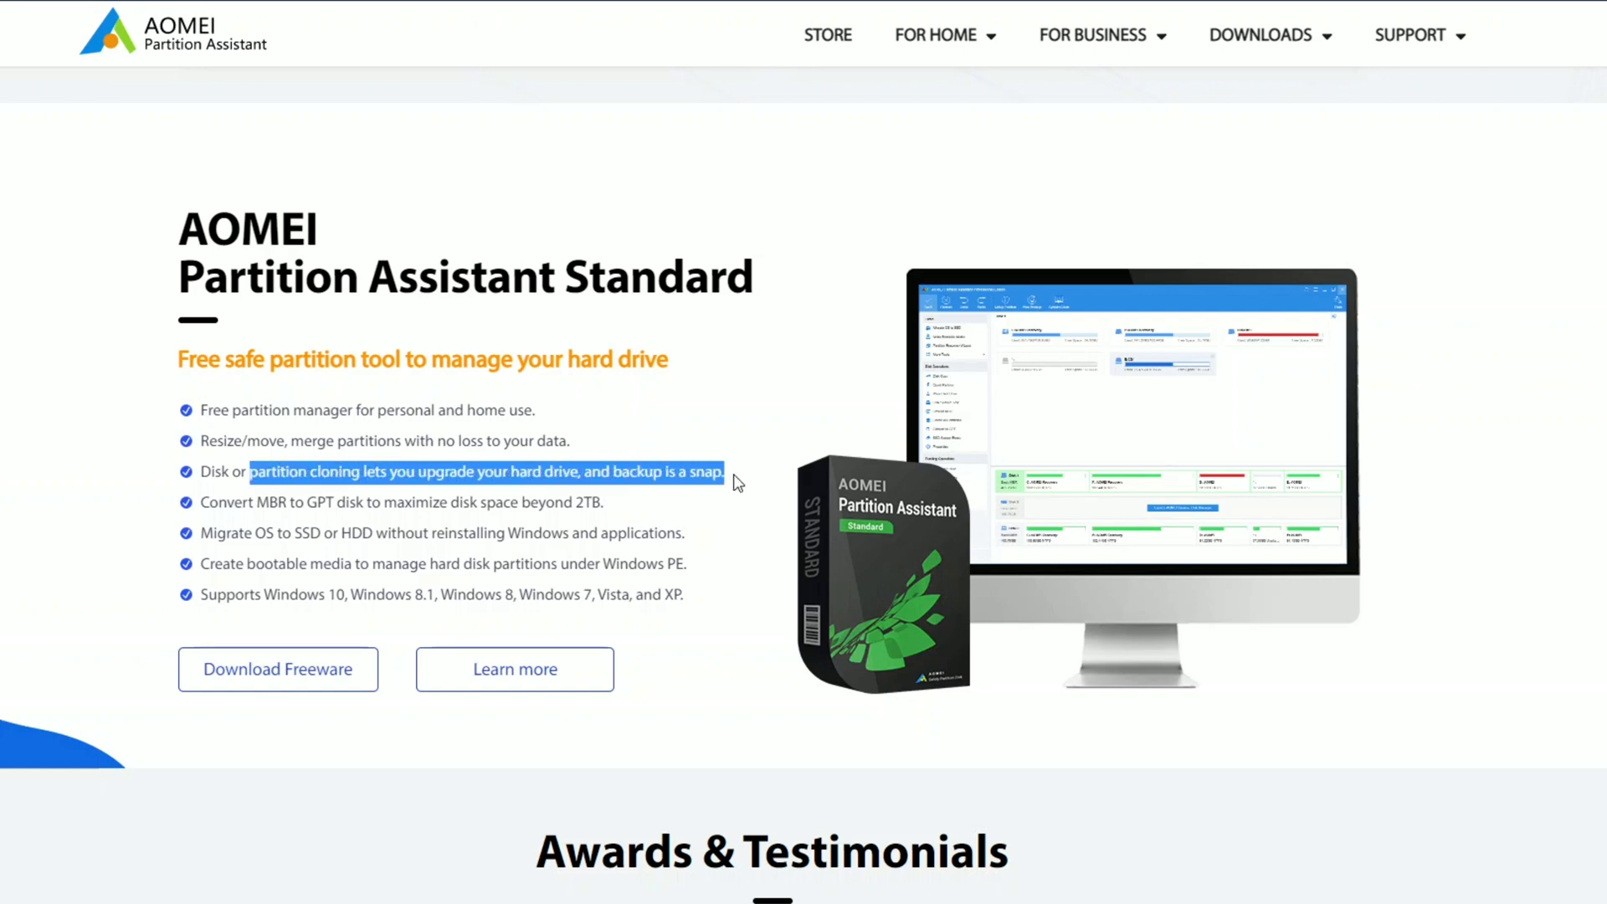
mouse_move(238, 496)
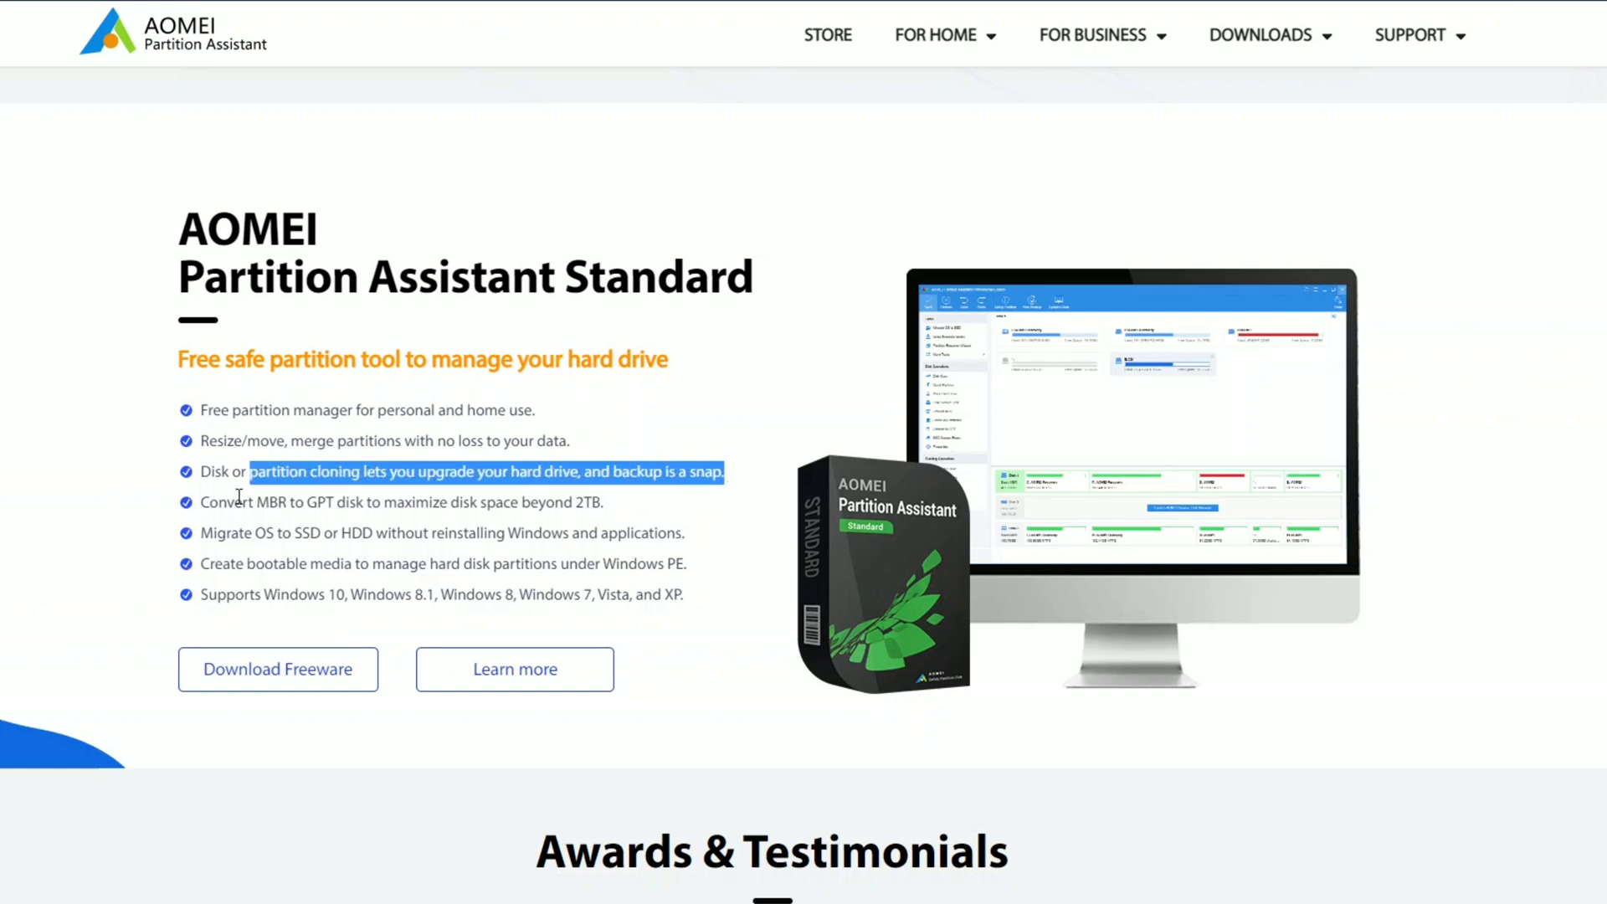
mouse_move(276, 561)
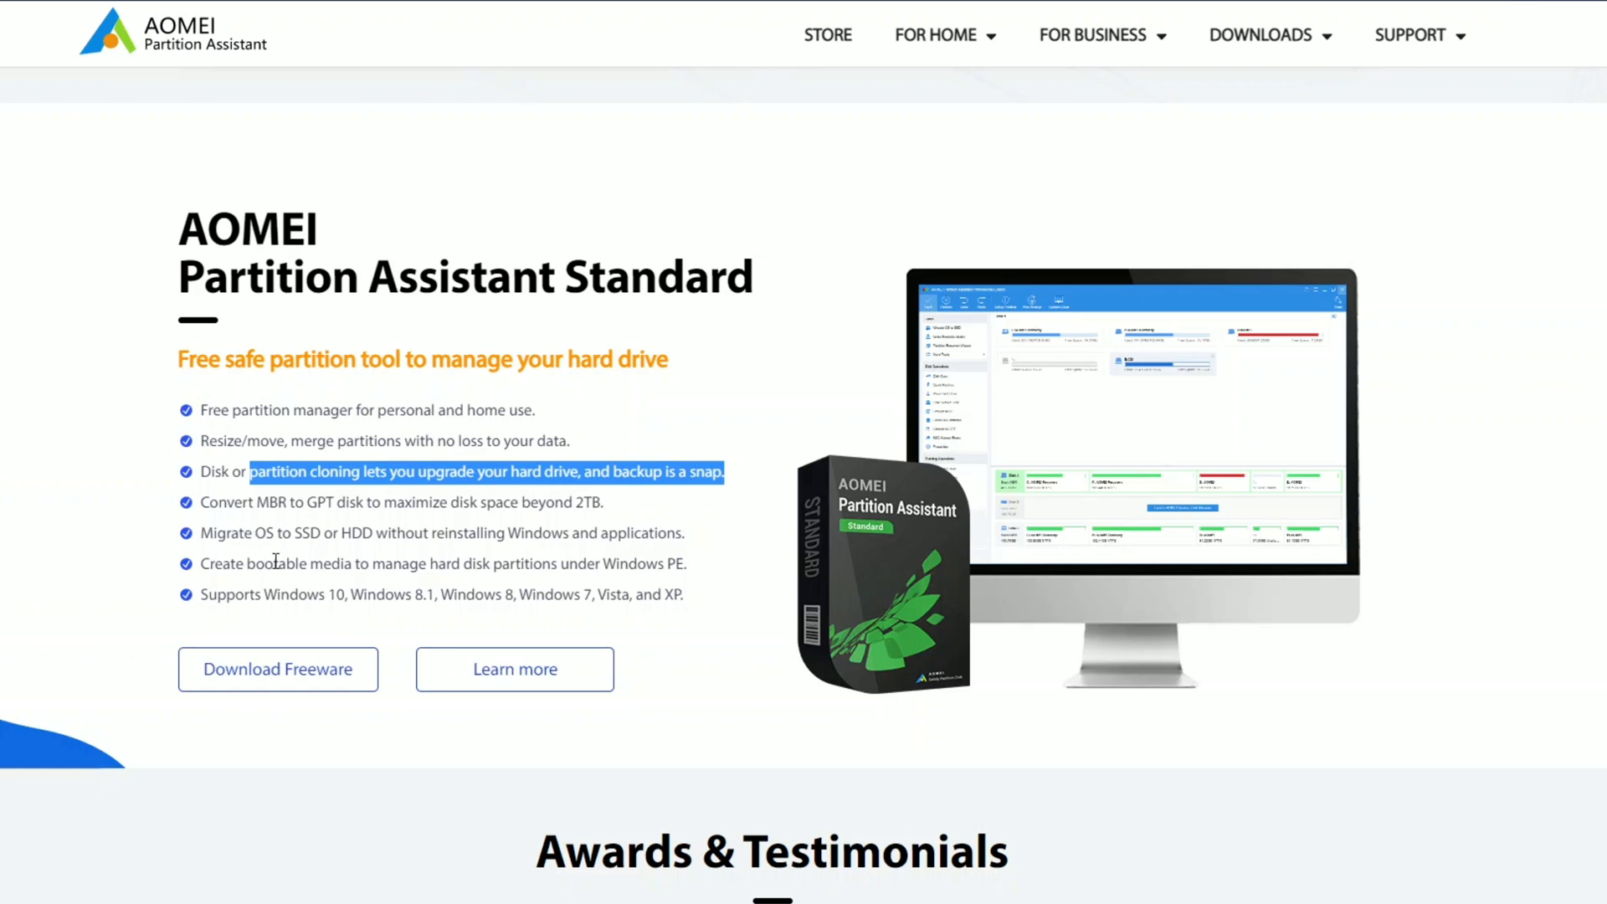
scroll("down", 3)
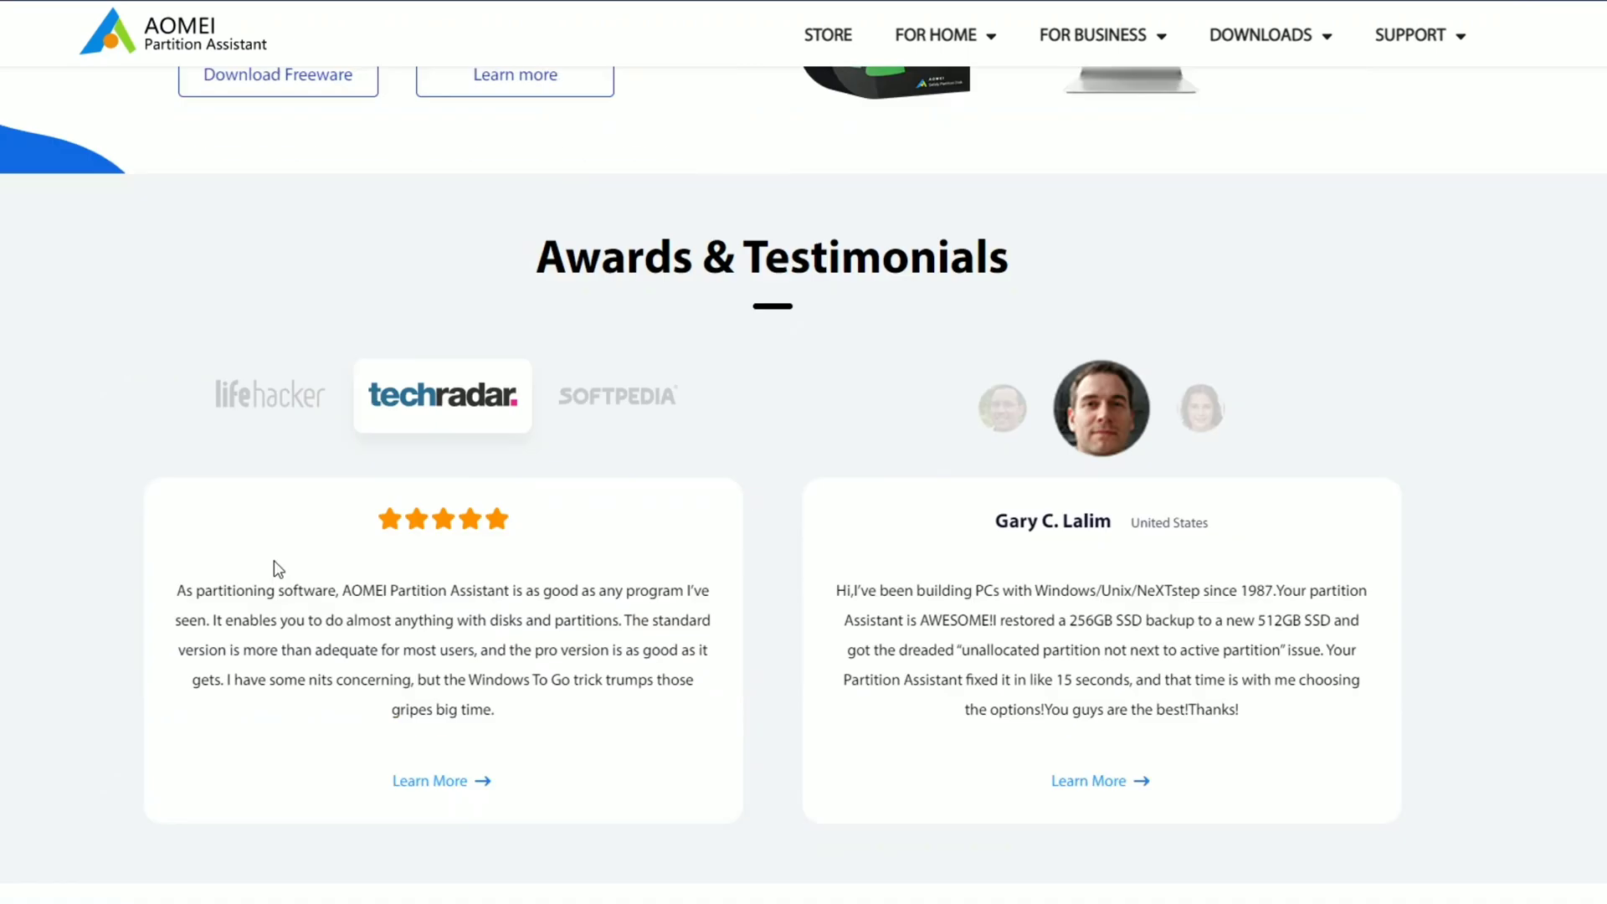
scroll("down", 3)
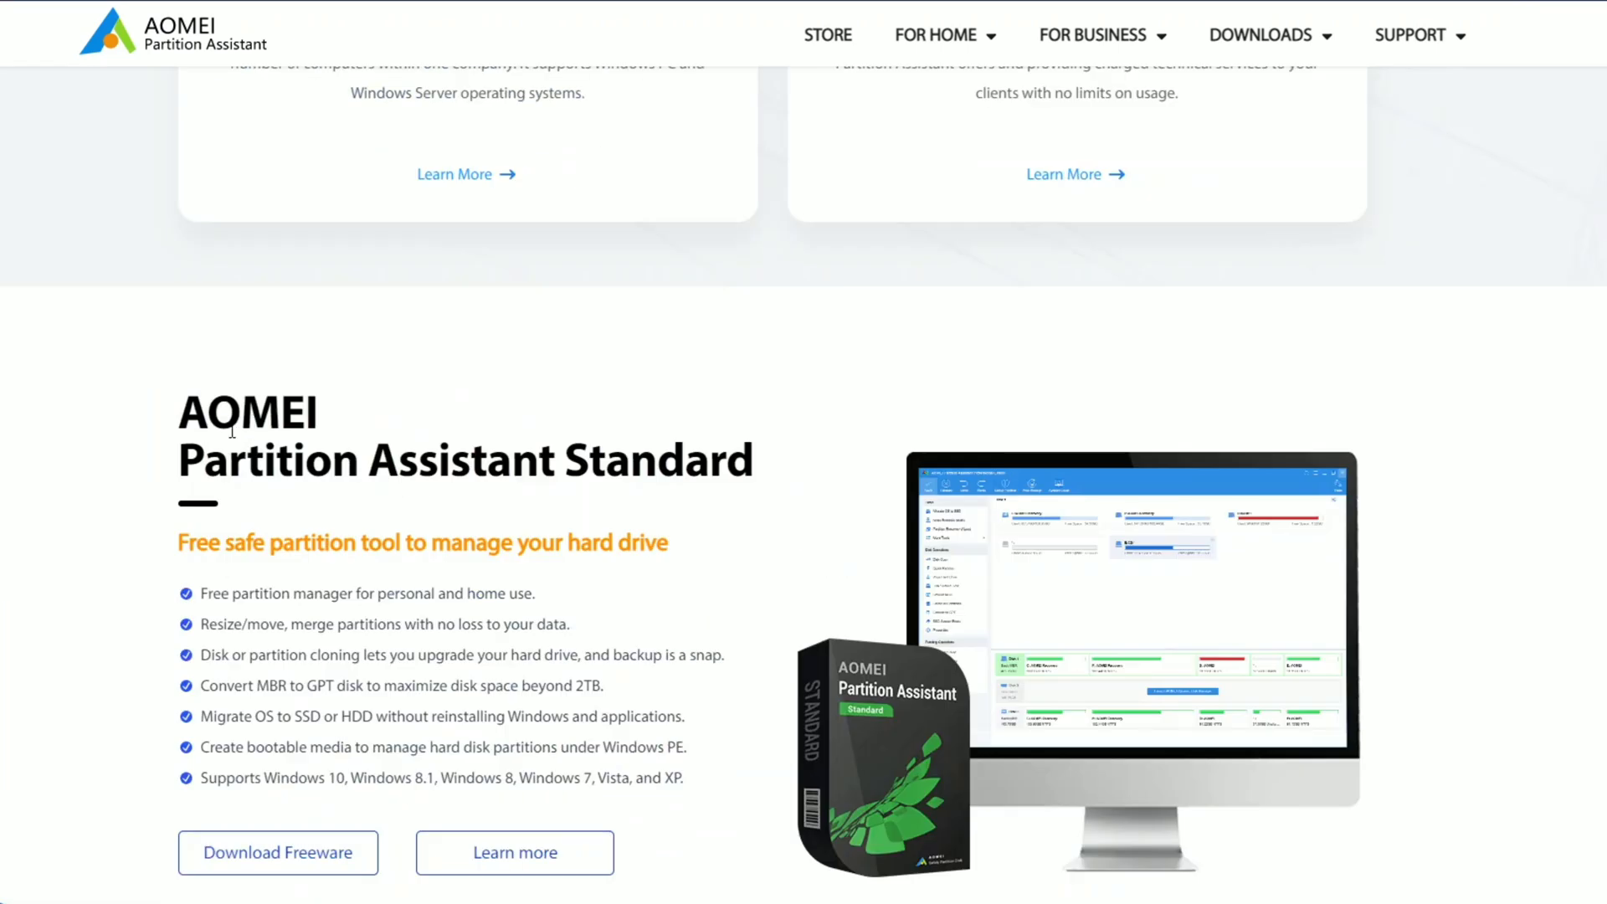
Open a new Chrome tab to search Google for 'aomei backupper'
left_click(302, 14)
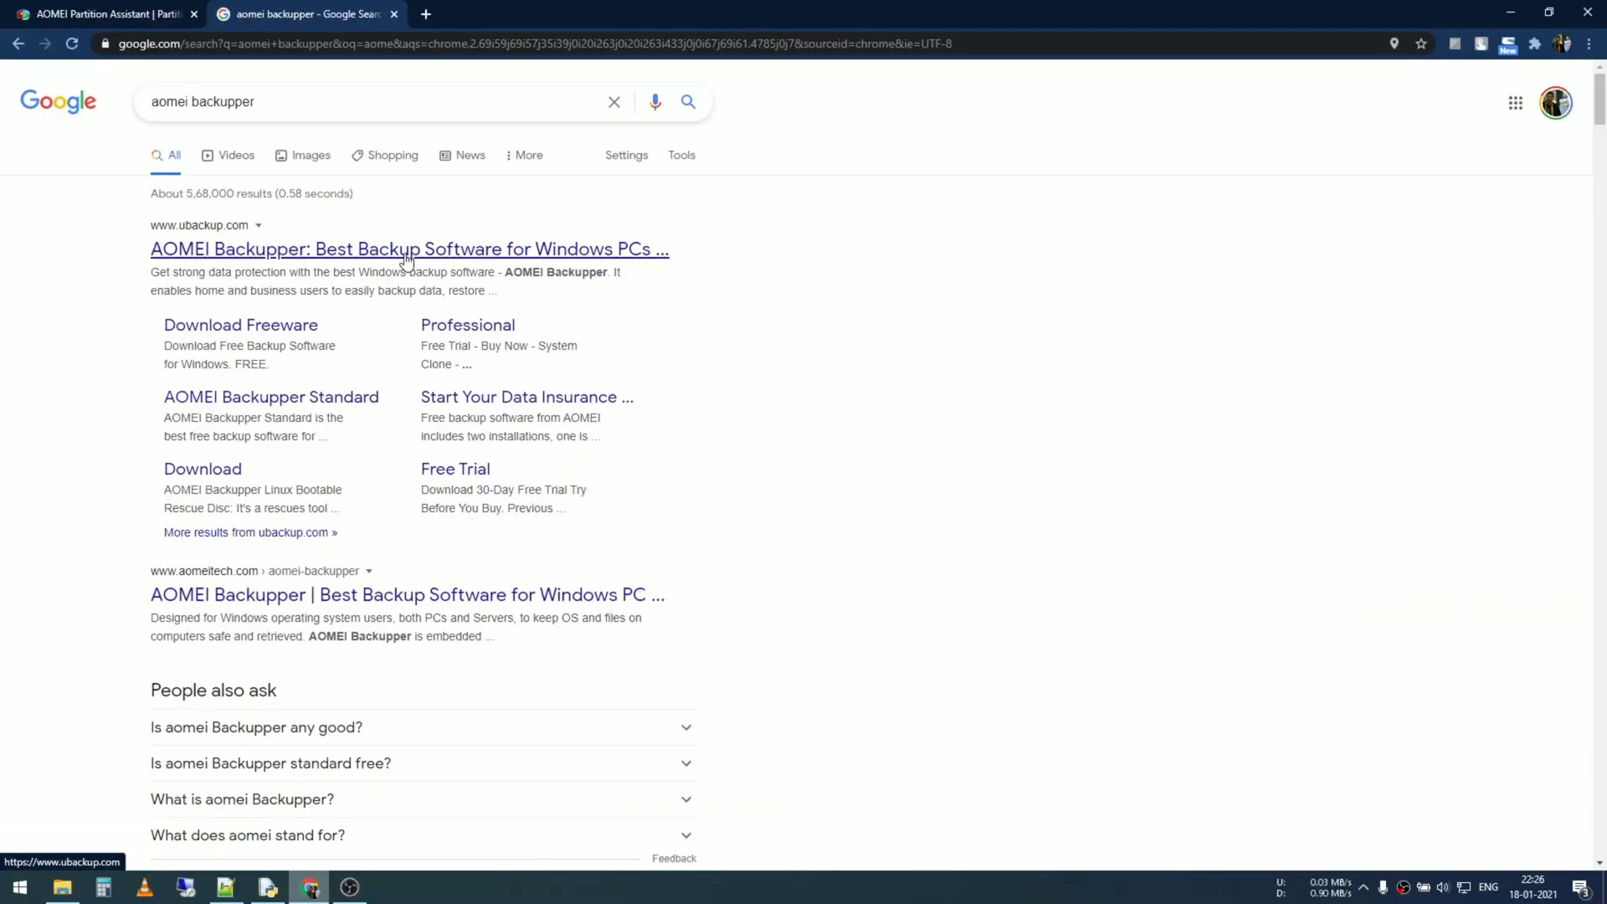
mouse_move(350, 264)
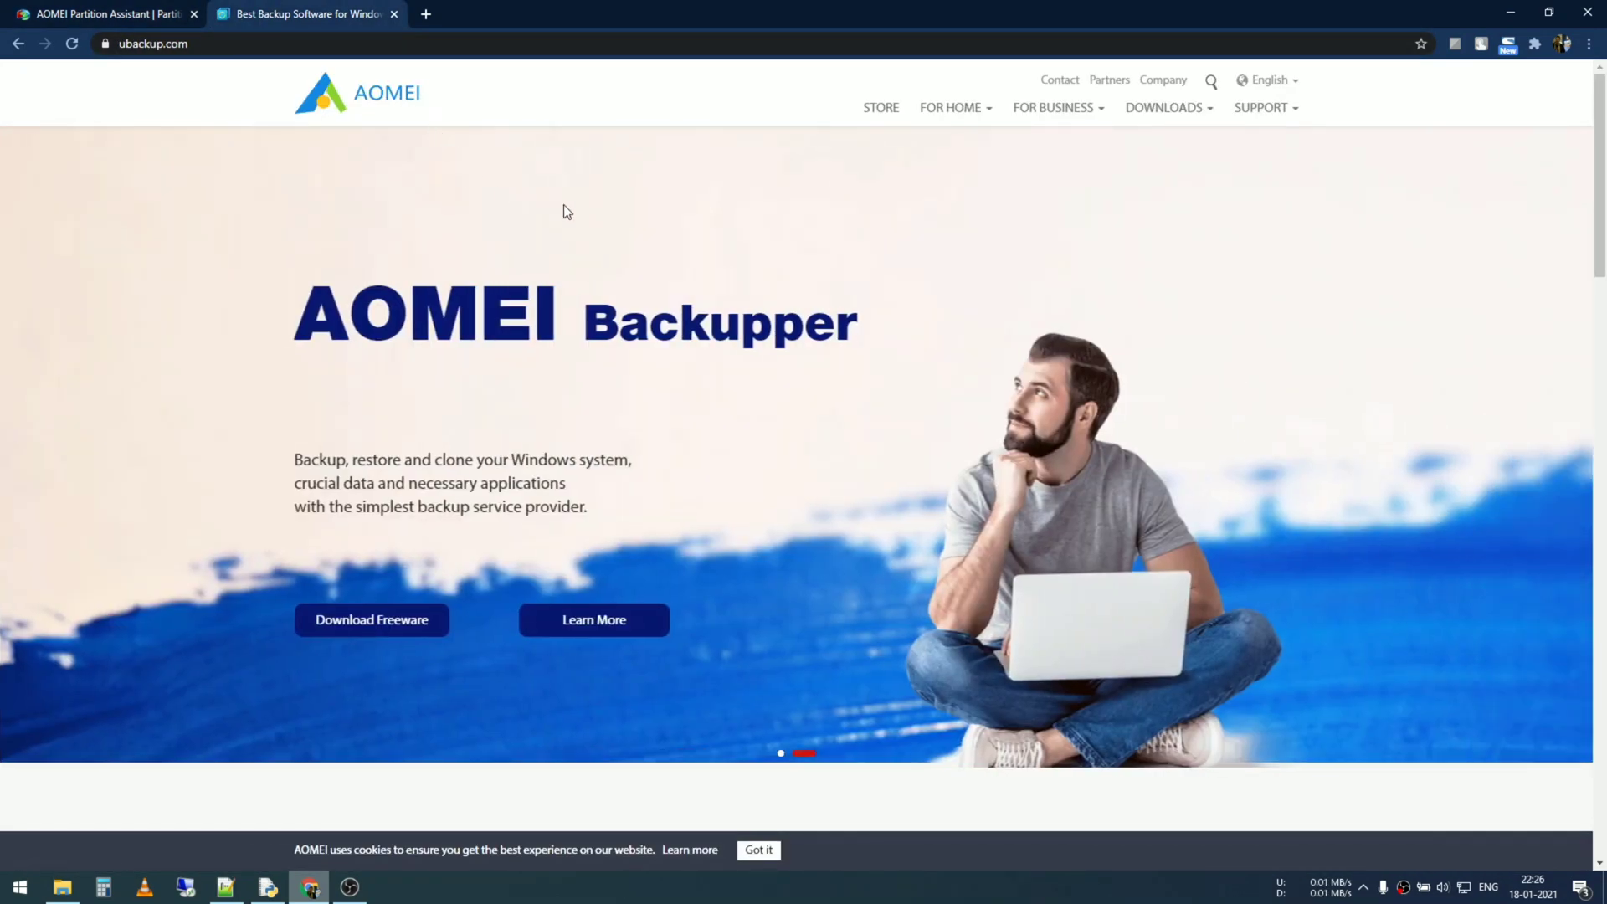
mouse_move(474, 474)
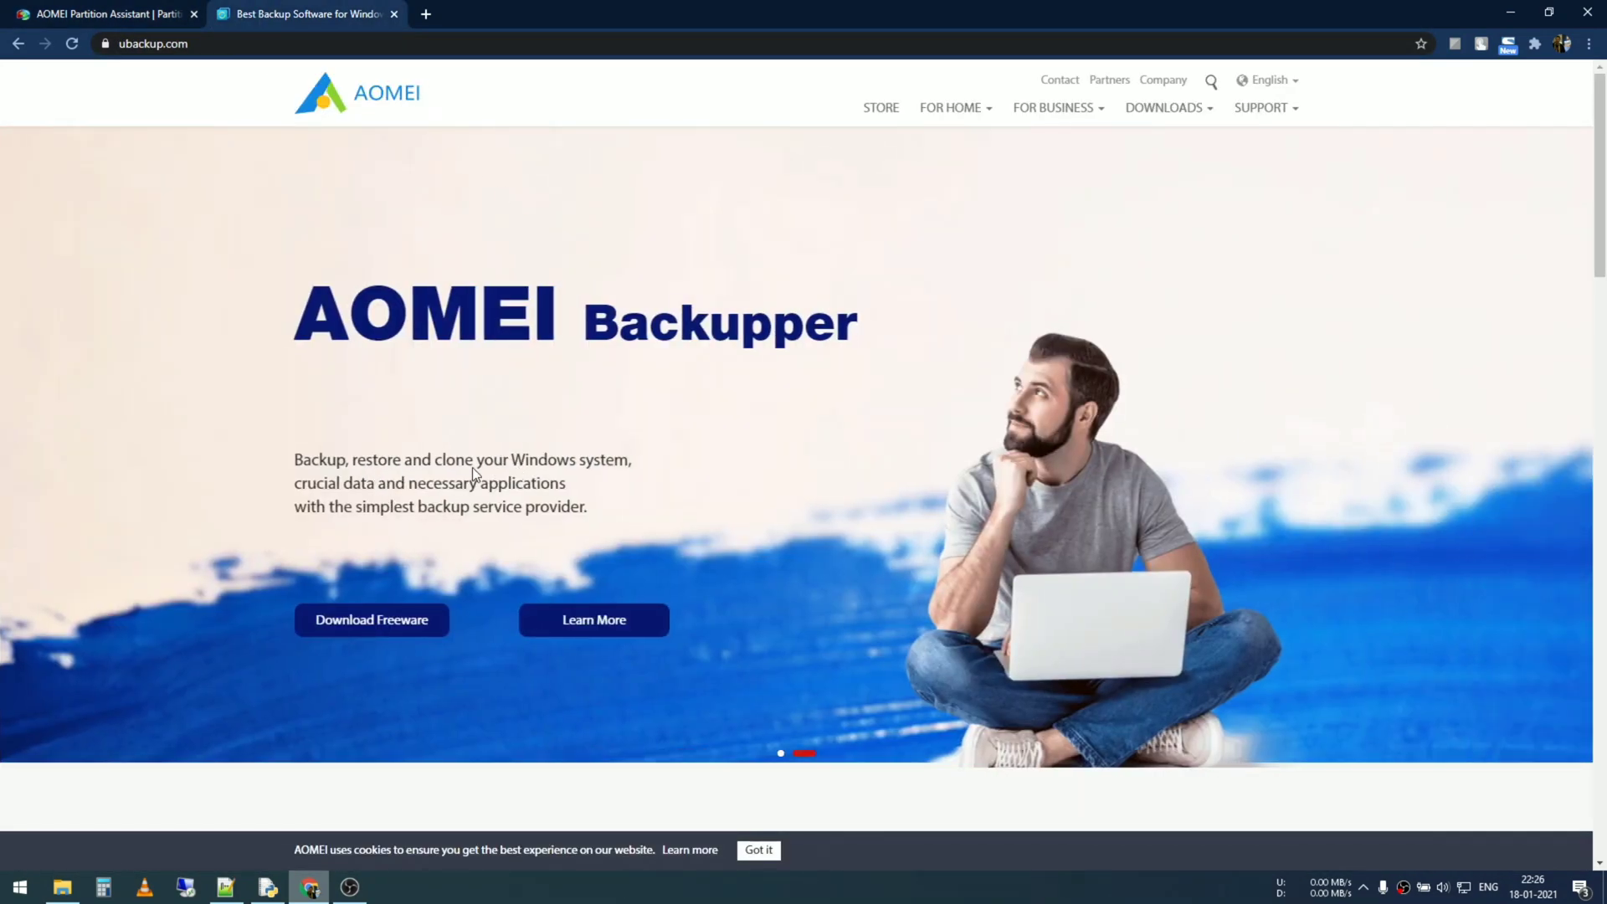
Scroll to AOMEI Backupper Standard and download the freeware installer
scroll("down", 3)
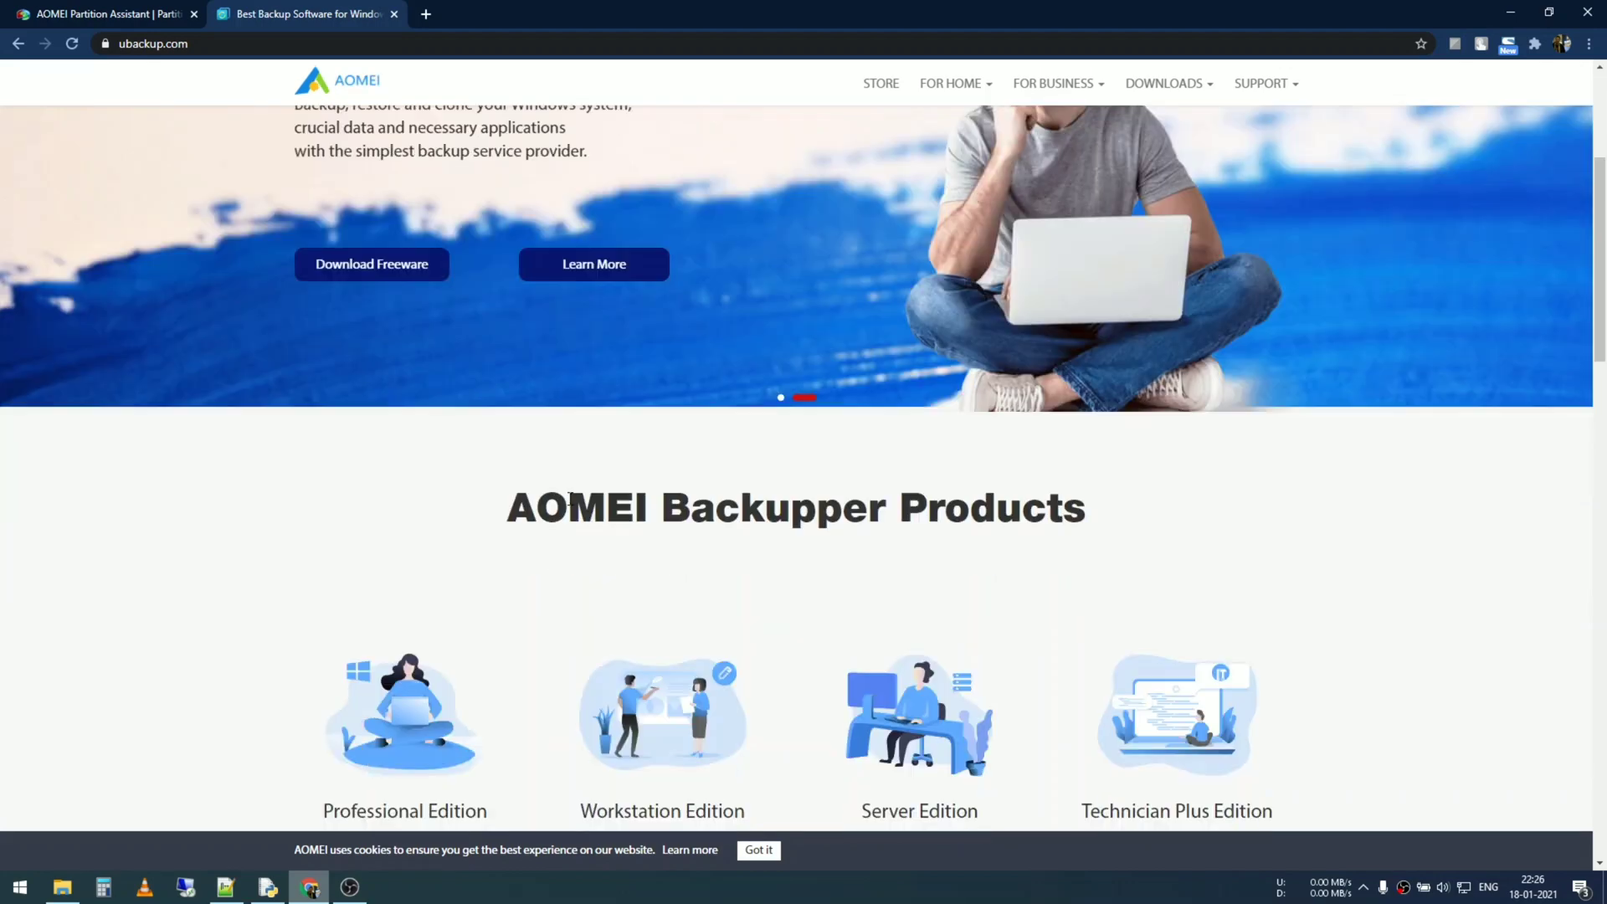
scroll("down", 3)
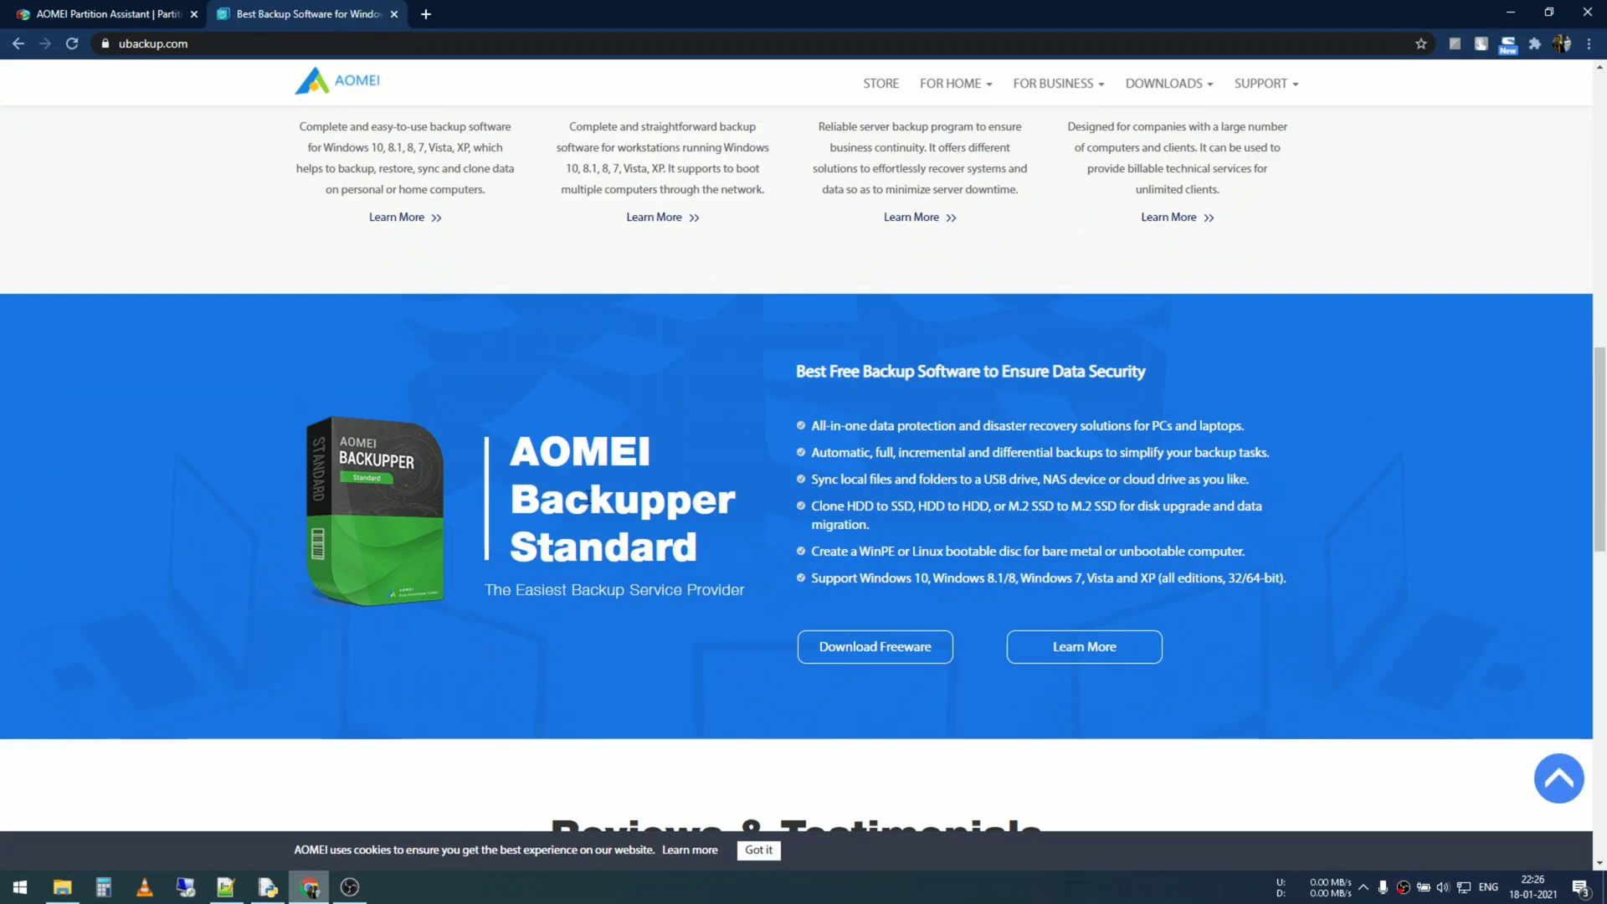
scroll("down", 3)
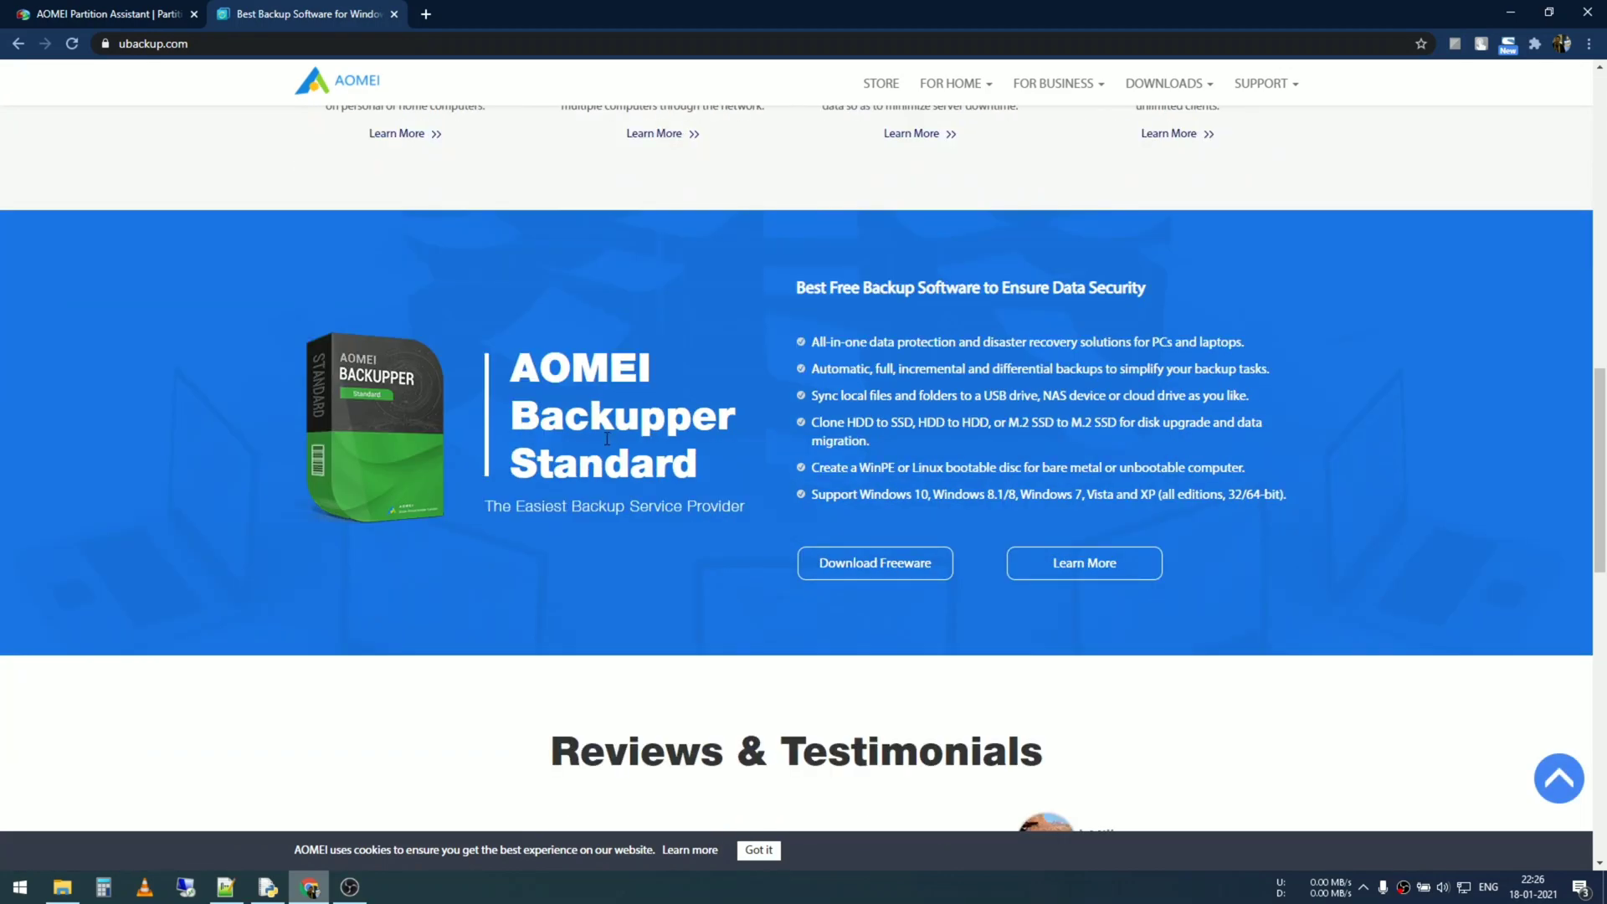
scroll("down", 3)
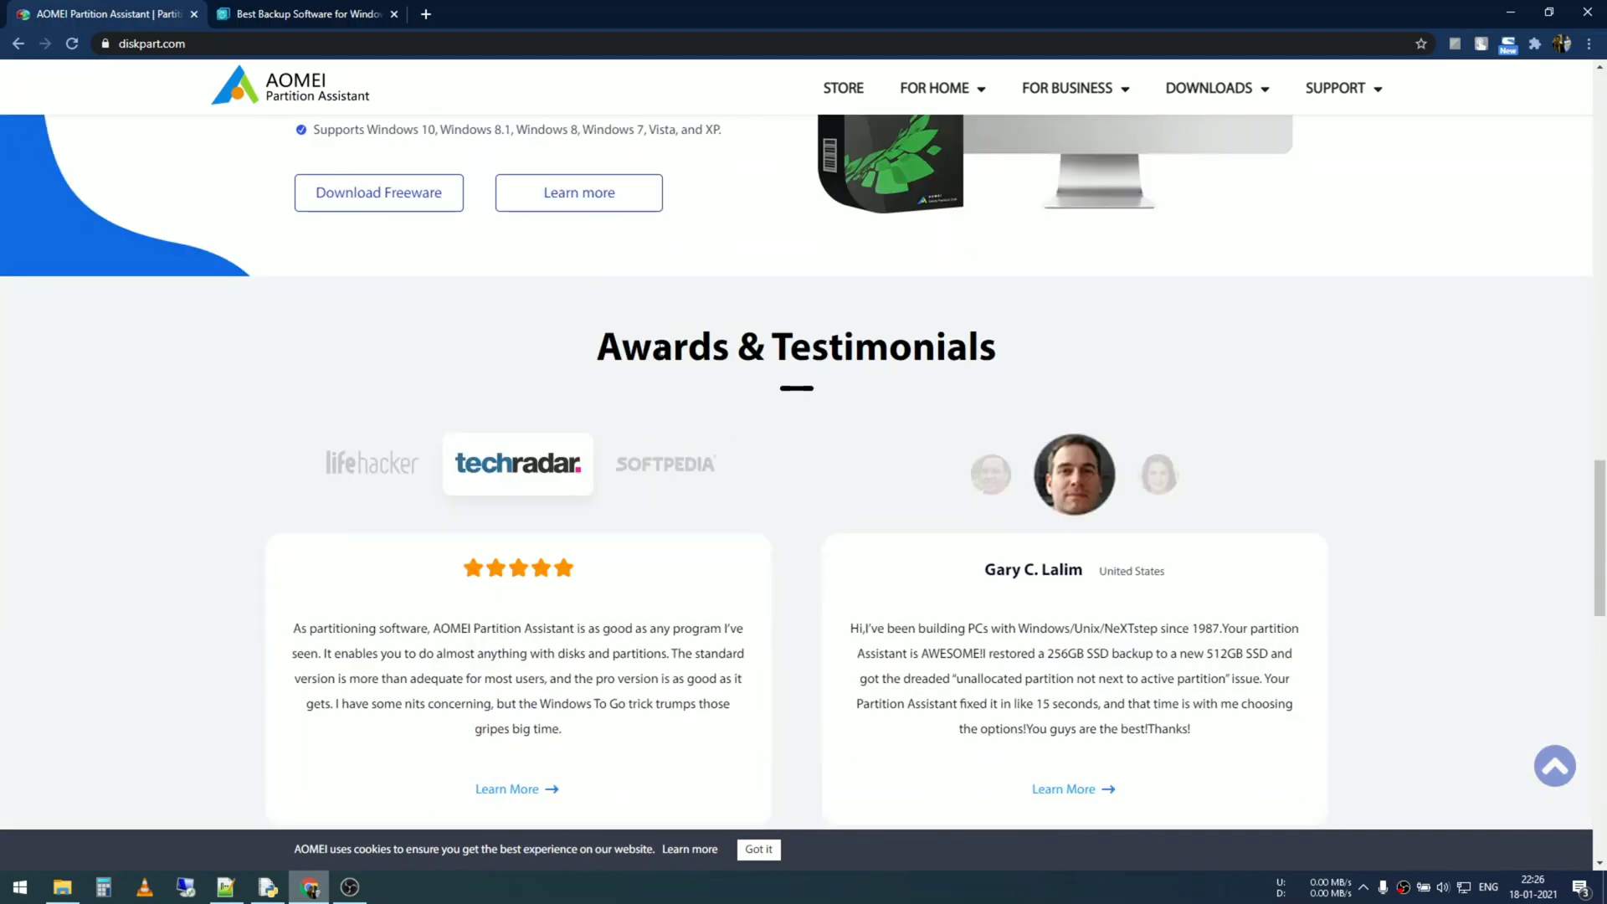
scroll("down", 3)
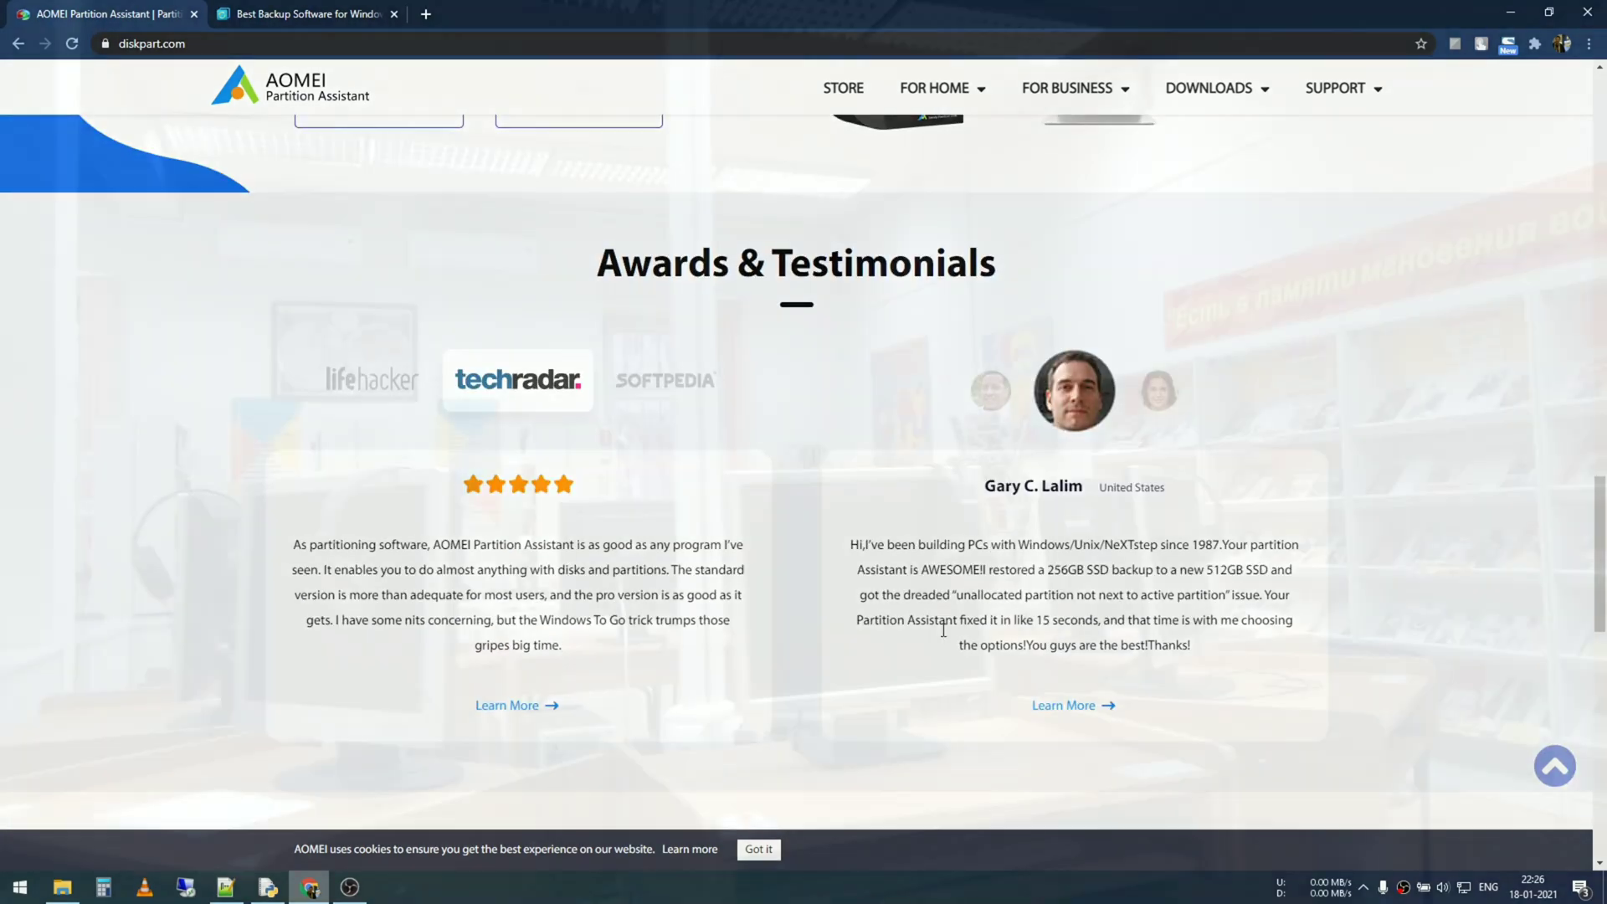
left_click(303, 14)
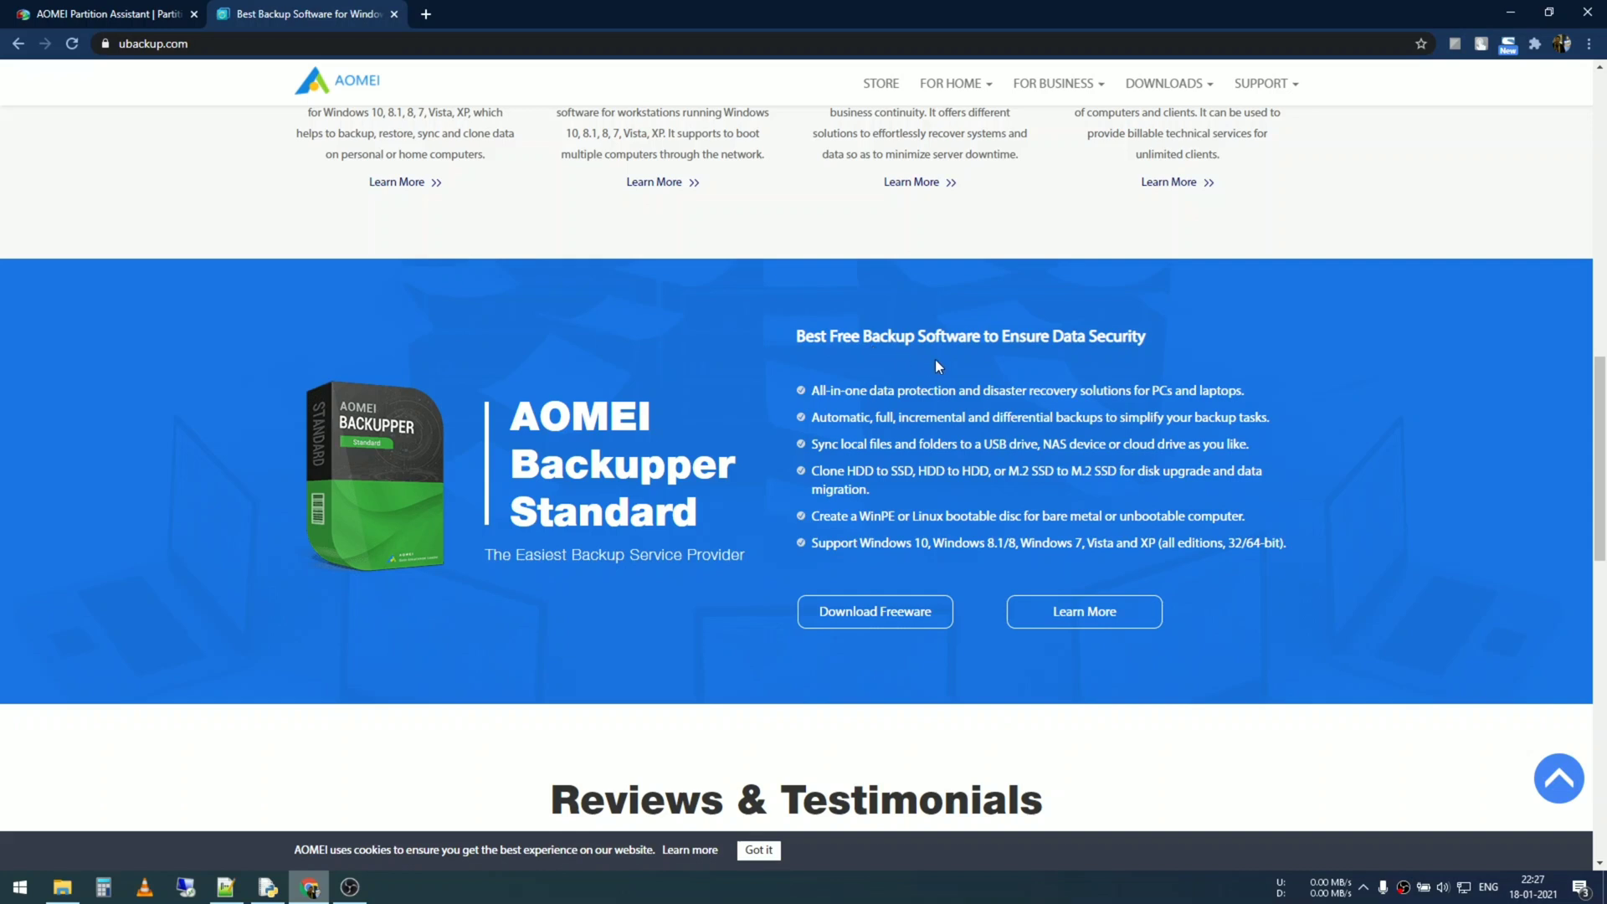
mouse_move(664, 607)
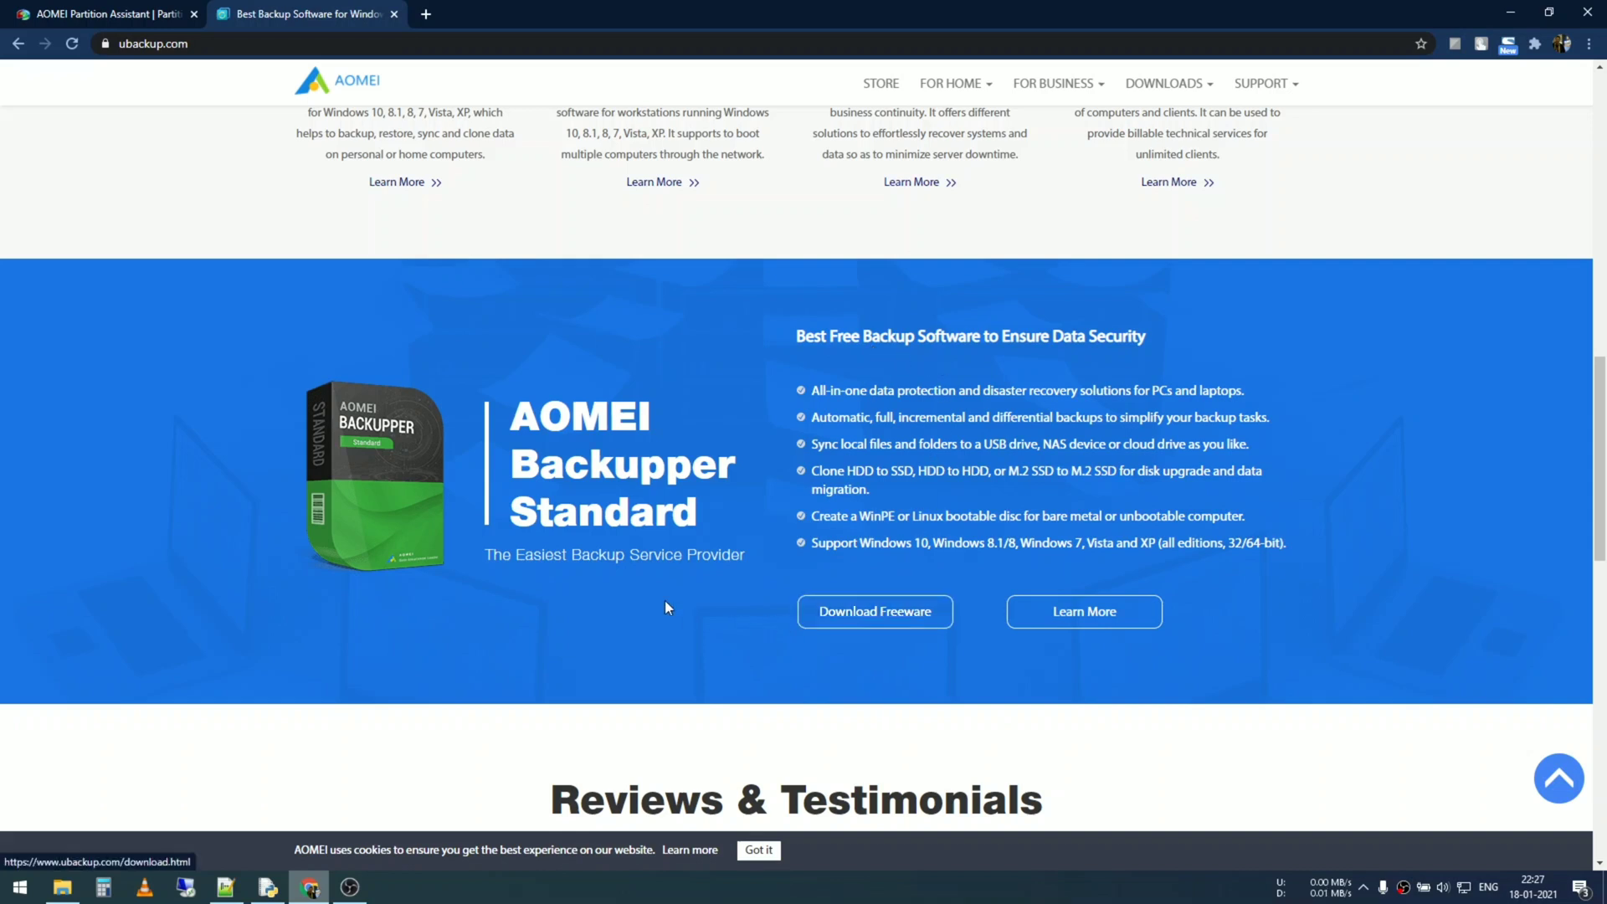
mouse_move(873, 611)
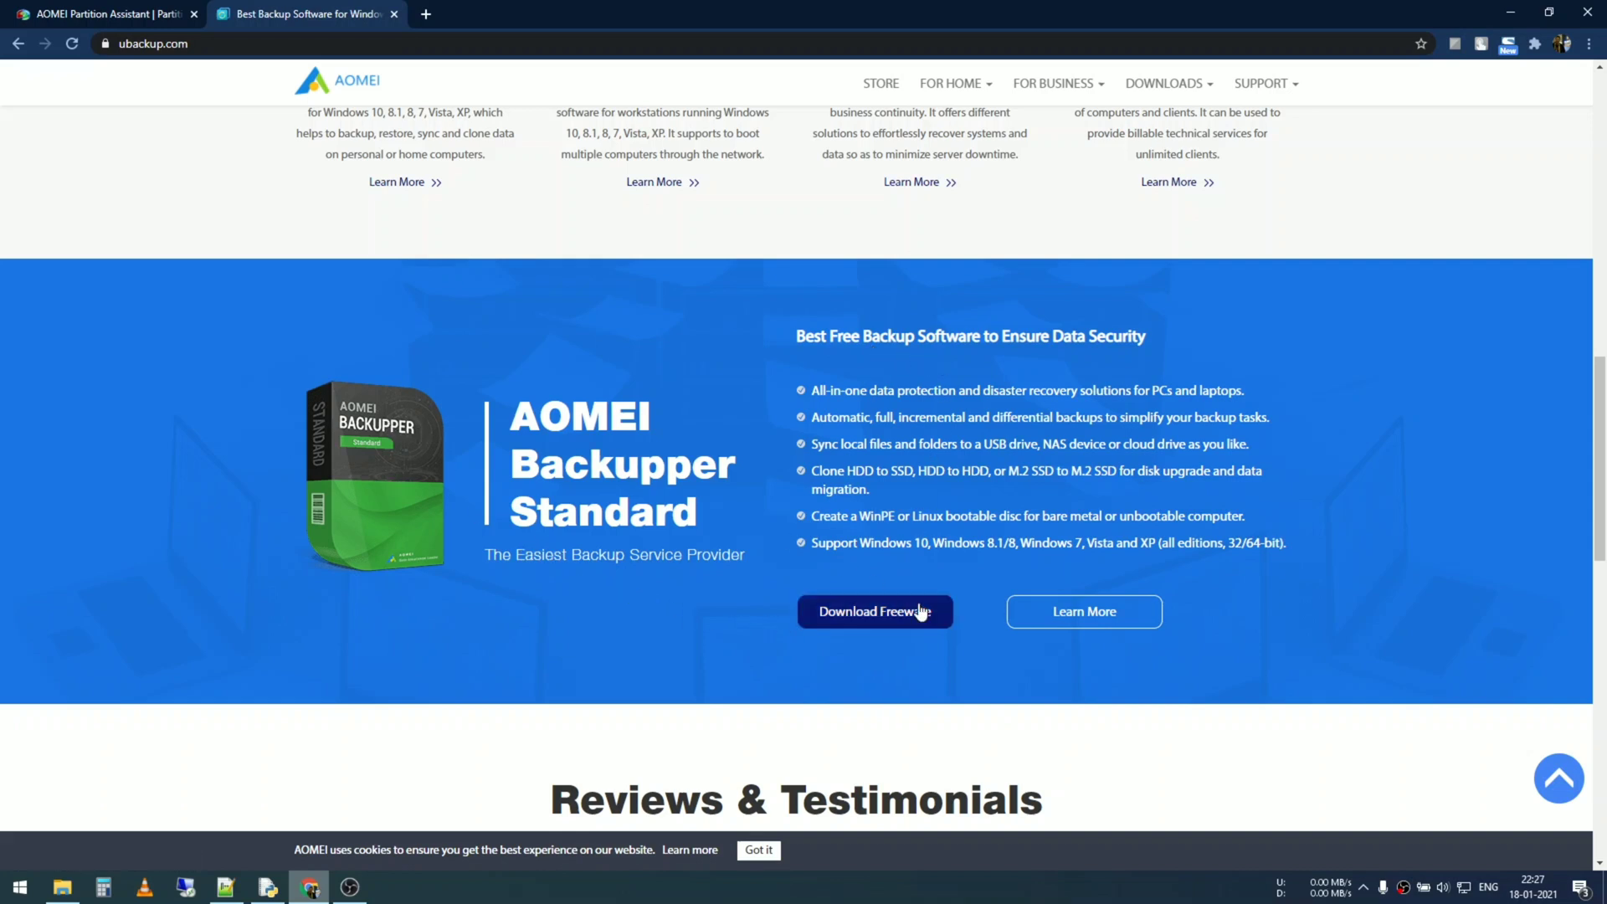
left_click(873, 611)
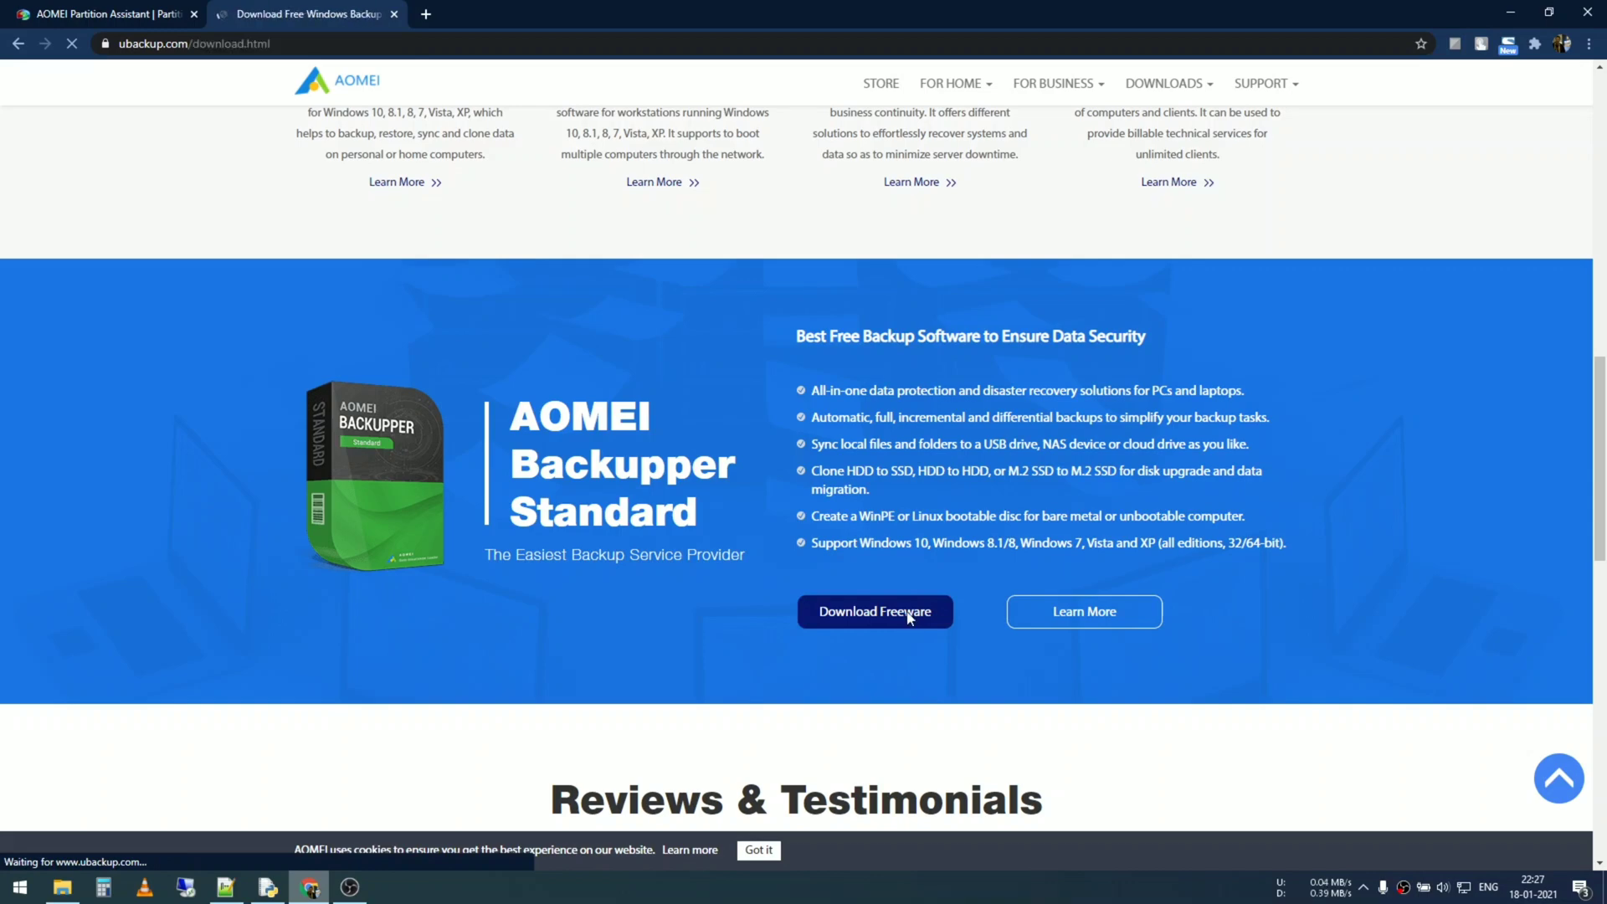
left_click(873, 611)
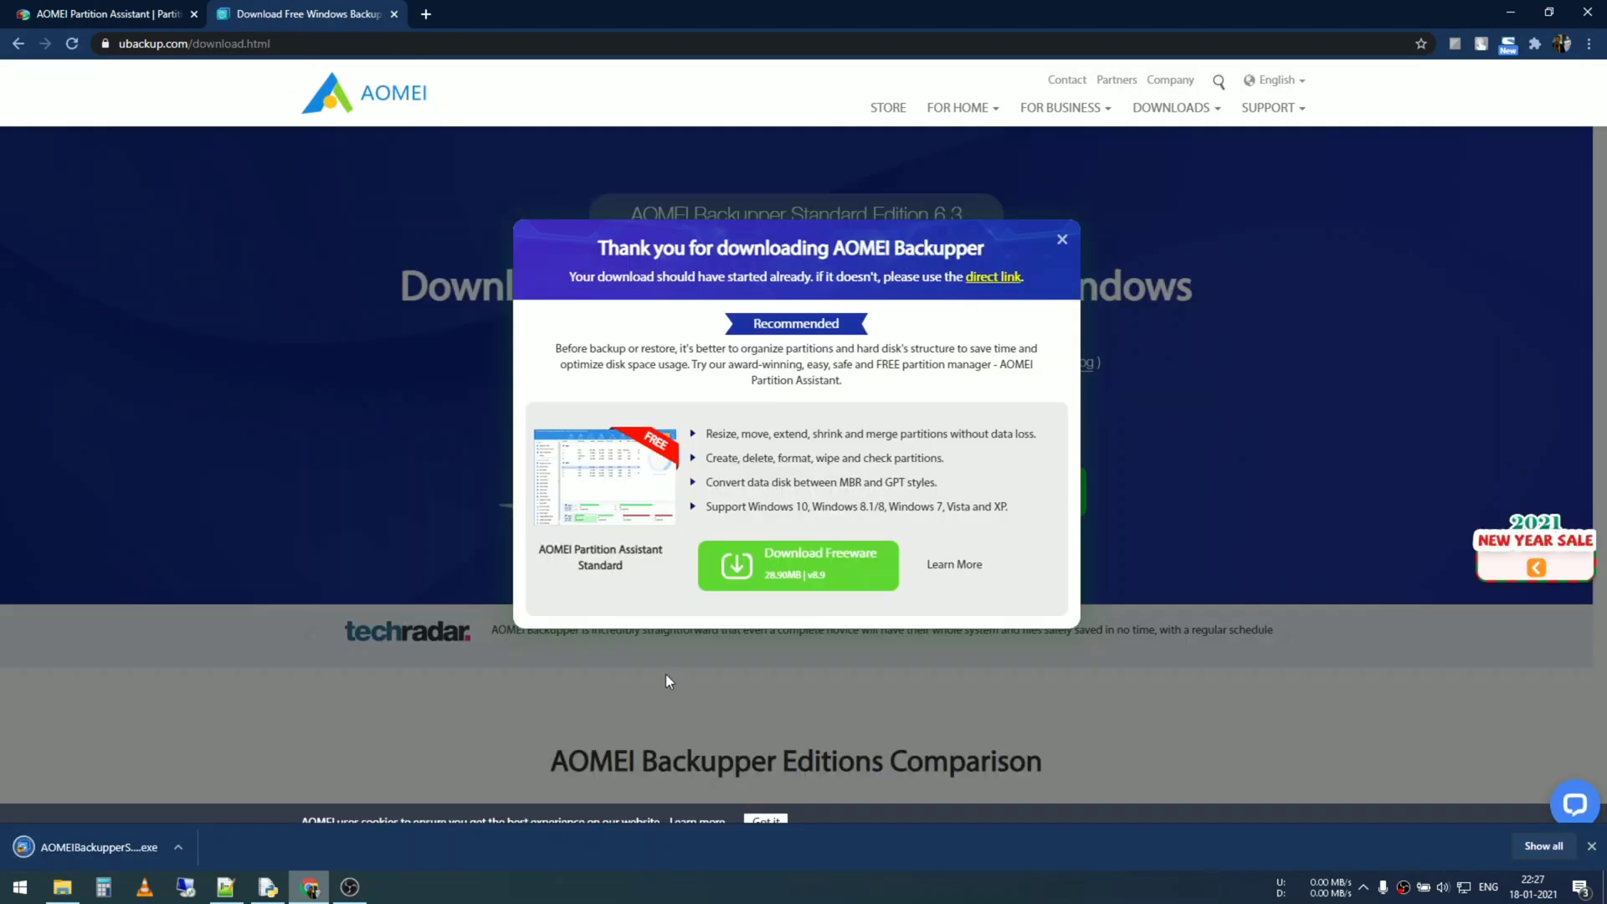
mouse_move(798, 565)
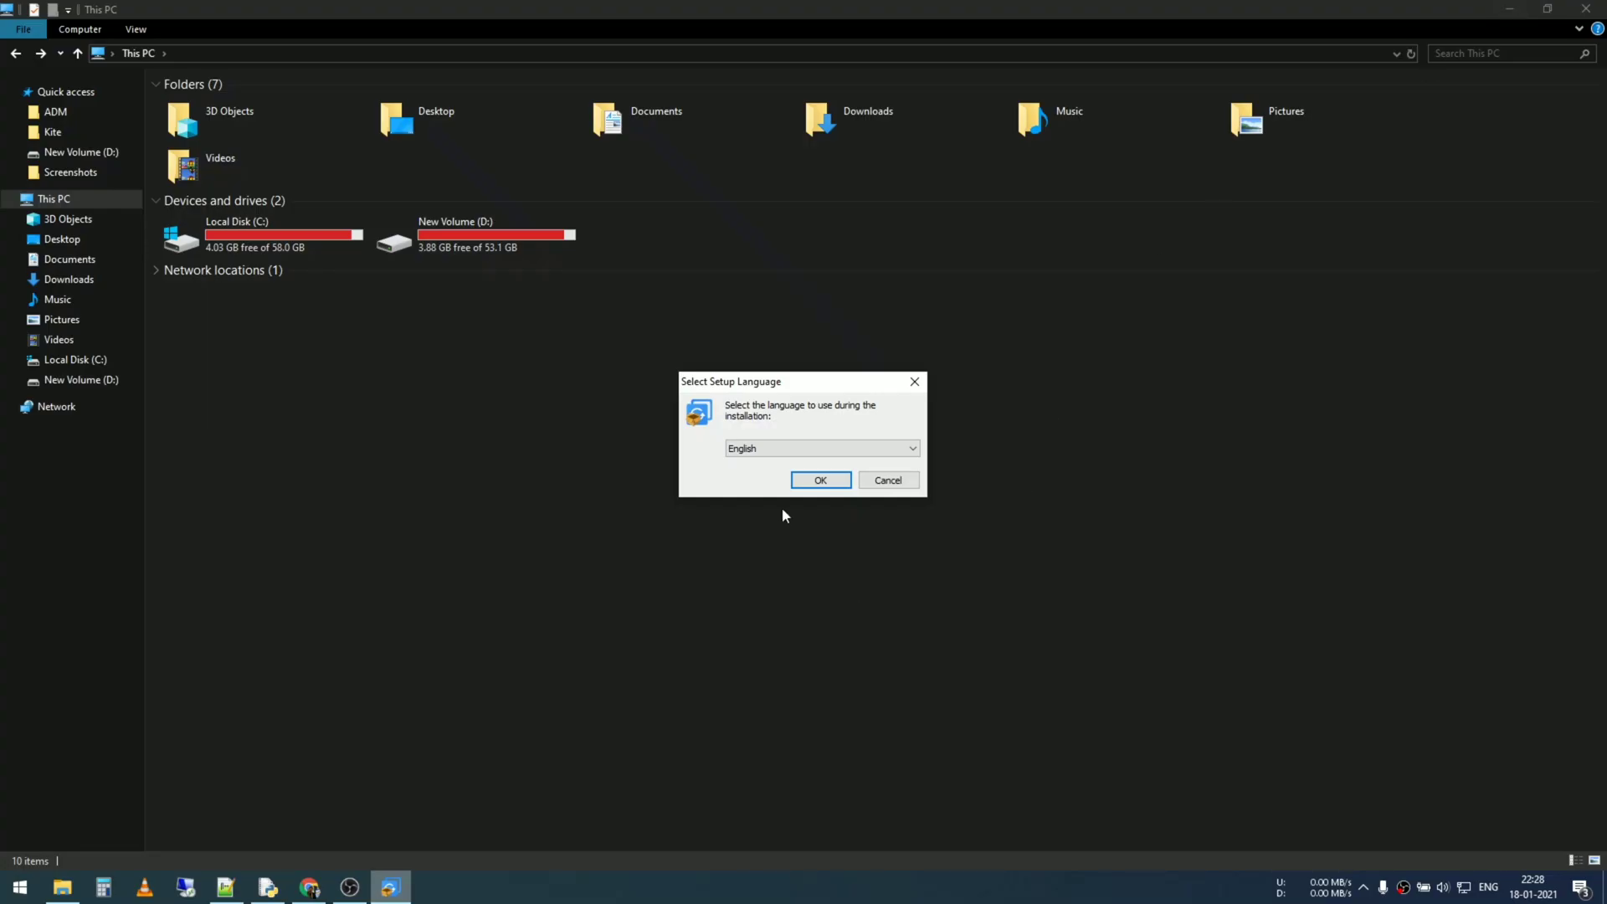
mouse_move(677, 533)
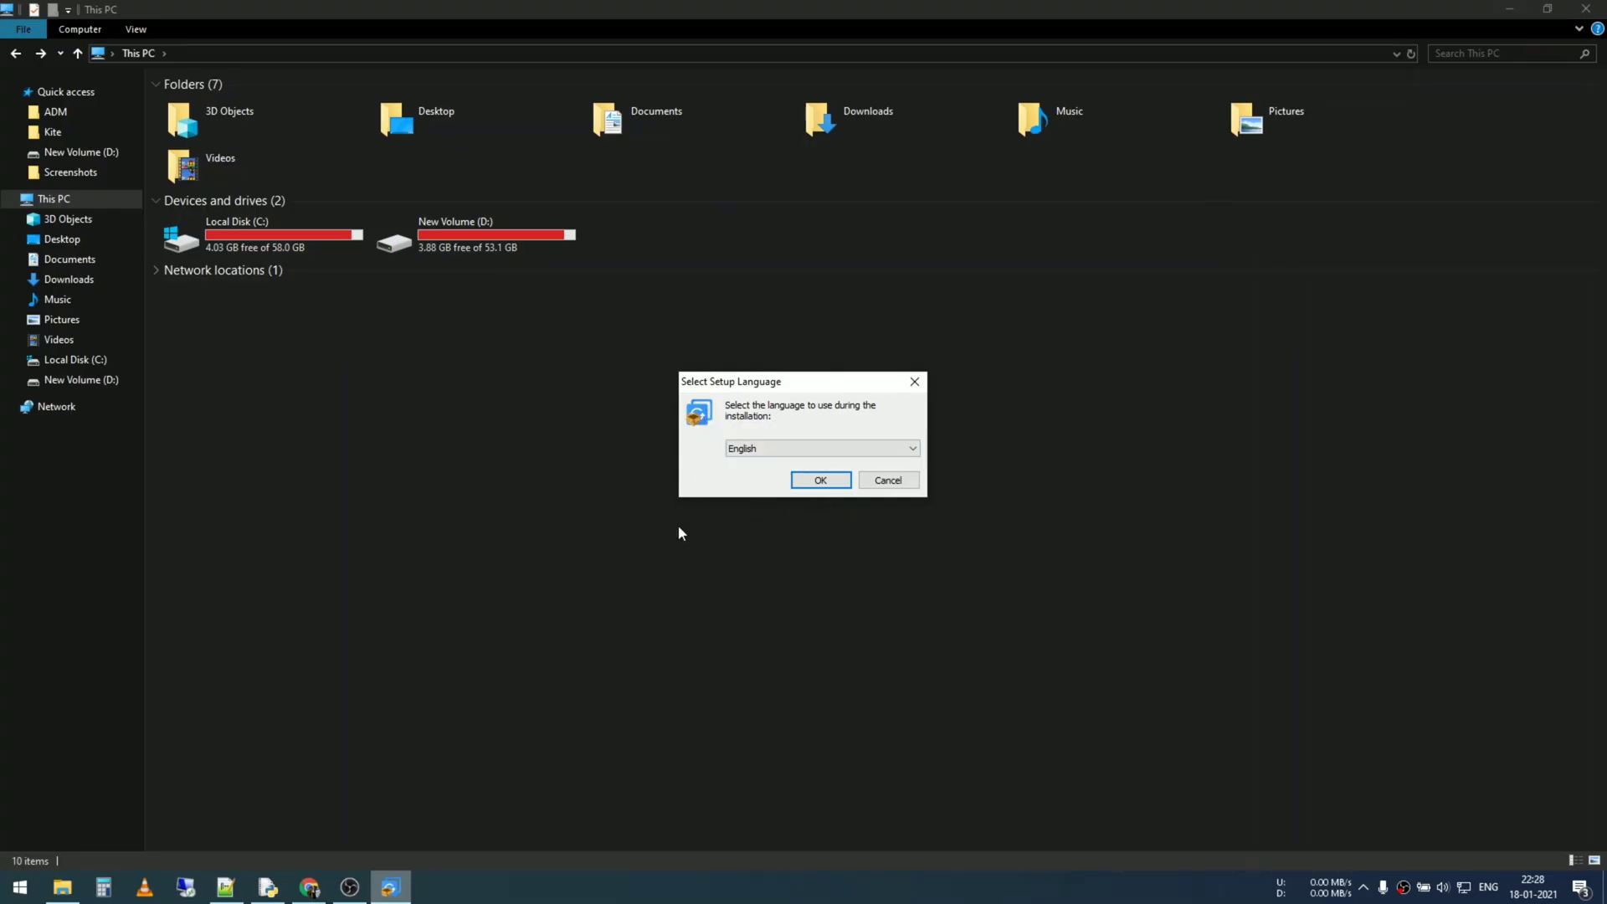
mouse_move(820, 482)
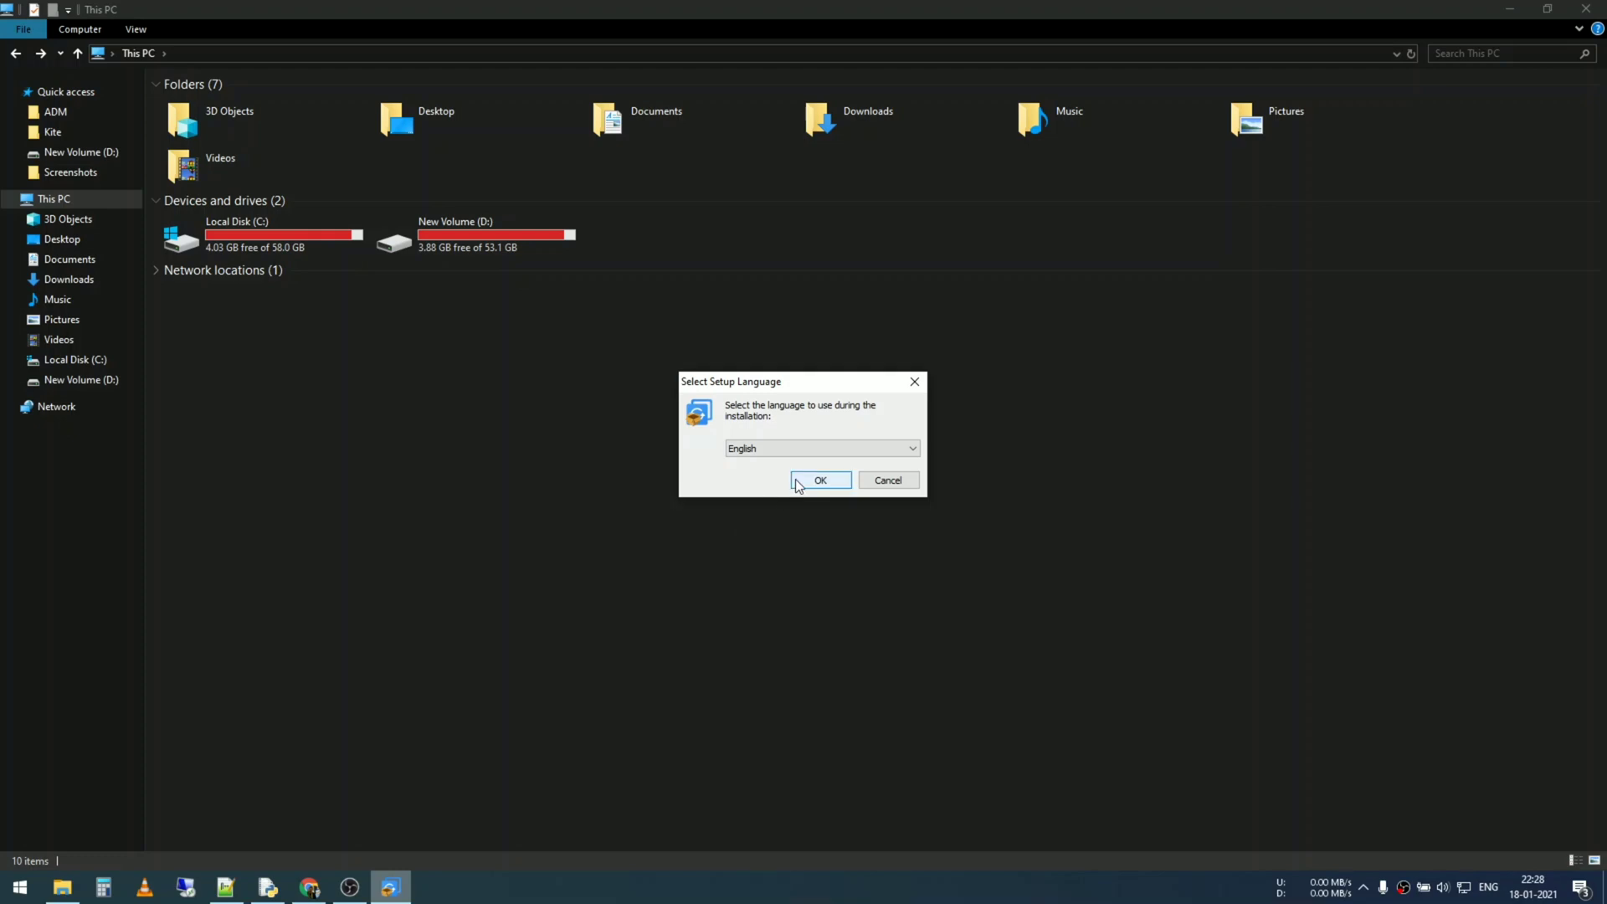
Confirm English as the installer's setup language
left_click(820, 480)
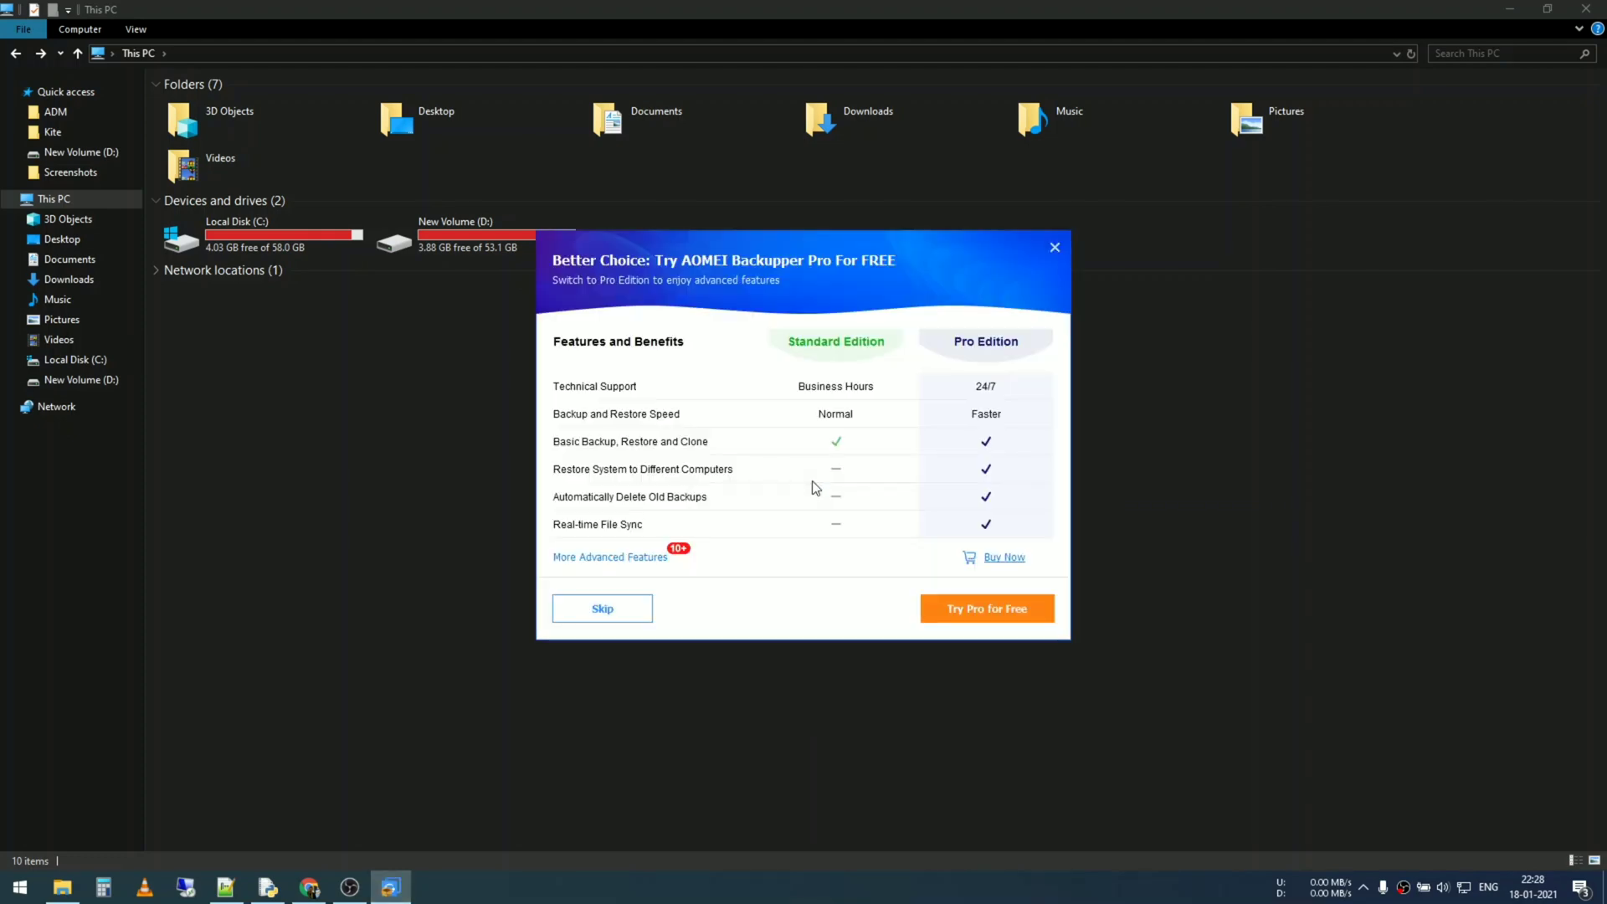
mouse_move(840, 559)
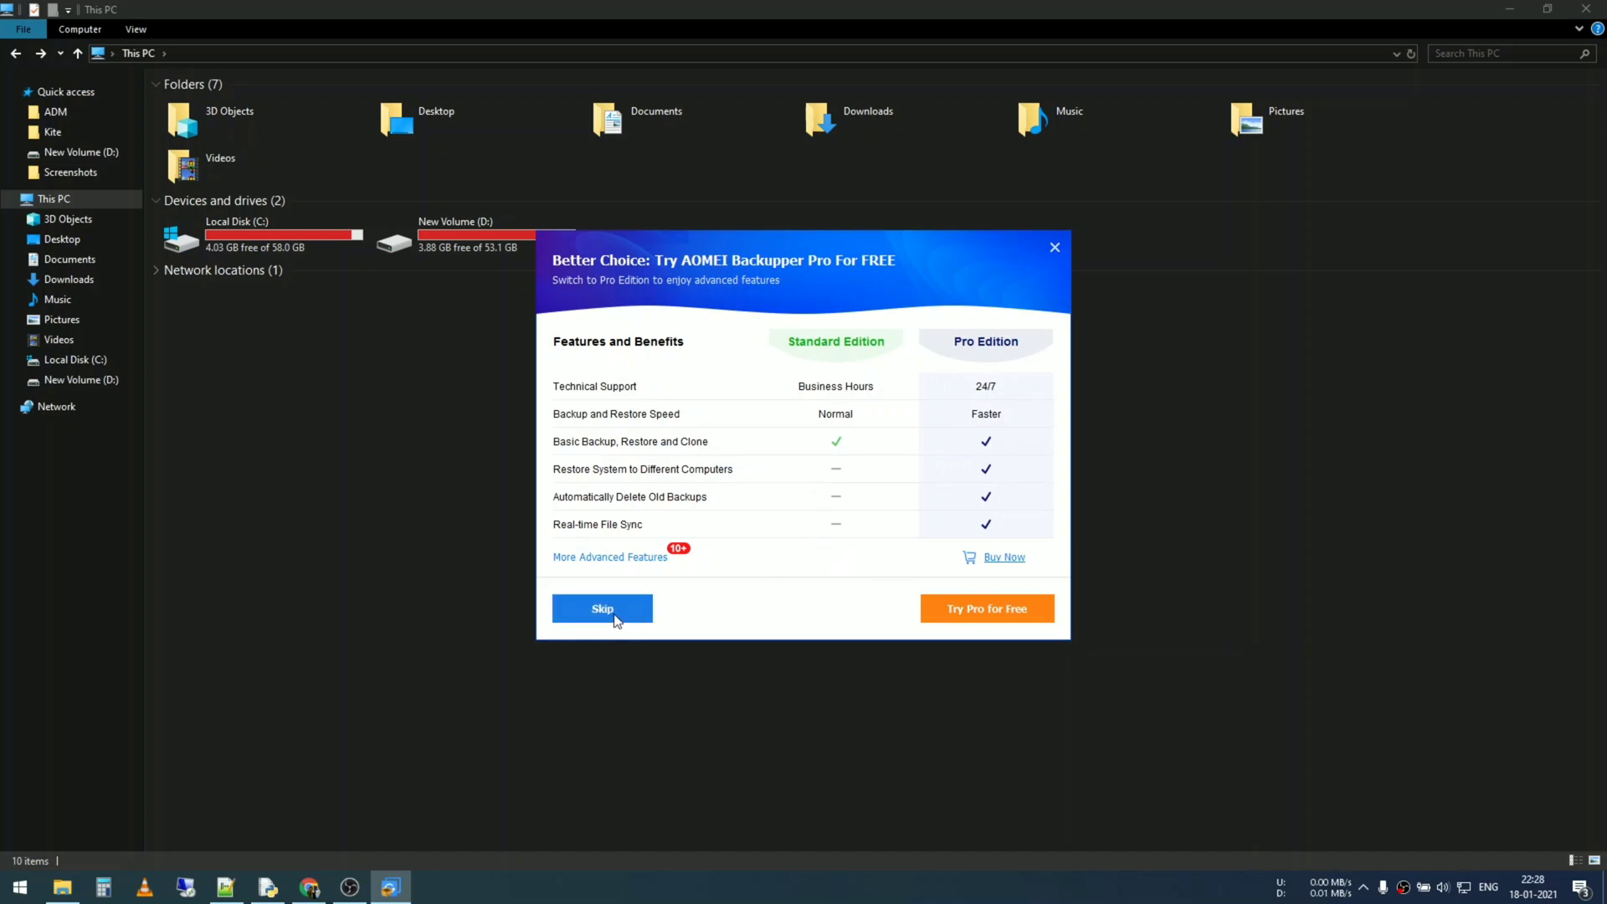
mouse_move(767, 447)
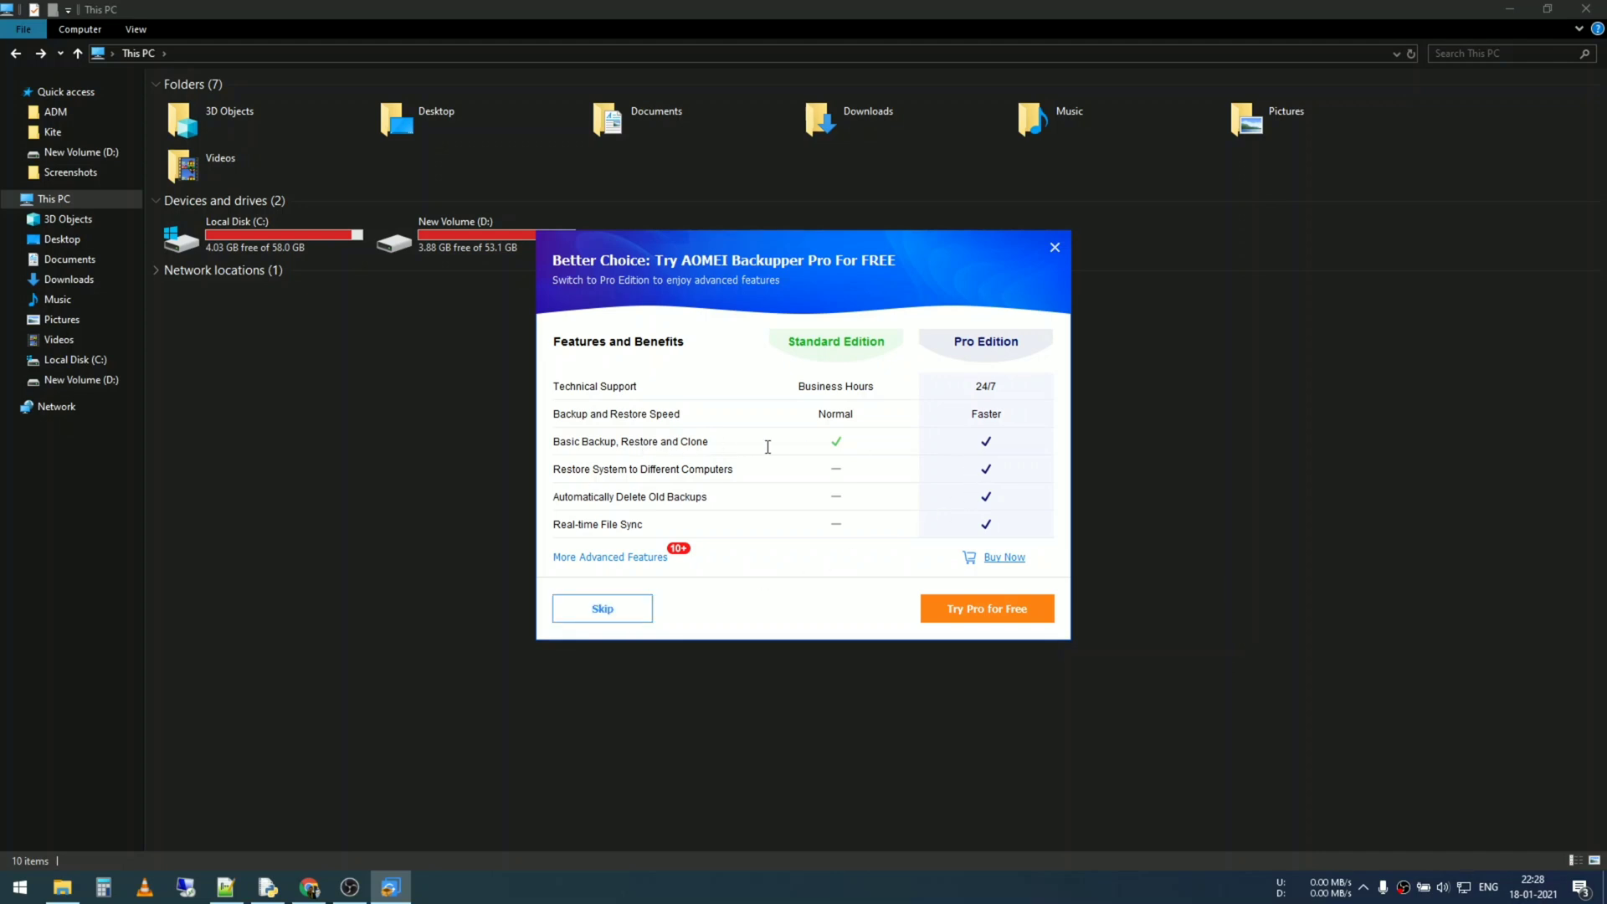
mouse_move(681, 448)
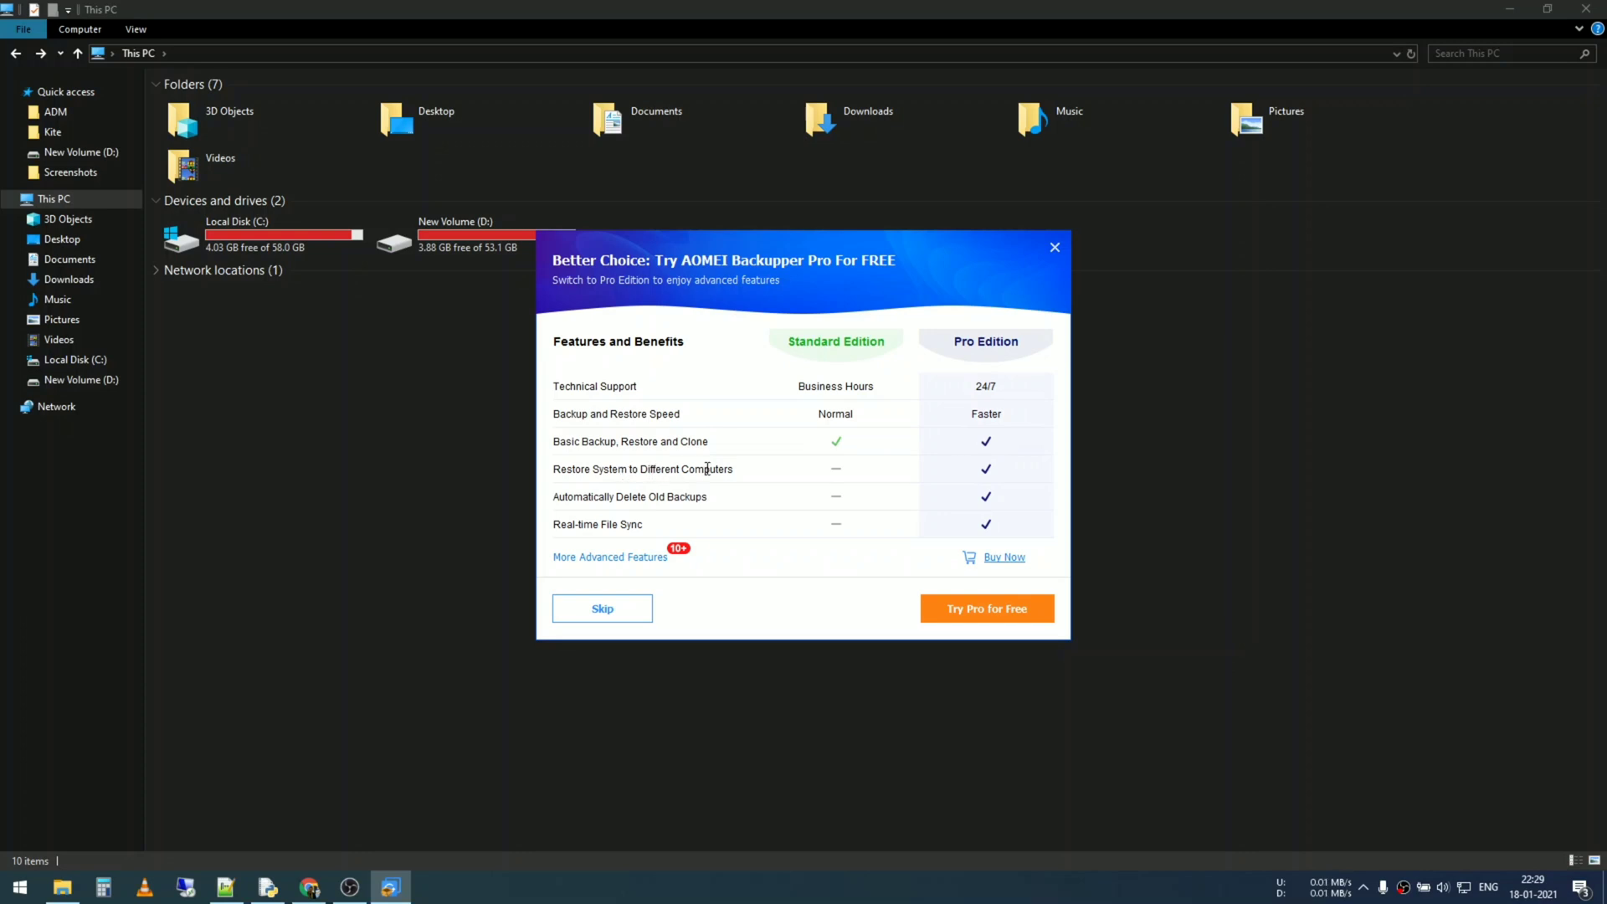
mouse_move(991, 411)
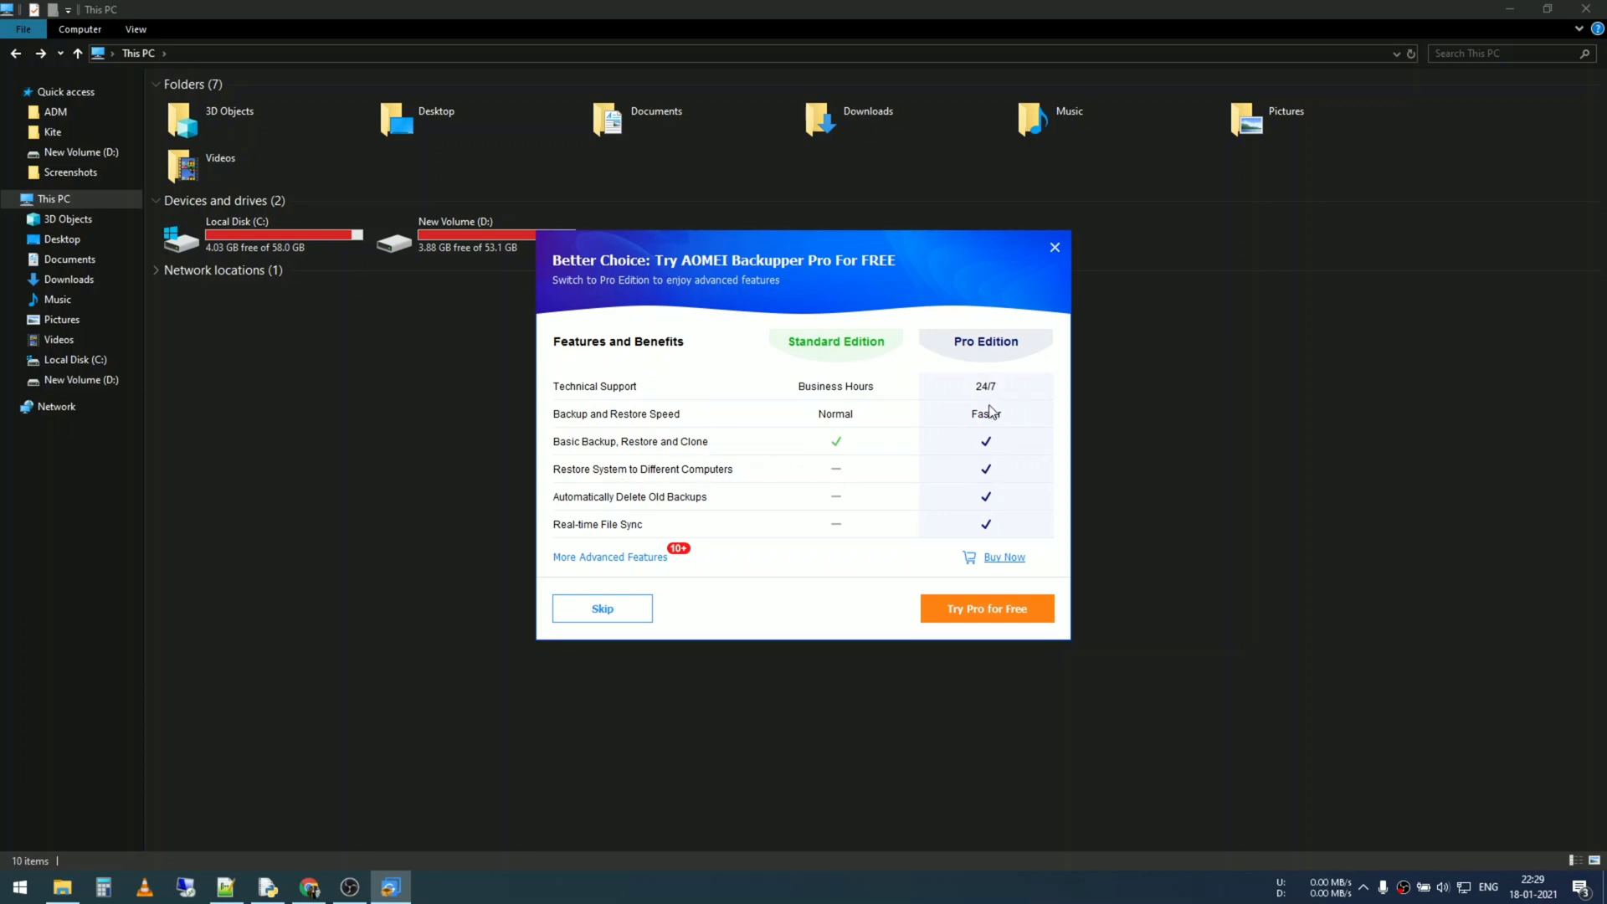
mouse_move(602, 608)
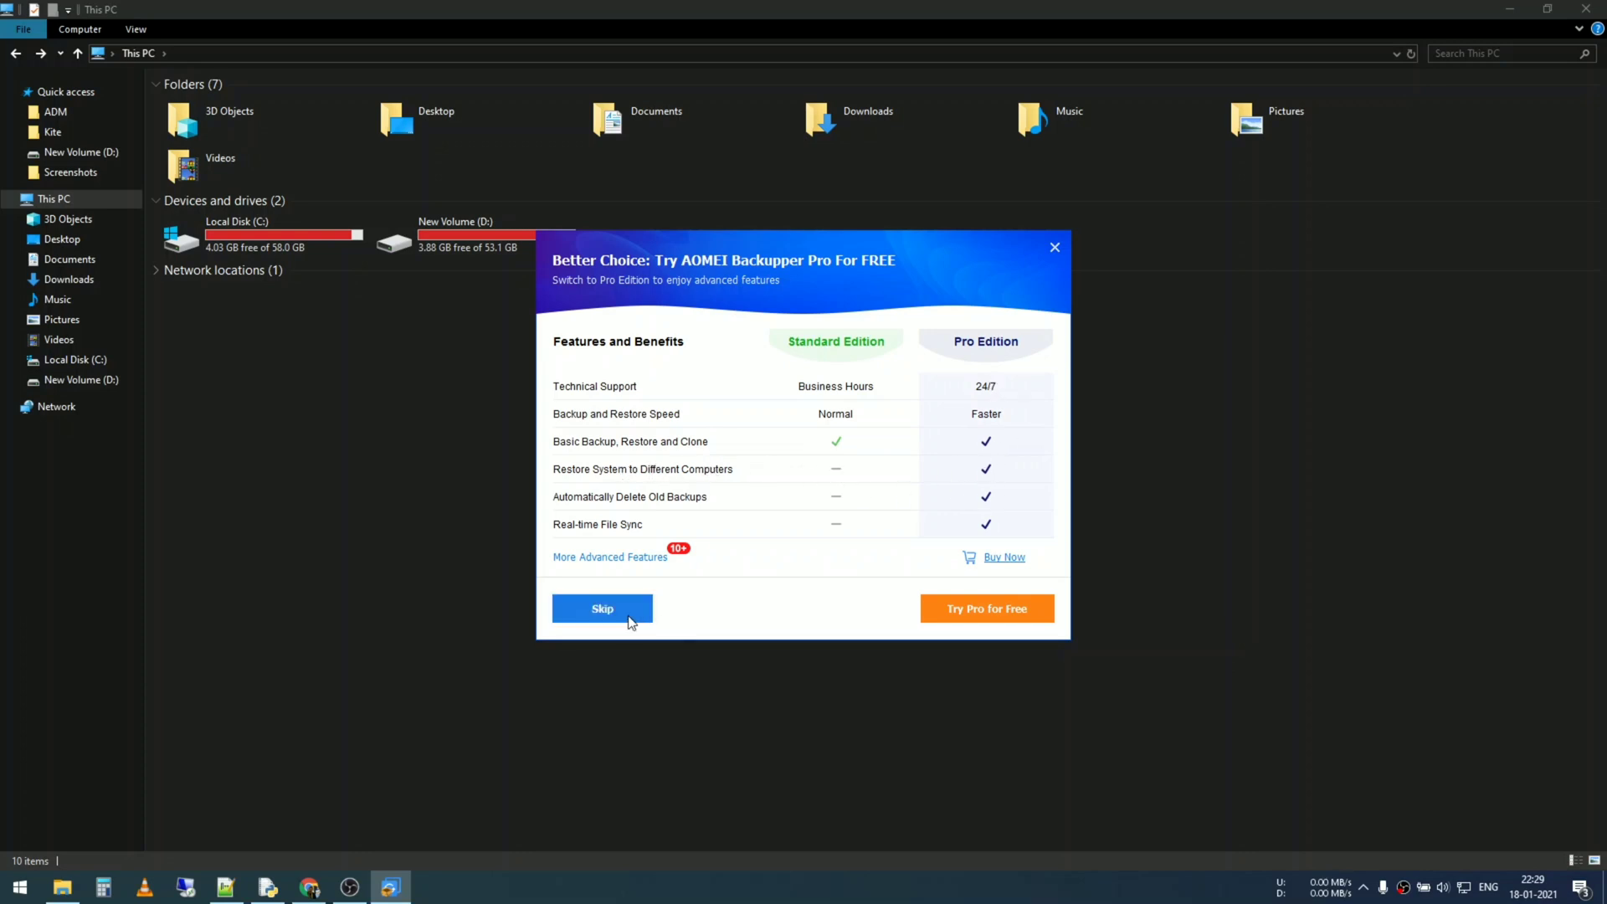
Skip the Pro trial offer and install Backupper Standard with the agreement accepted
left_click(602, 607)
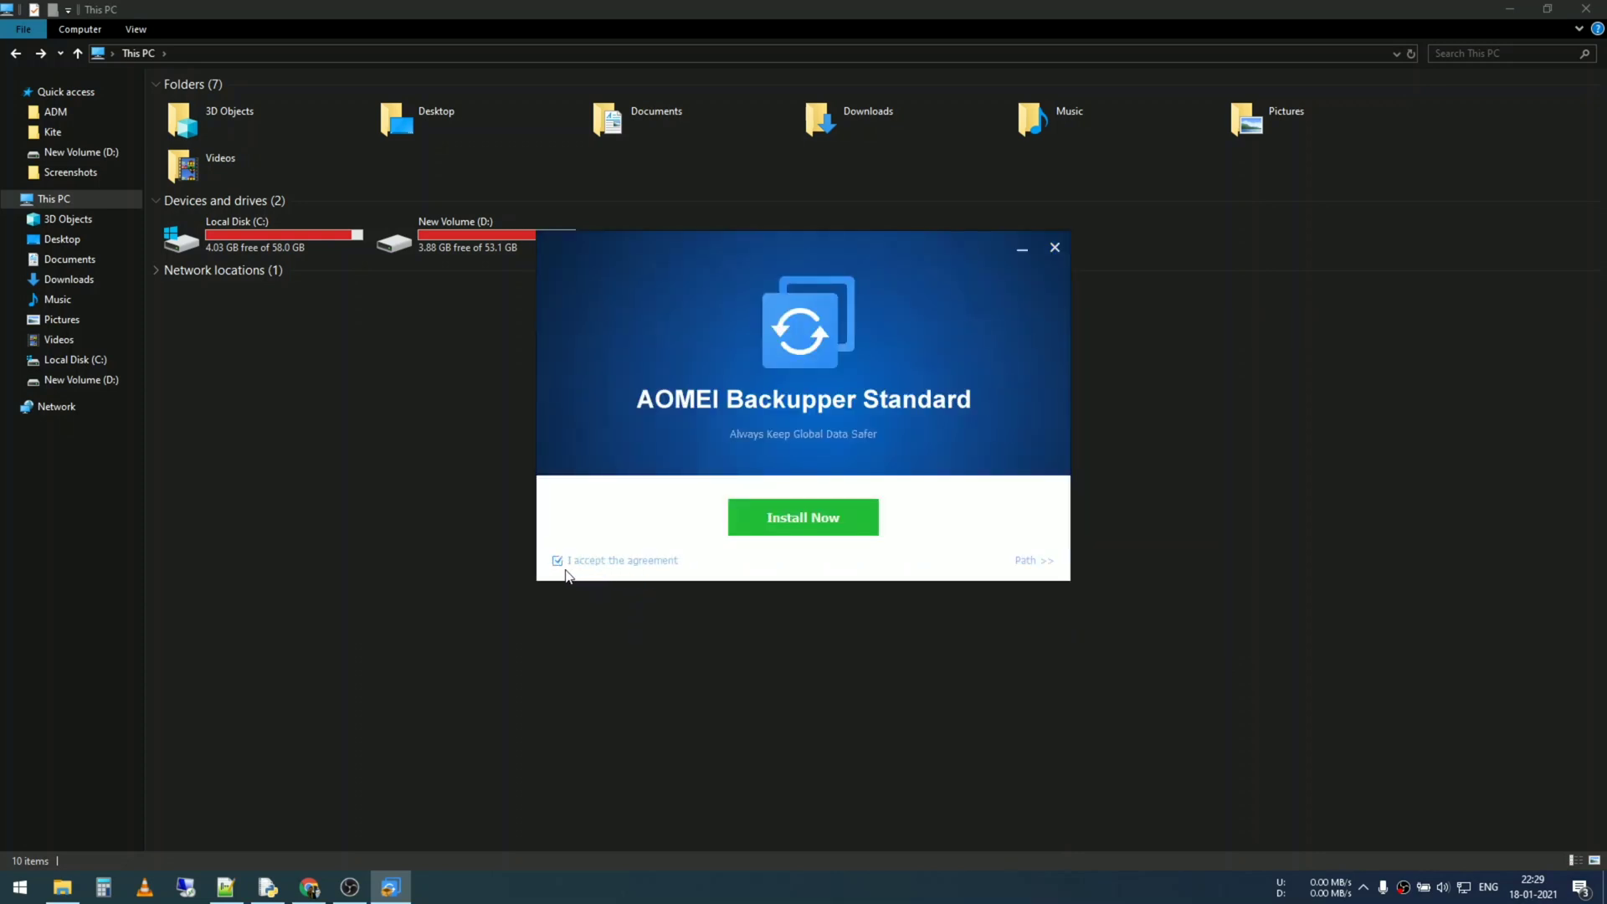
mouse_move(662, 567)
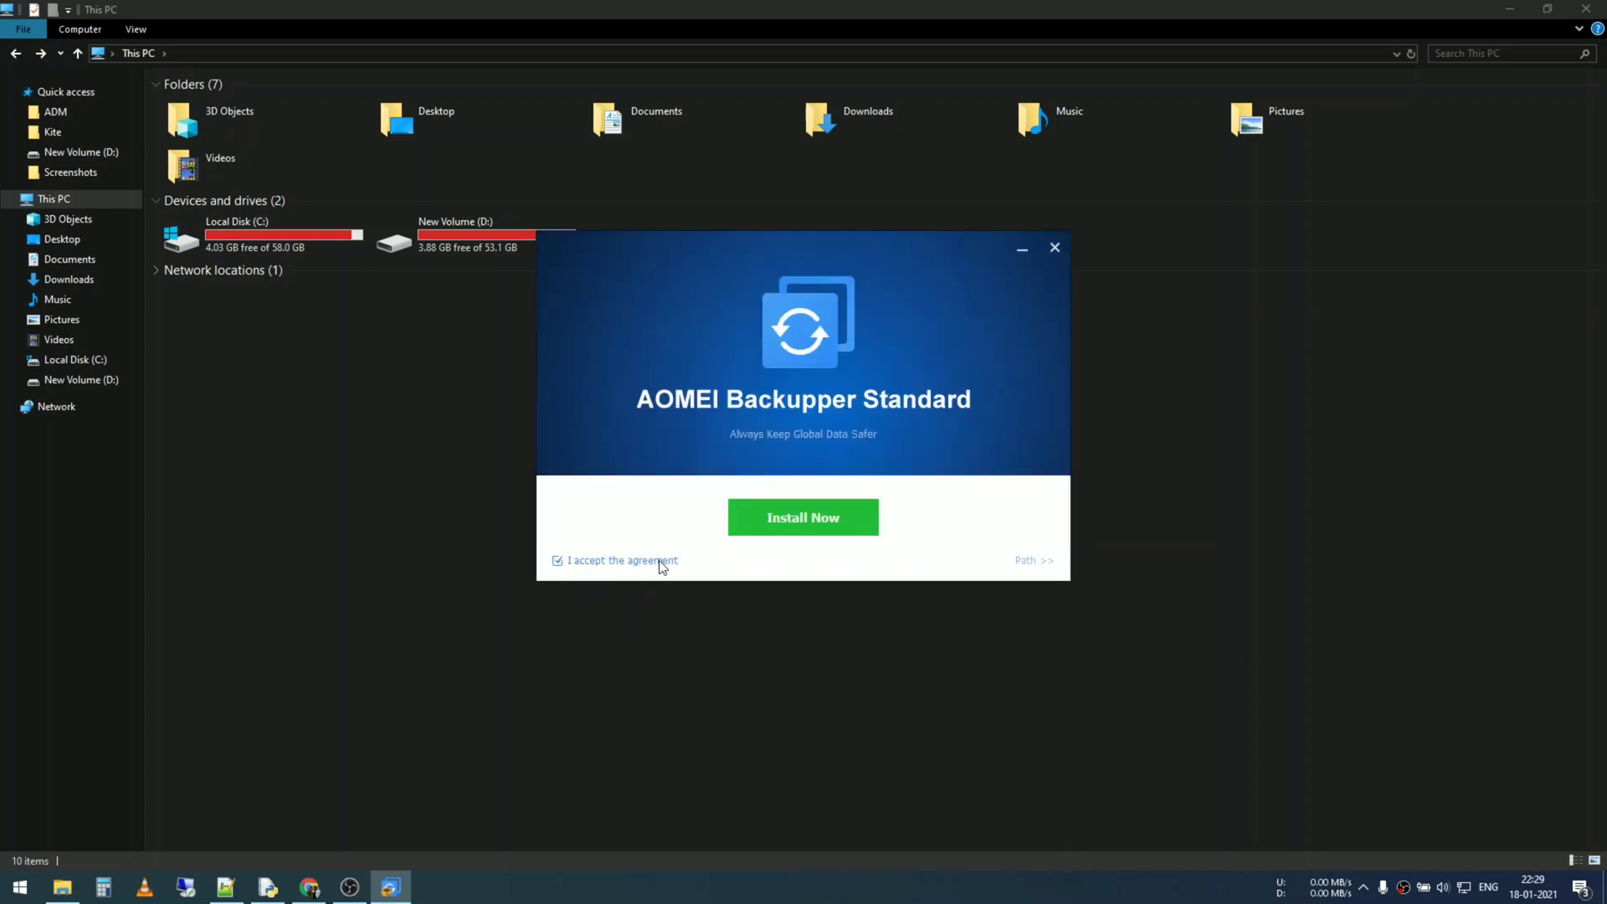
left_click(802, 516)
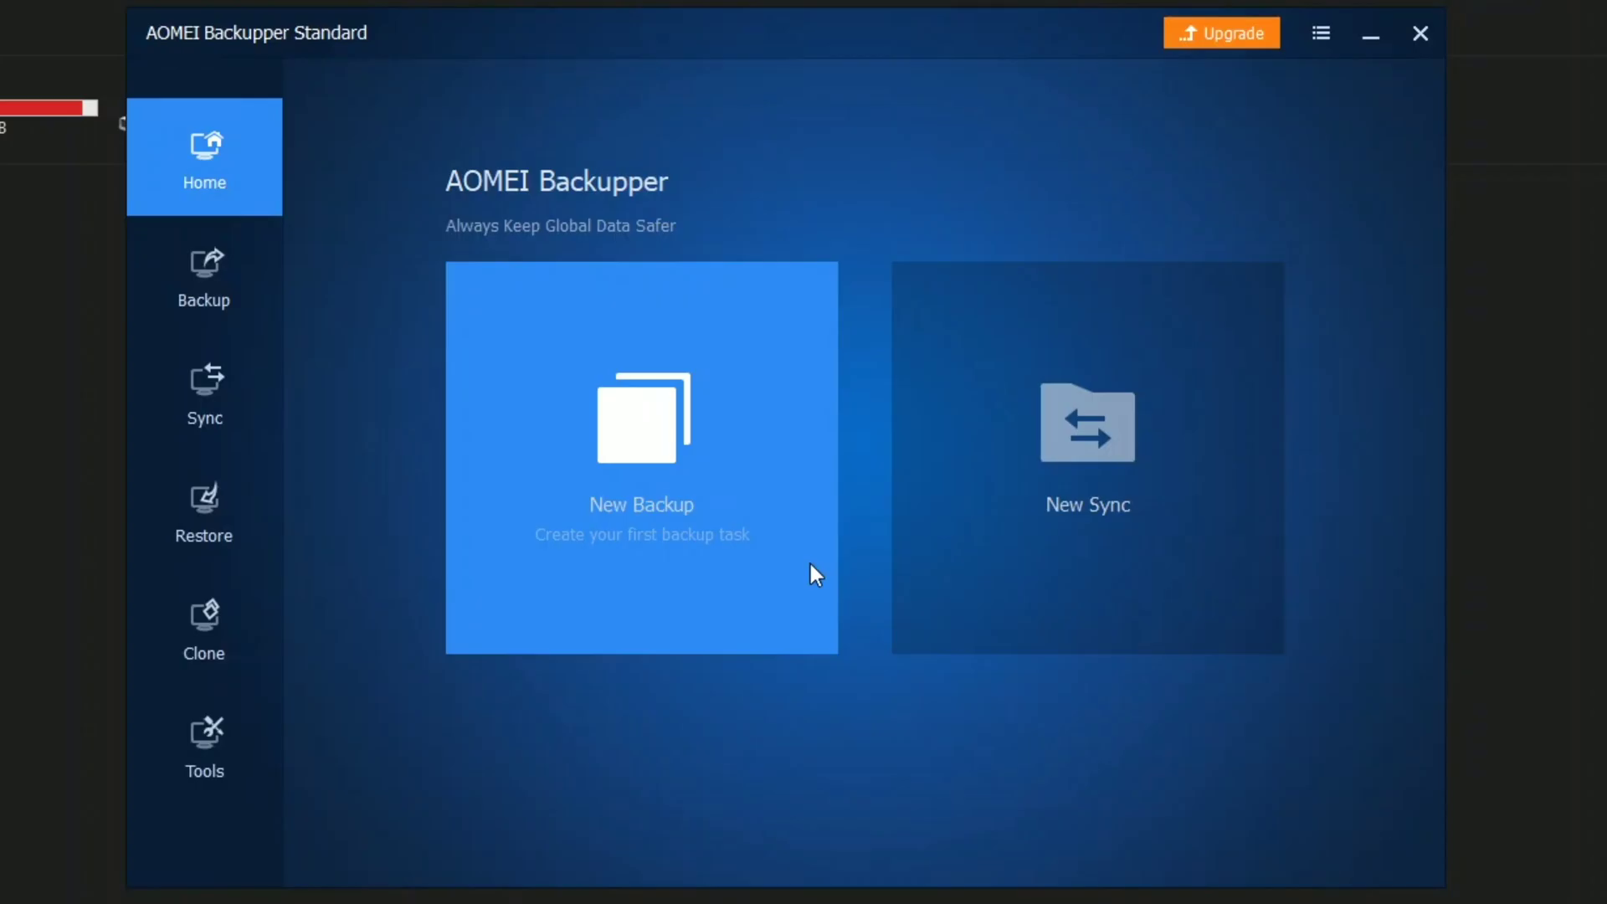
mouse_move(742, 581)
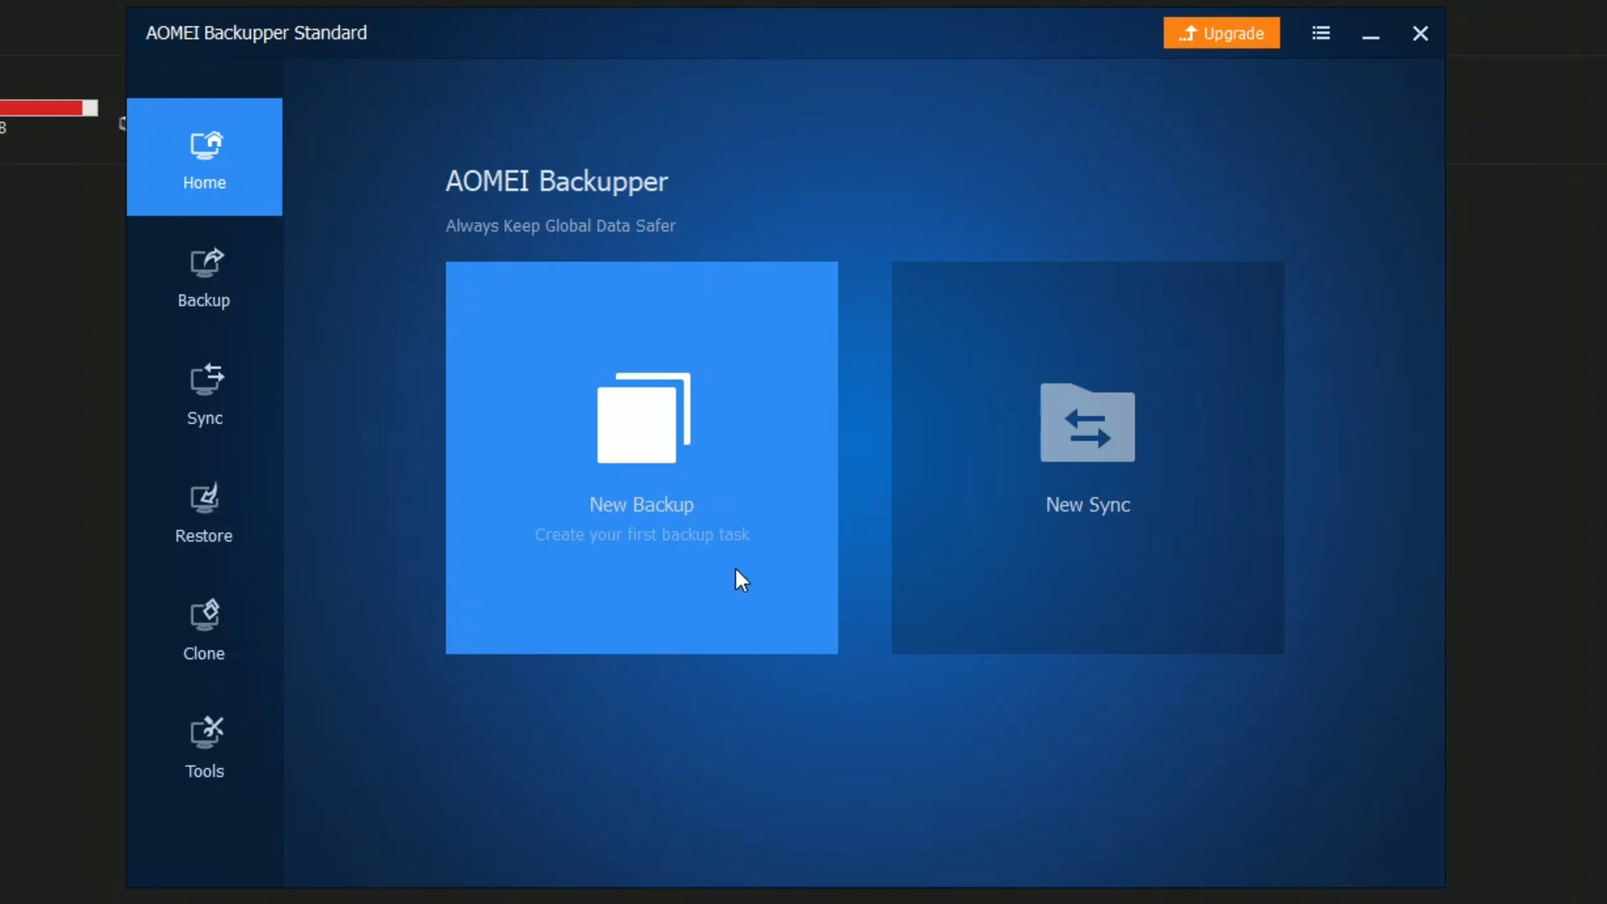
mouse_move(265, 164)
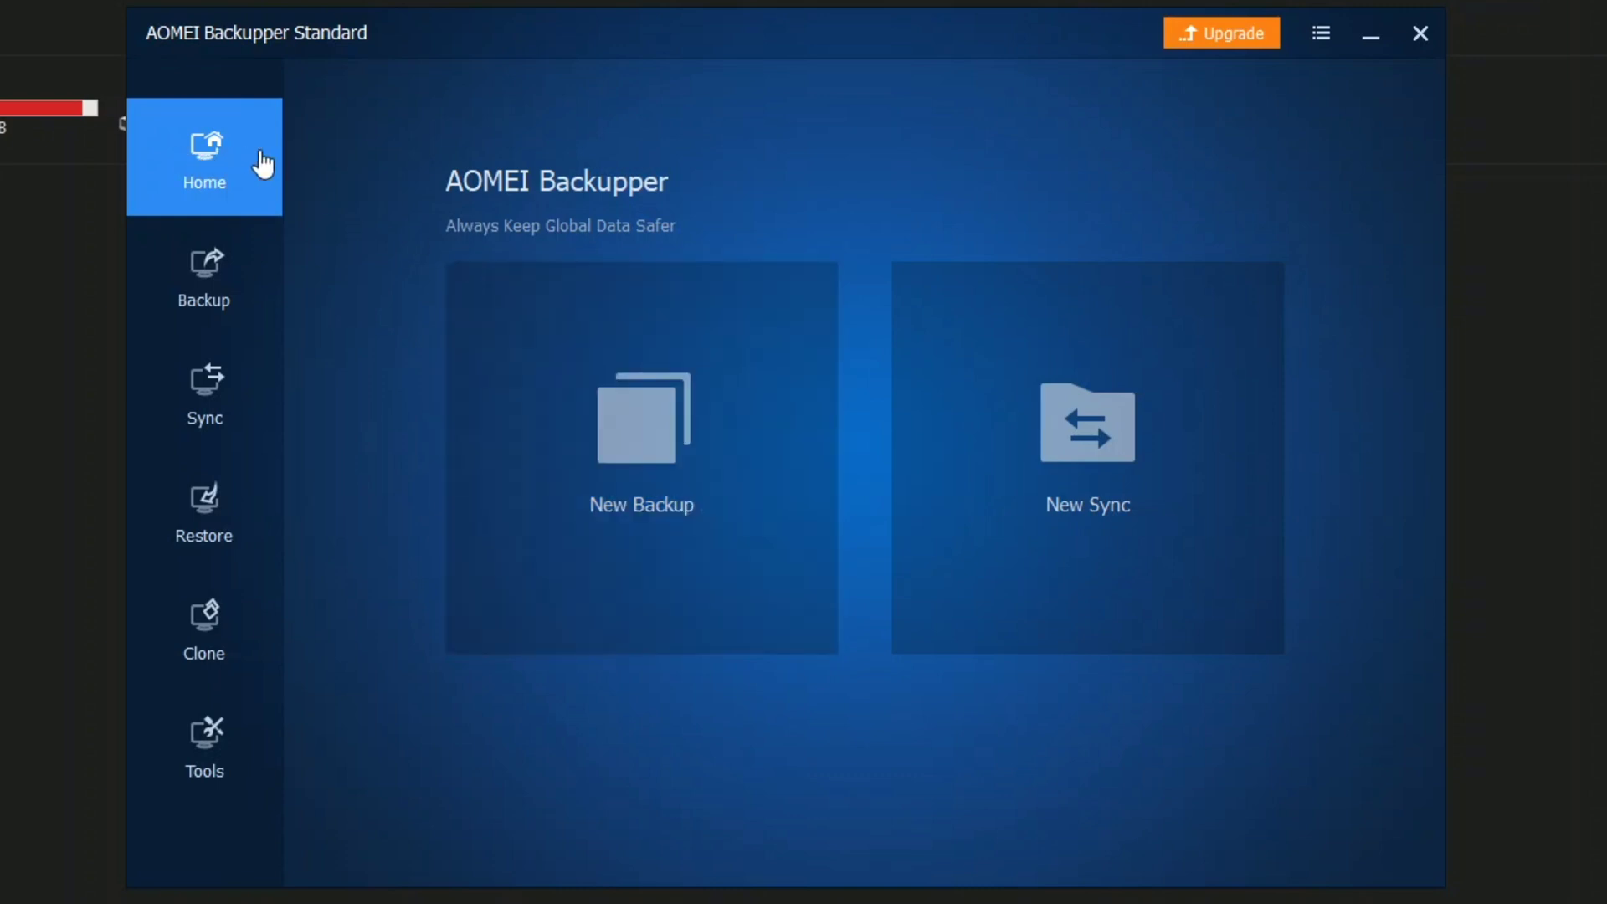
mouse_move(640, 548)
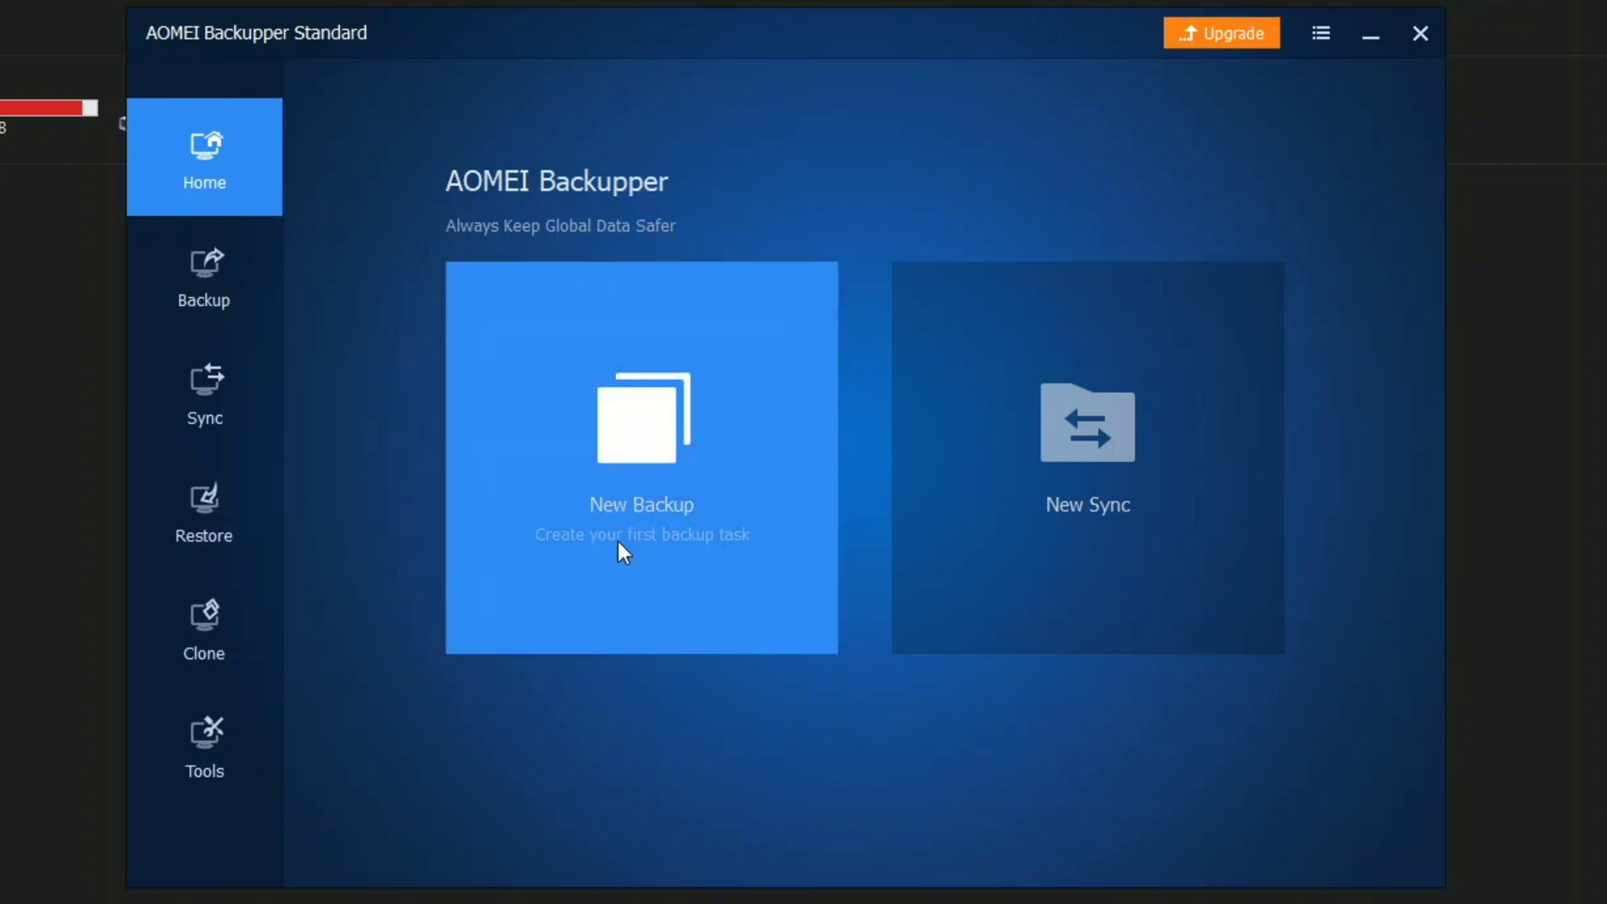
mouse_move(1114, 550)
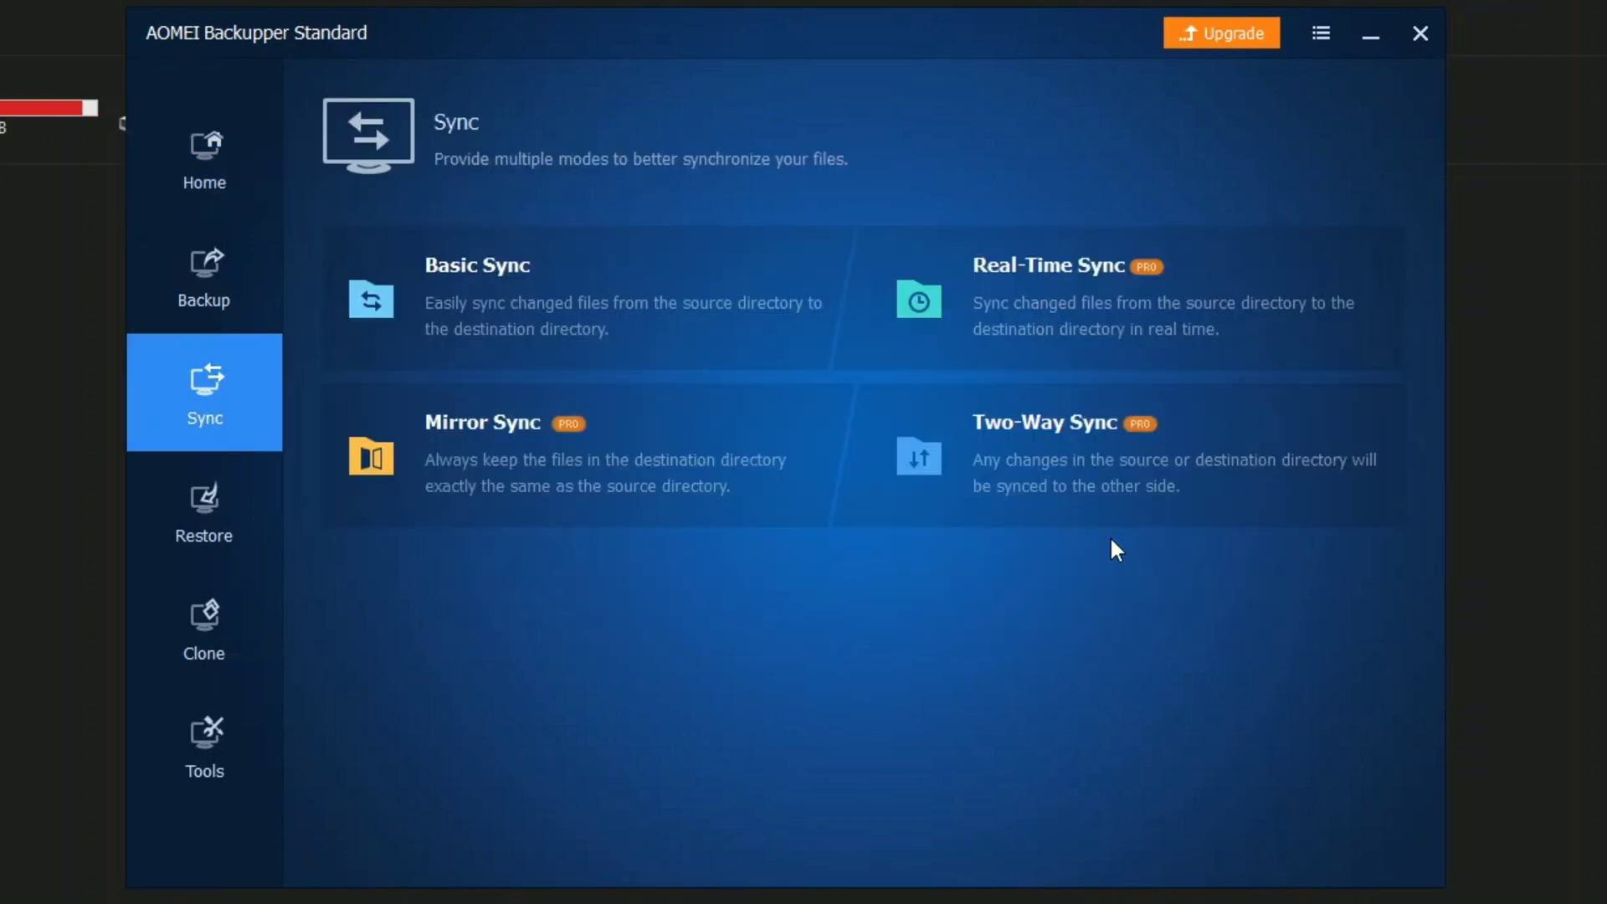
mouse_move(202, 256)
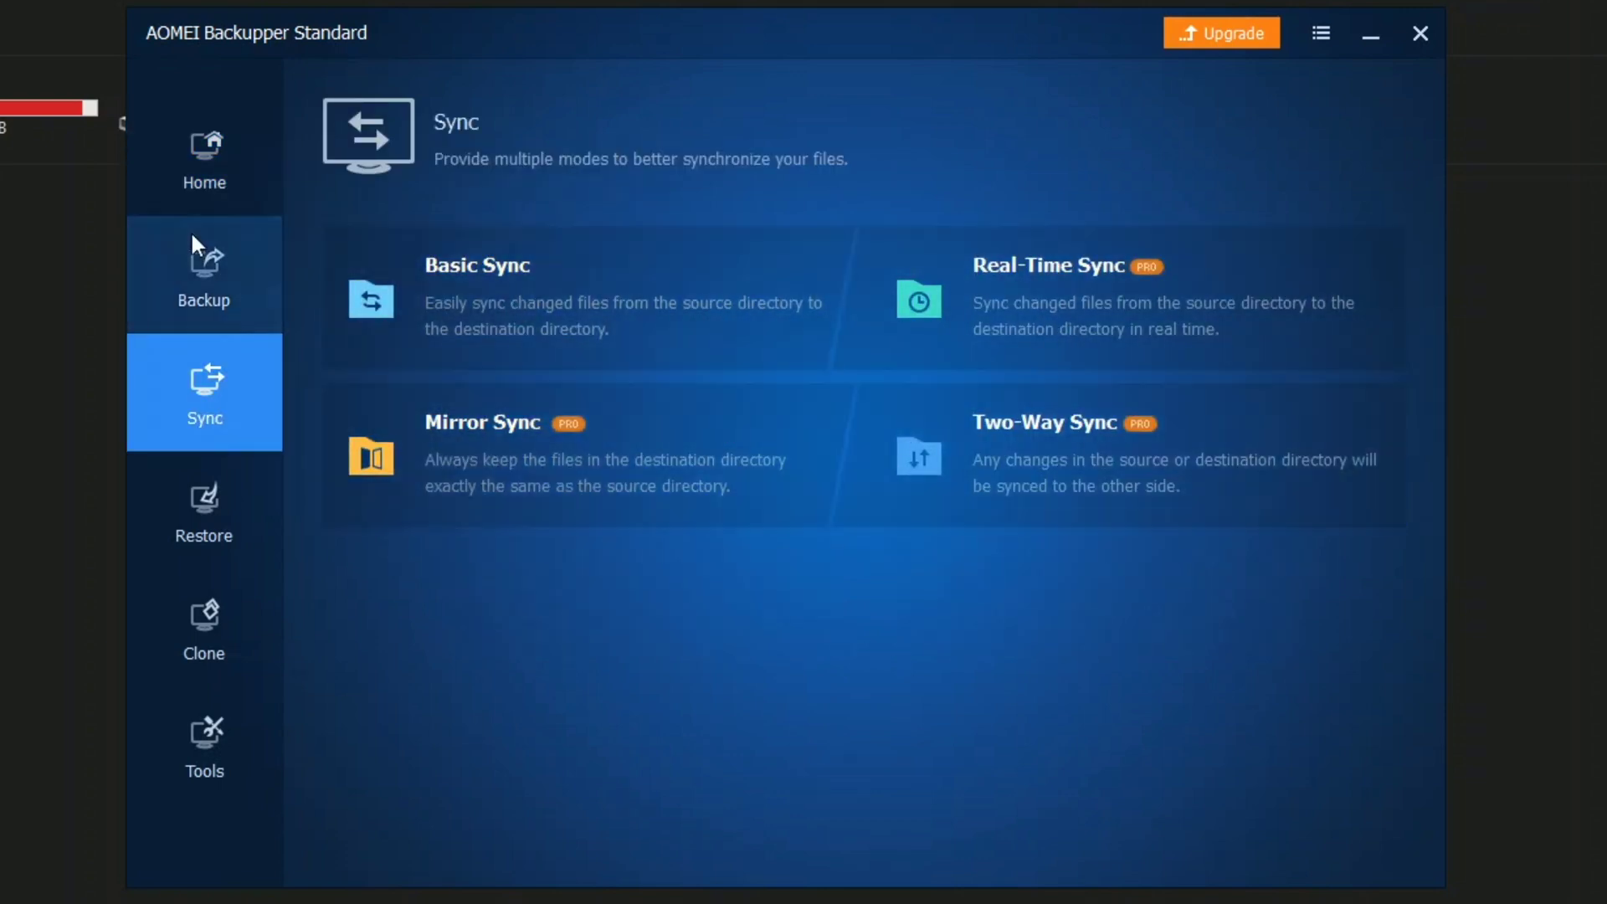
Browse the Backup and Clone sections, then view the Tools utilities
left_click(203, 274)
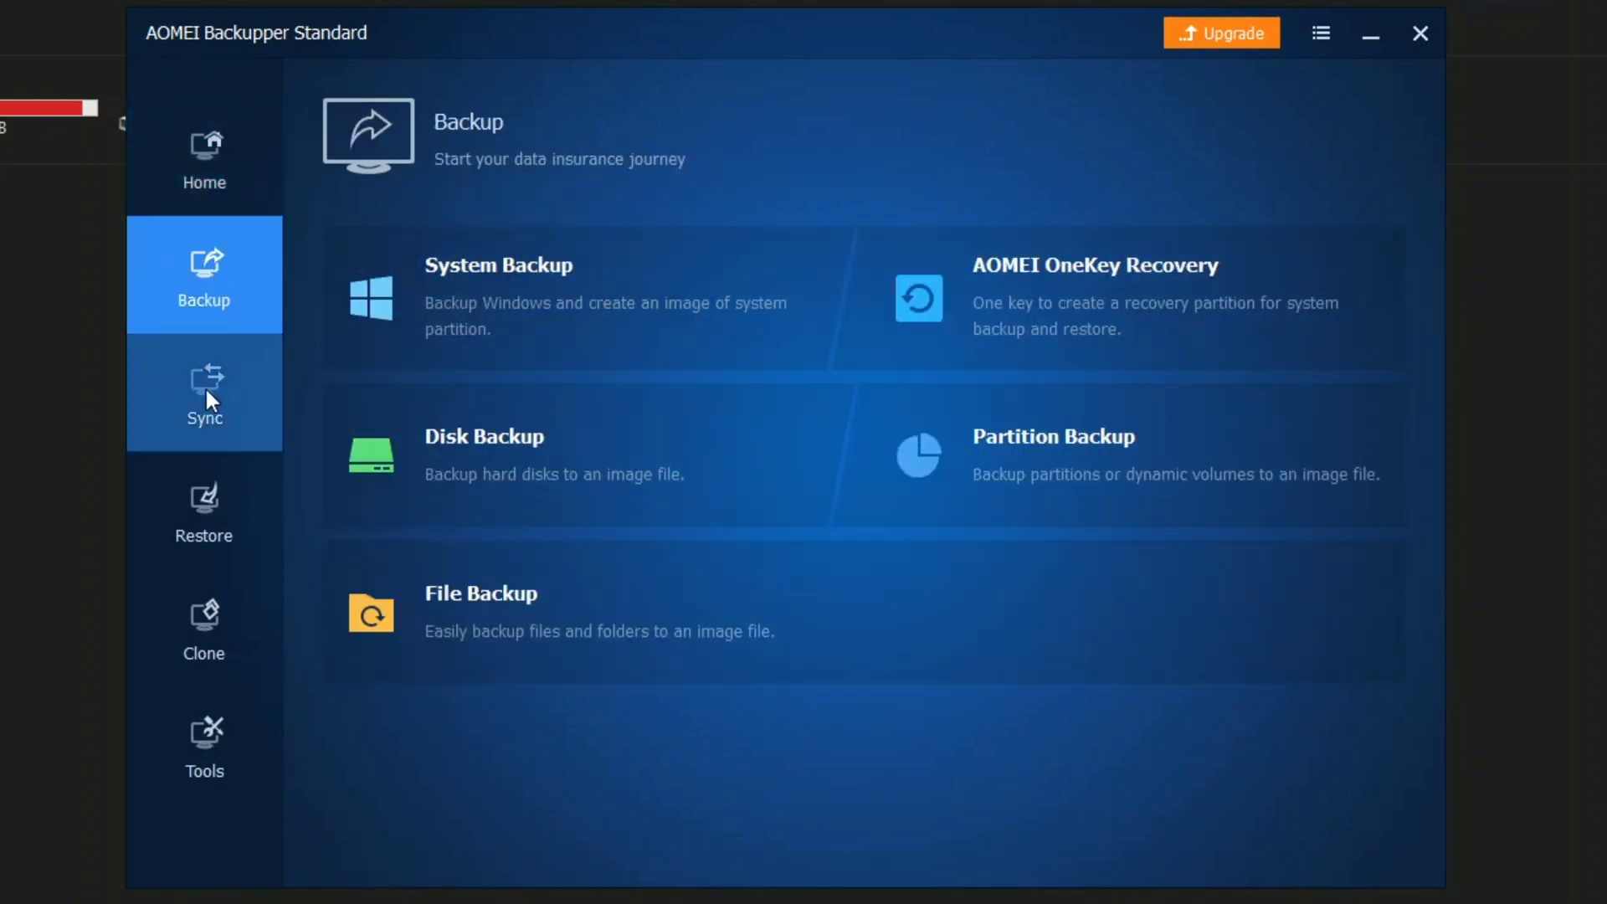
mouse_move(517, 474)
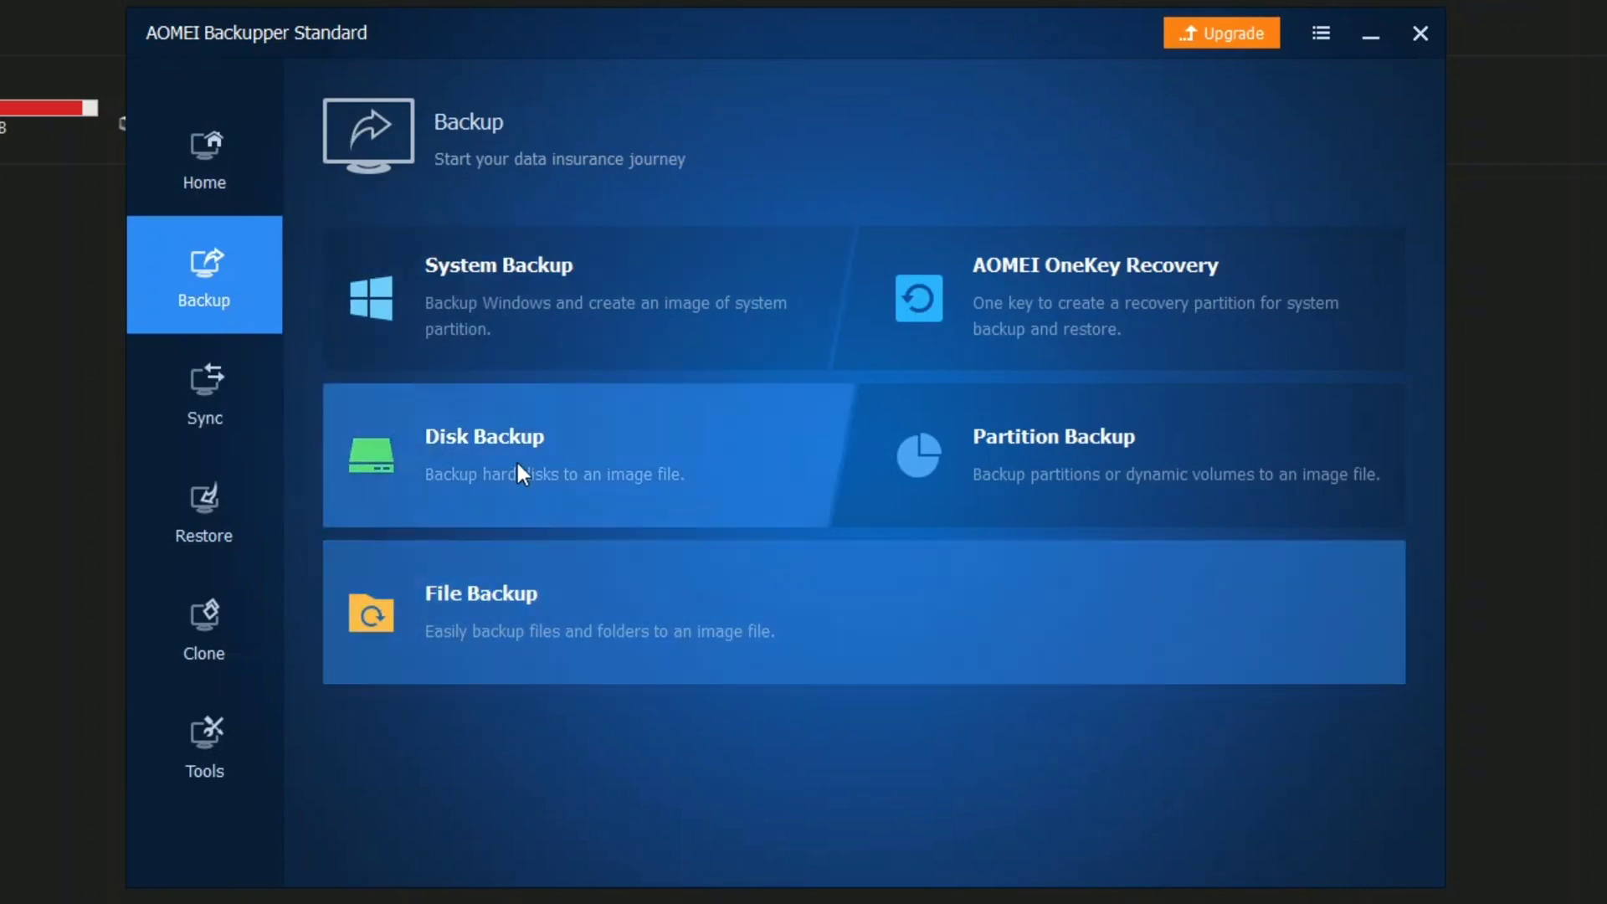
mouse_move(646, 497)
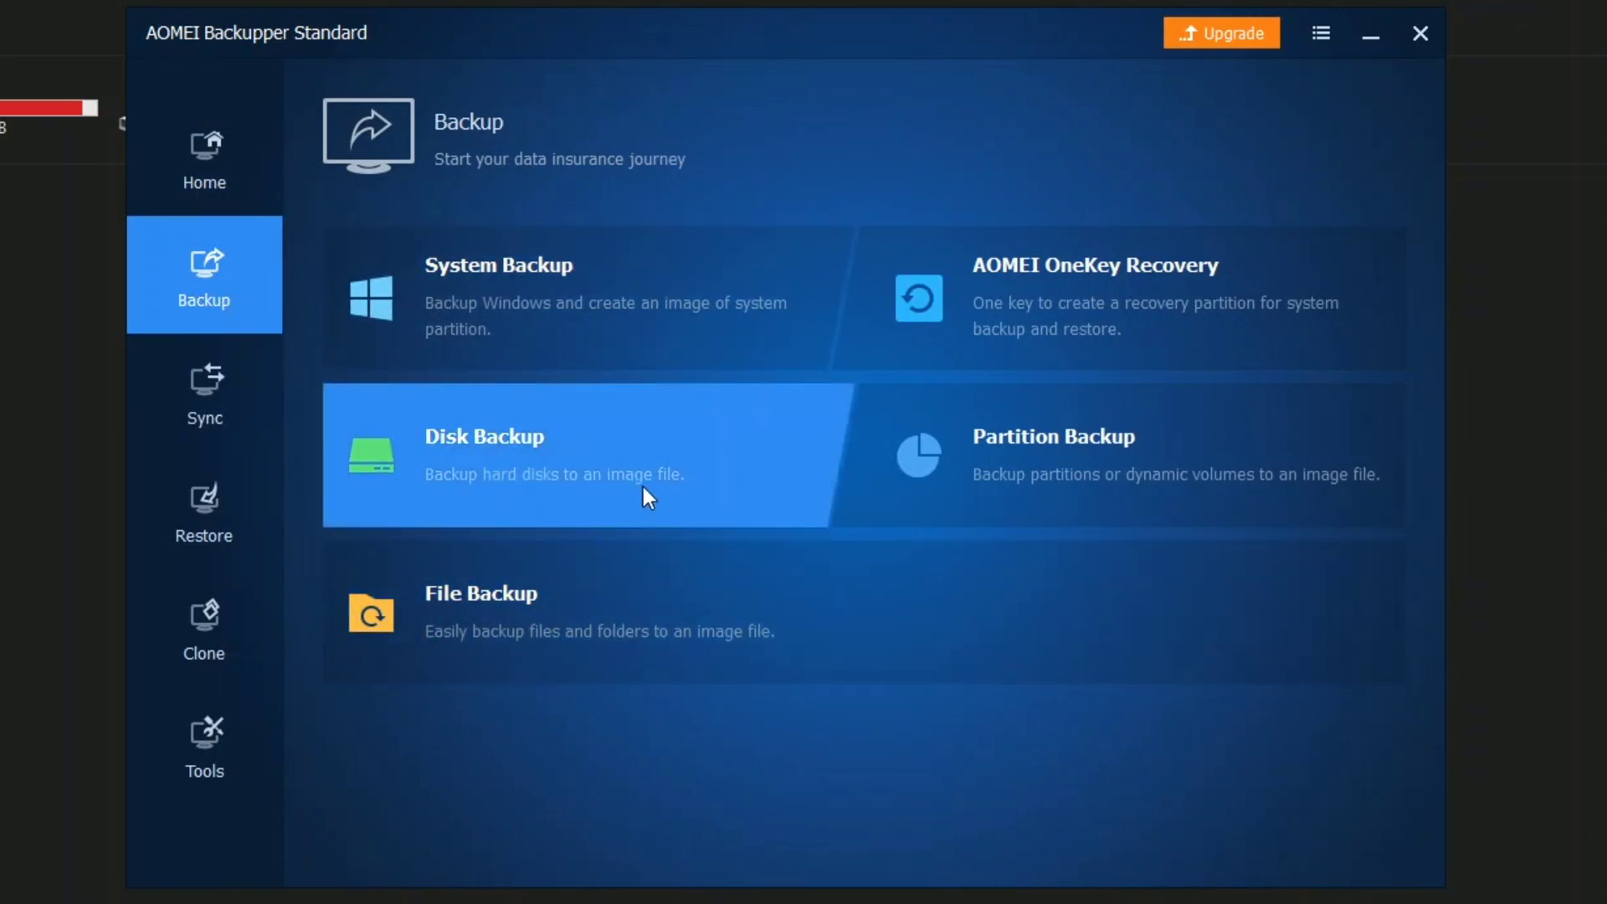
mouse_move(1041, 474)
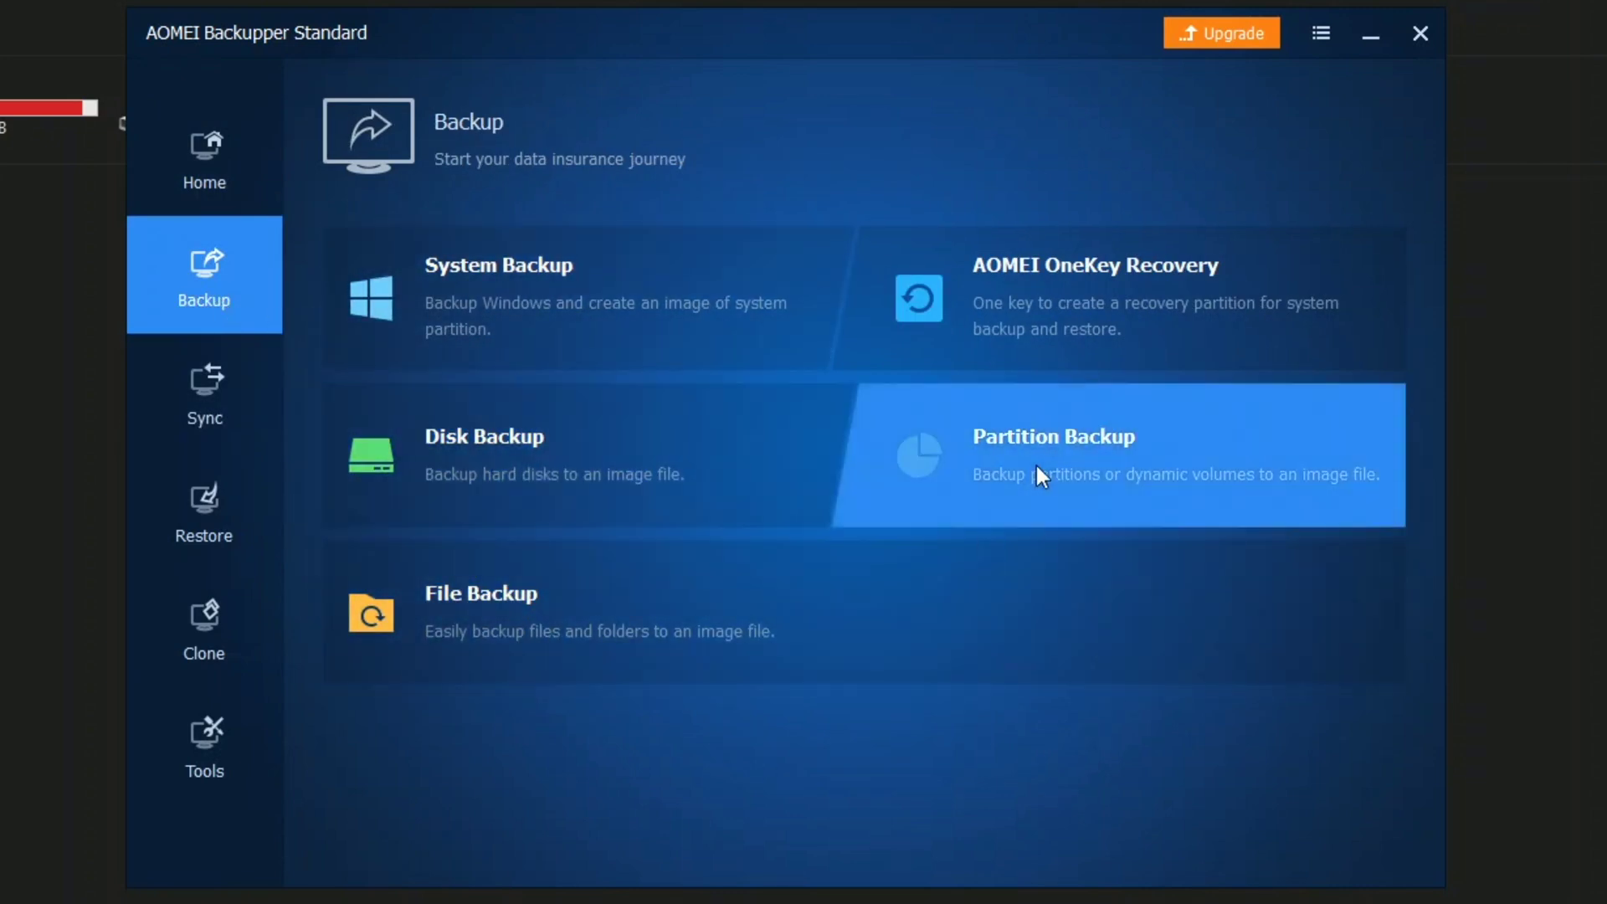
mouse_move(1055, 496)
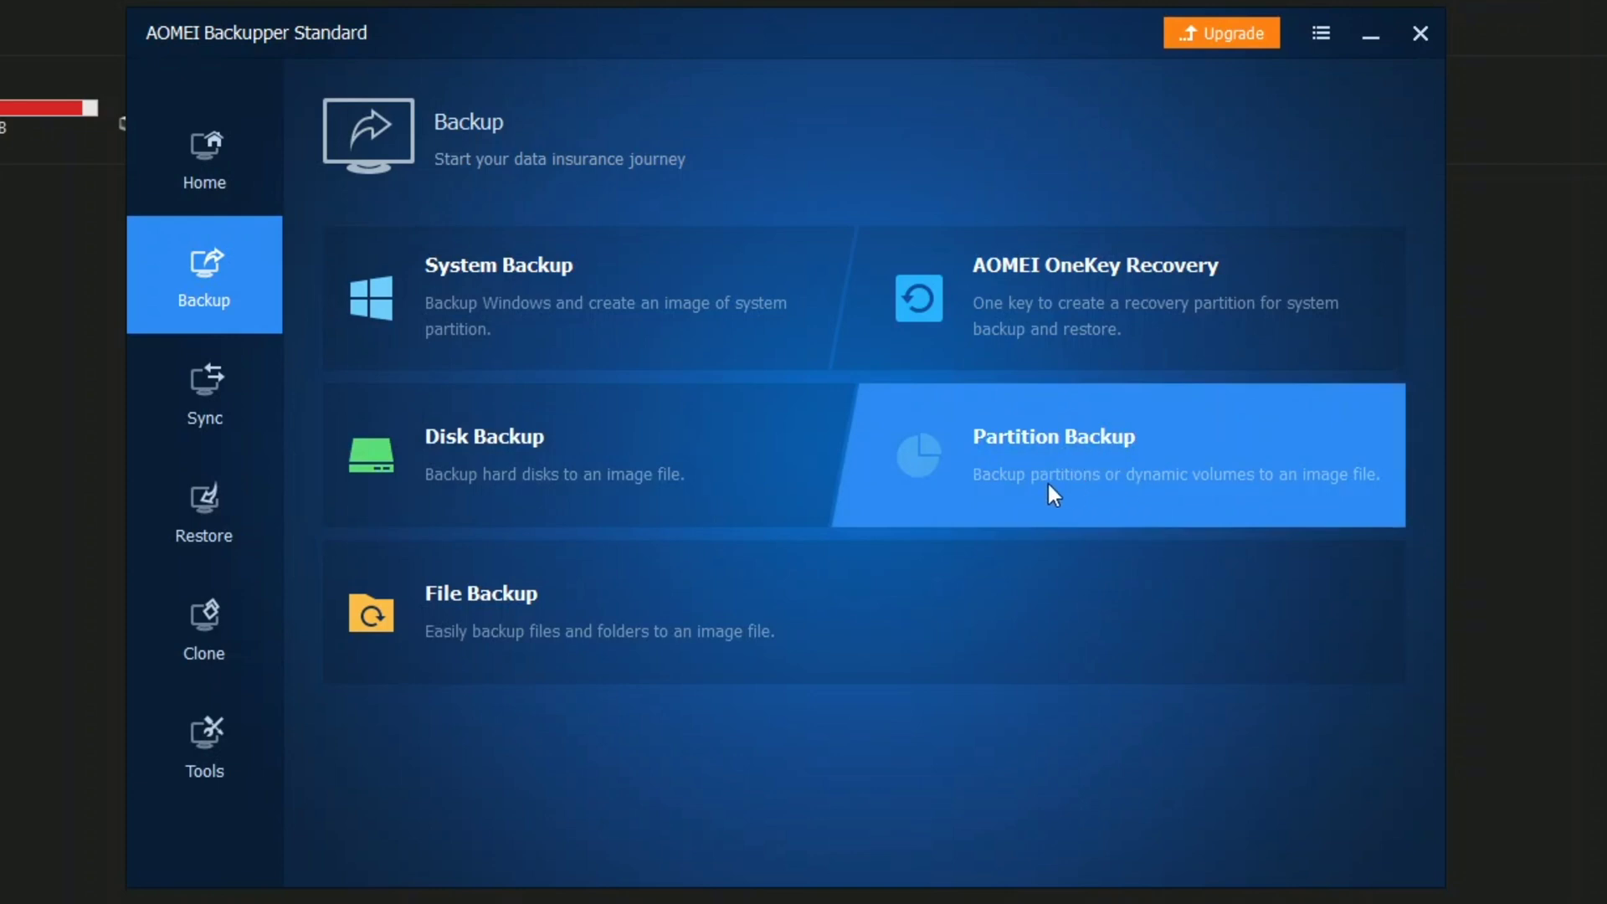
mouse_move(1127, 492)
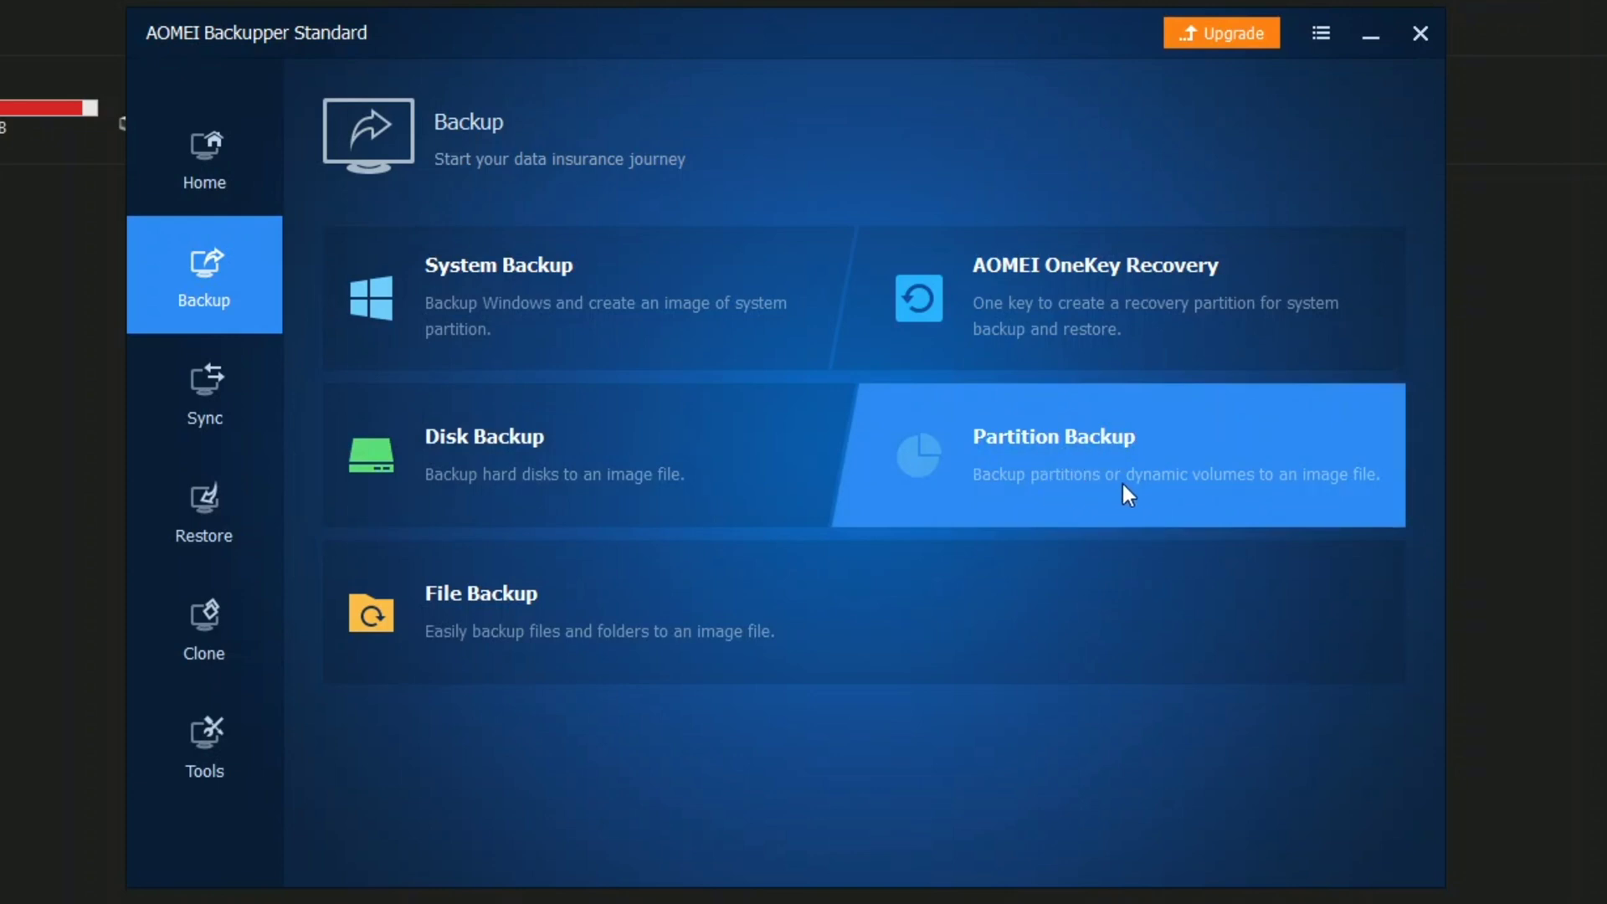
mouse_move(424, 247)
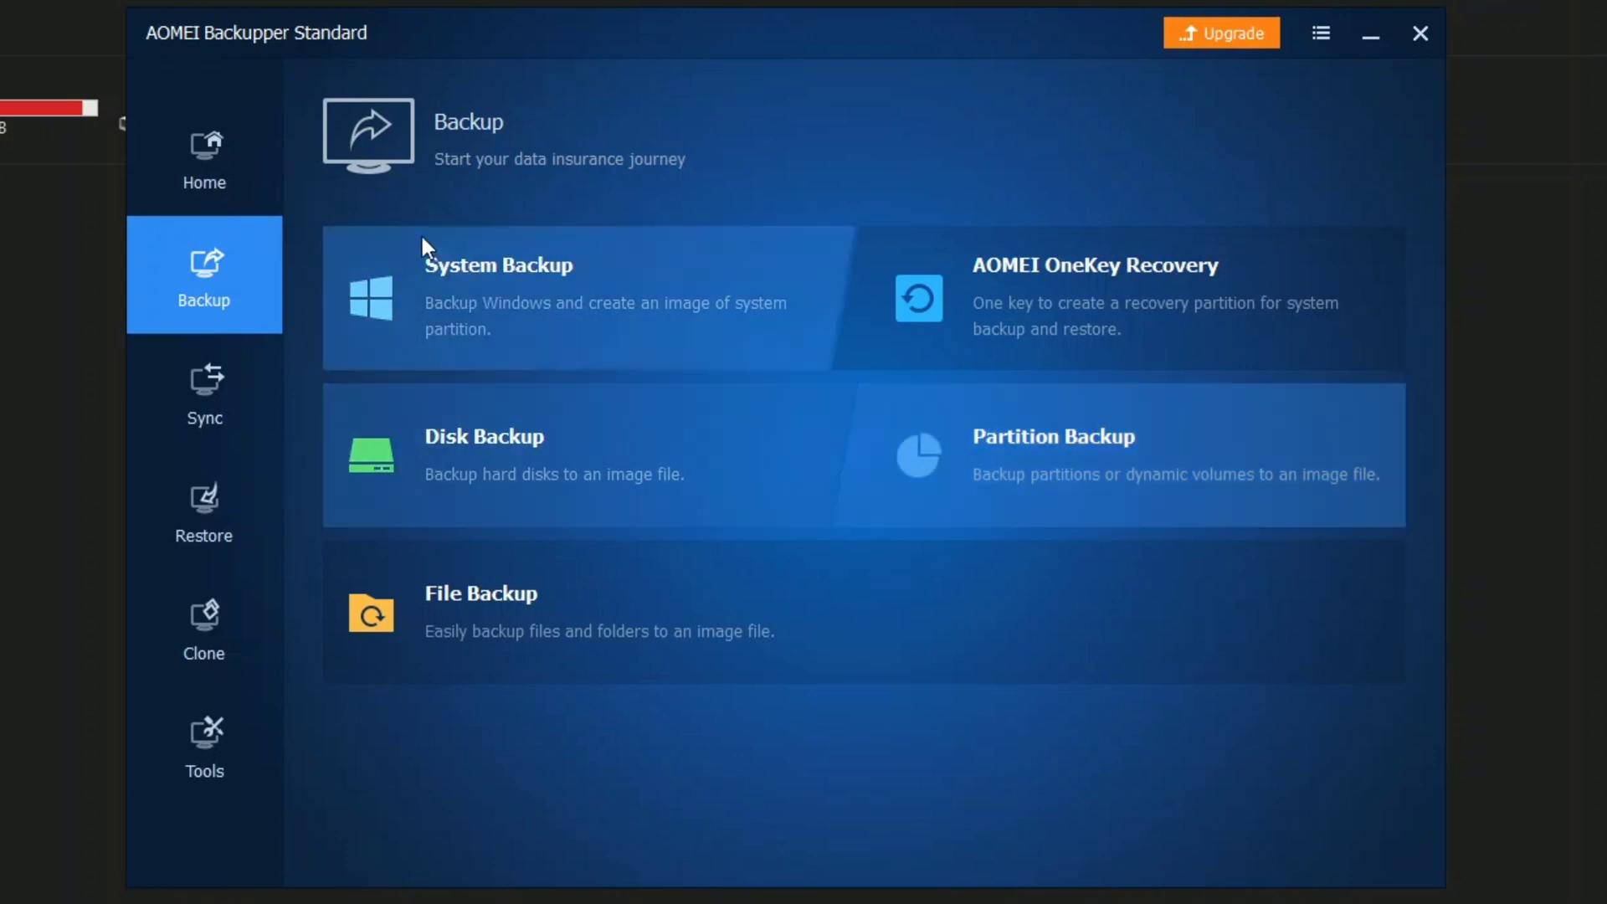
left_click(205, 630)
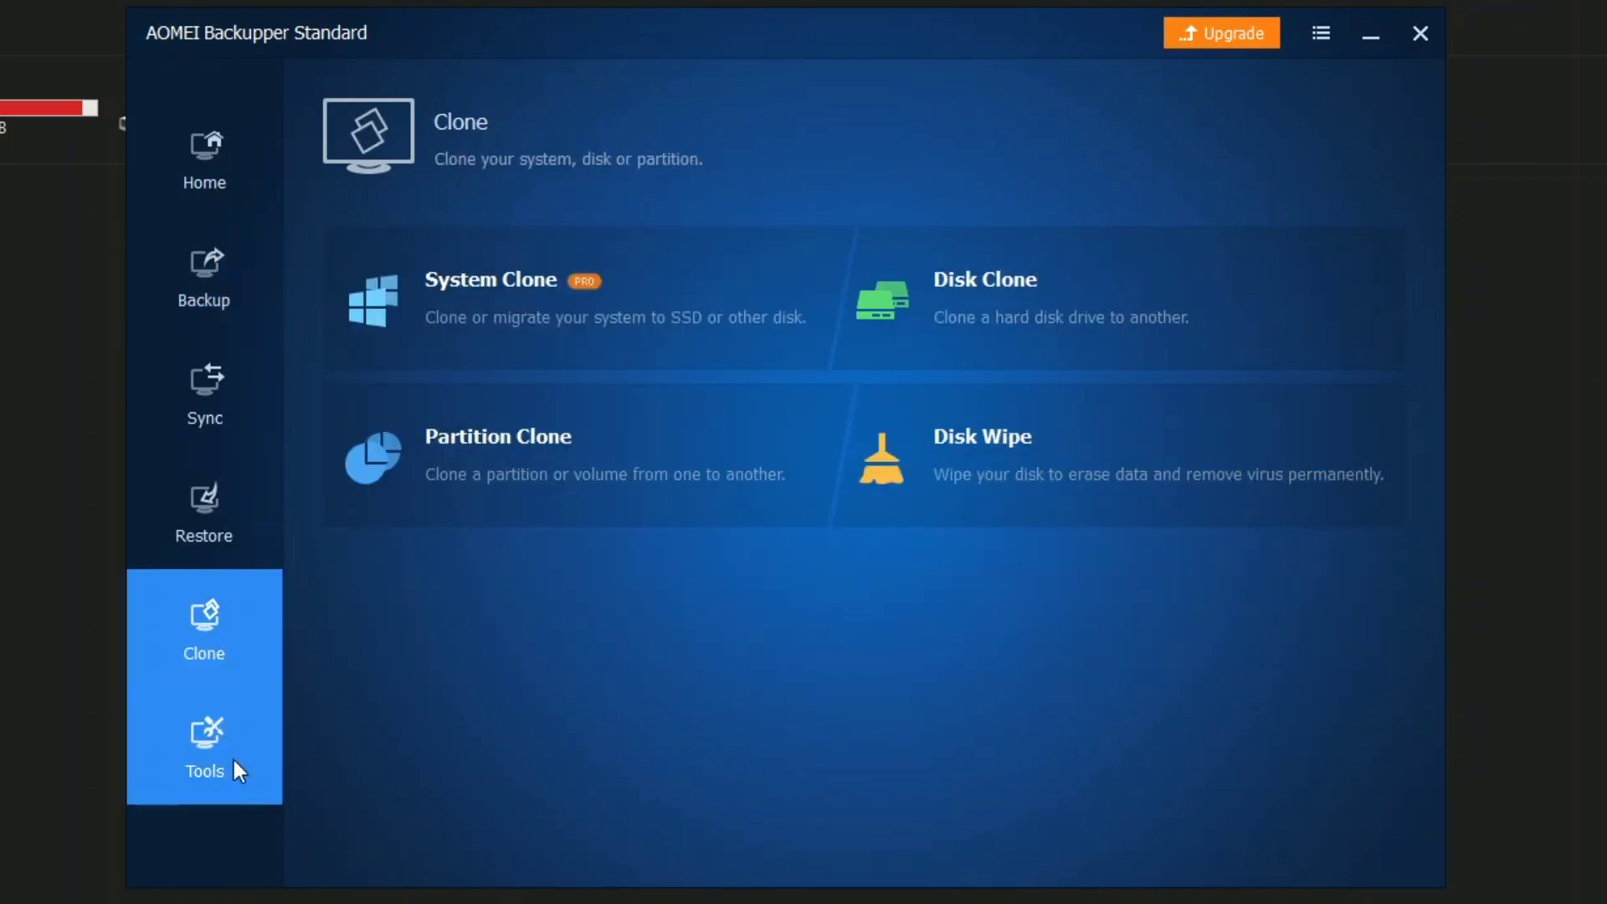
left_click(204, 745)
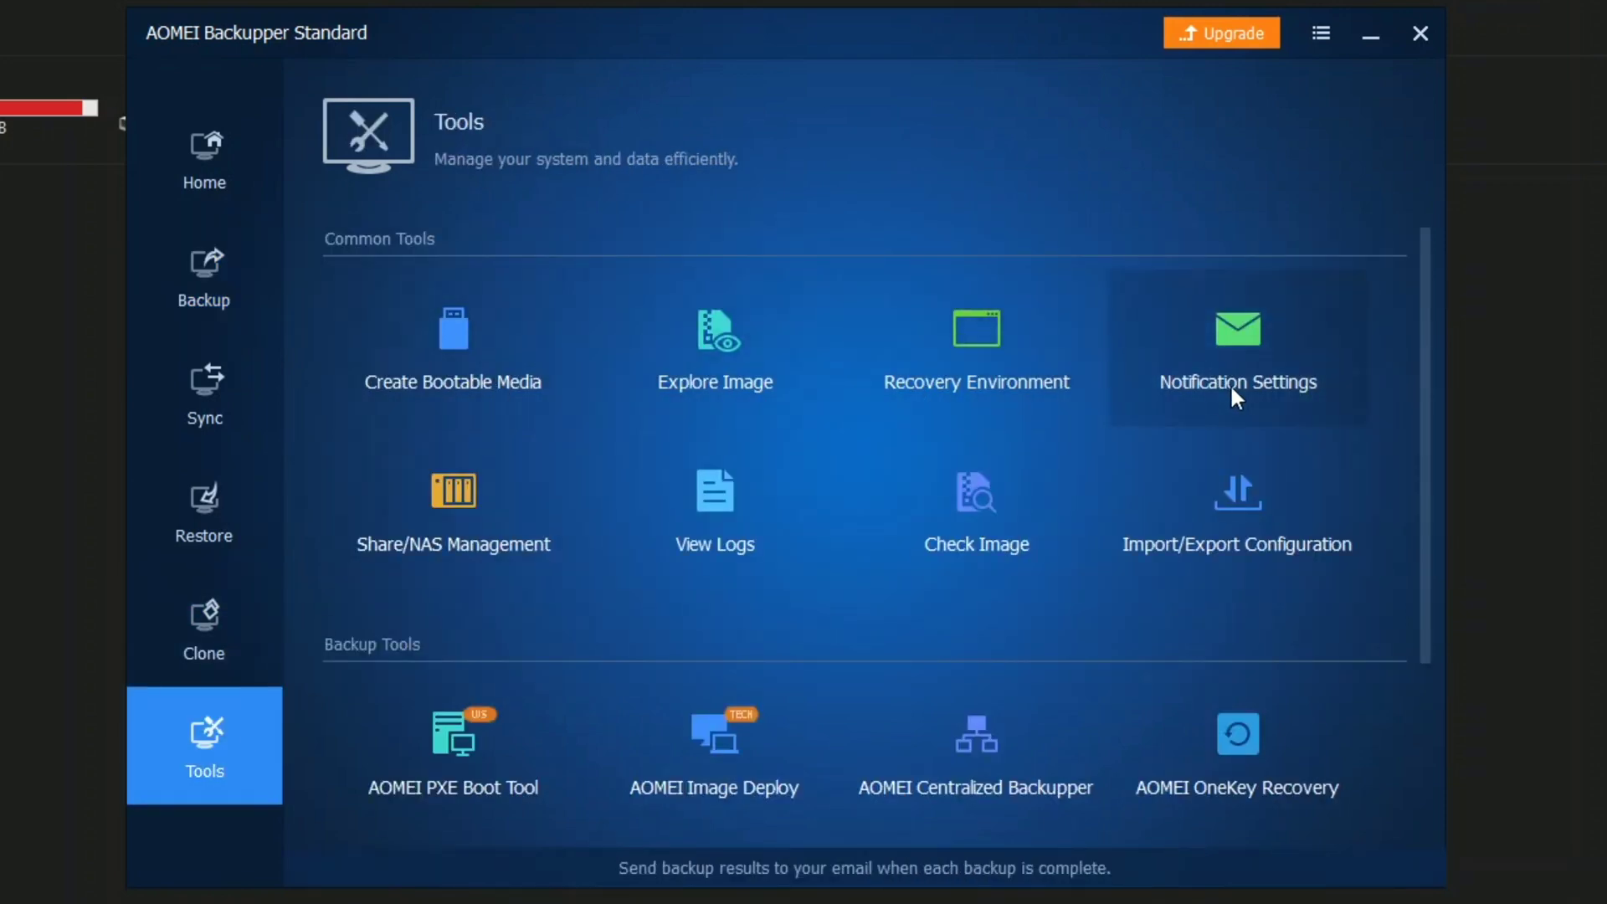
mouse_move(768, 627)
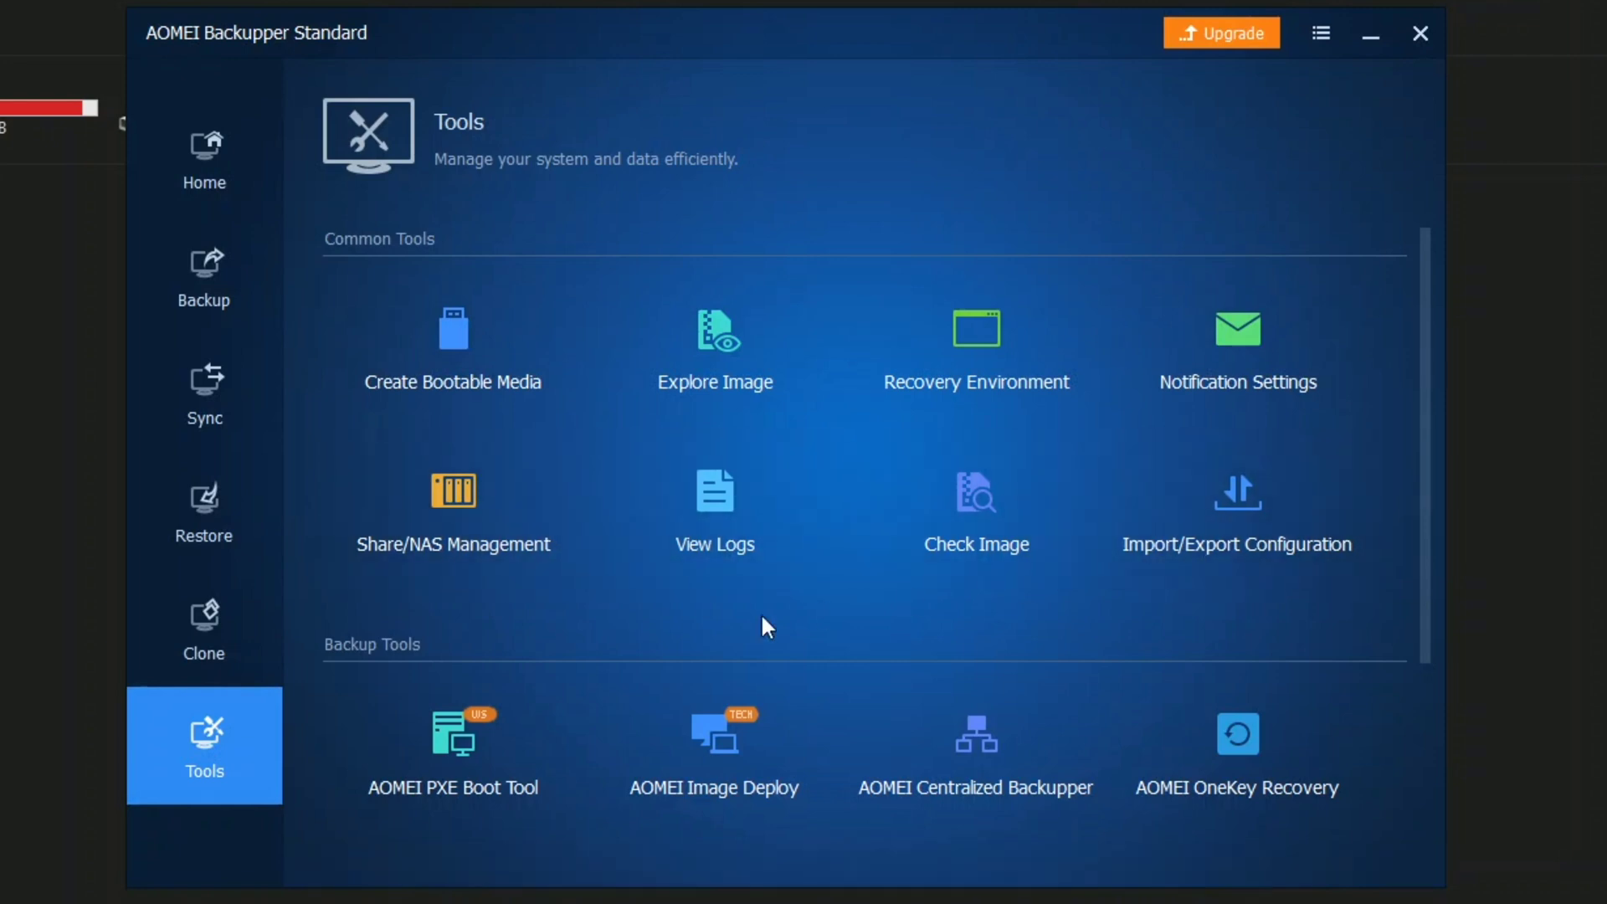
Return to Clone to review System Clone, Disk Clone, Partition Clone and Disk Wipe
left_click(205, 629)
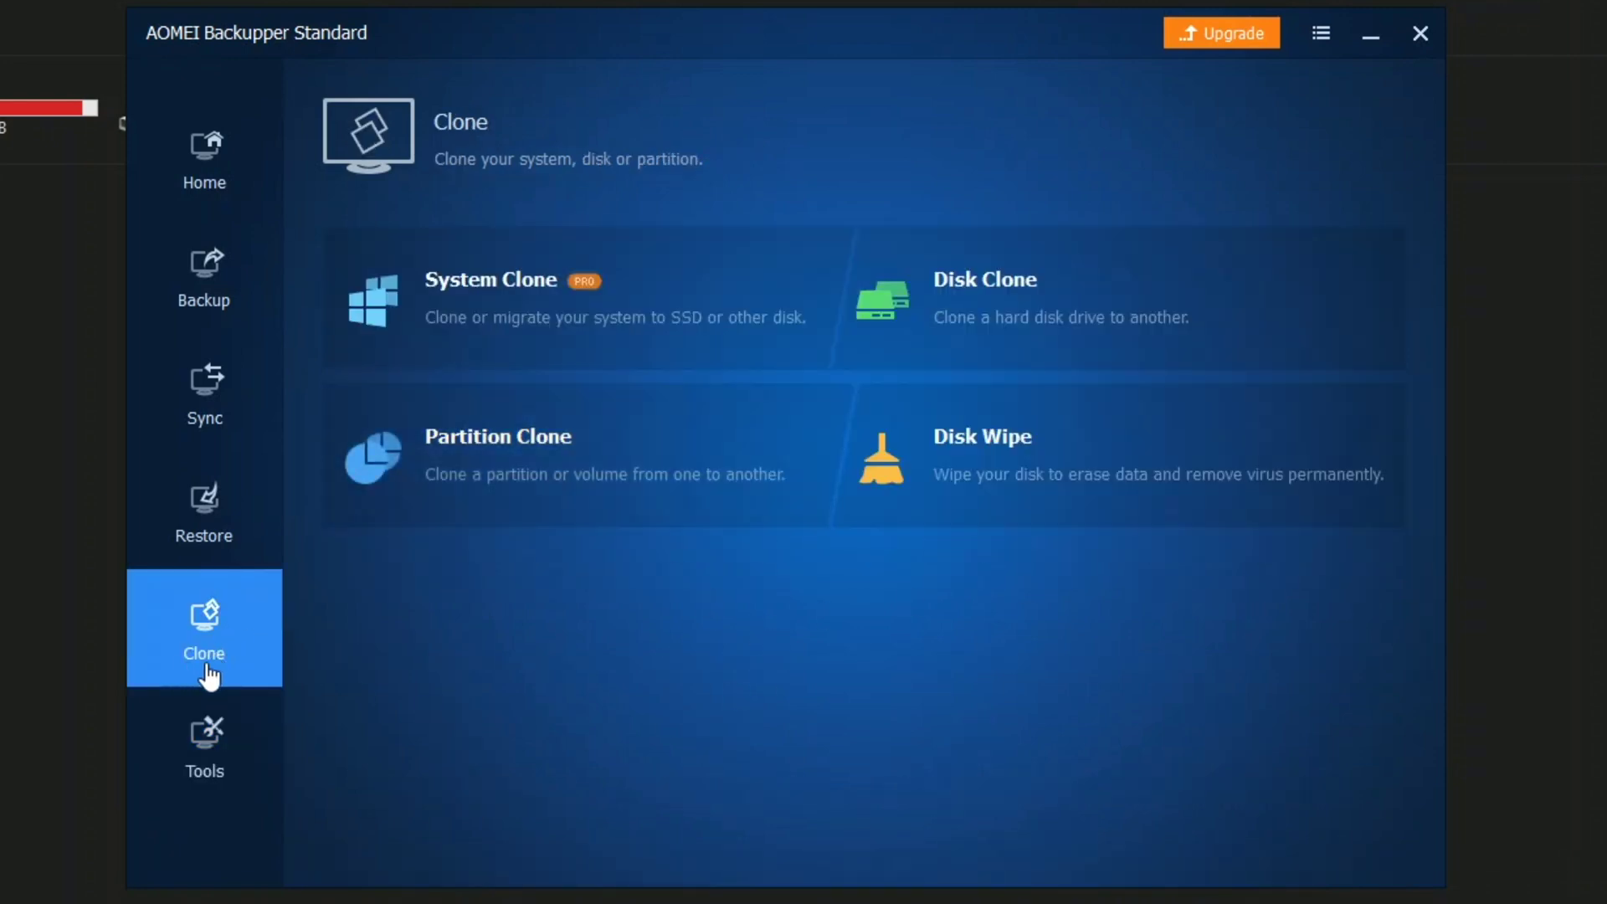
mouse_move(716, 577)
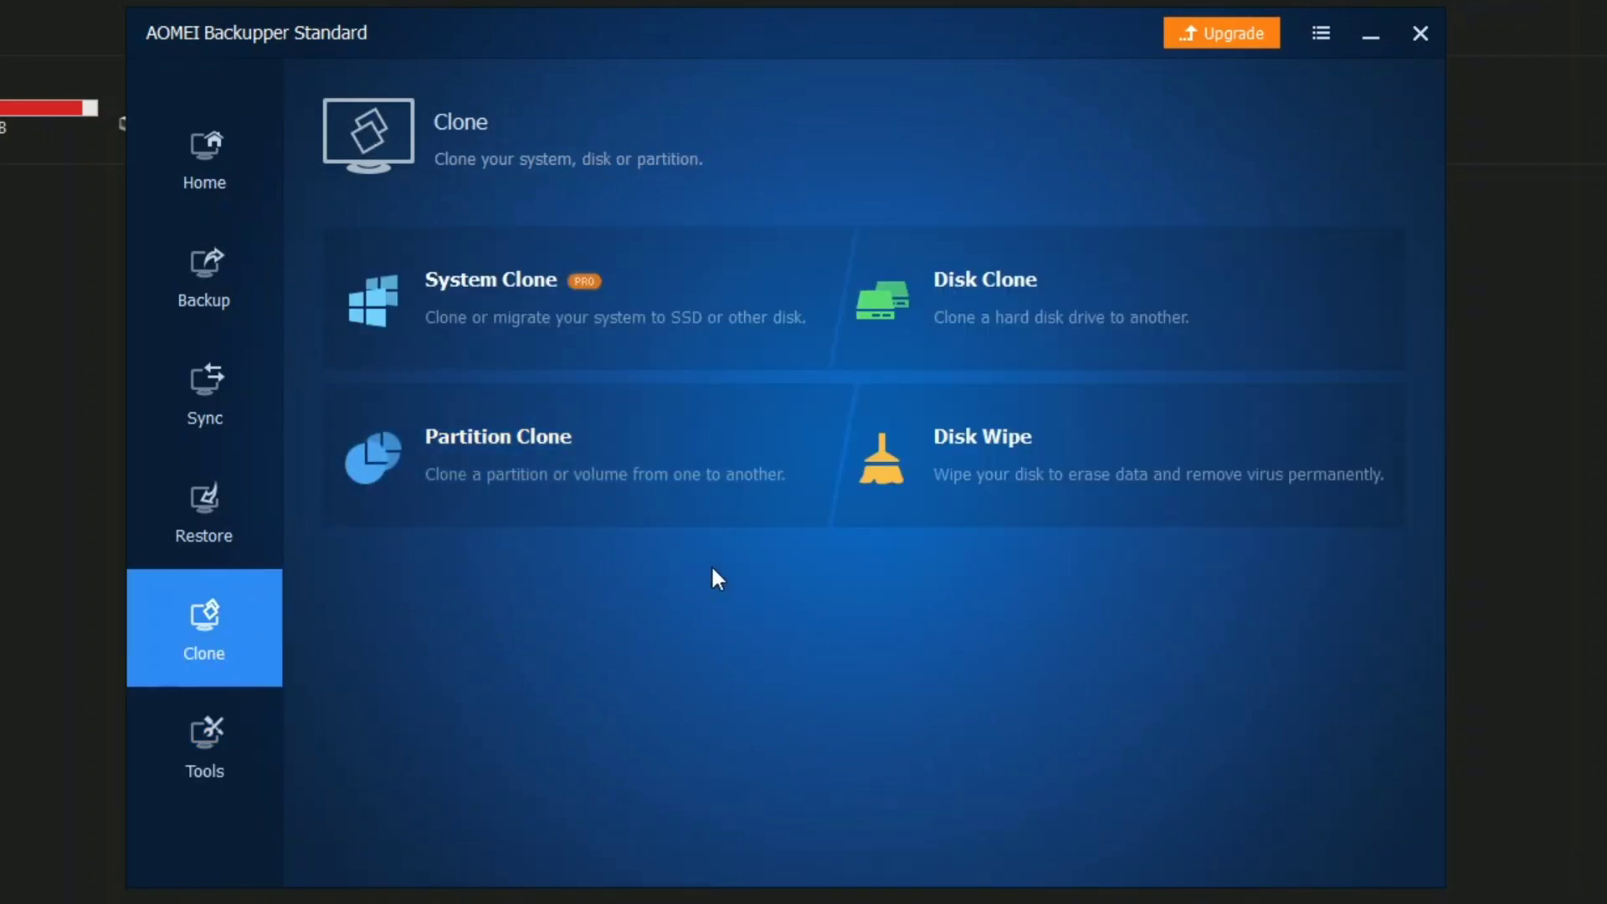
mouse_move(743, 571)
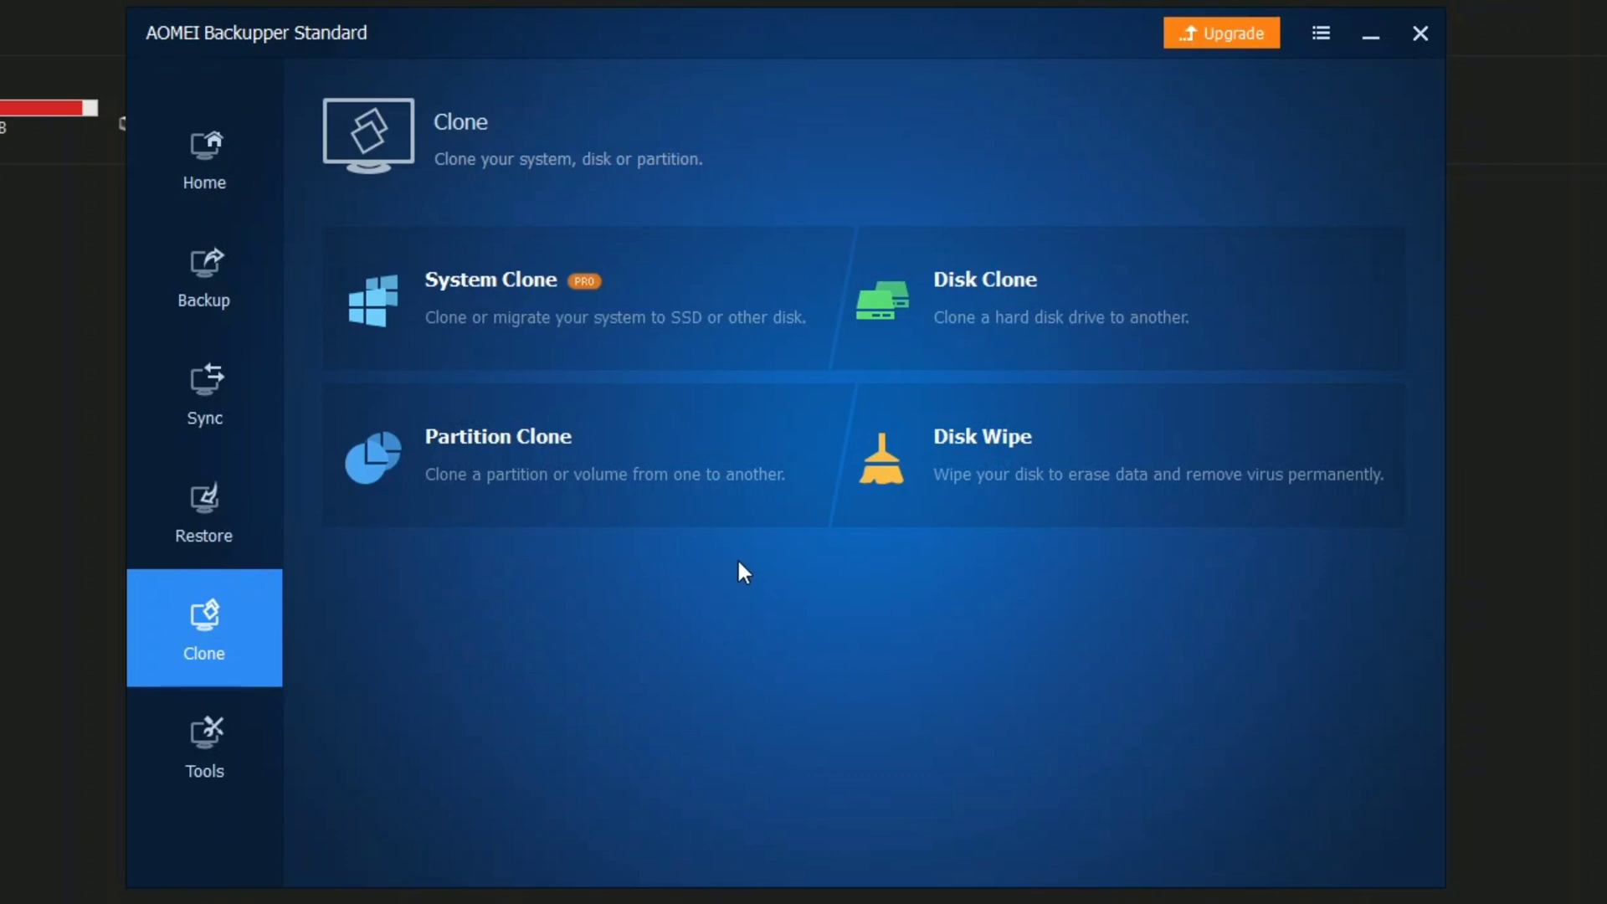
mouse_move(986, 328)
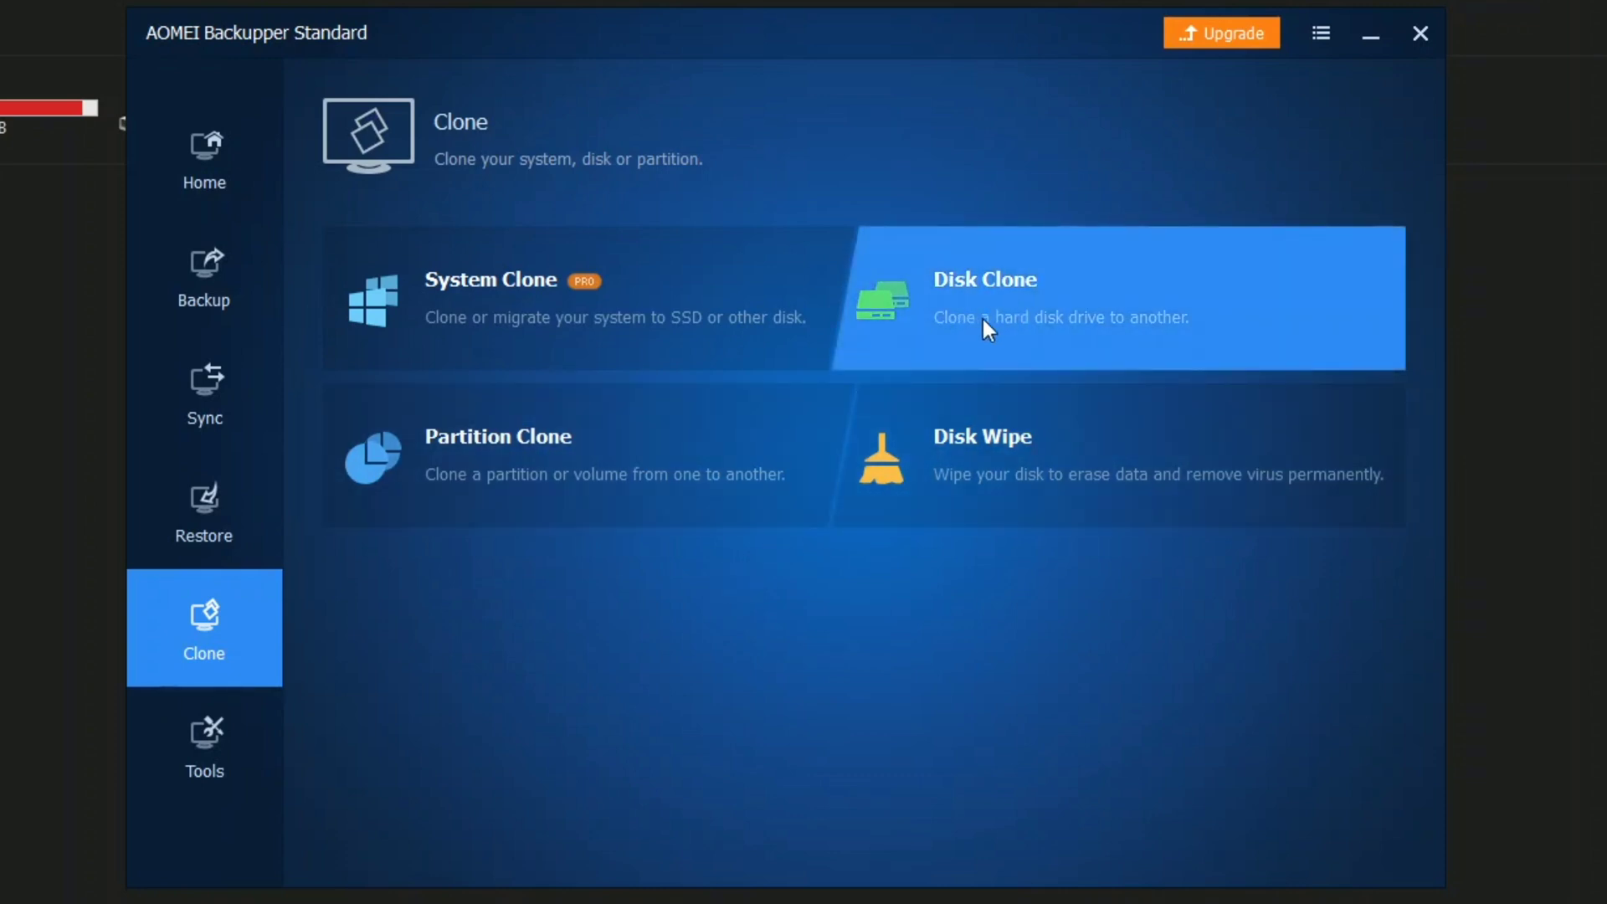
mouse_move(1153, 341)
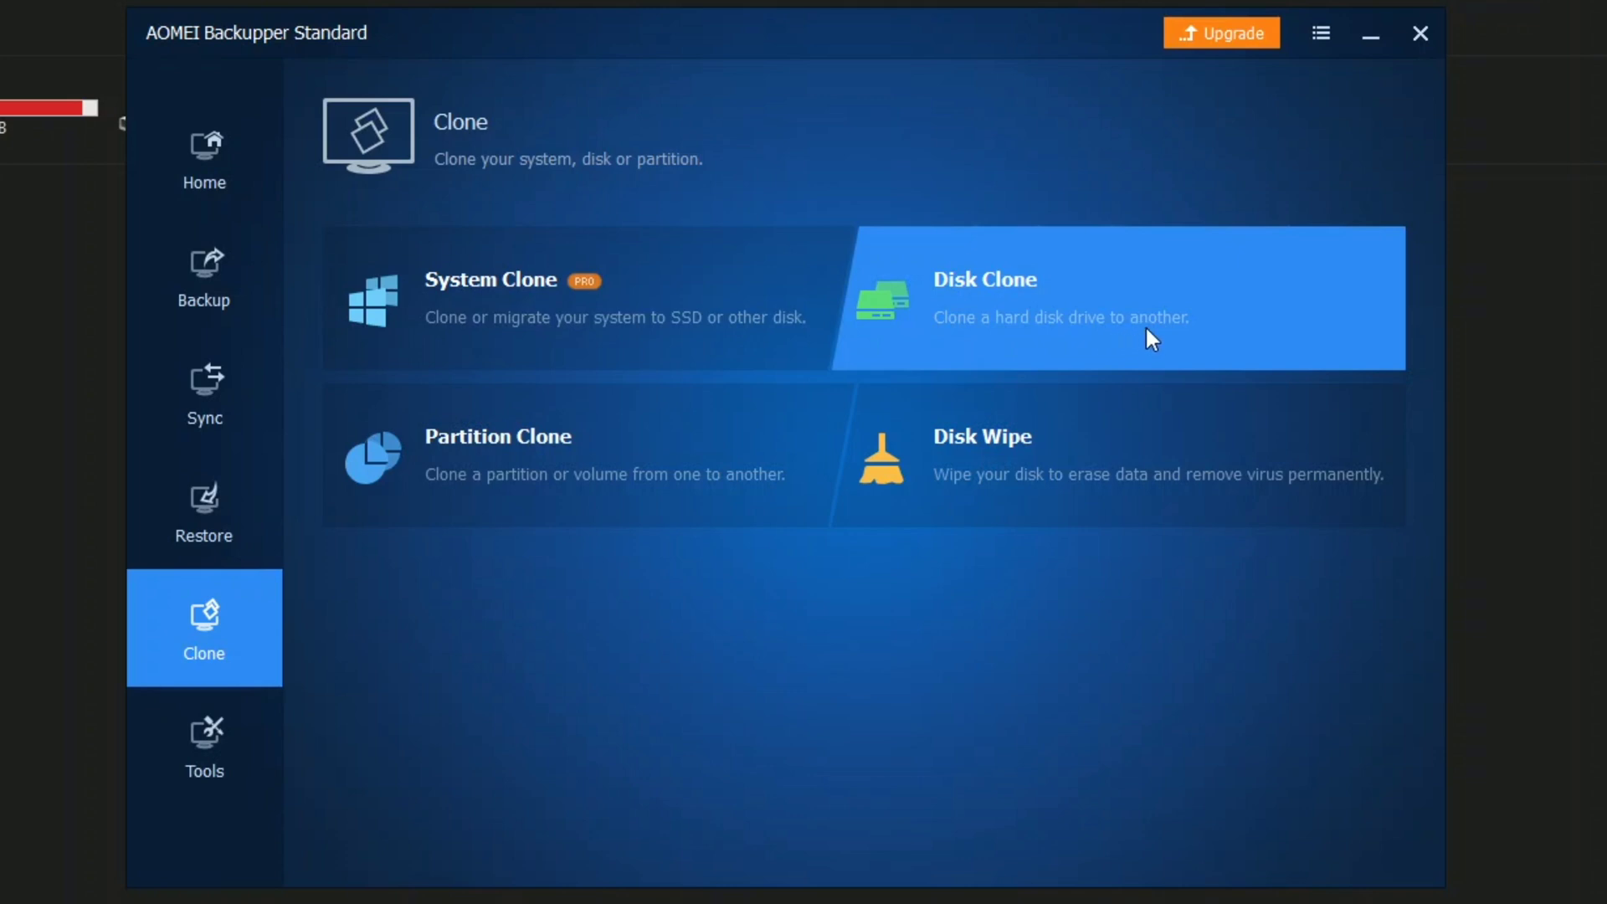
mouse_move(1177, 338)
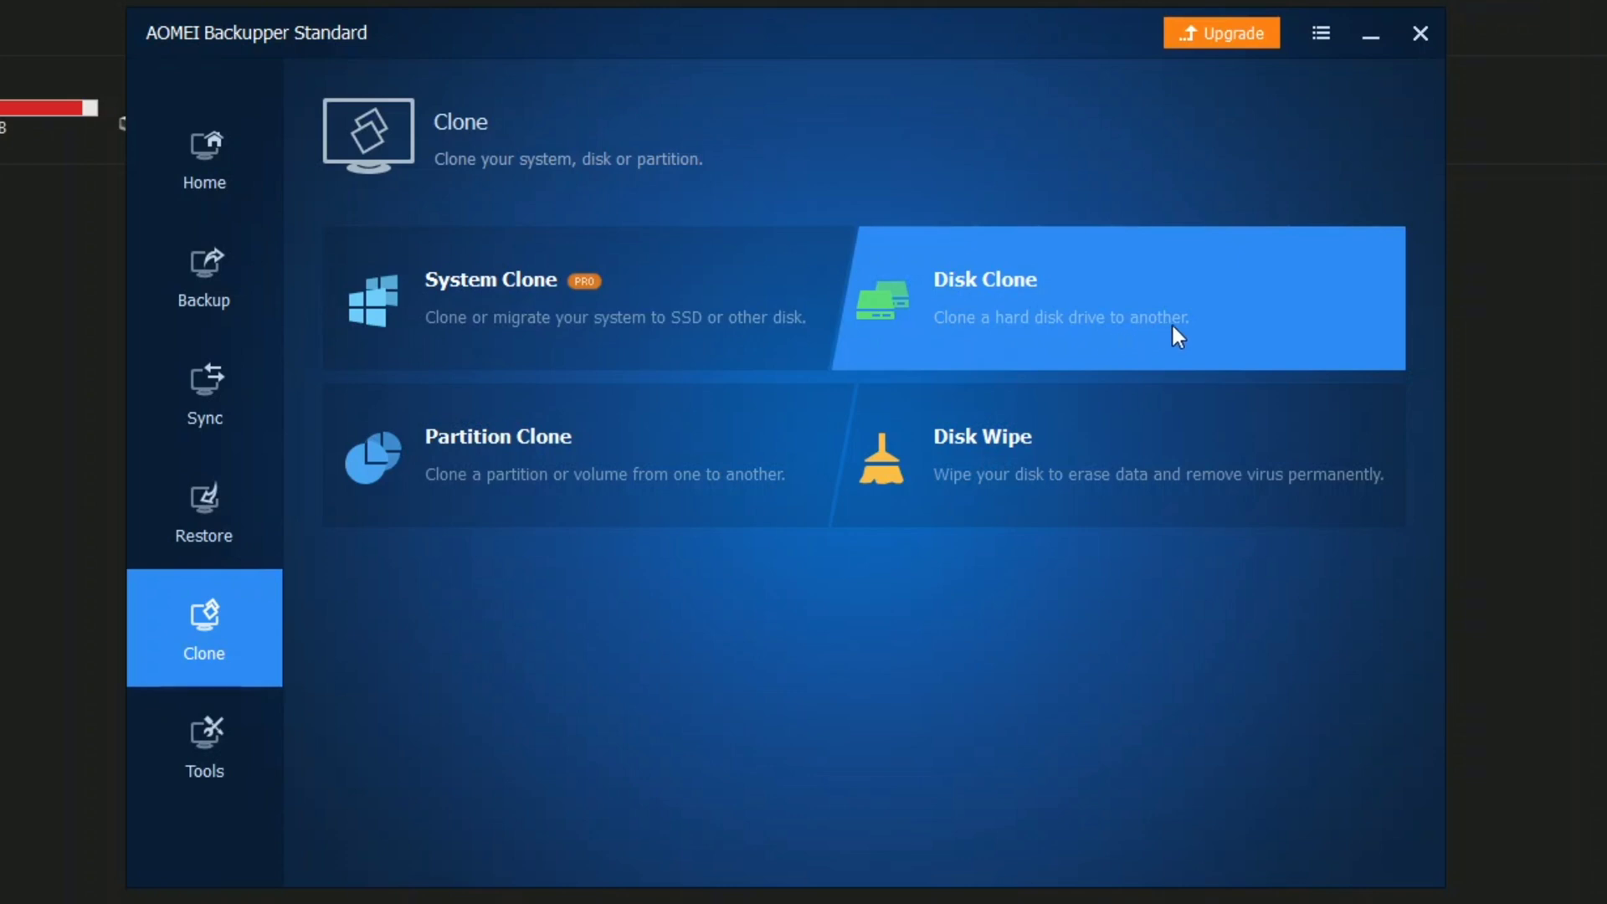
mouse_move(974, 384)
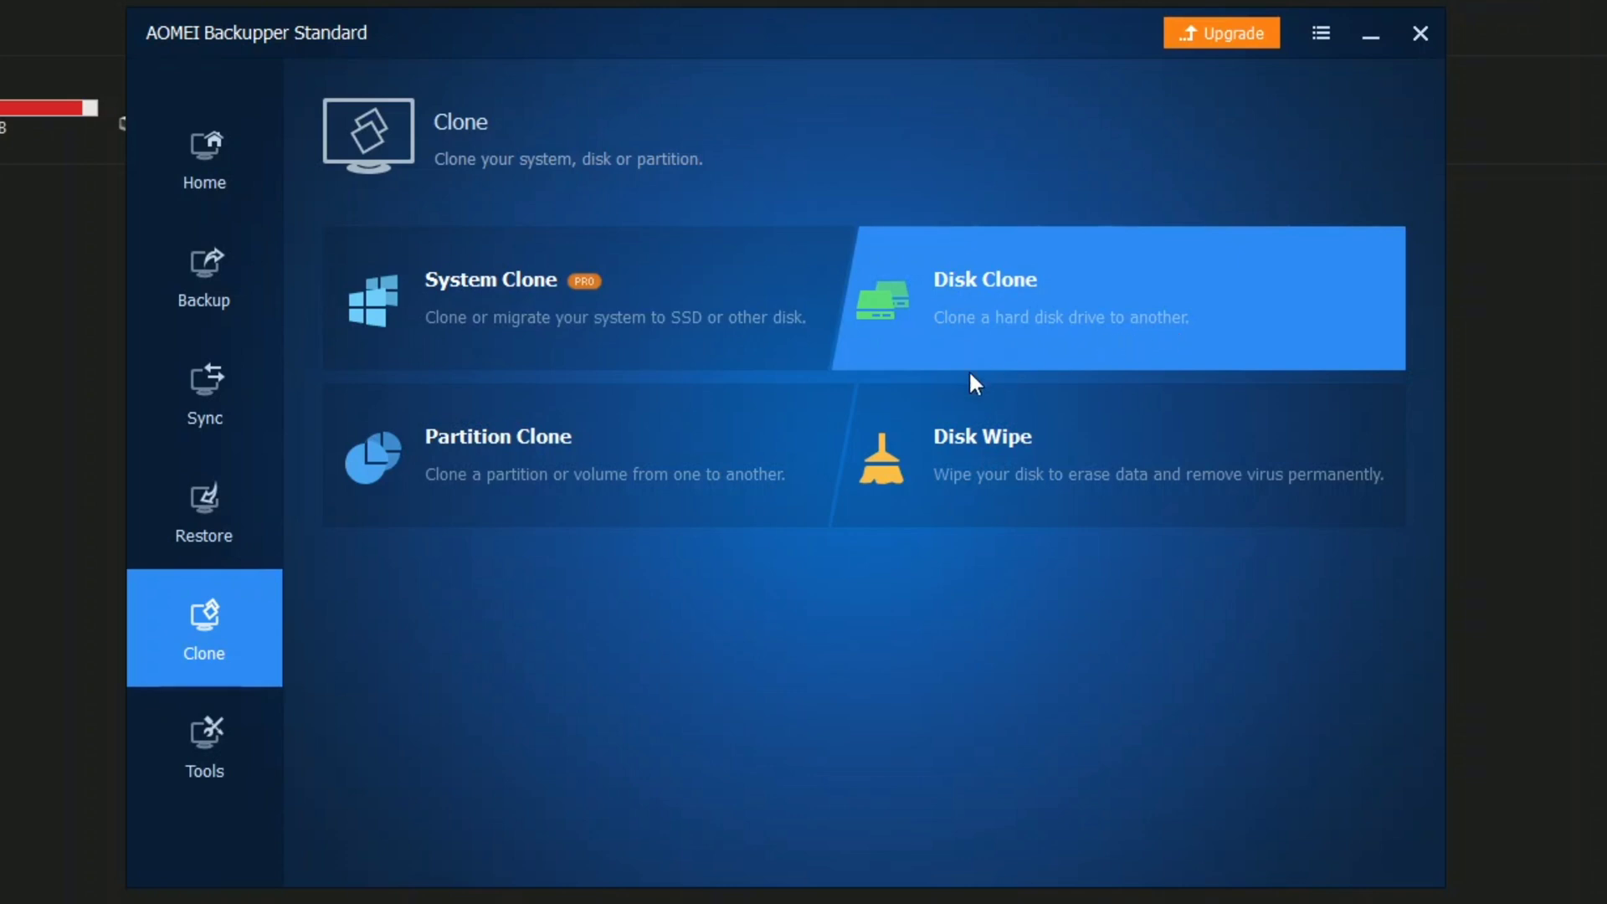
mouse_move(448, 507)
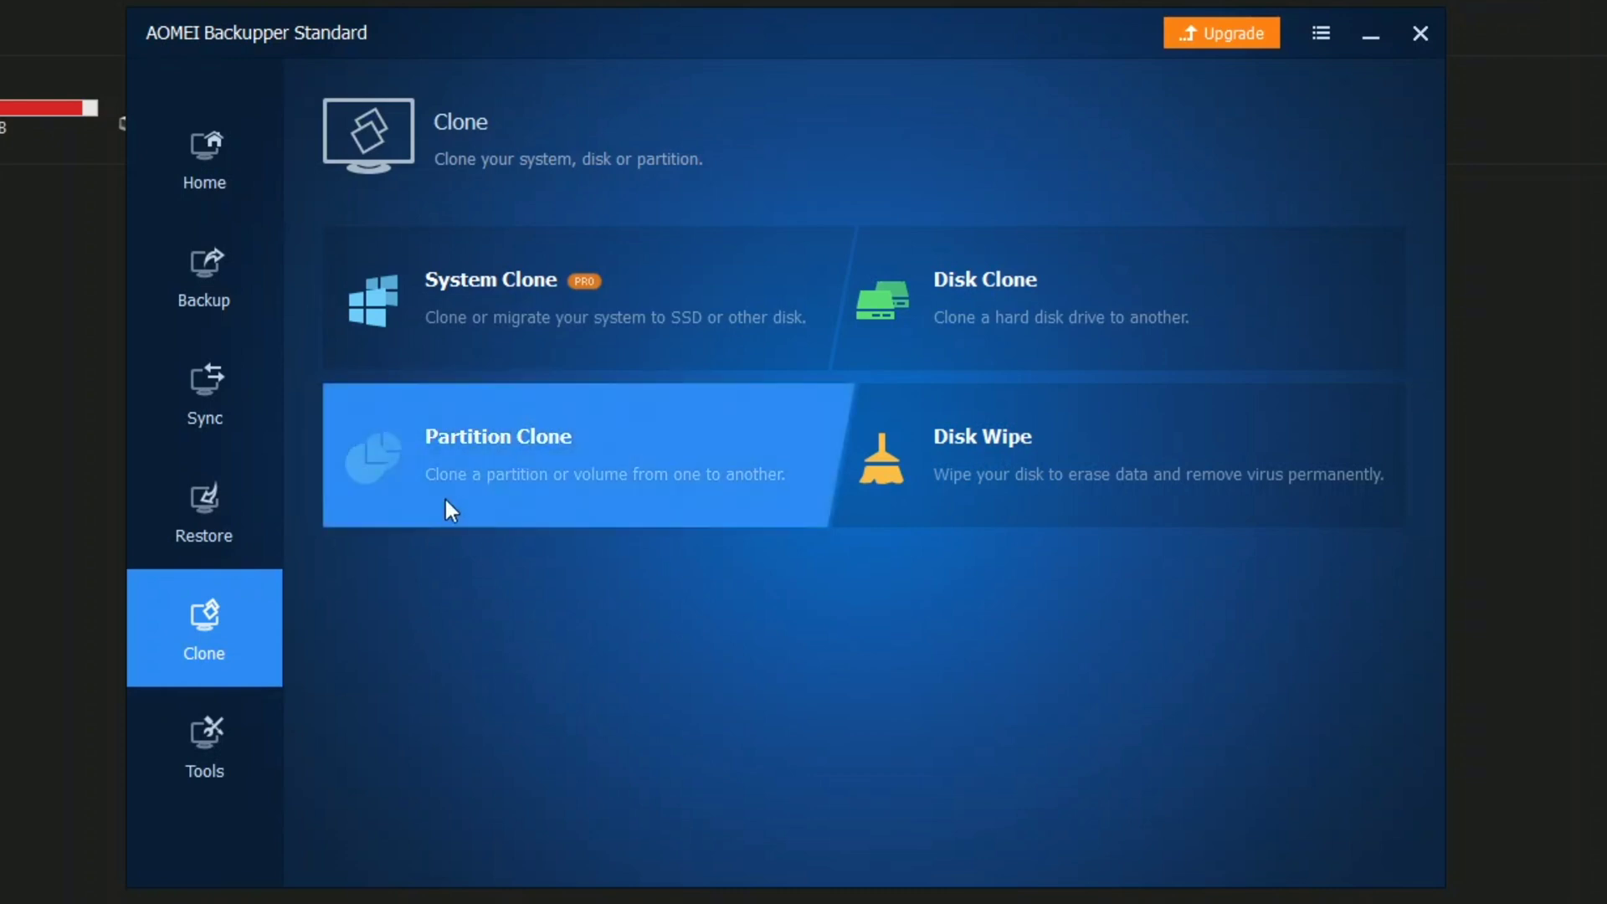
left_click(203, 159)
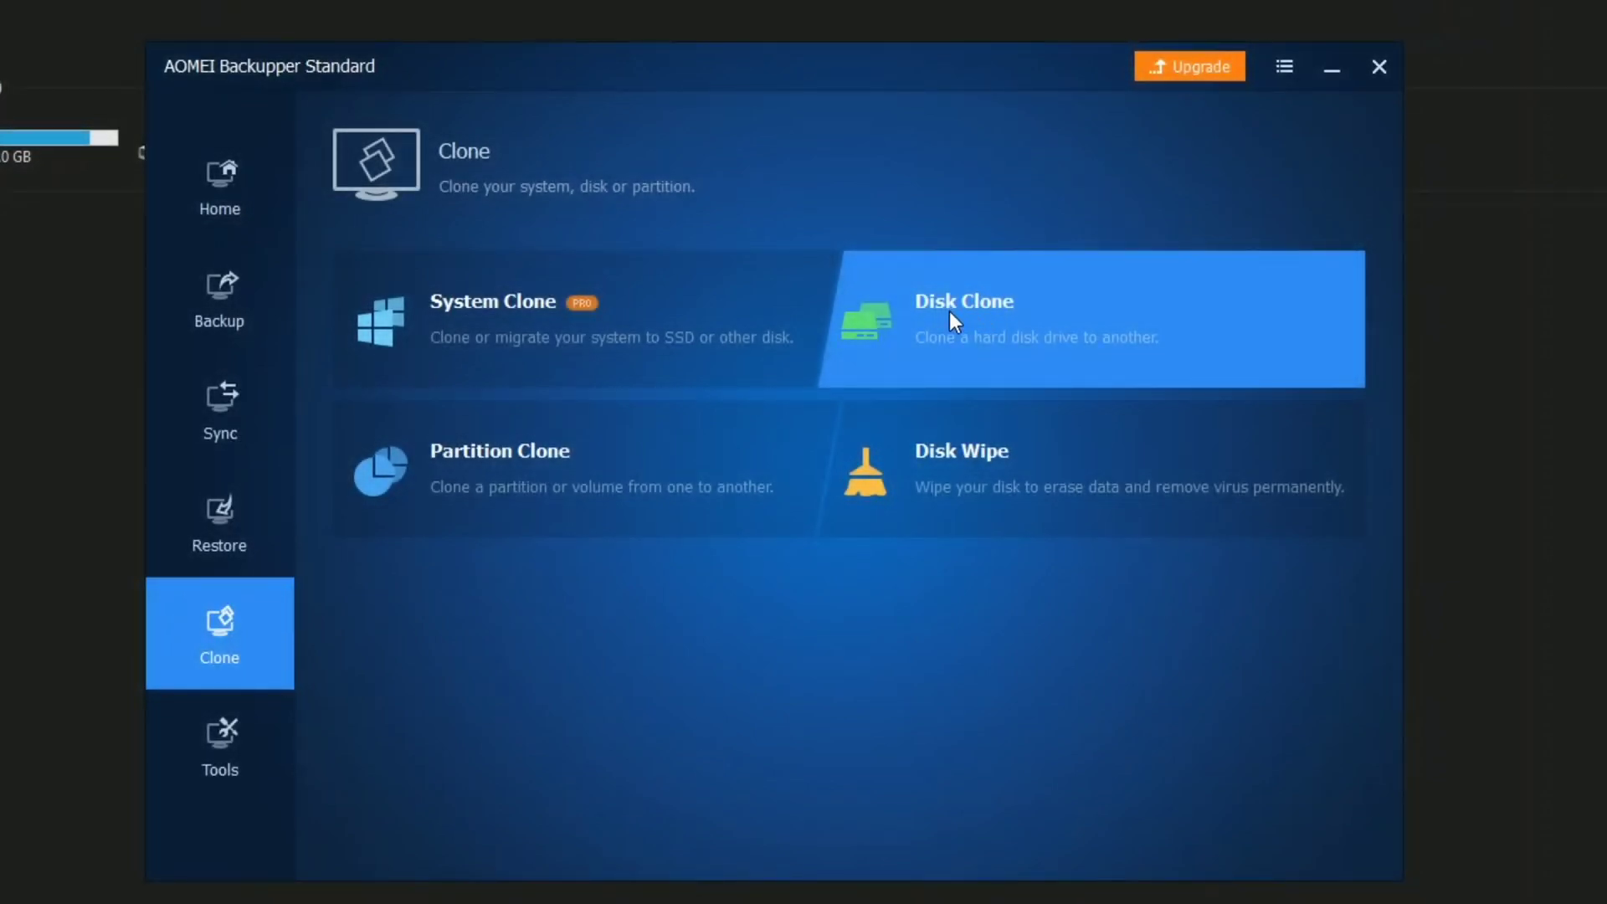
mouse_move(1091, 361)
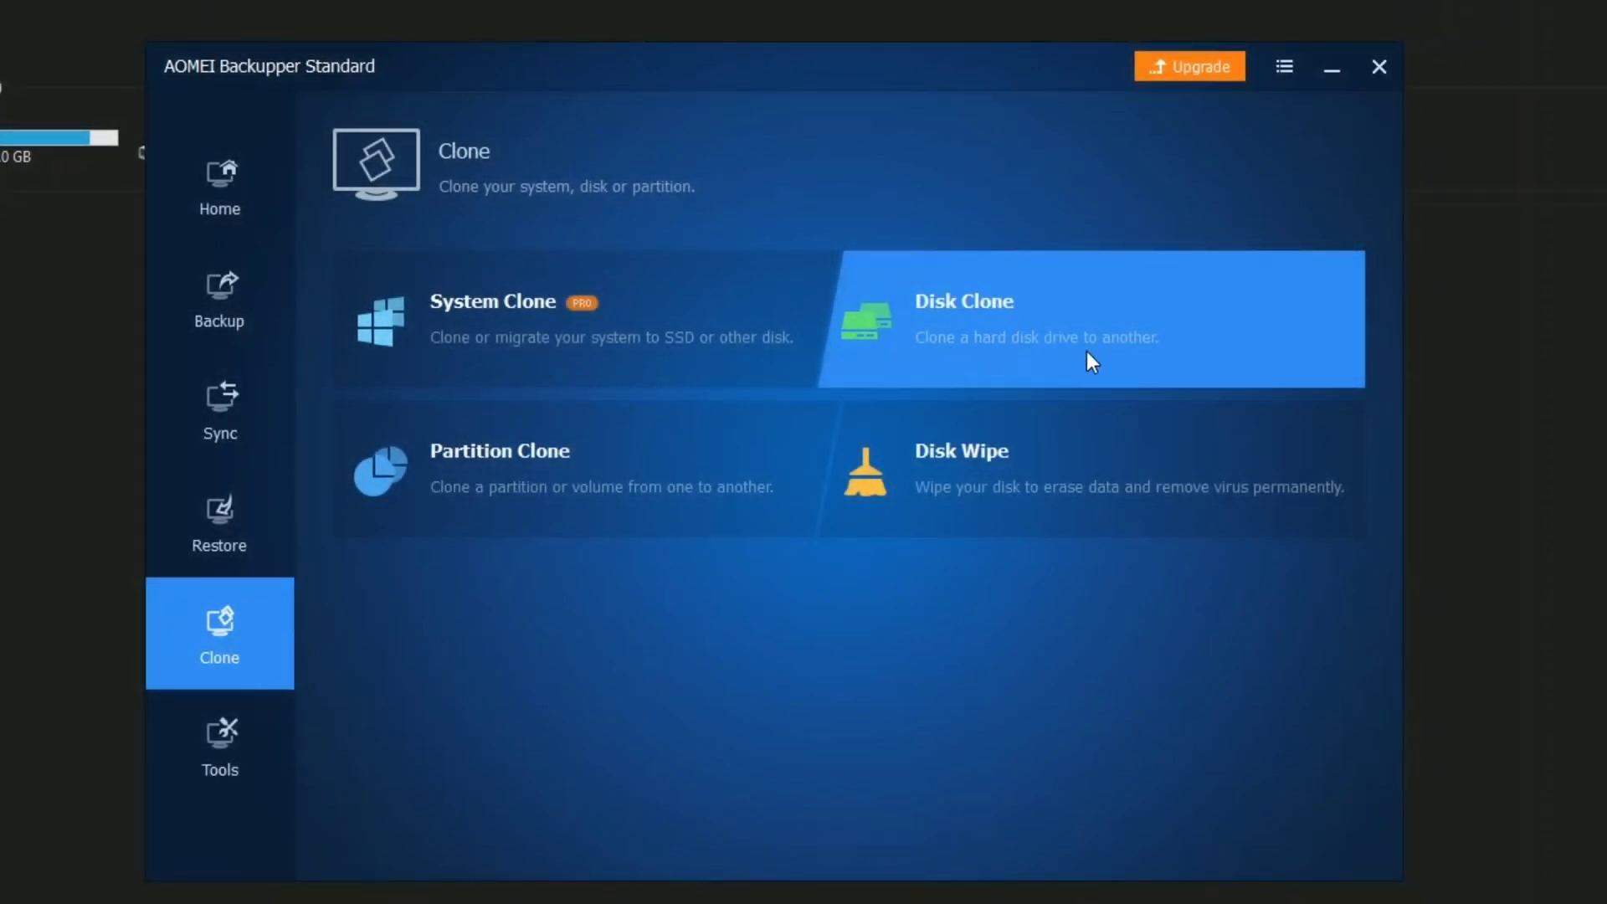
mouse_move(1137, 359)
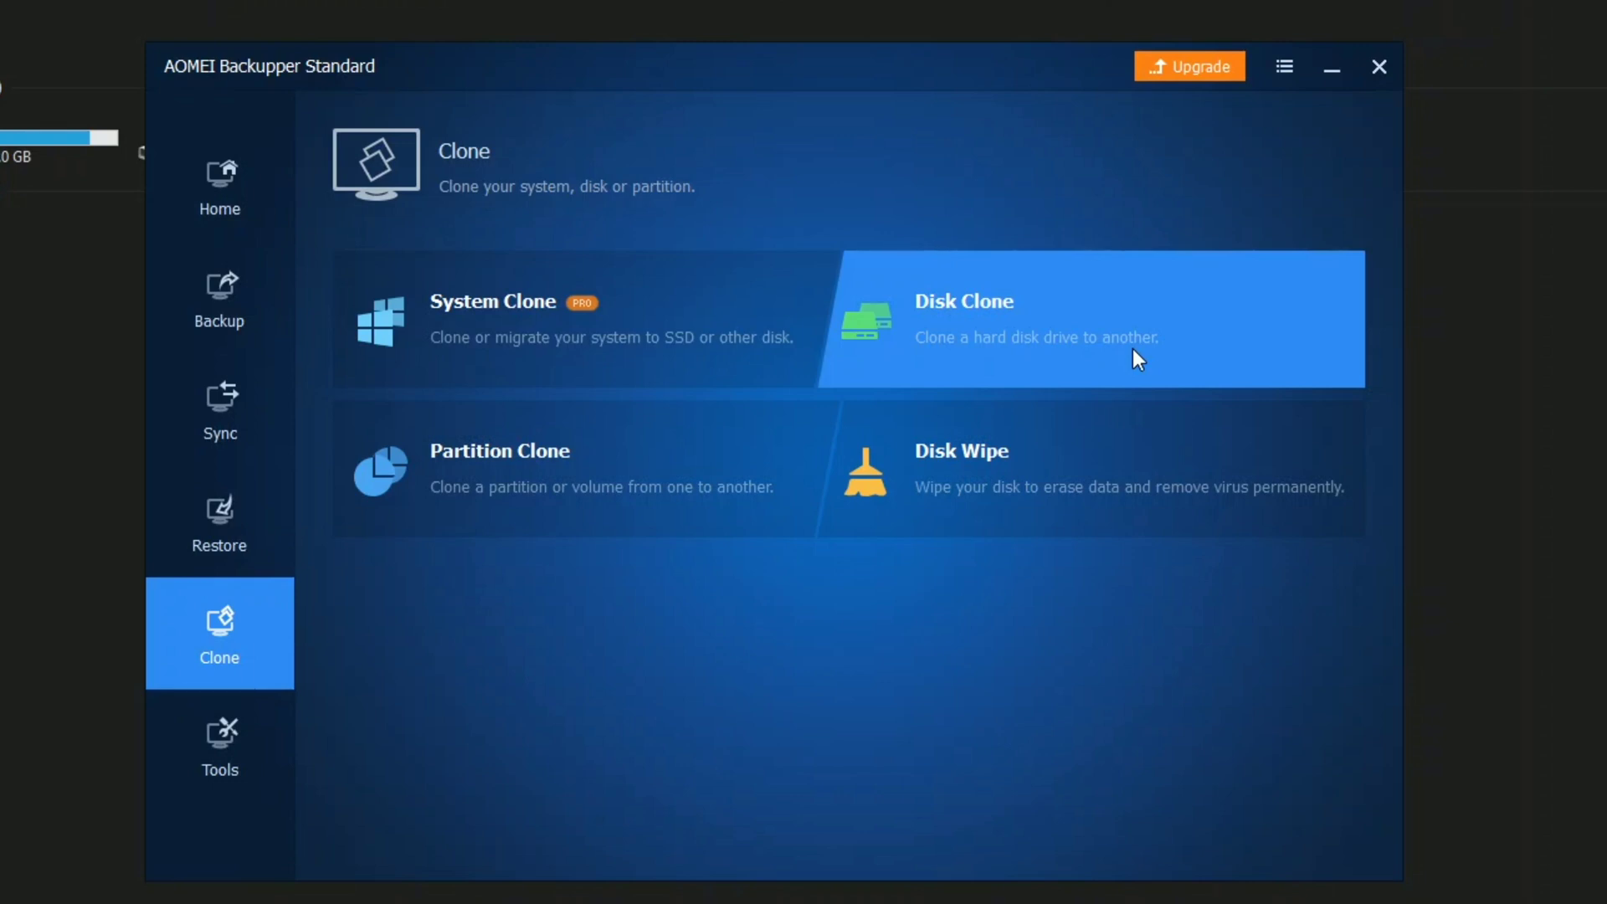
mouse_move(1004, 323)
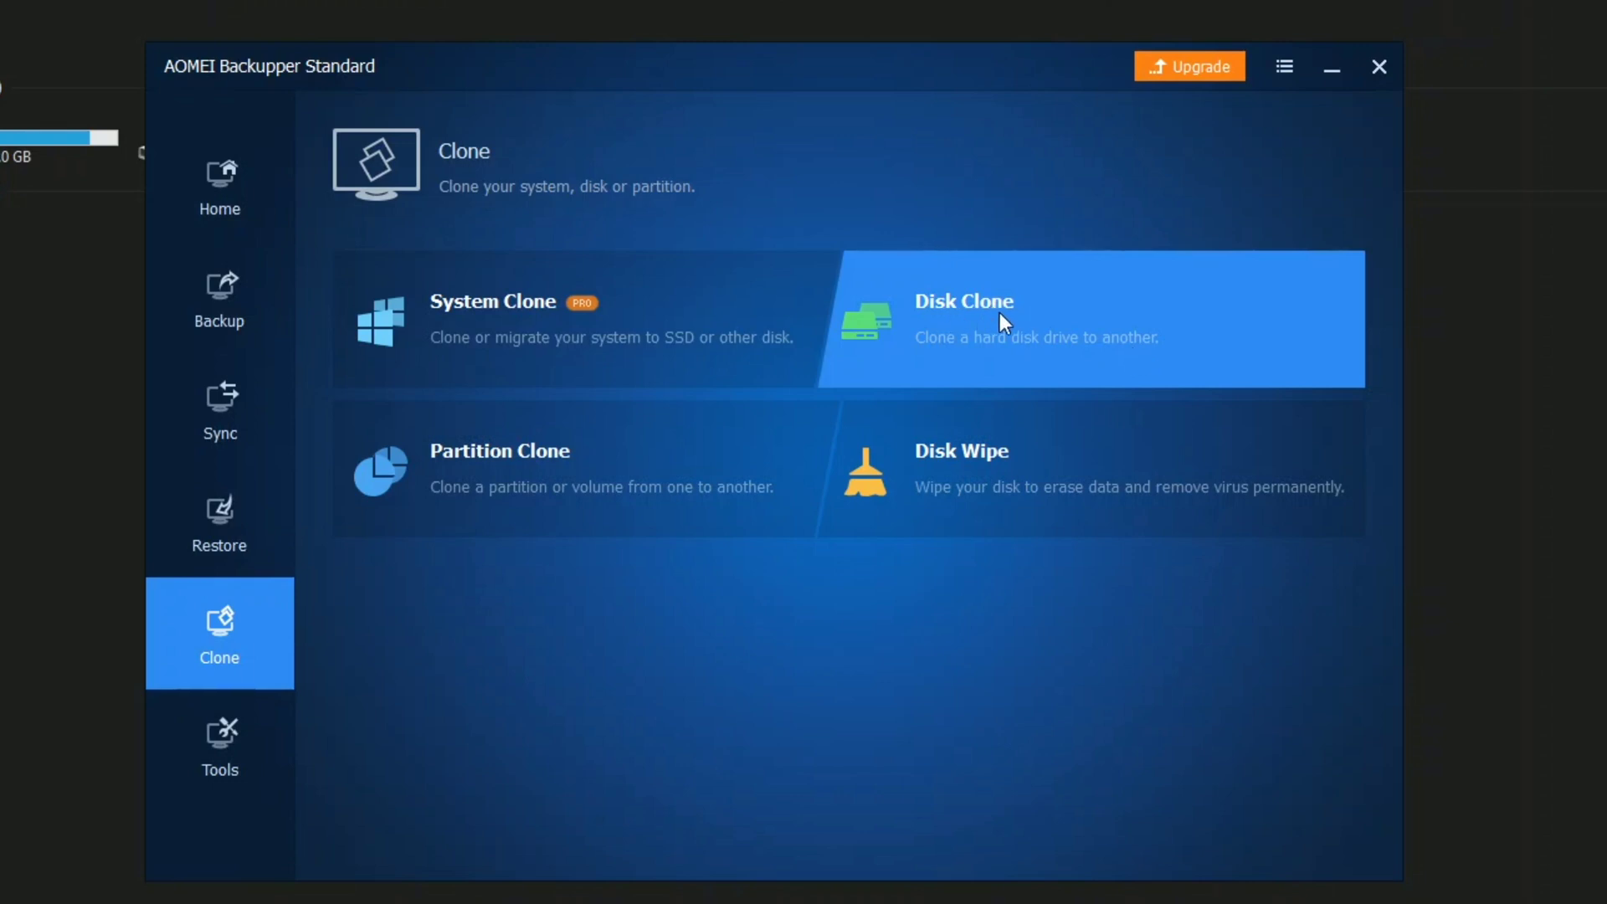
mouse_move(430, 453)
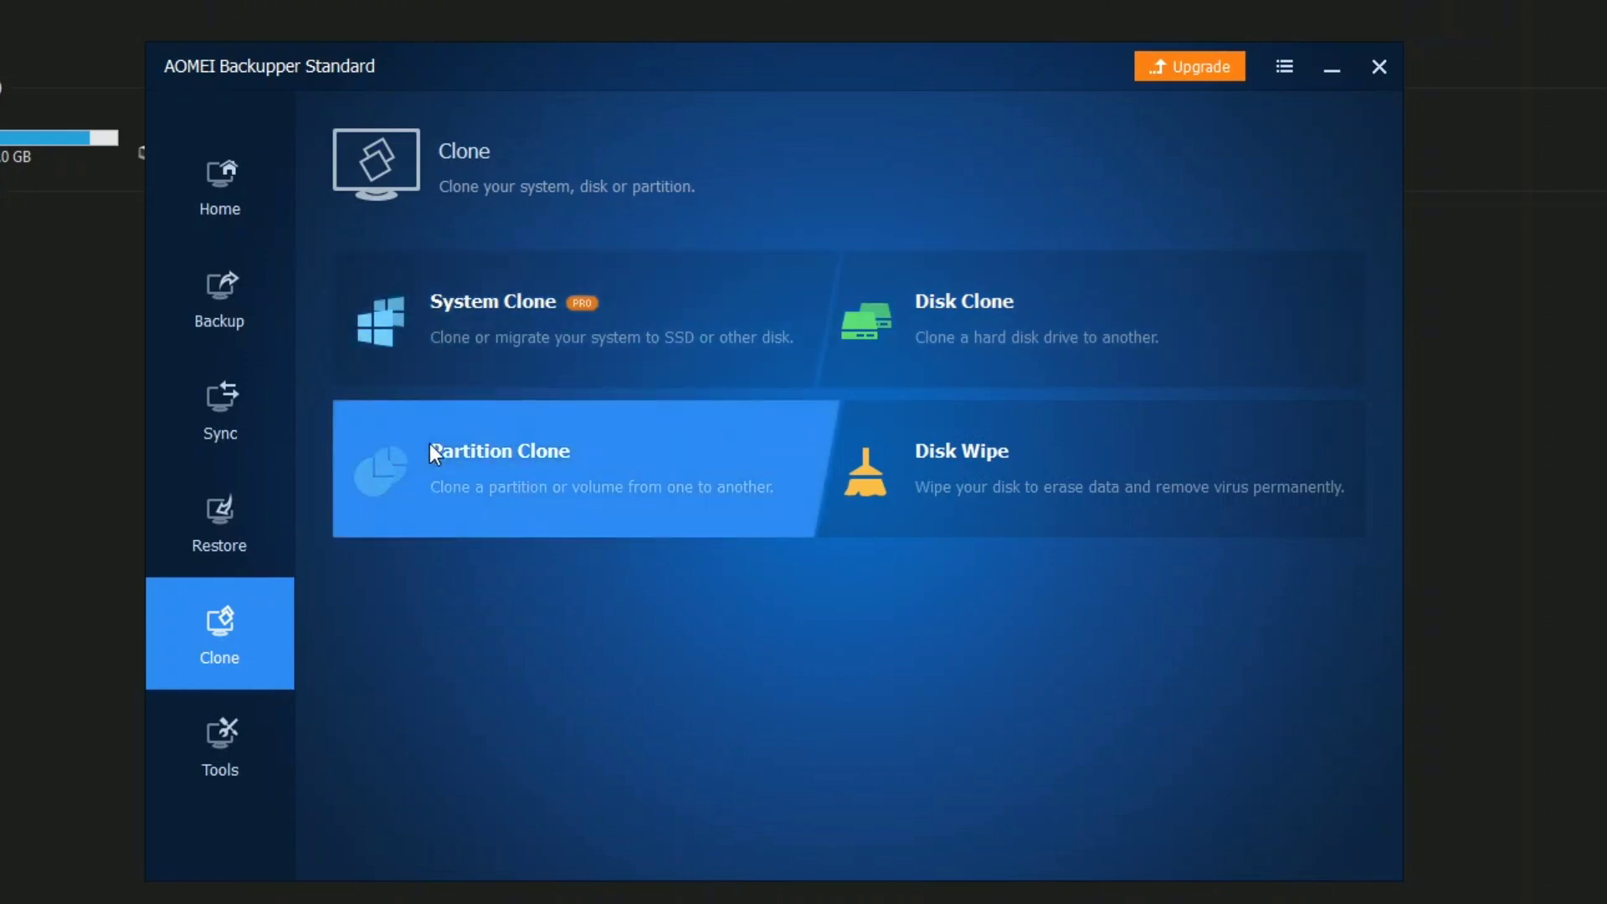
mouse_move(461, 315)
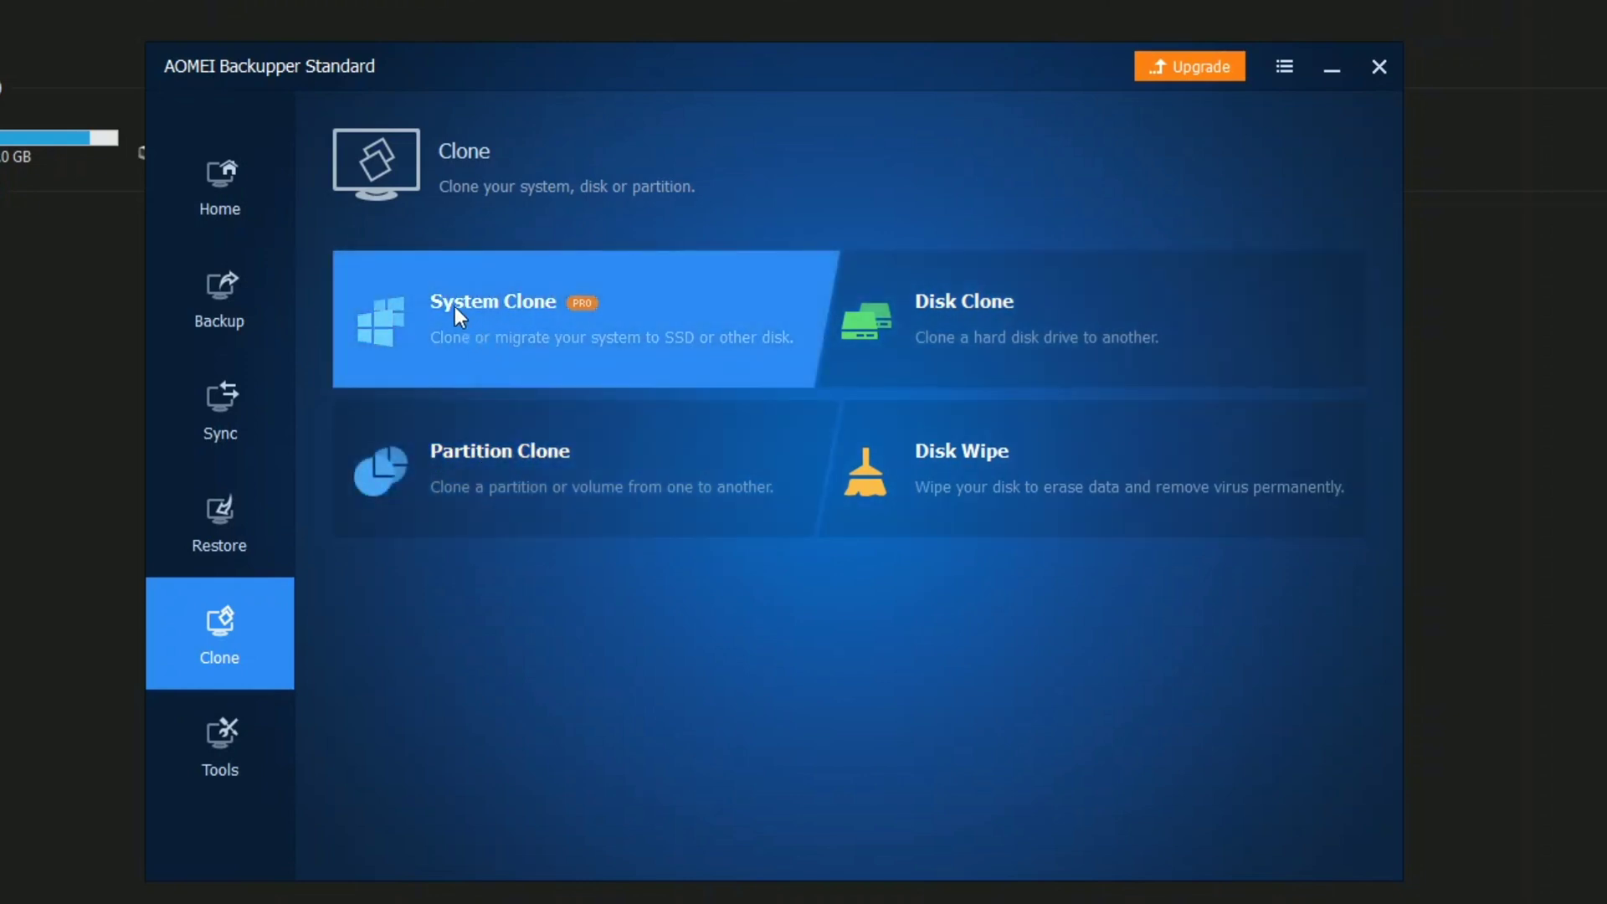
mouse_move(1071, 396)
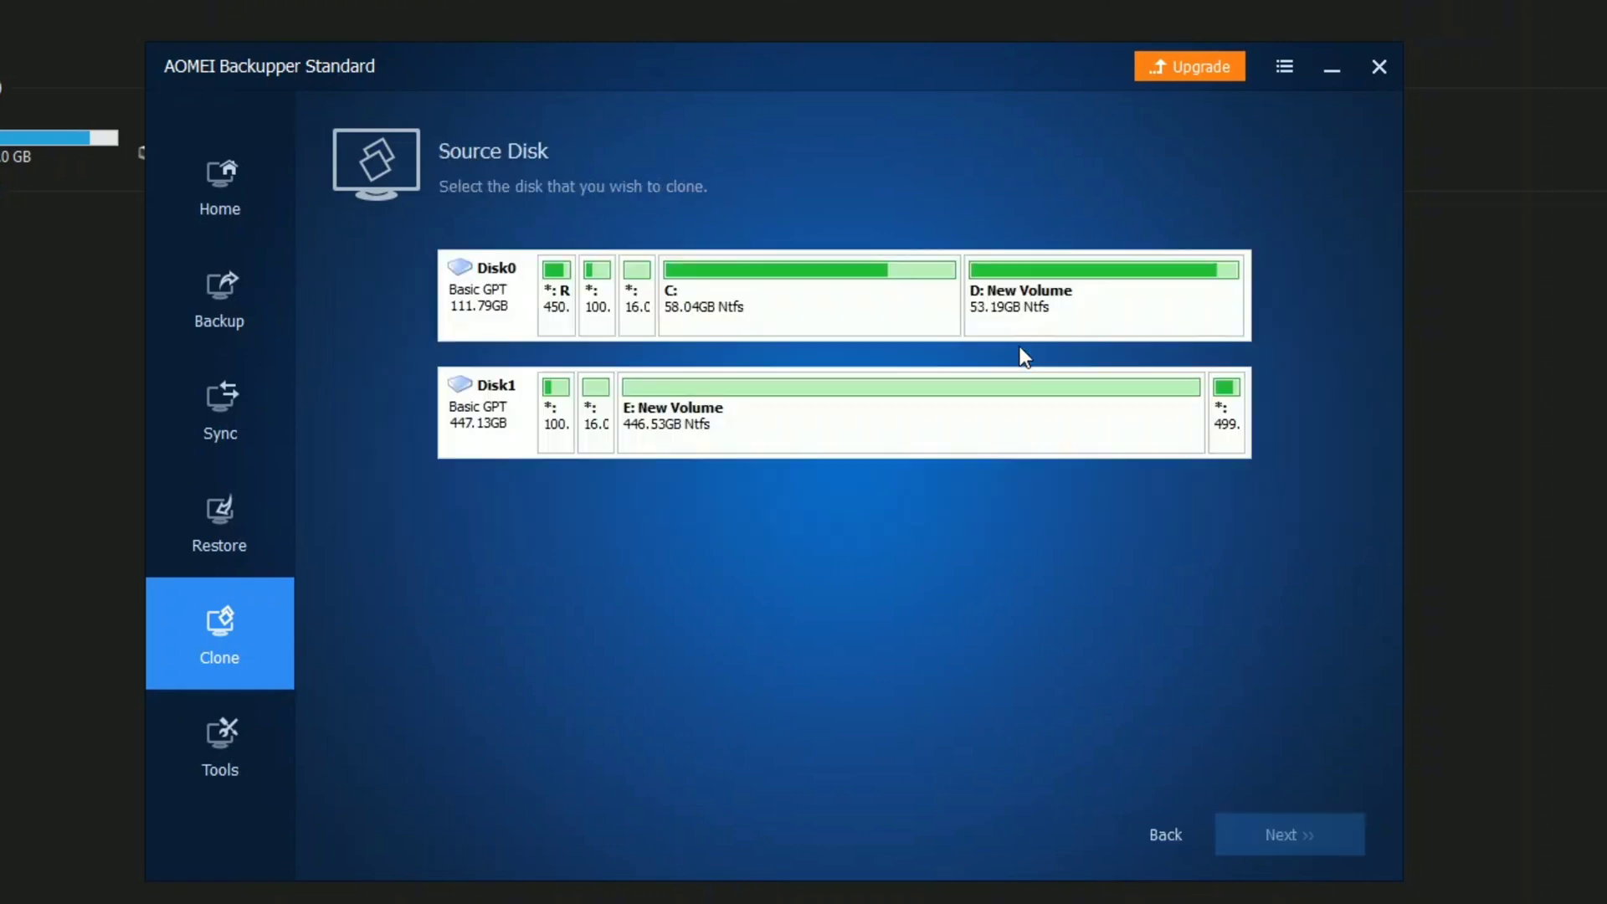
mouse_move(903, 620)
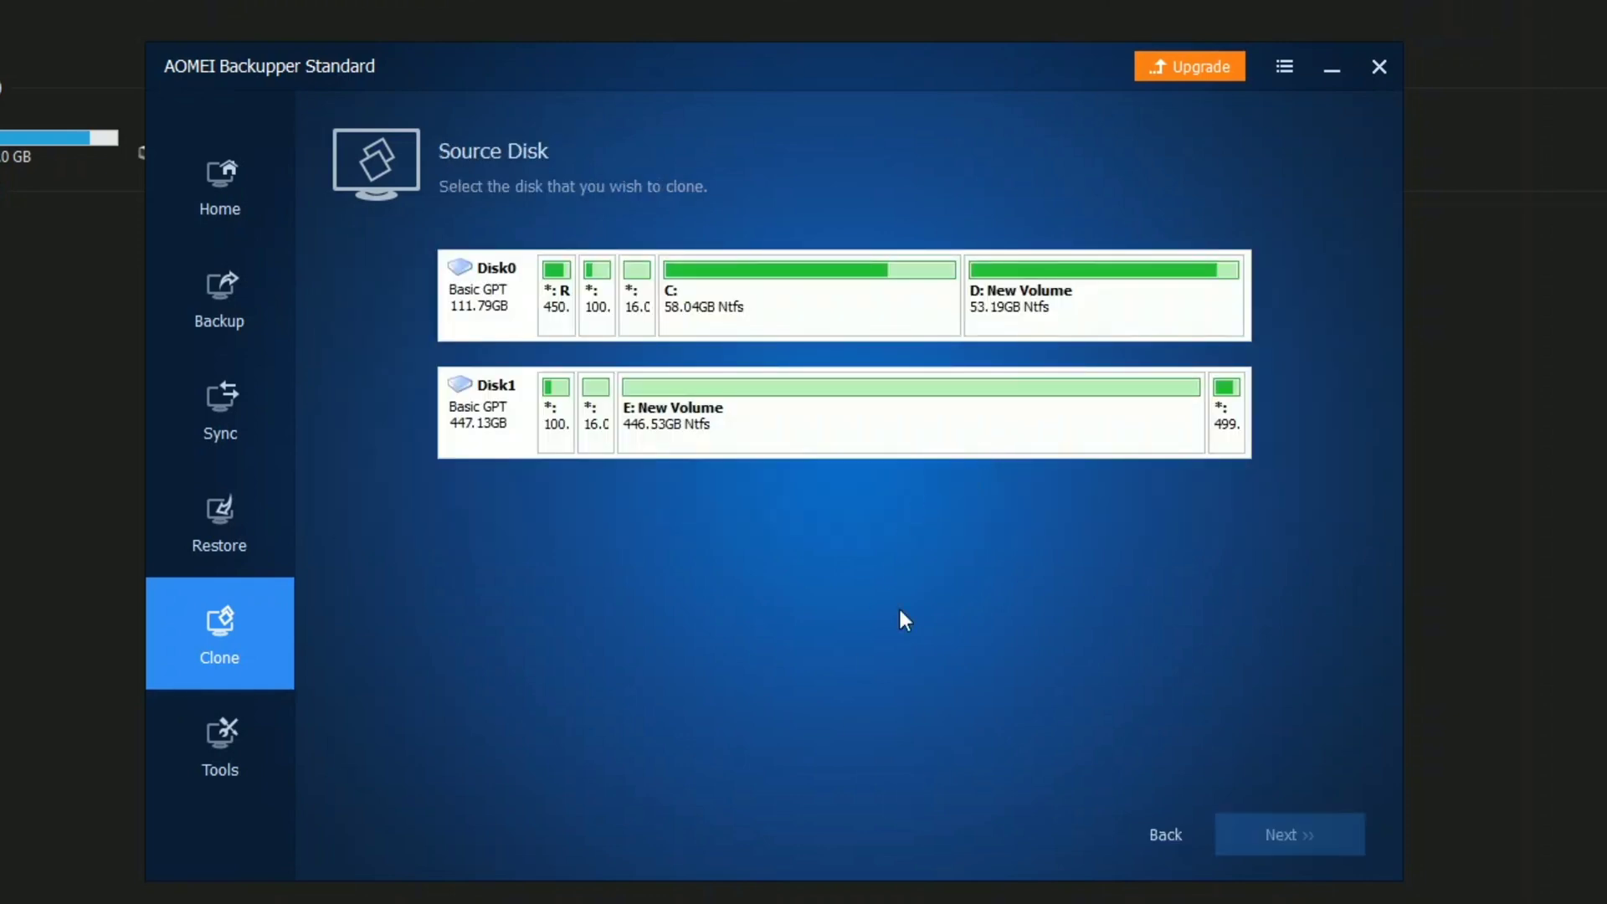
mouse_move(828, 544)
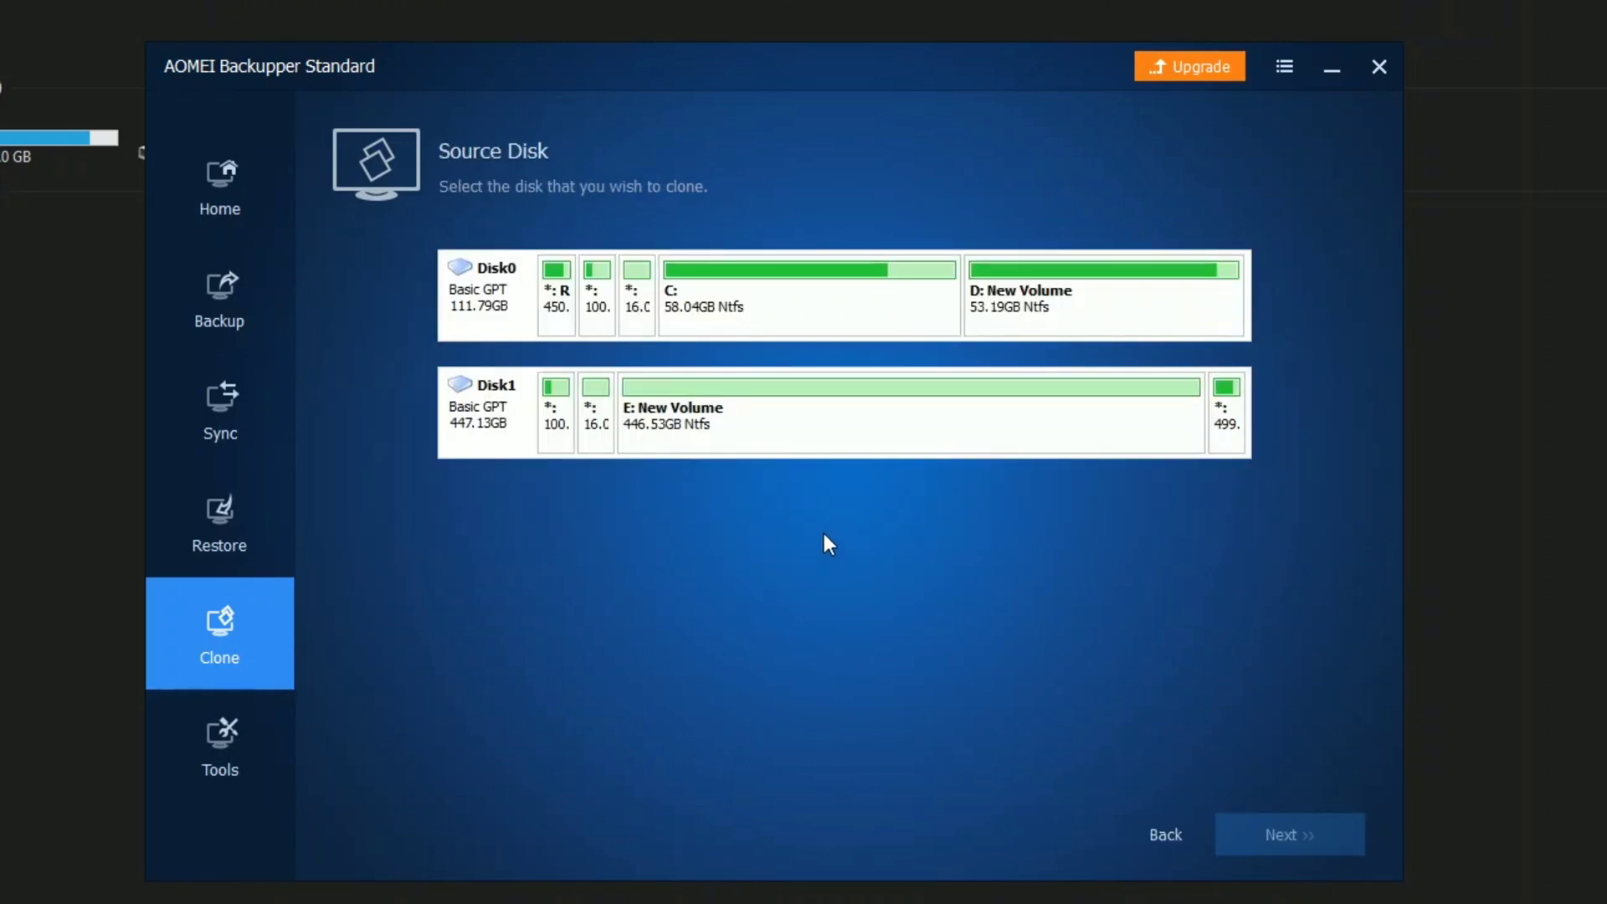
mouse_move(820, 542)
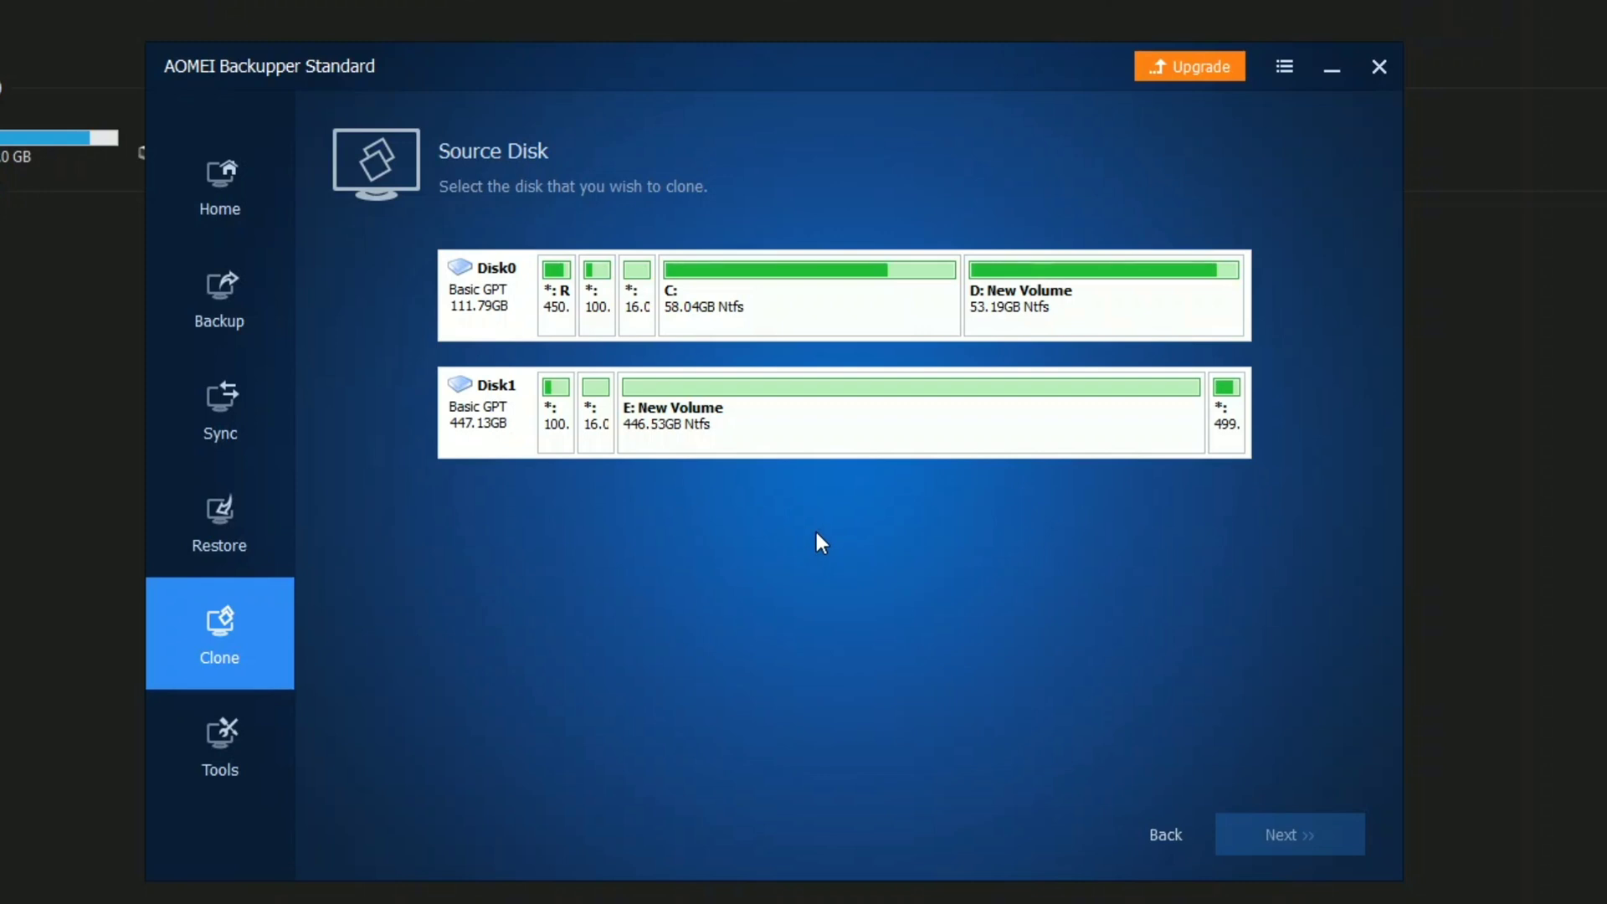
mouse_move(464, 192)
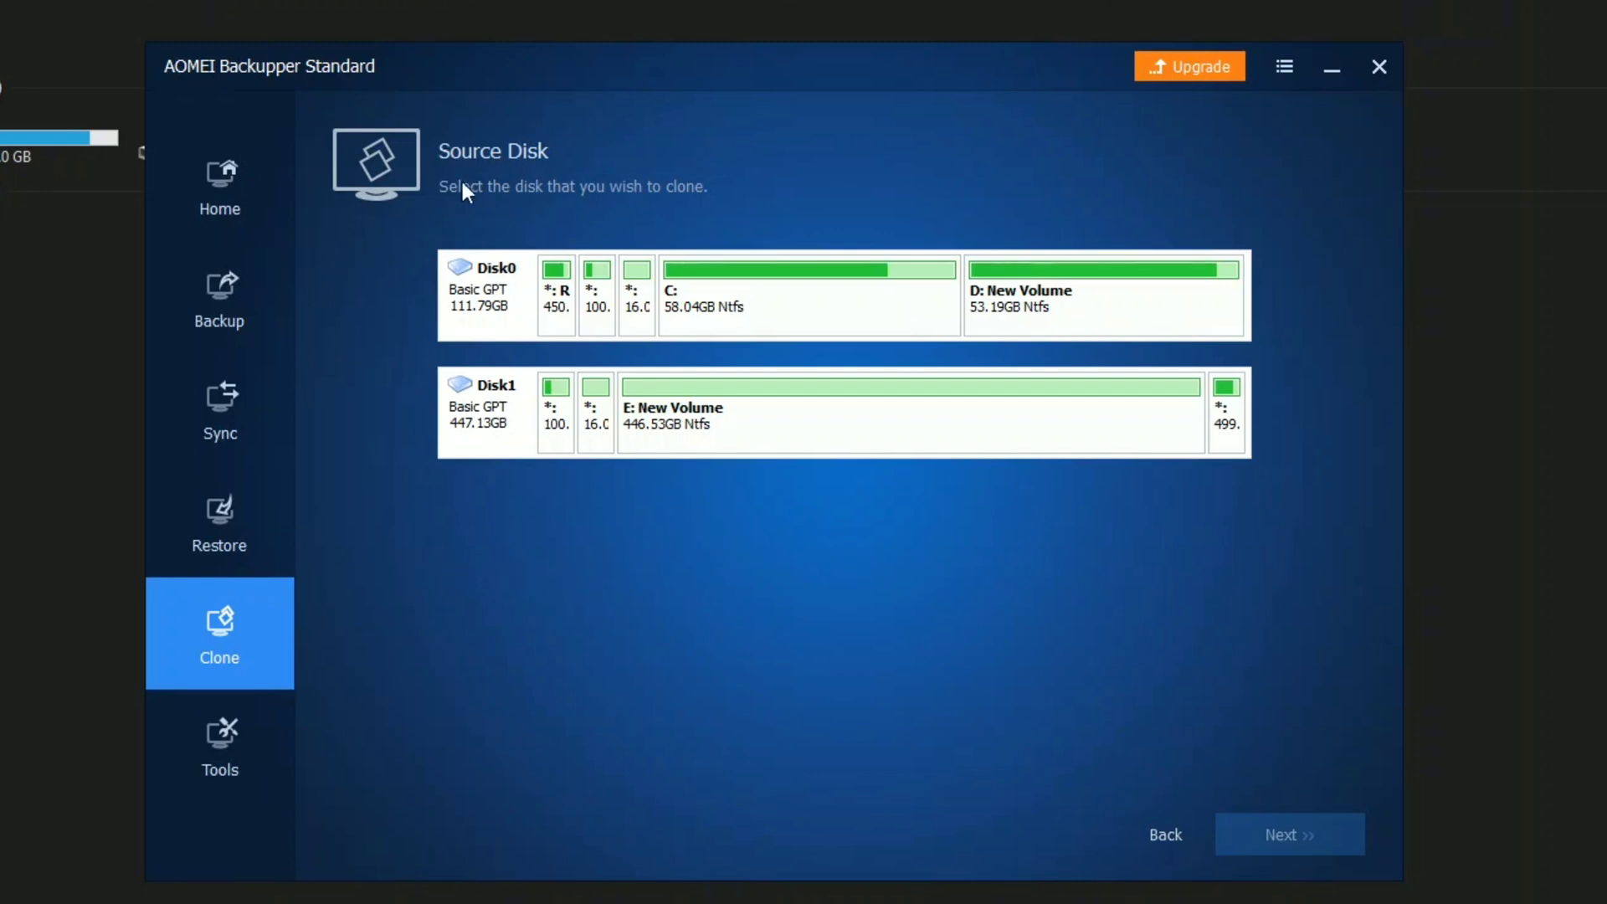
mouse_move(491, 233)
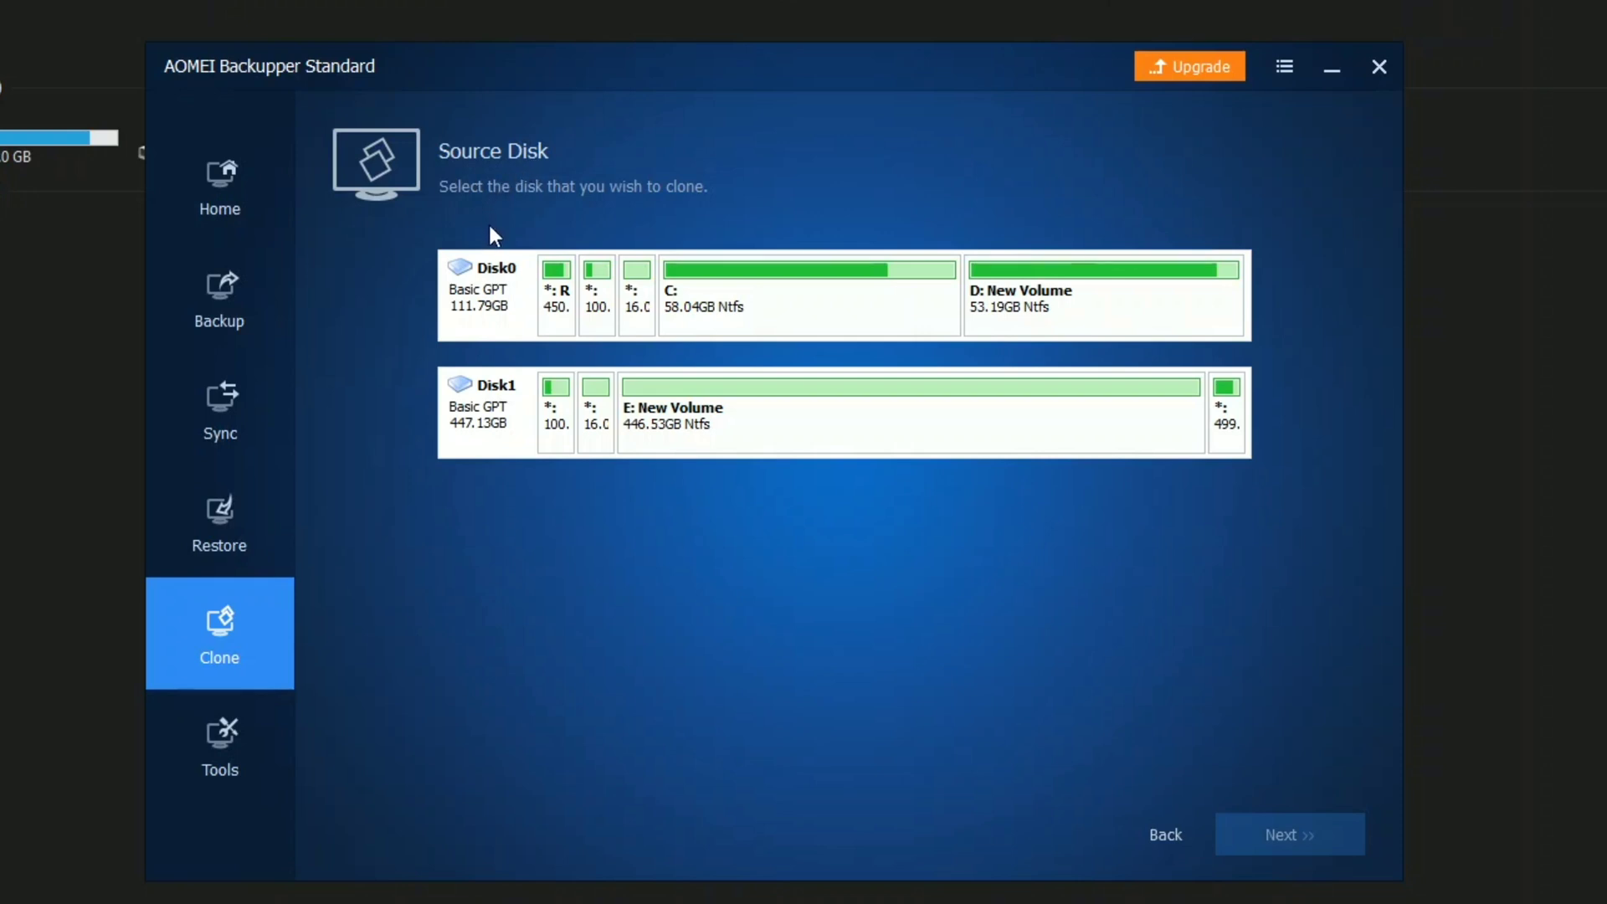
mouse_move(493, 321)
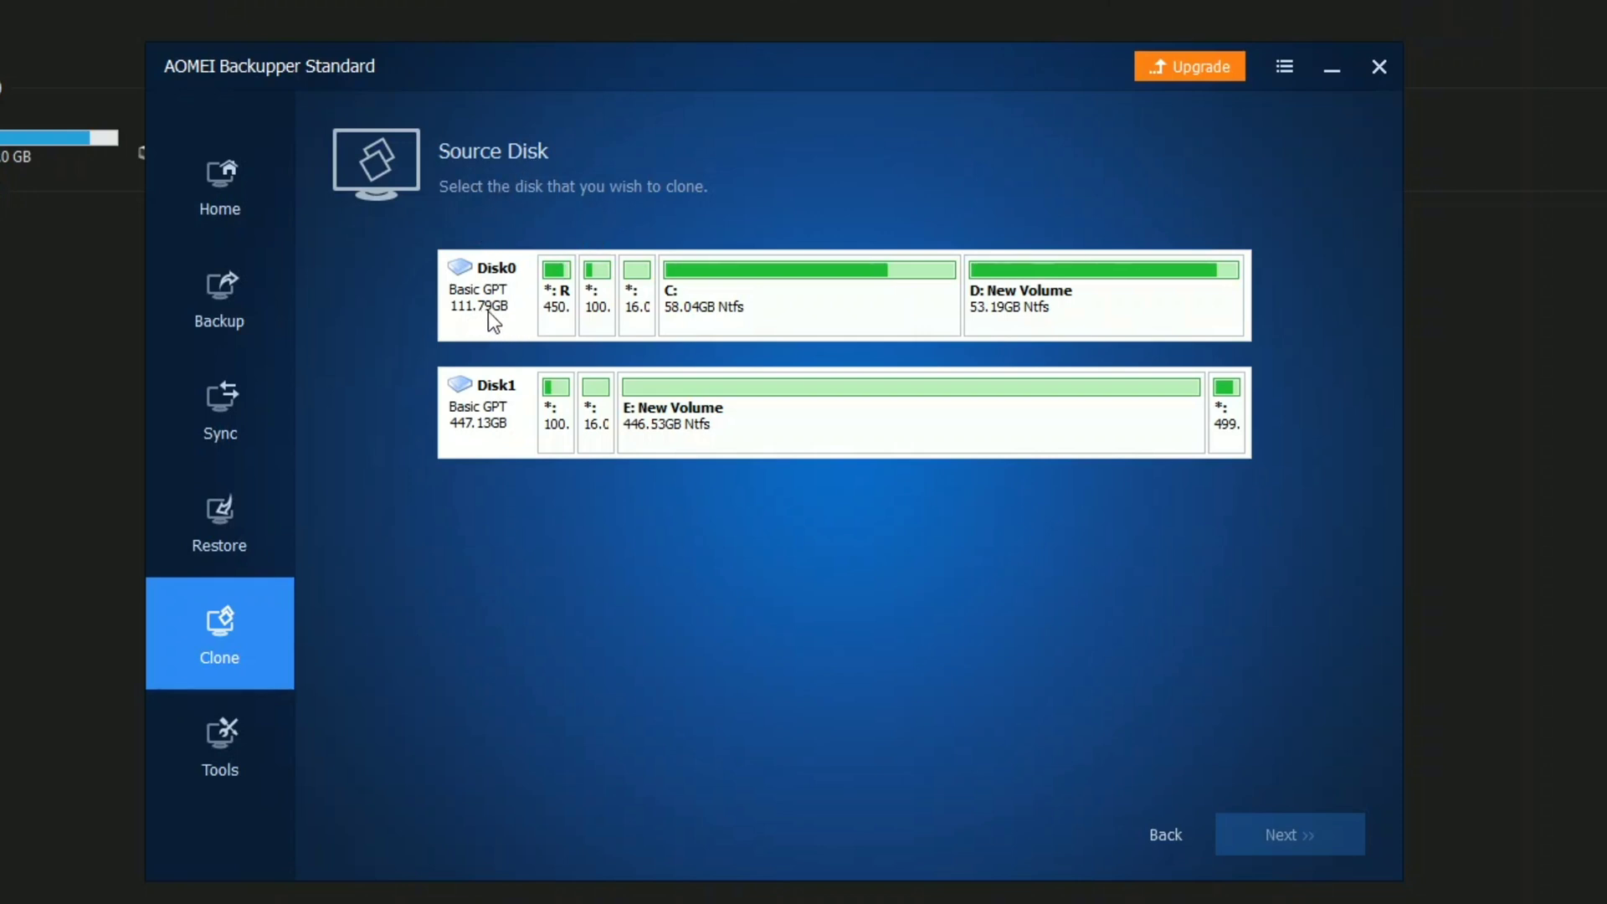
Select Disk0 (111.79GB, holding C: and D:) as the clone source
left_click(492, 294)
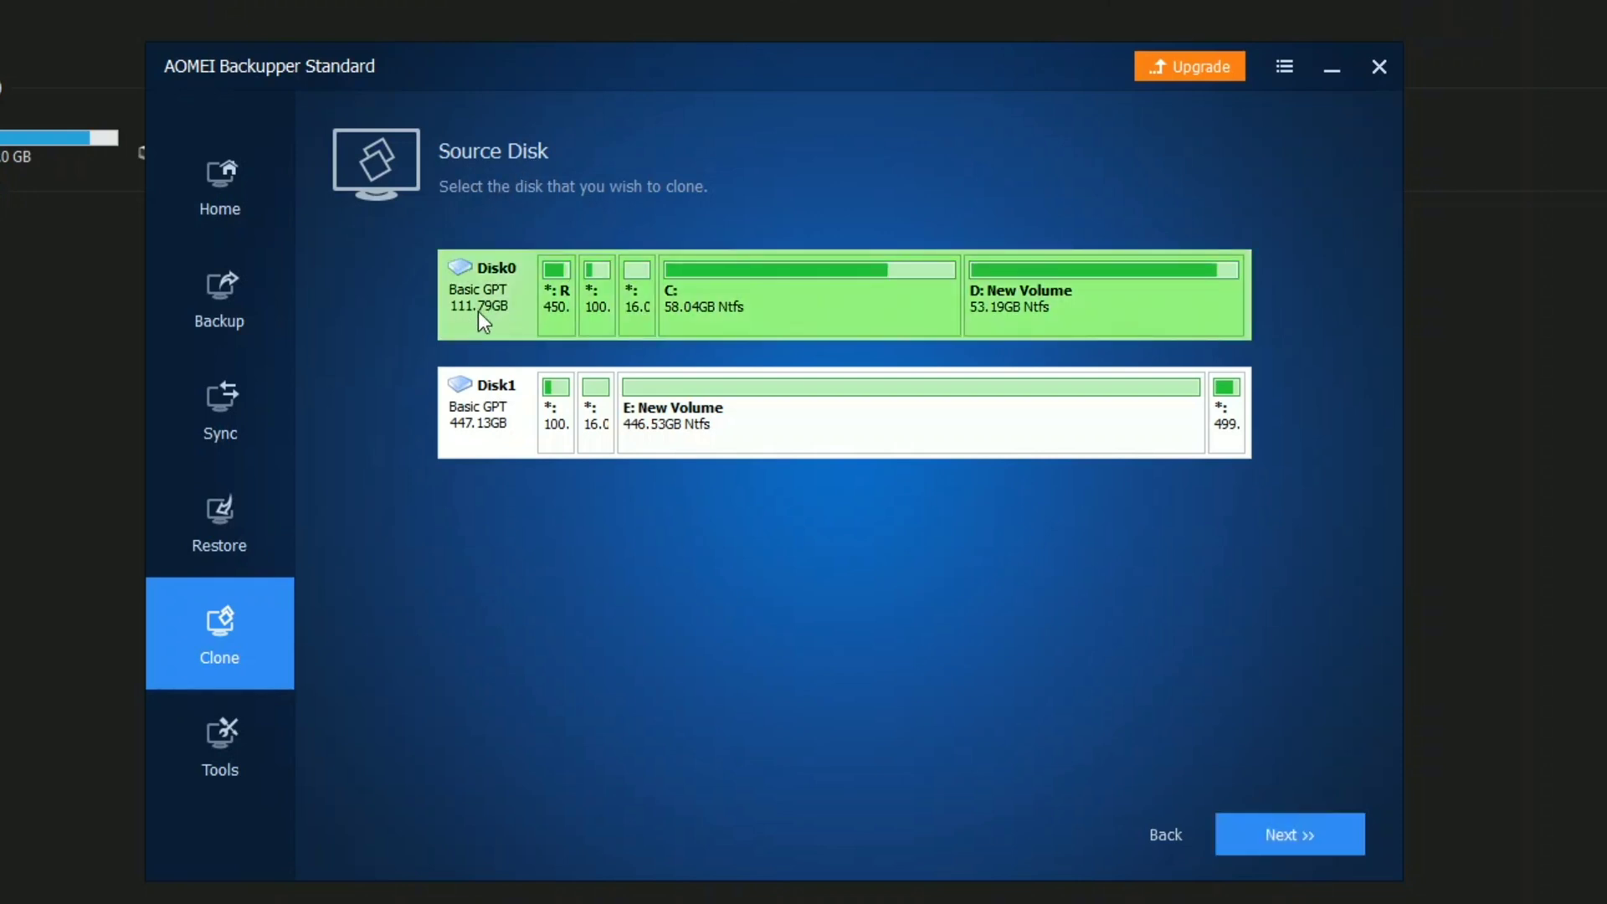
mouse_move(507, 323)
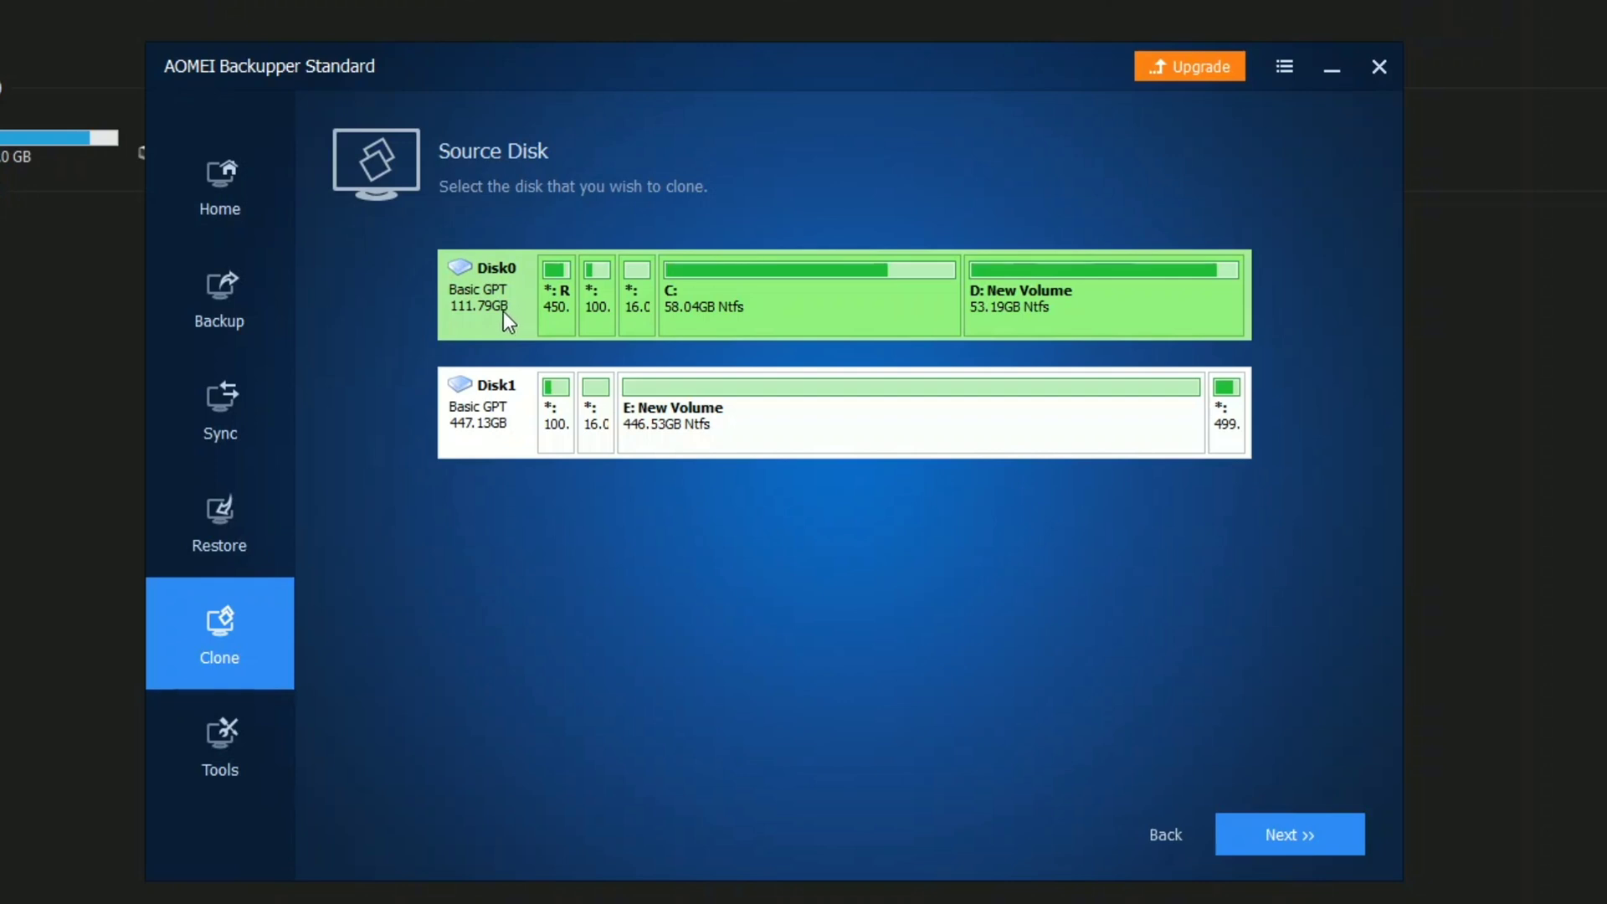
Advance to the Destination Disk page listing Disk0 and the 447.13GB Disk1
left_click(1288, 834)
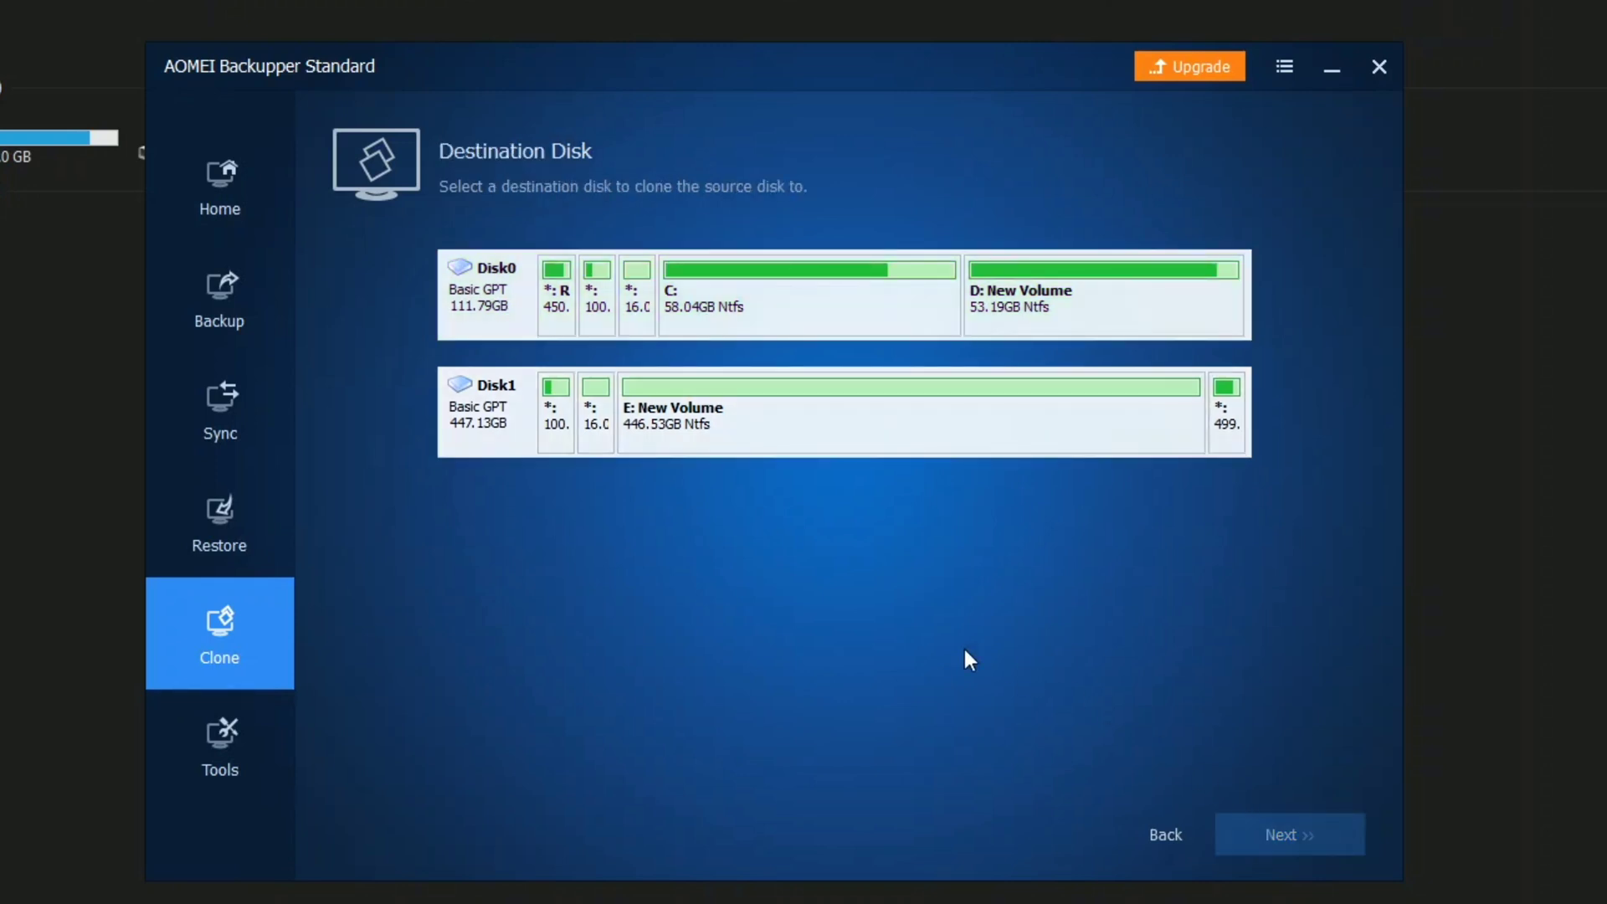
mouse_move(513, 546)
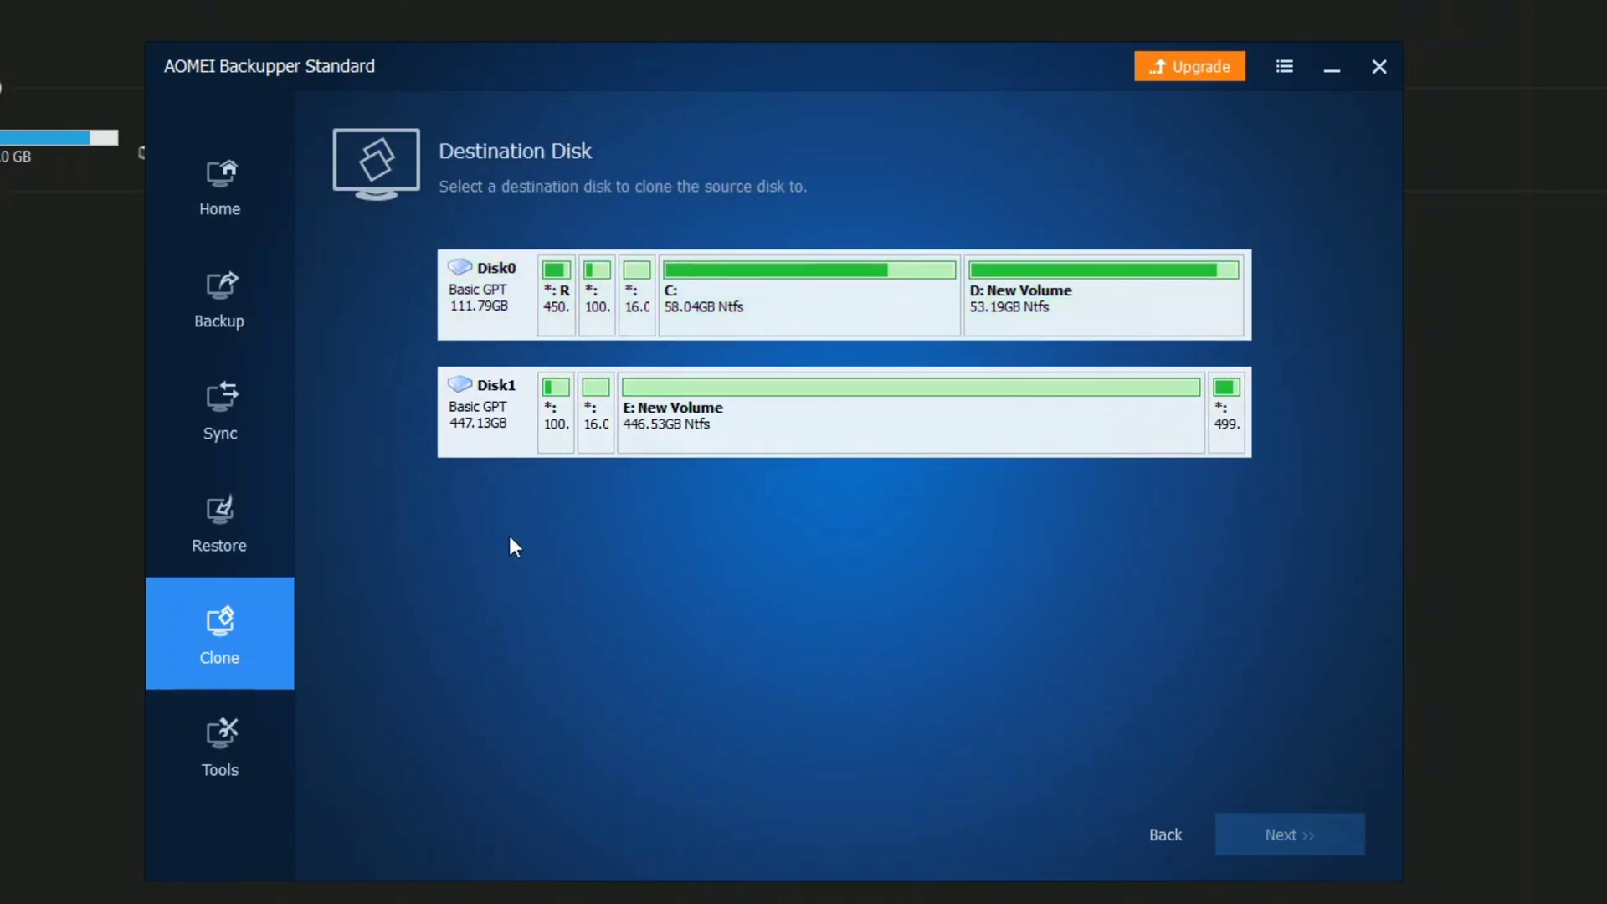
mouse_move(503, 497)
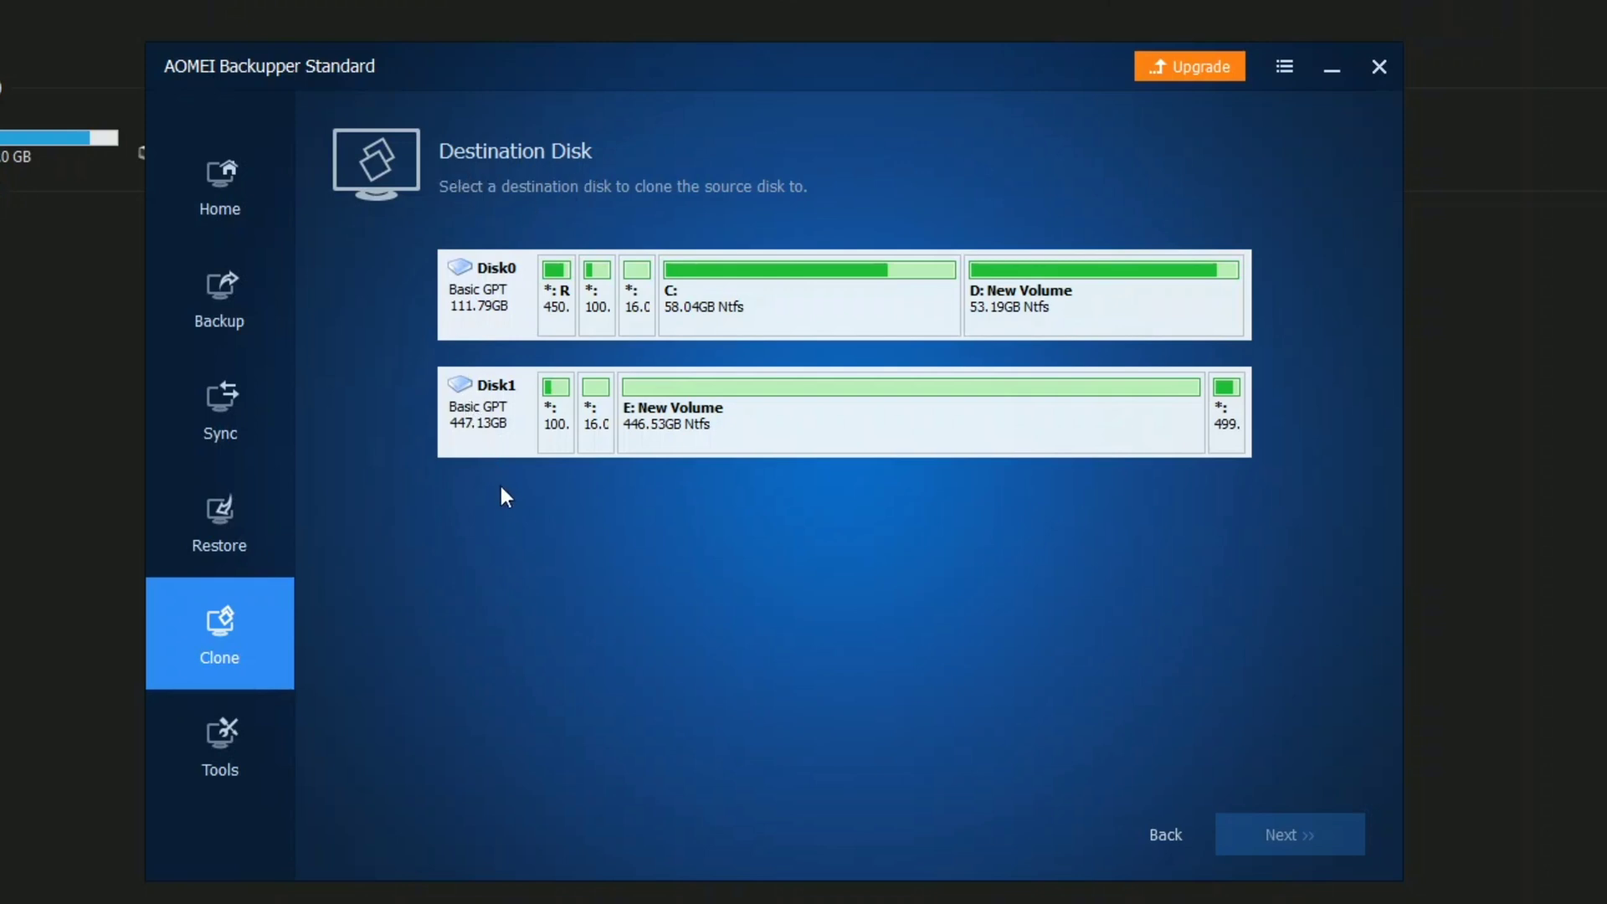
mouse_move(482, 446)
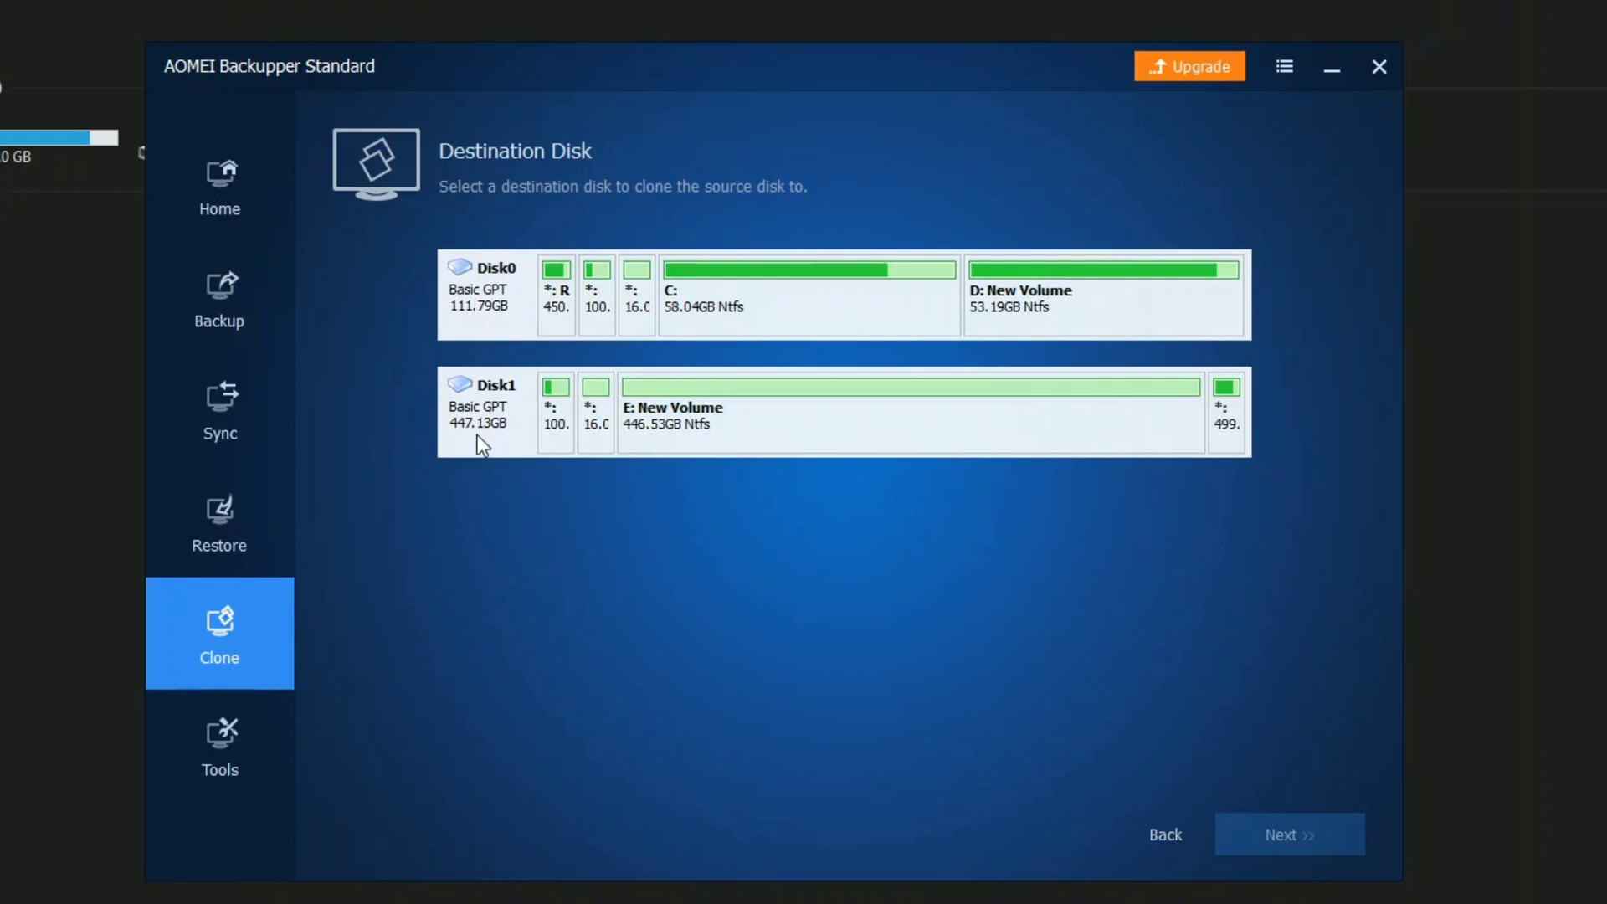
Select the 447.13 GB Disk1 as the clone destination and continue to the overwrite warning
left_click(1288, 834)
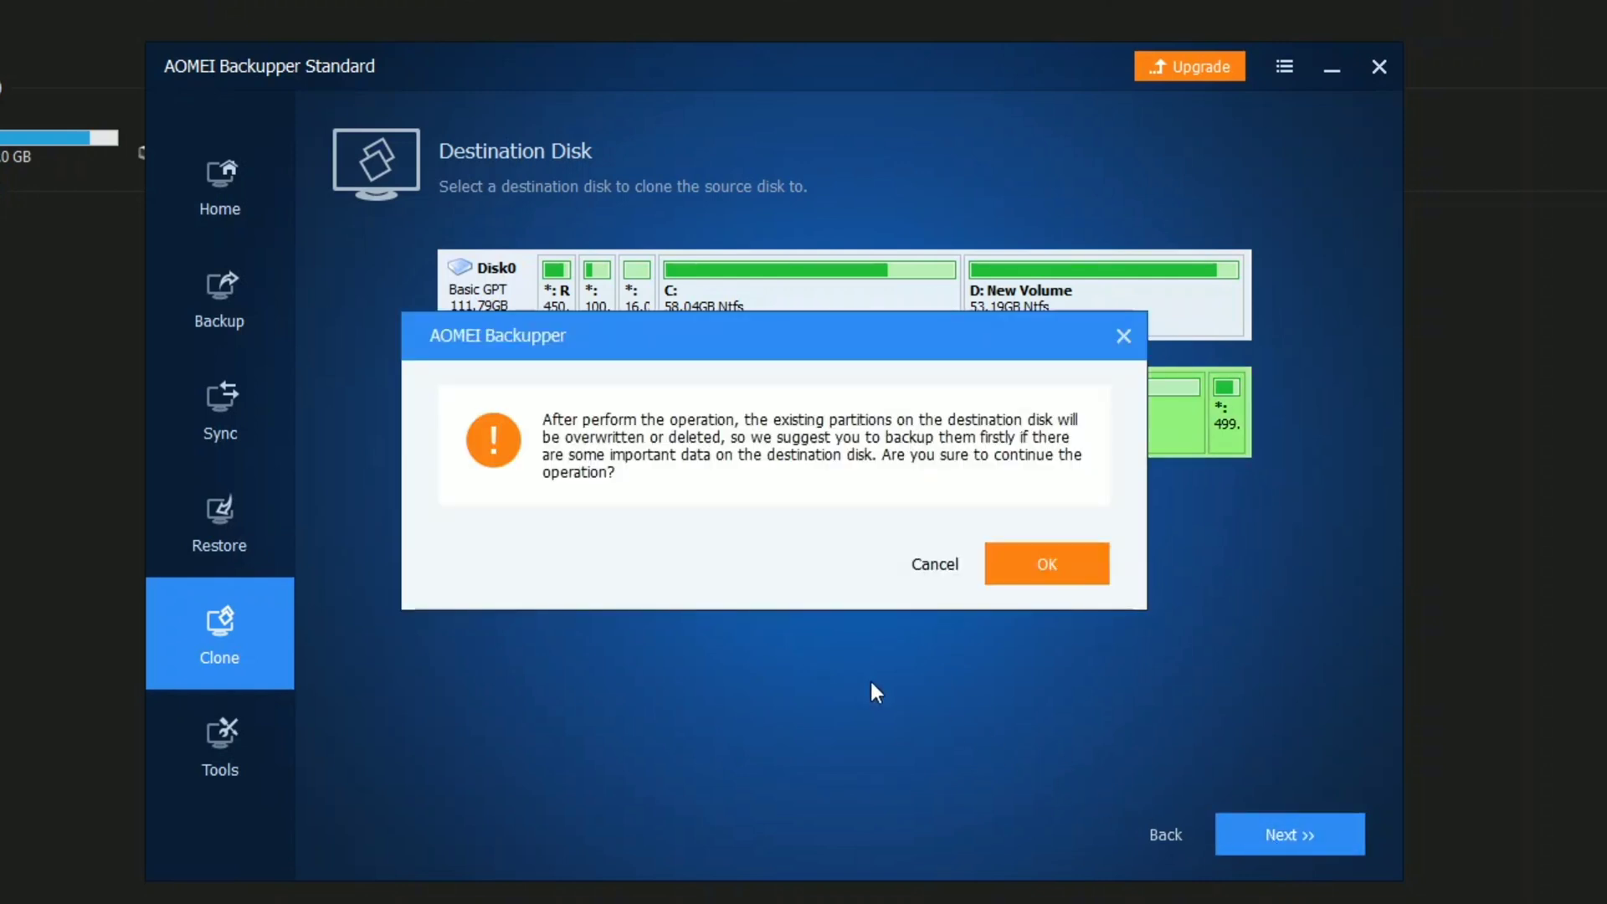
mouse_move(757, 433)
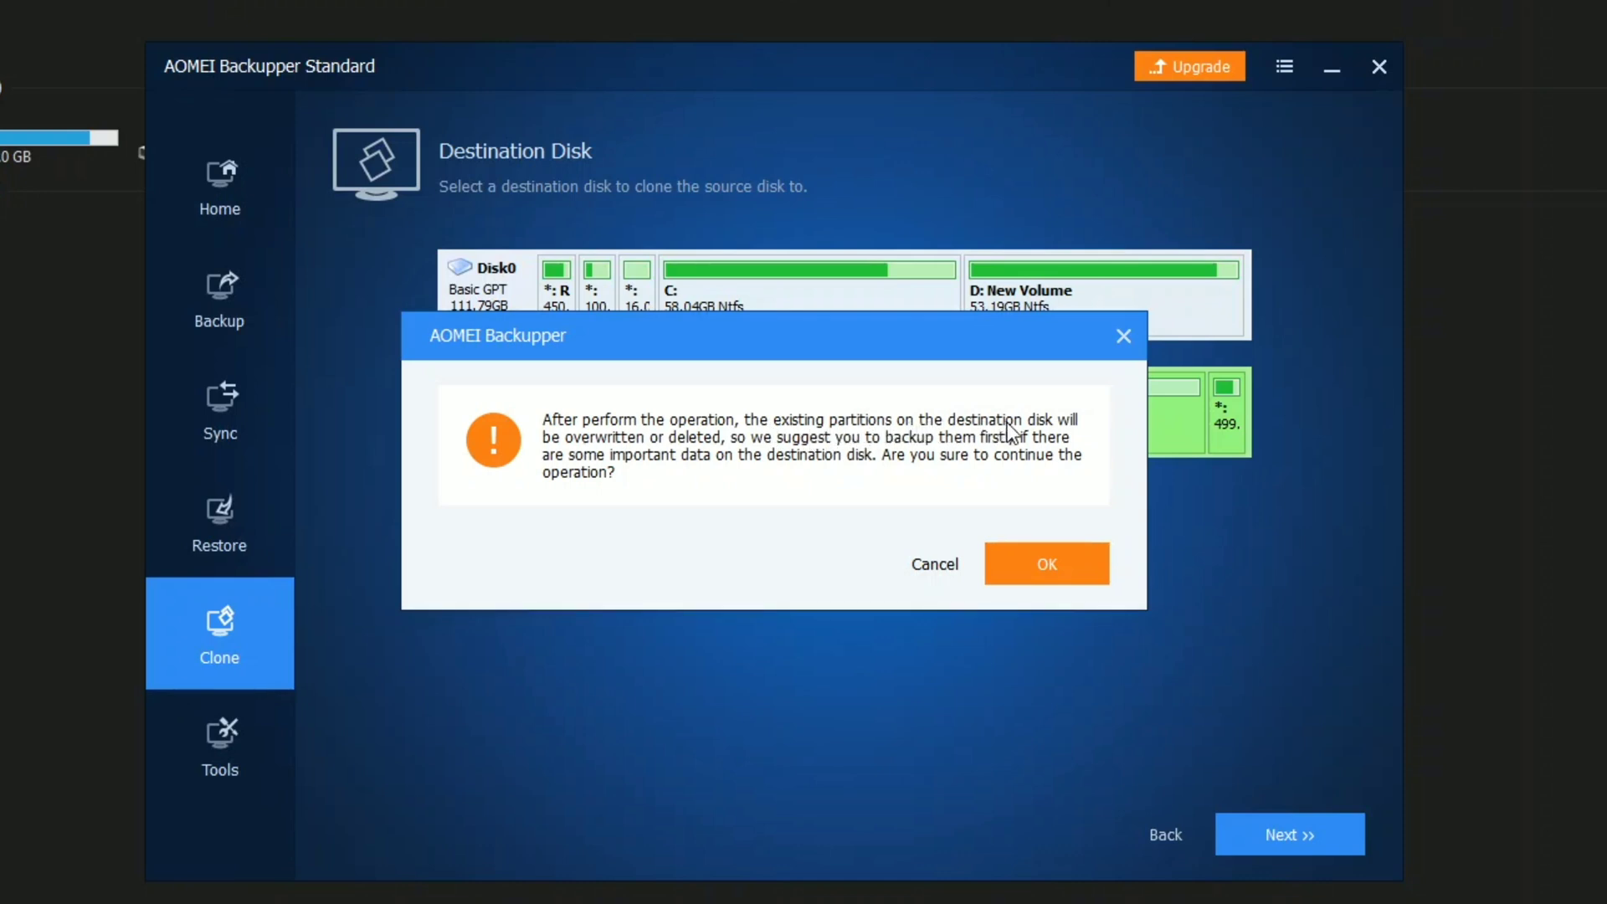
mouse_move(674, 467)
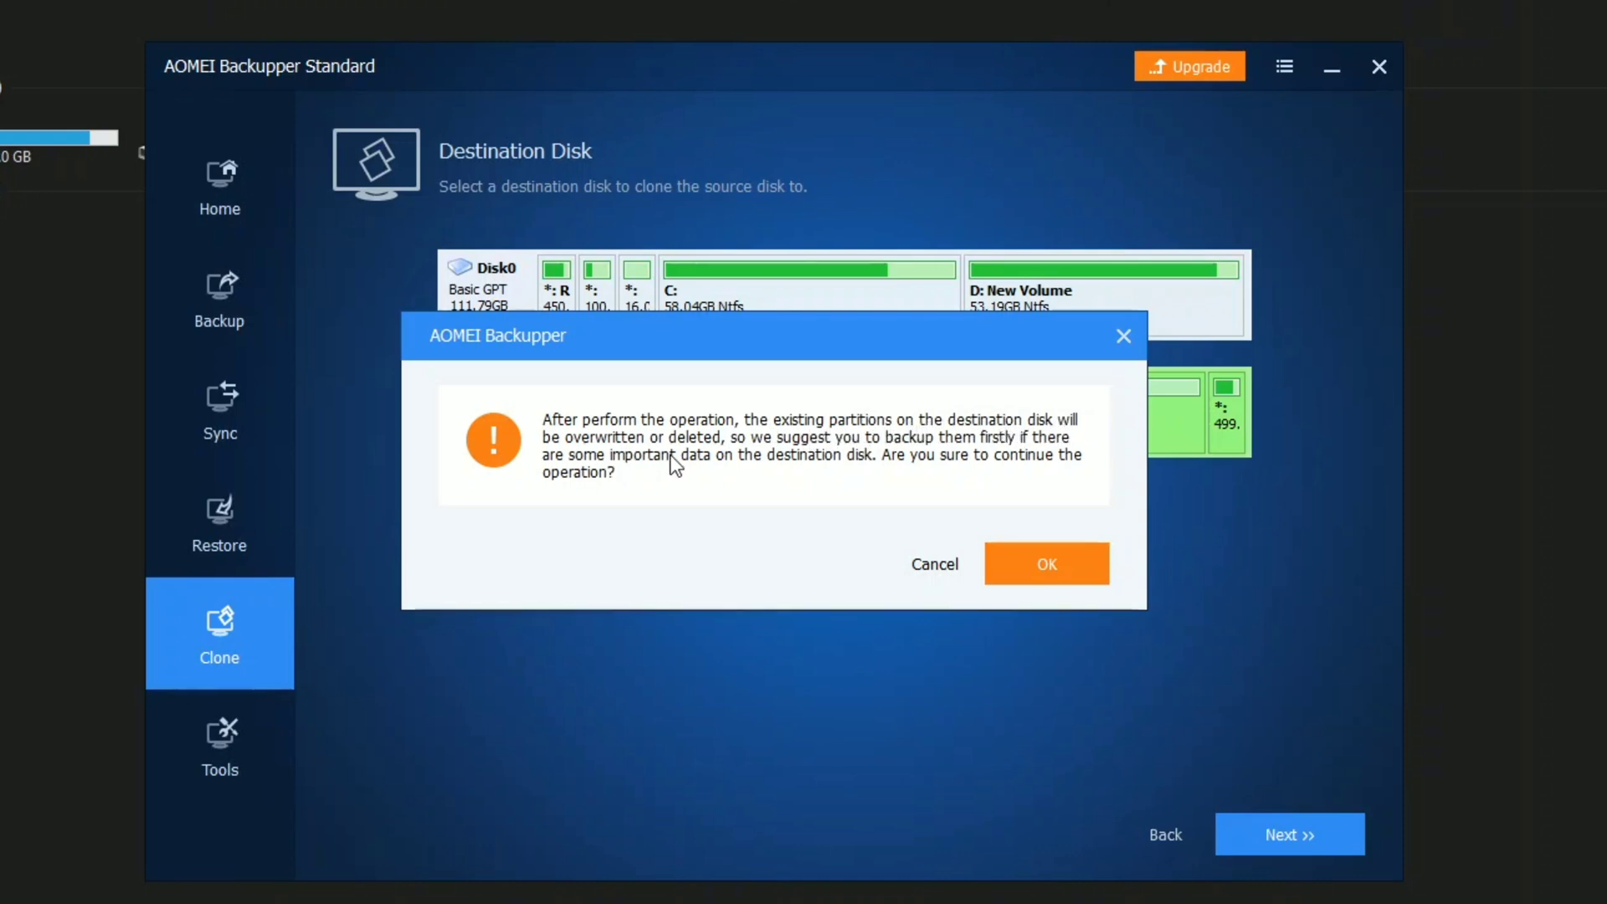
mouse_move(759, 454)
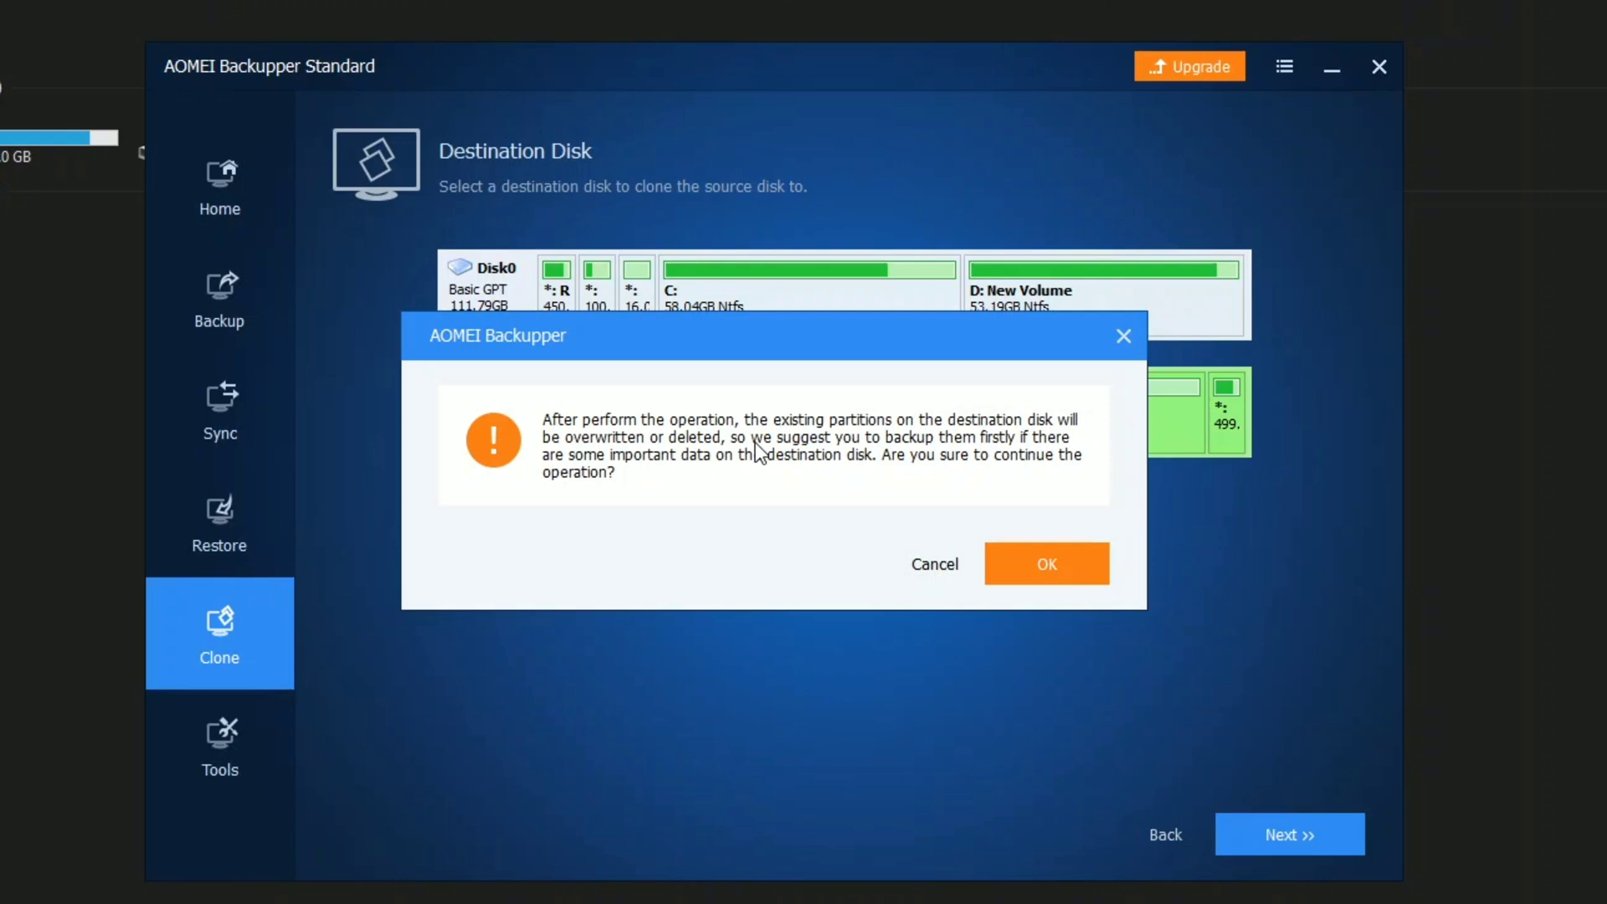
mouse_move(1046, 563)
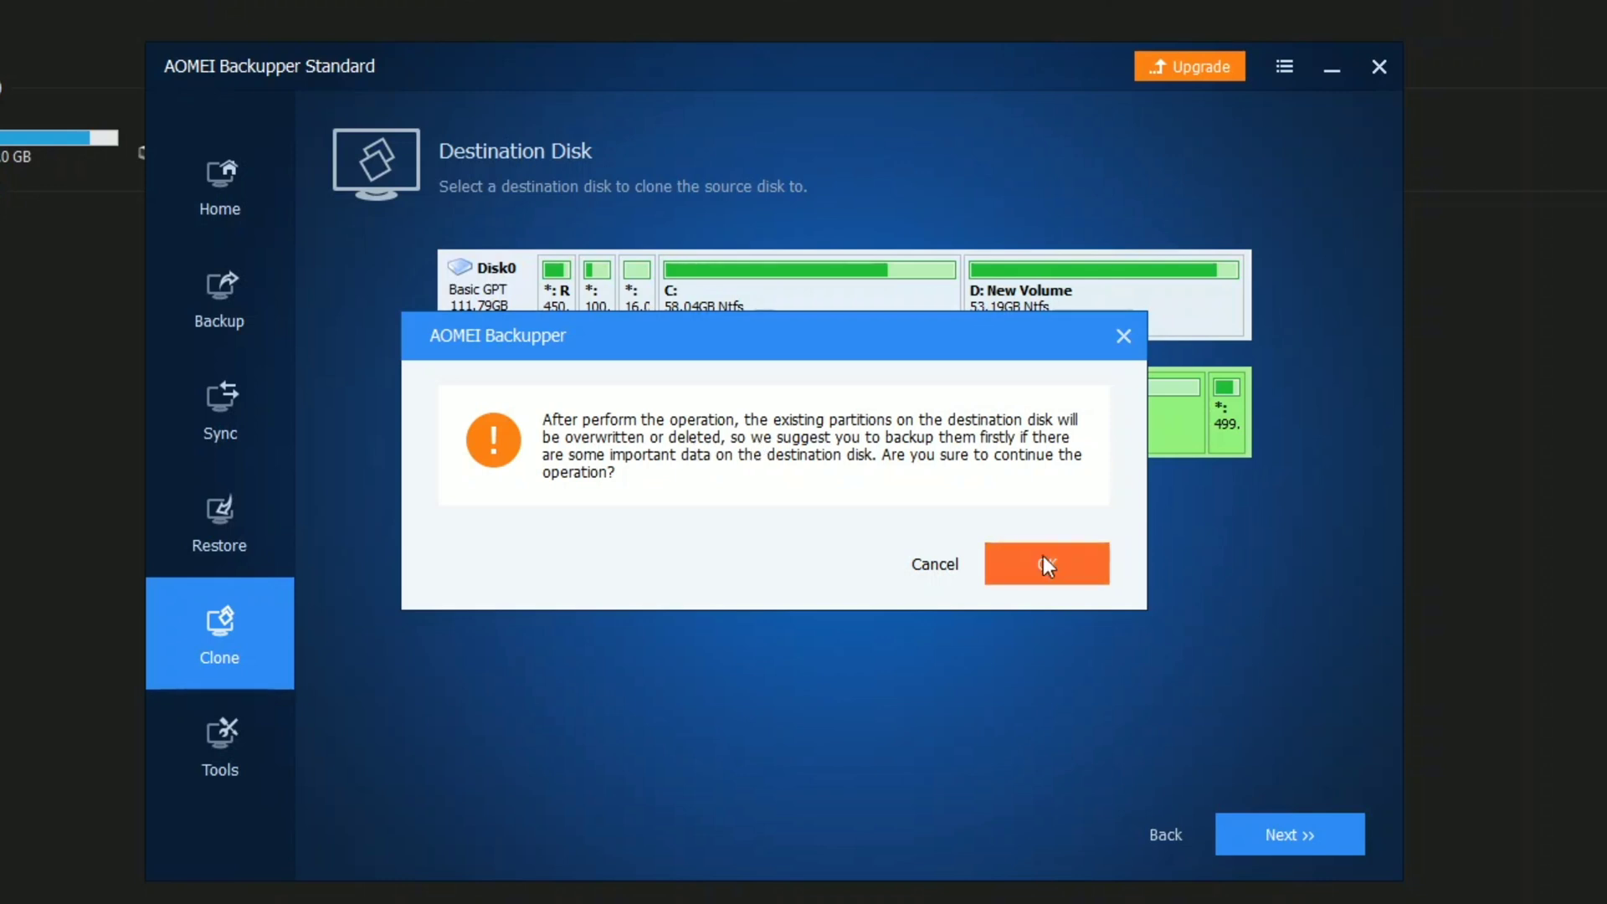
Accept overwriting Disk1's partitions and enable SSD Alignment on the Operation Summary
left_click(1046, 563)
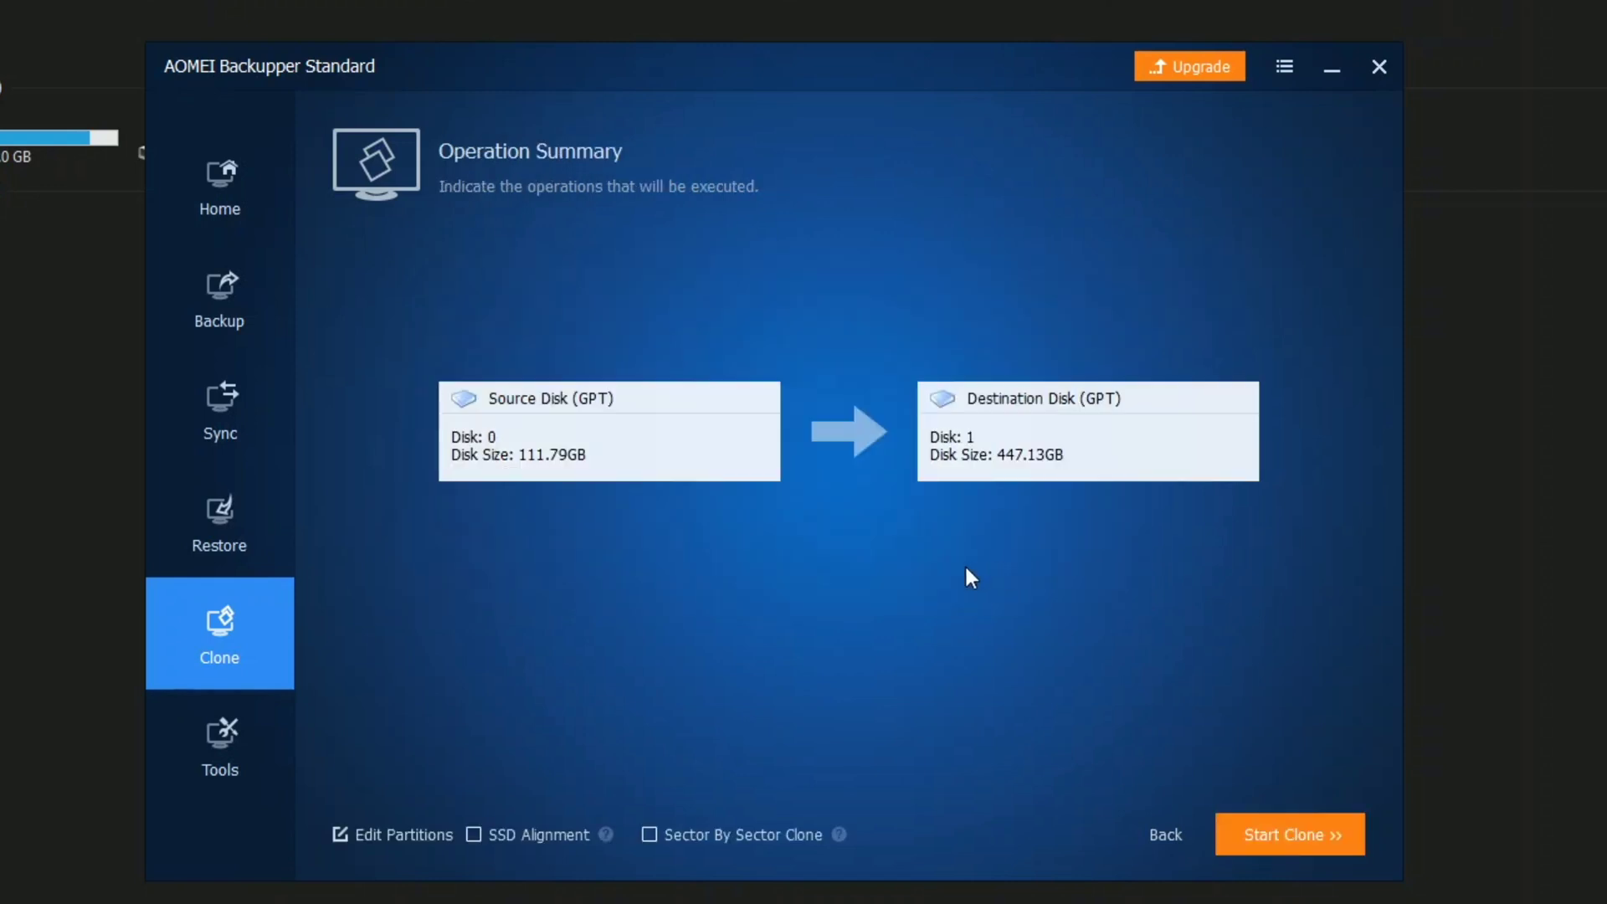
mouse_move(736, 530)
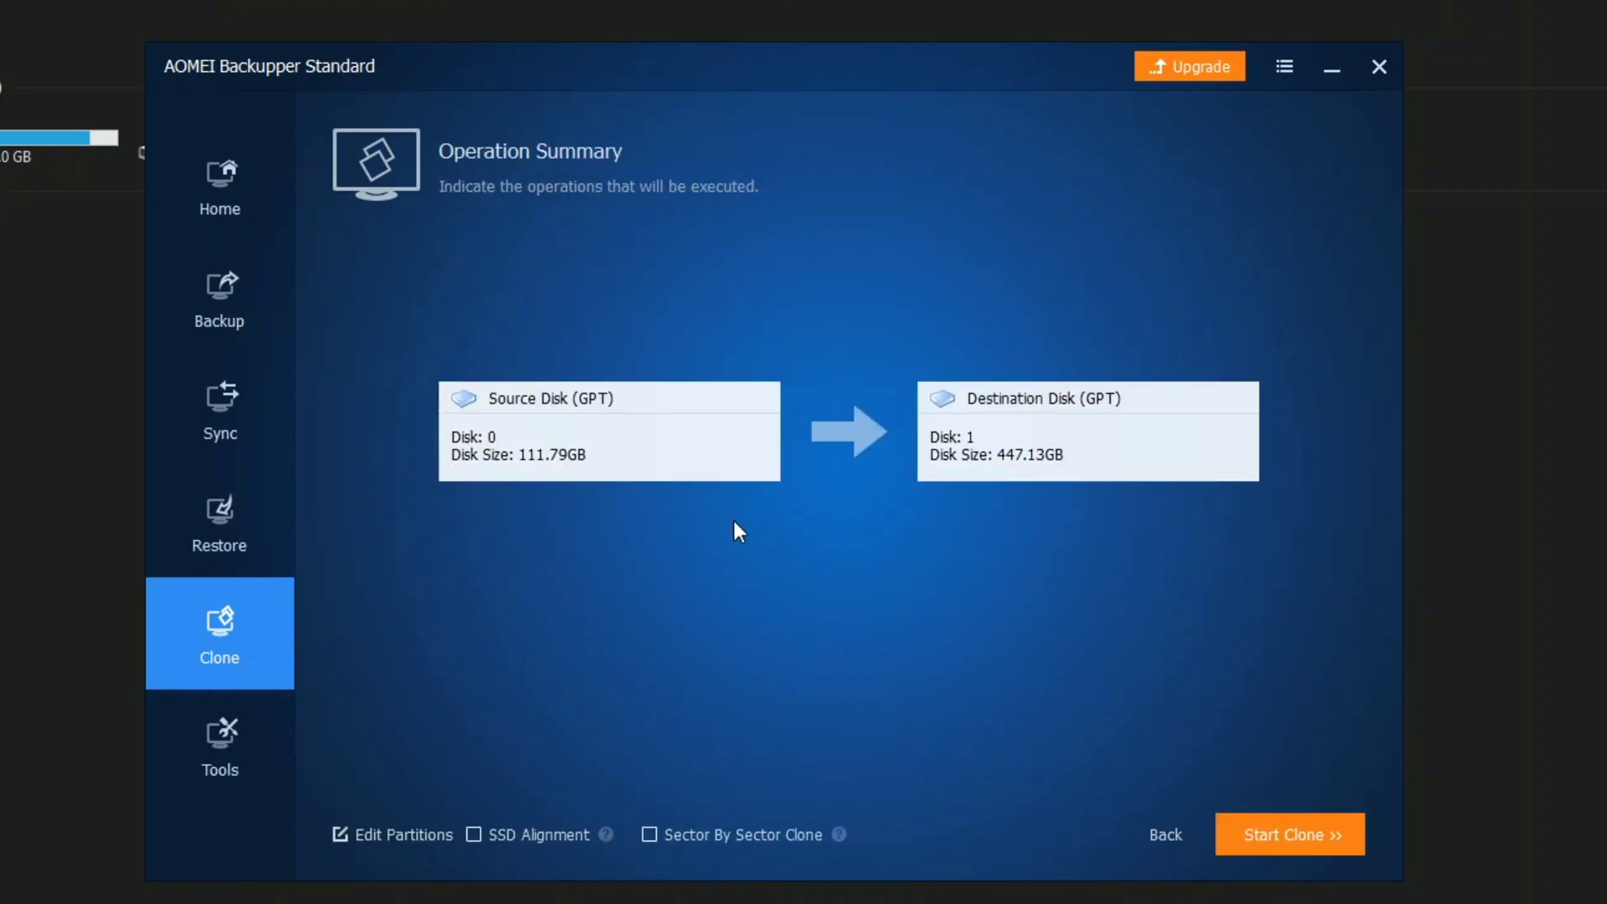
mouse_move(570, 411)
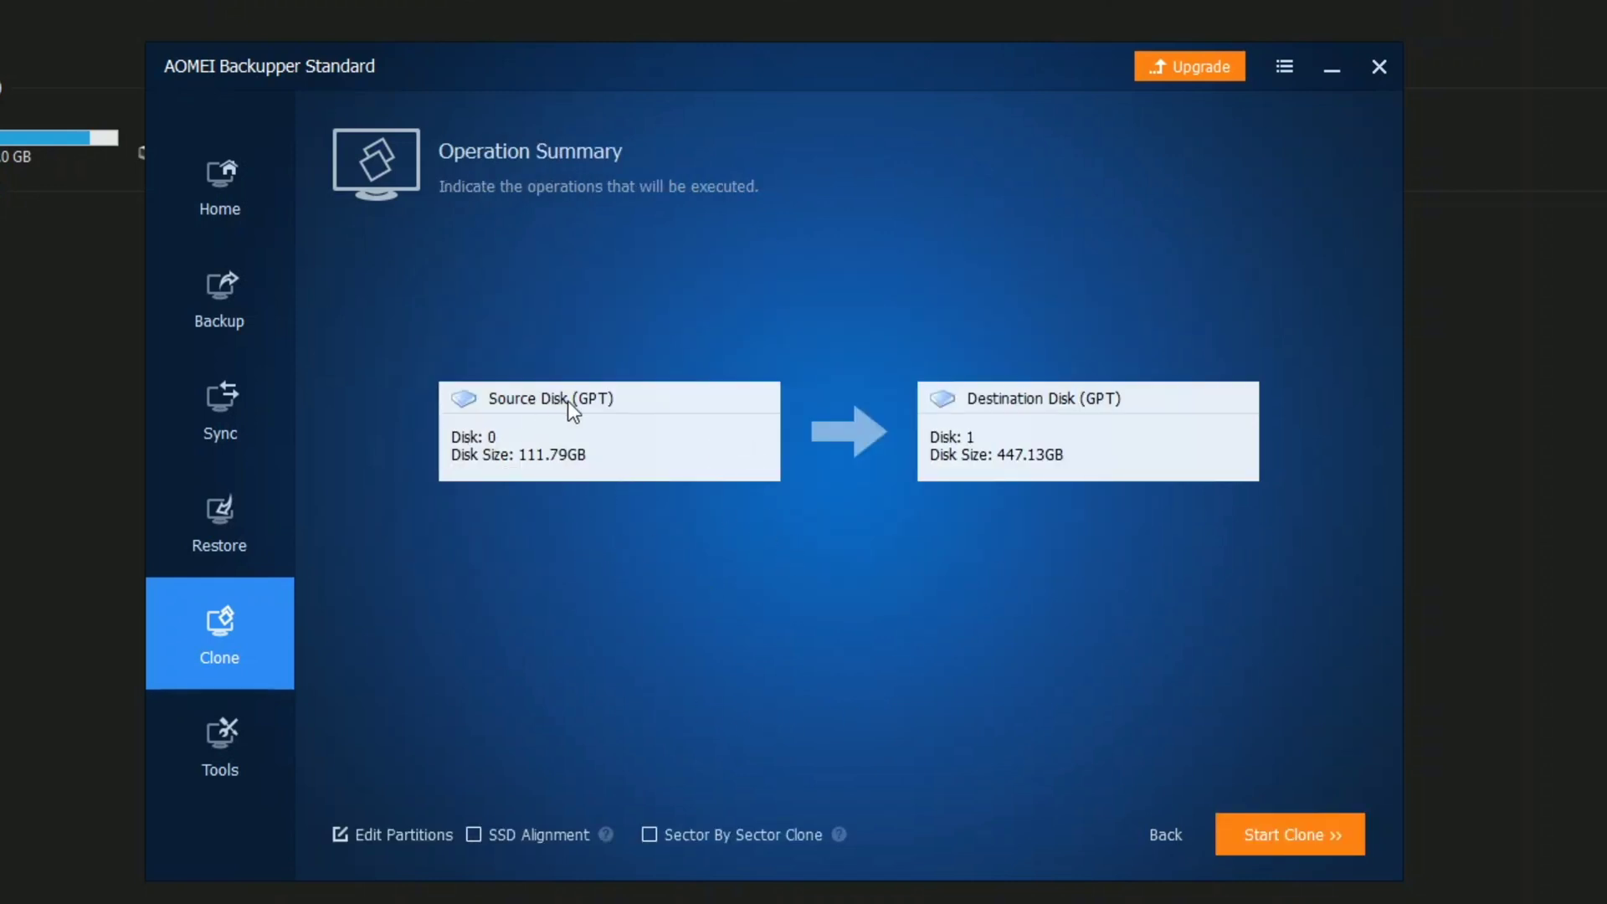
mouse_move(541, 484)
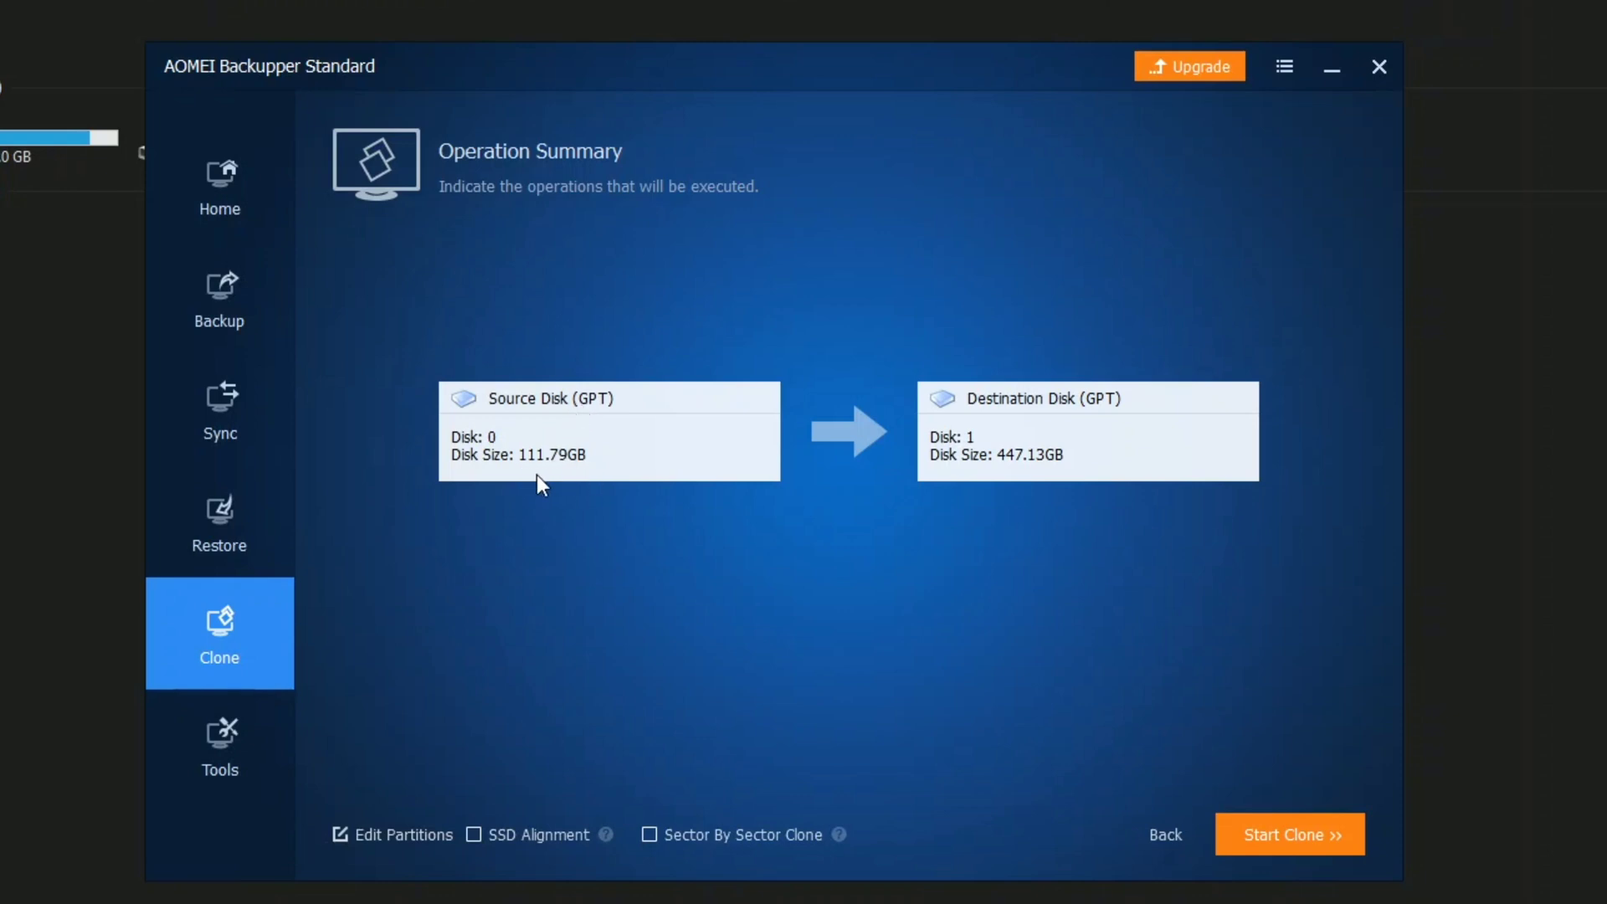
mouse_move(591, 479)
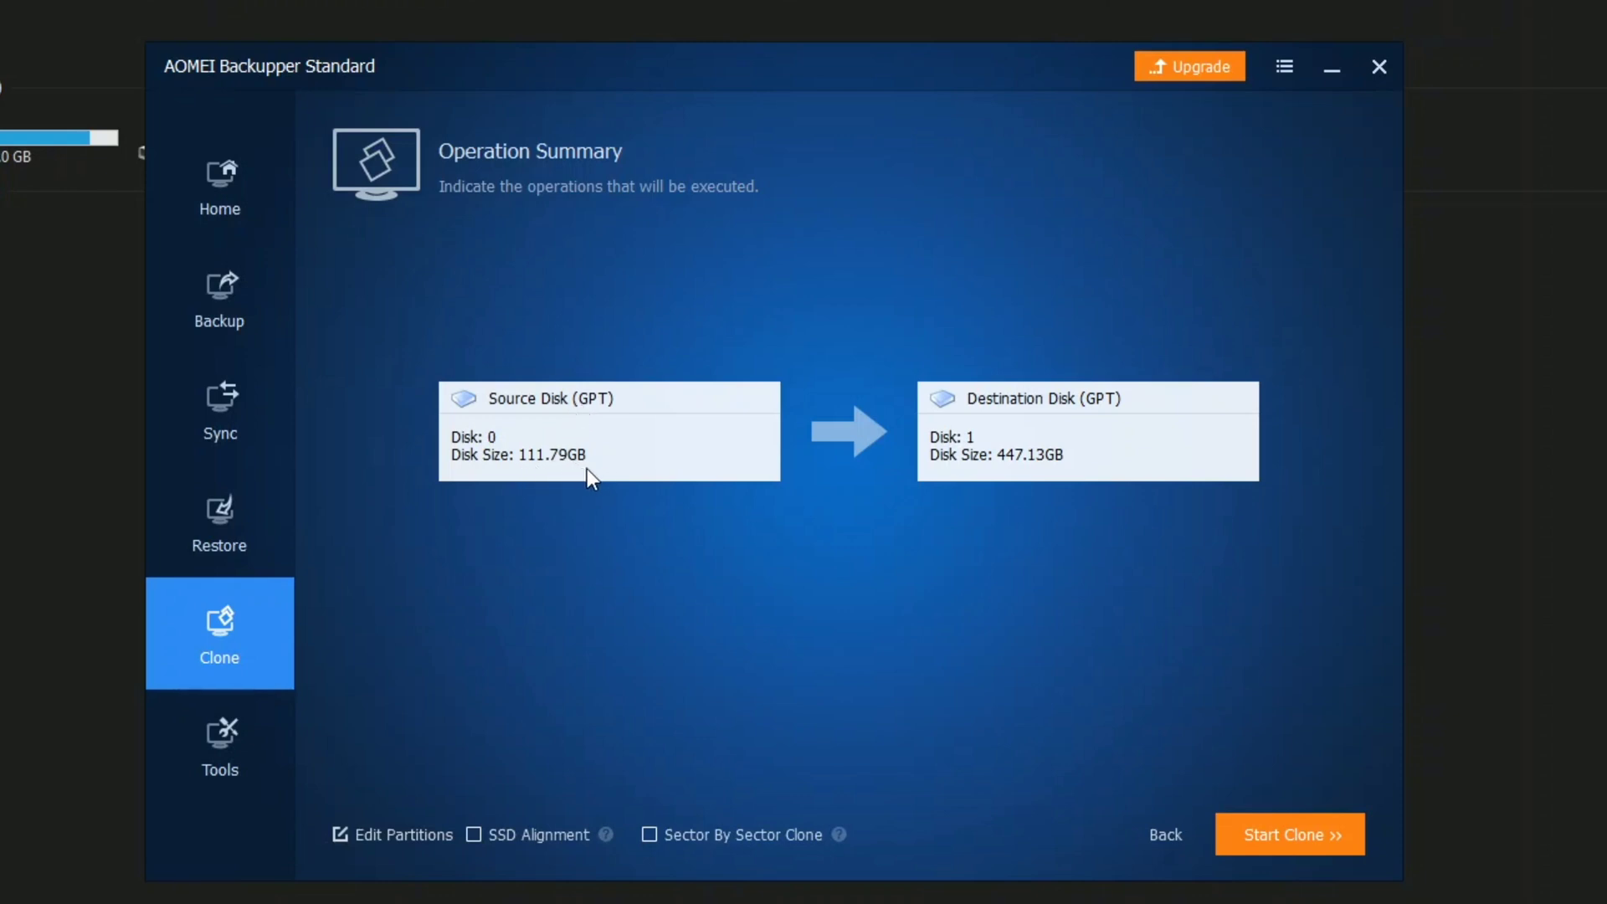
mouse_move(954, 730)
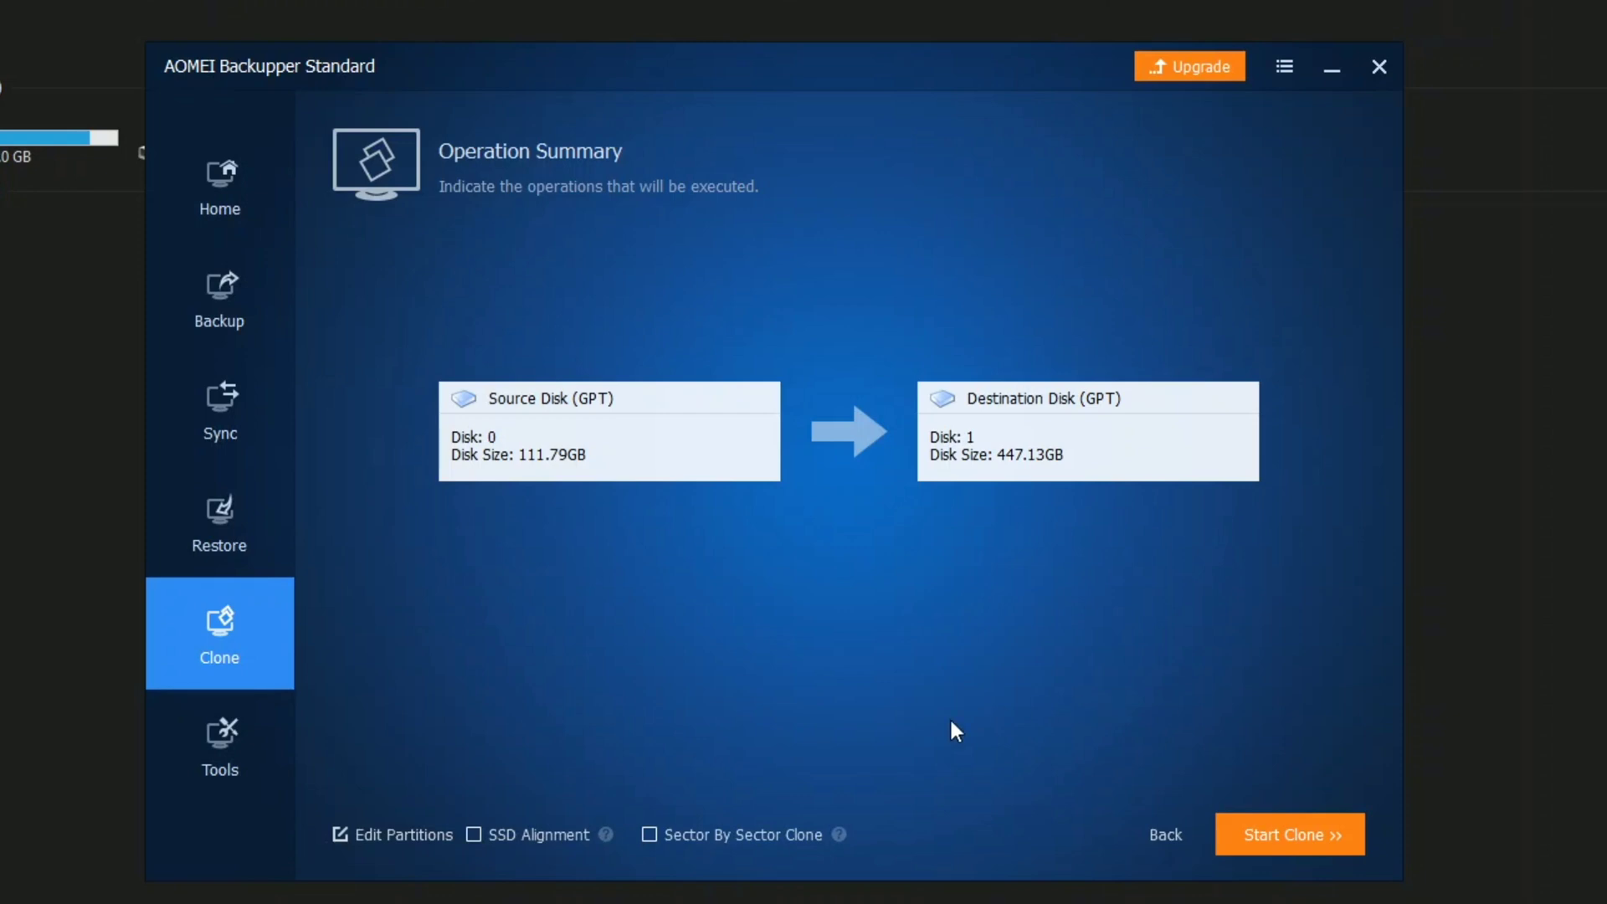
mouse_move(605, 835)
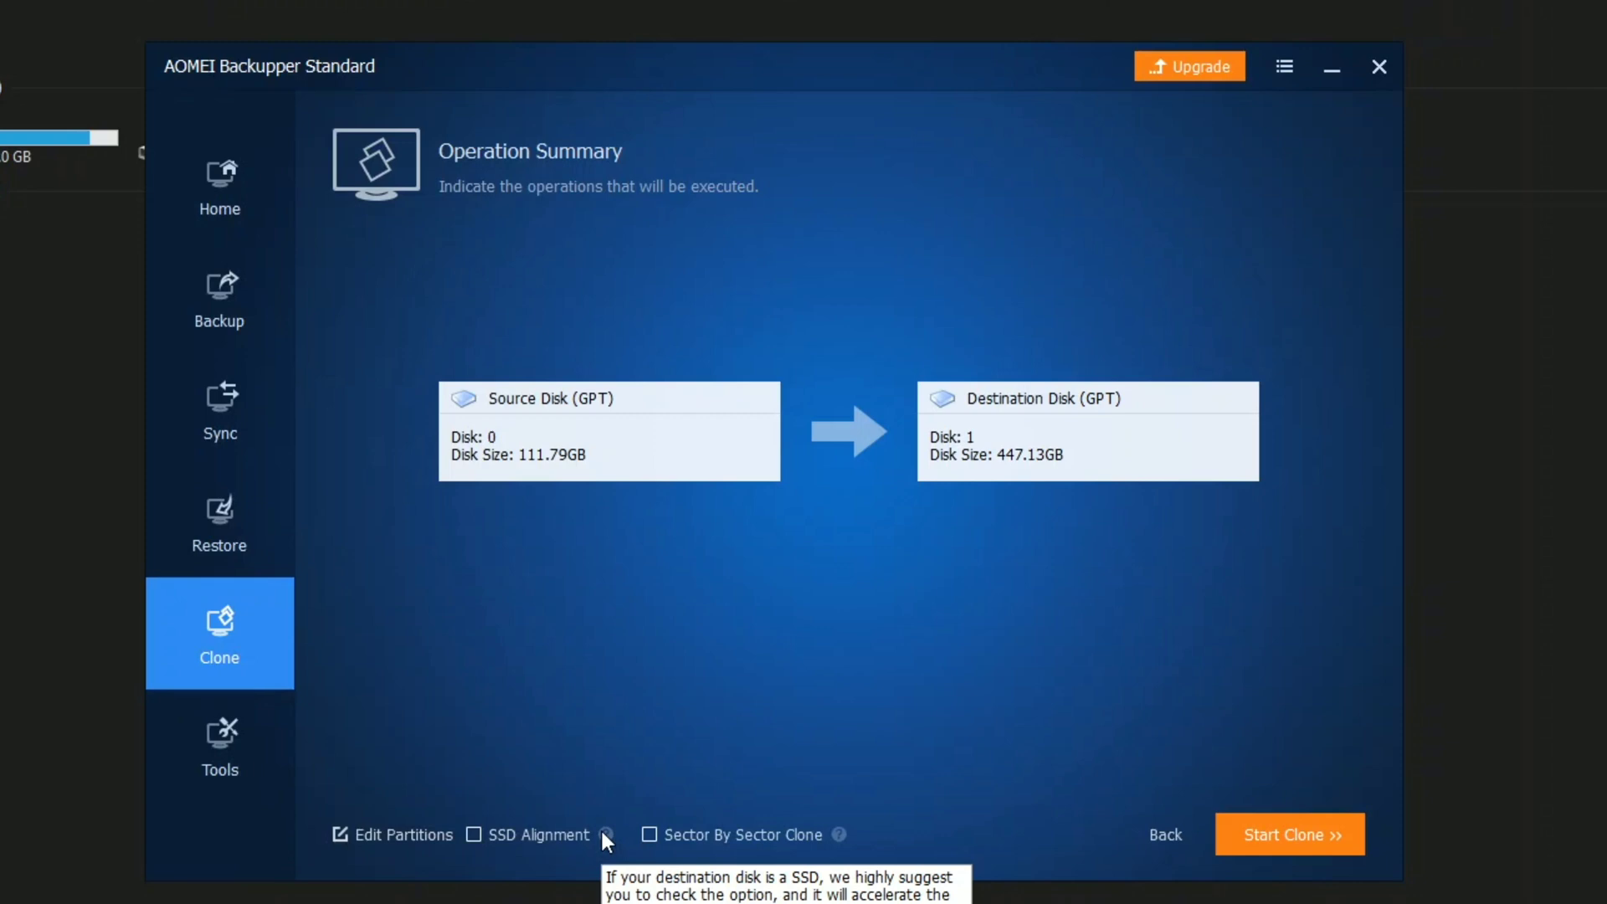
left_click(471, 835)
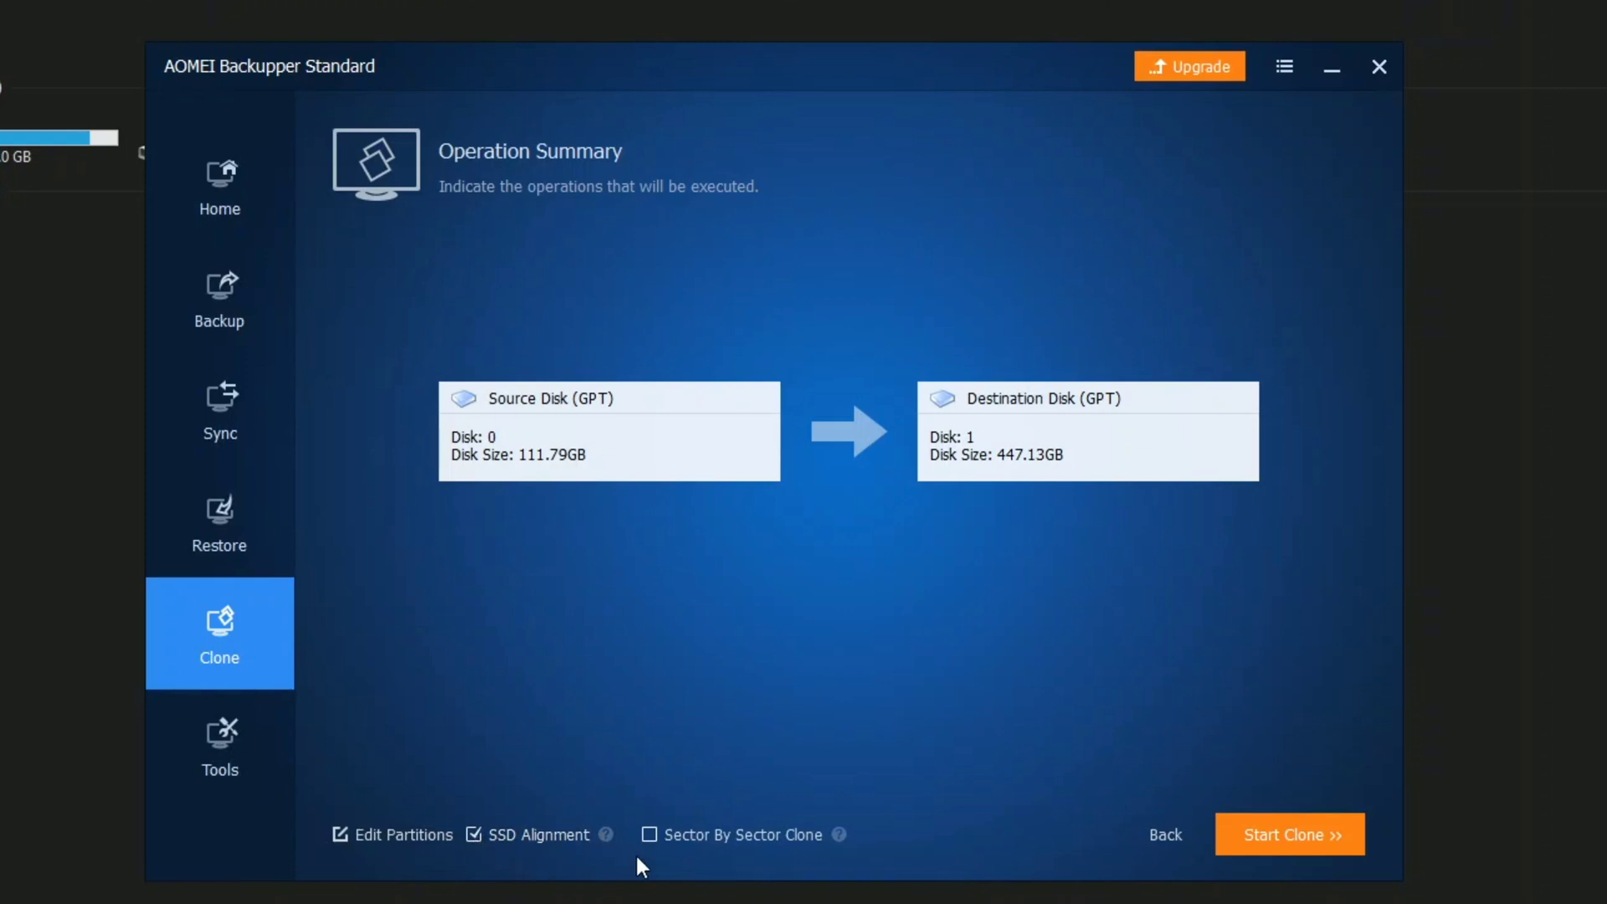
mouse_move(839, 833)
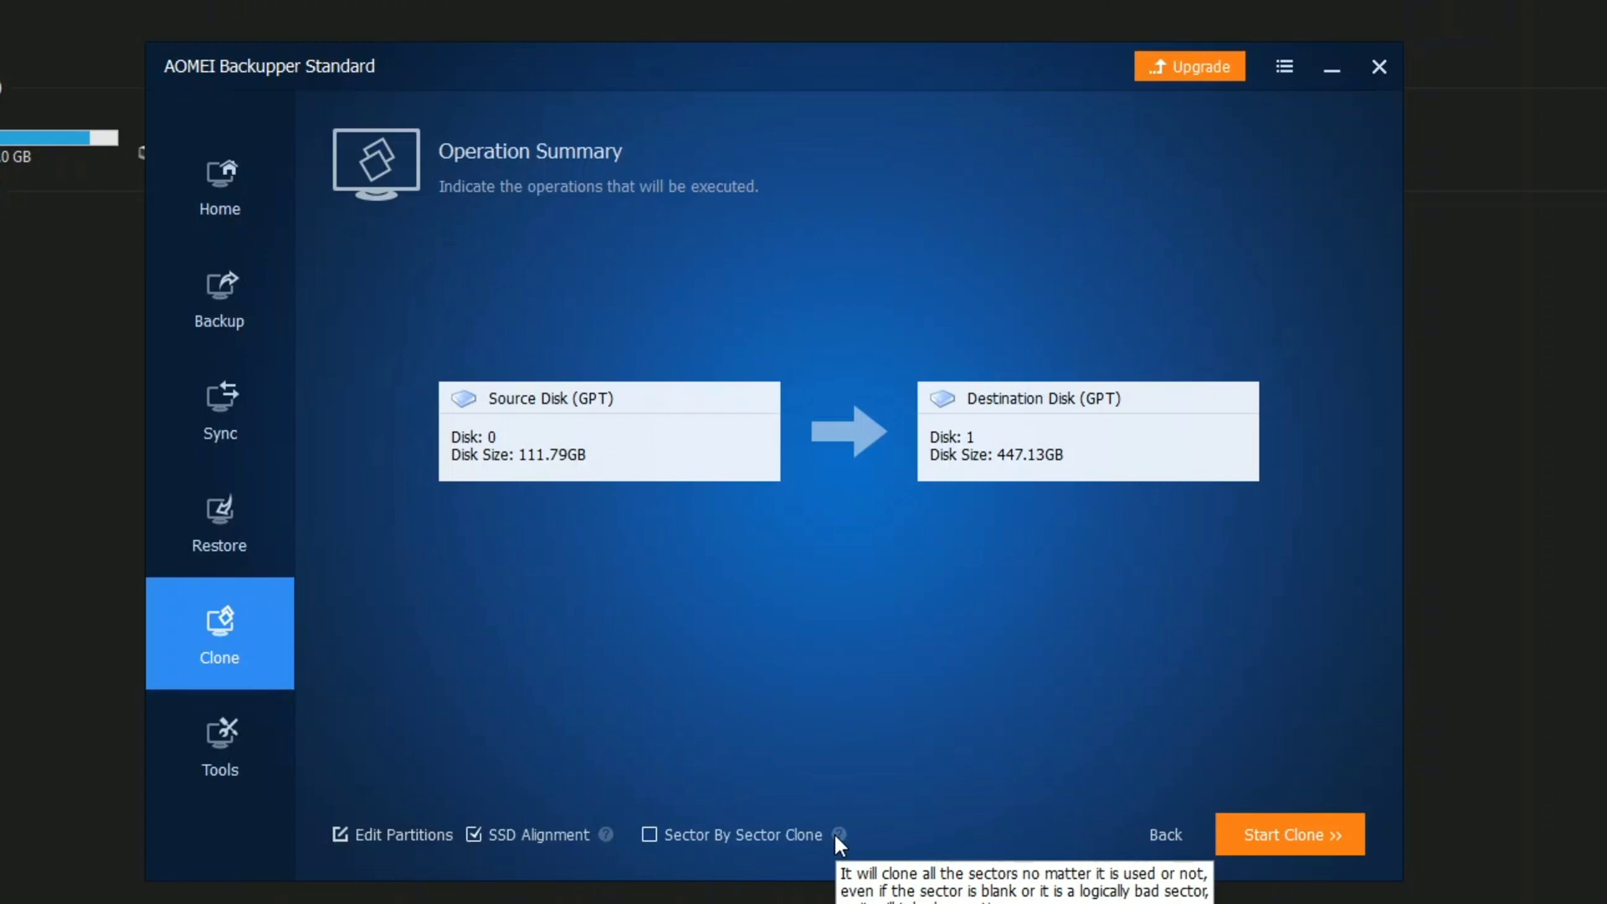
mouse_move(772, 848)
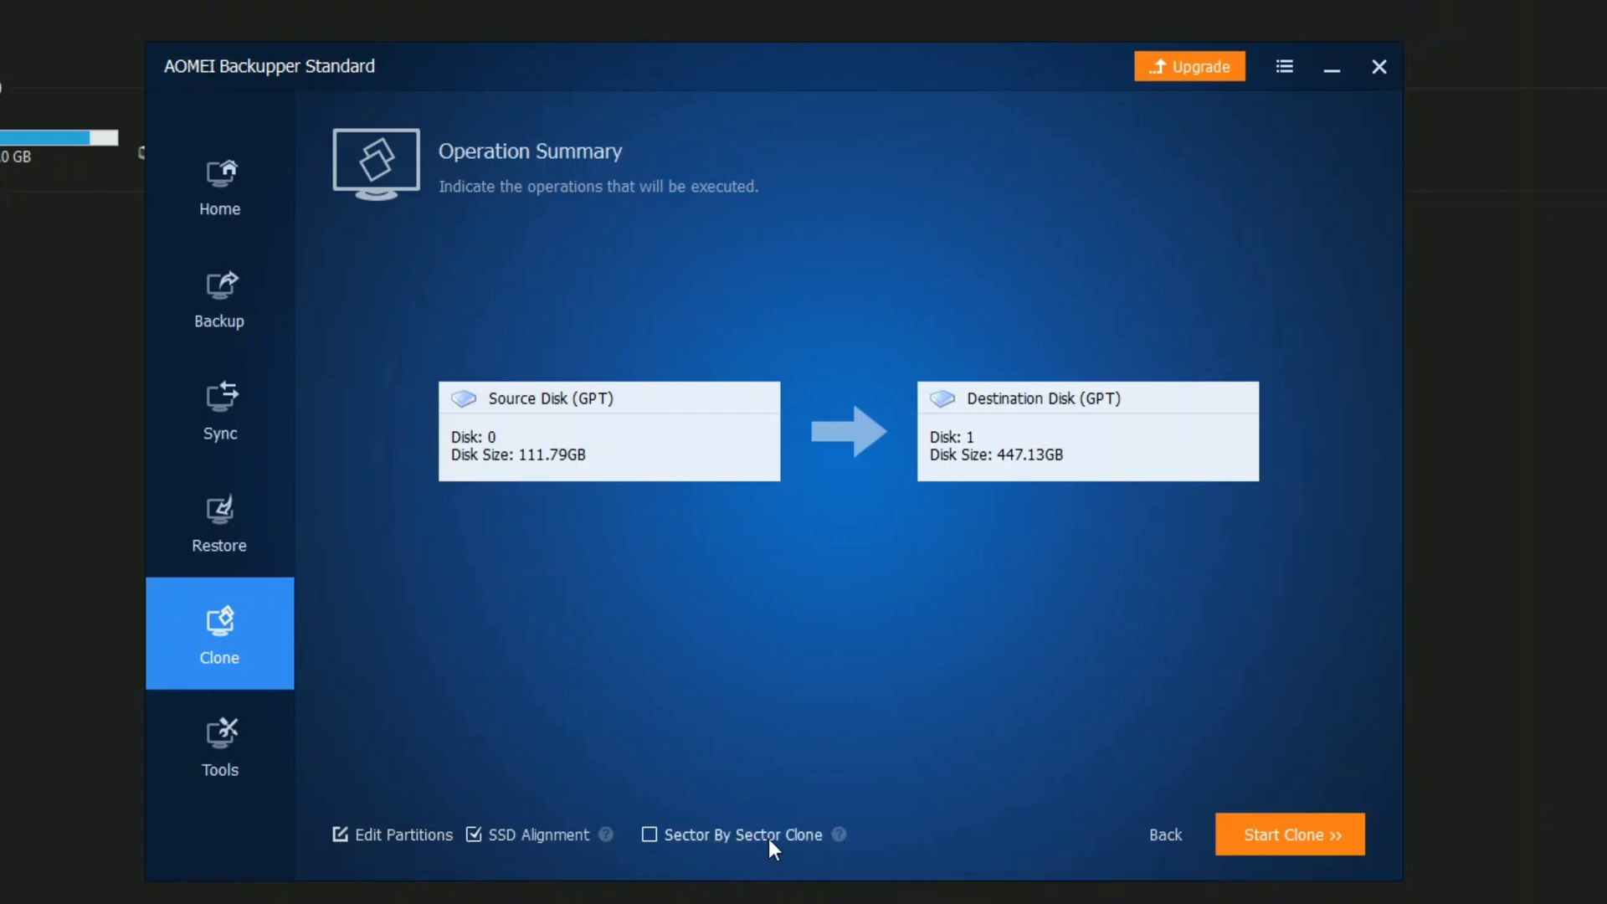
mouse_move(791, 854)
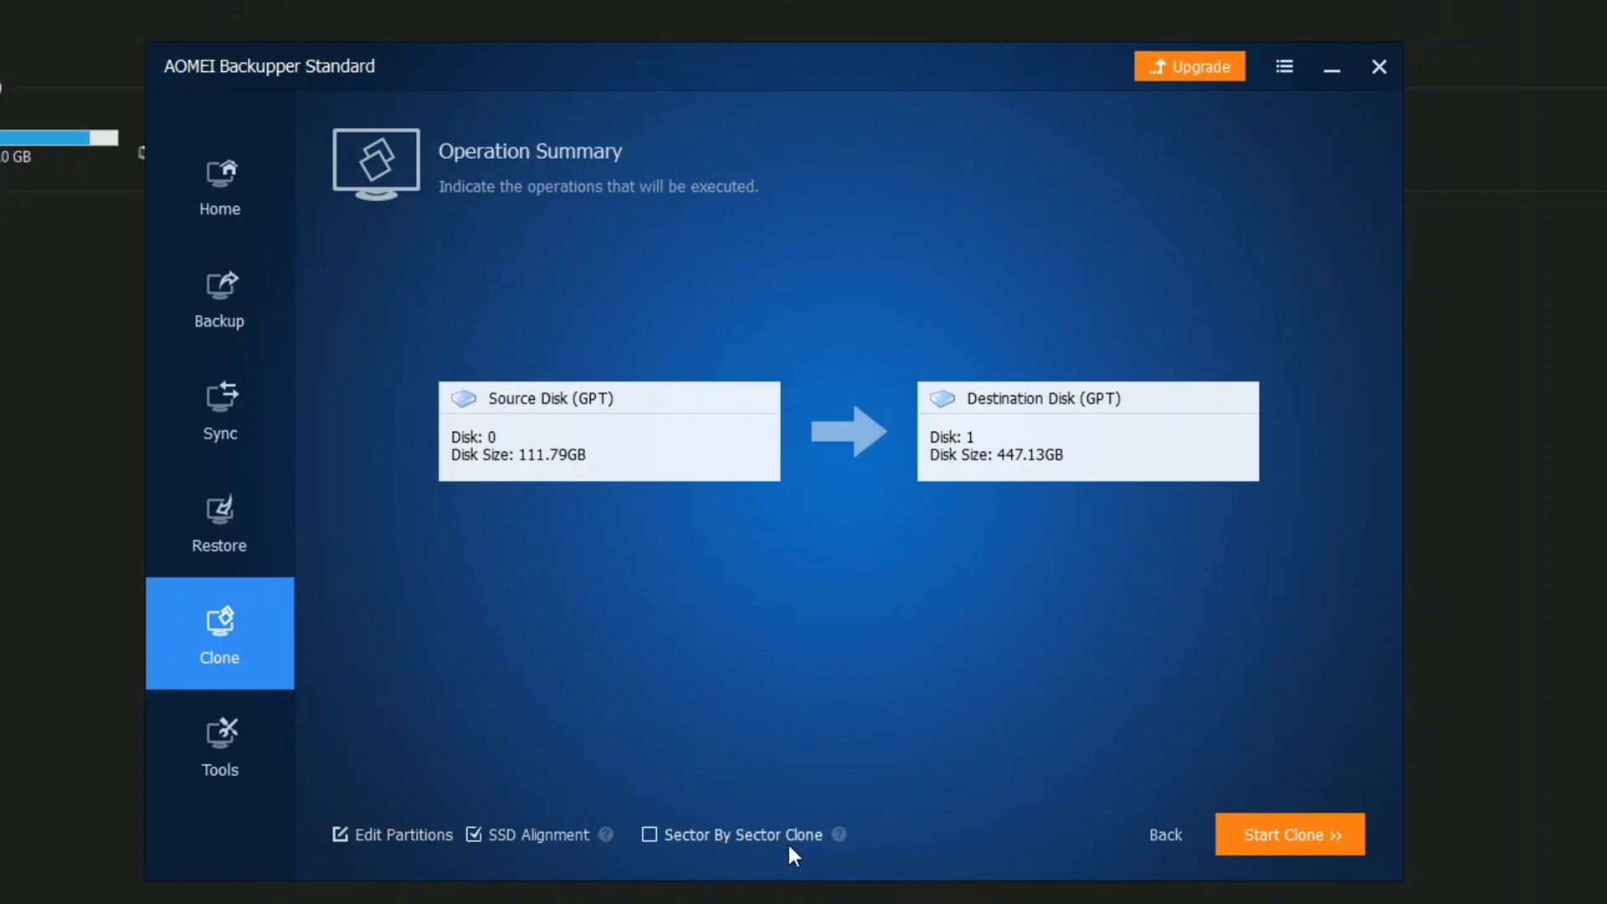
mouse_move(842, 844)
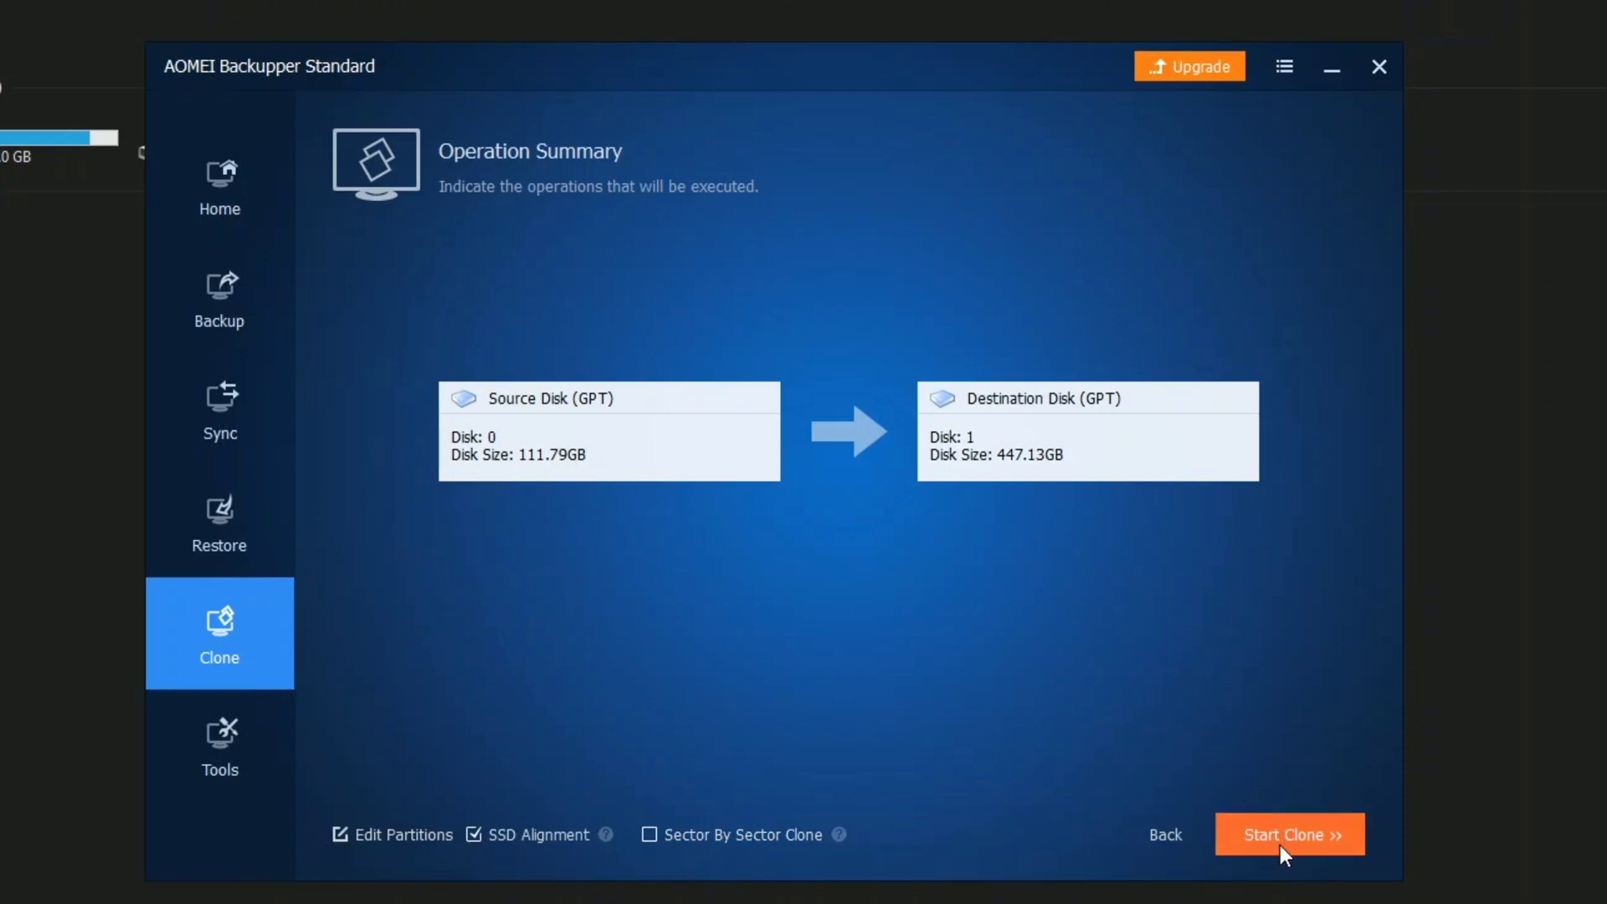
Start cloning Disk0 onto Disk1 and let the copy run to 100%
left_click(1288, 834)
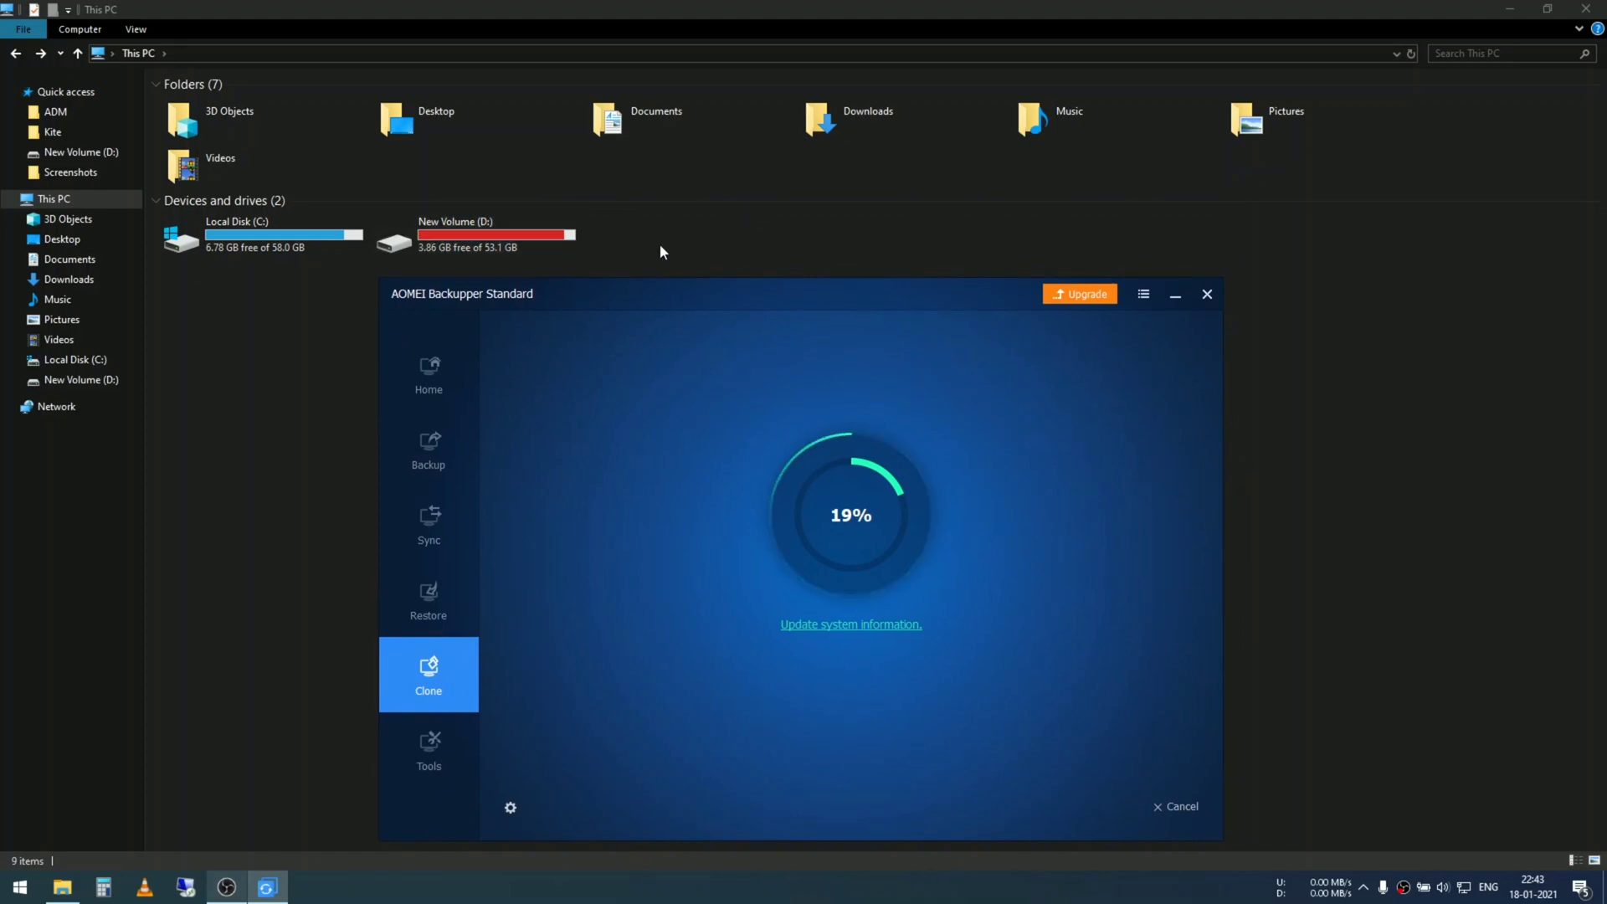
mouse_move(648, 295)
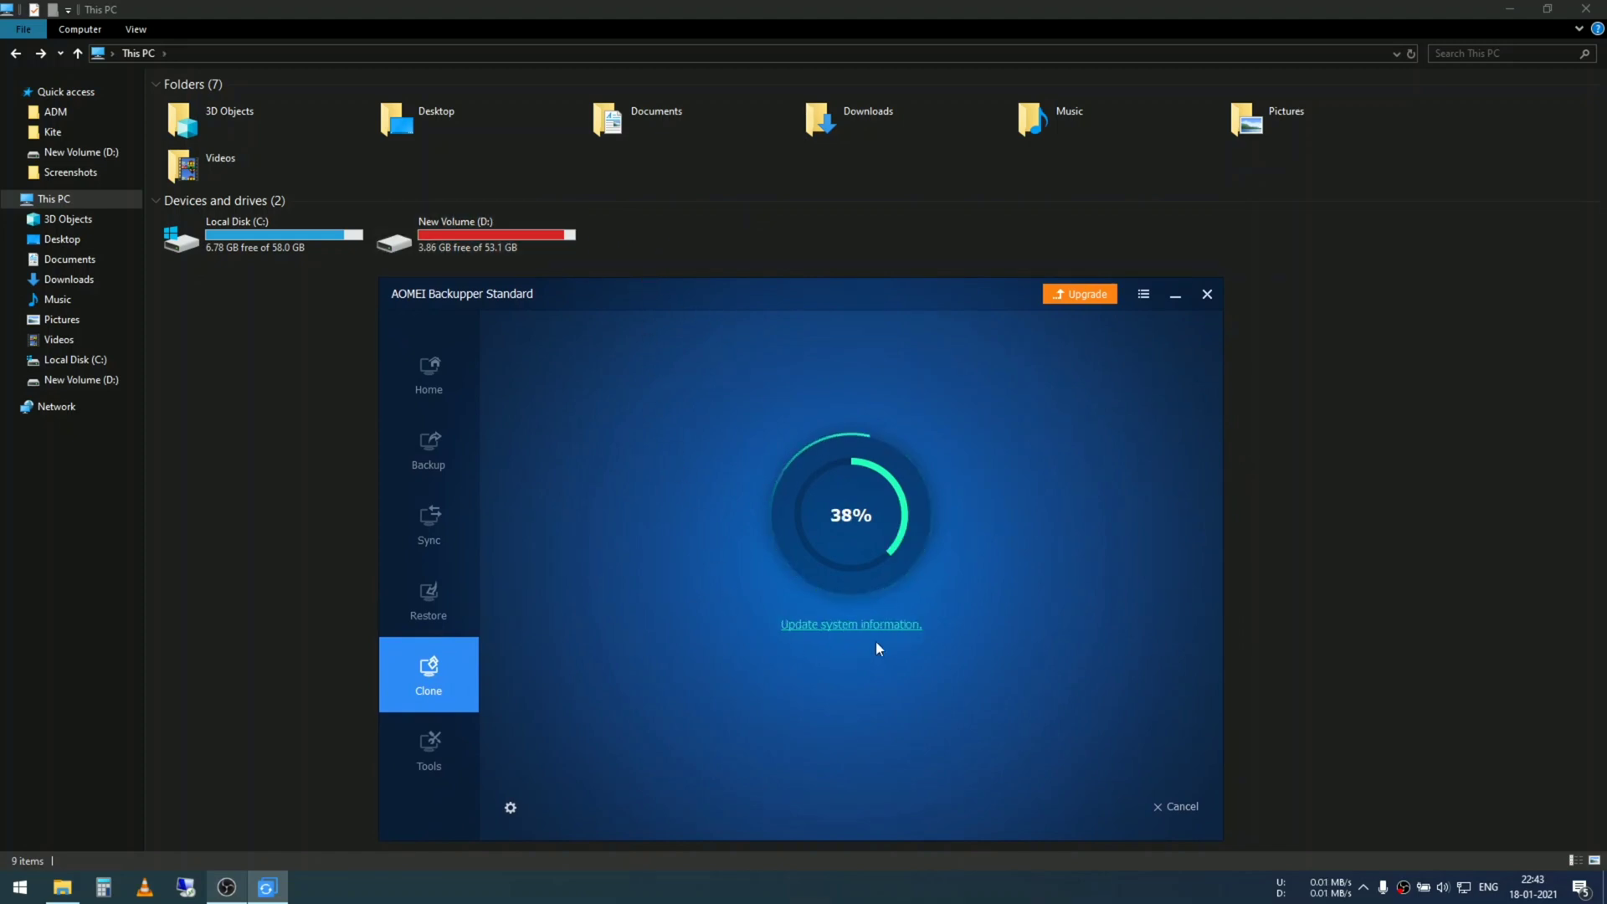
mouse_move(1181, 653)
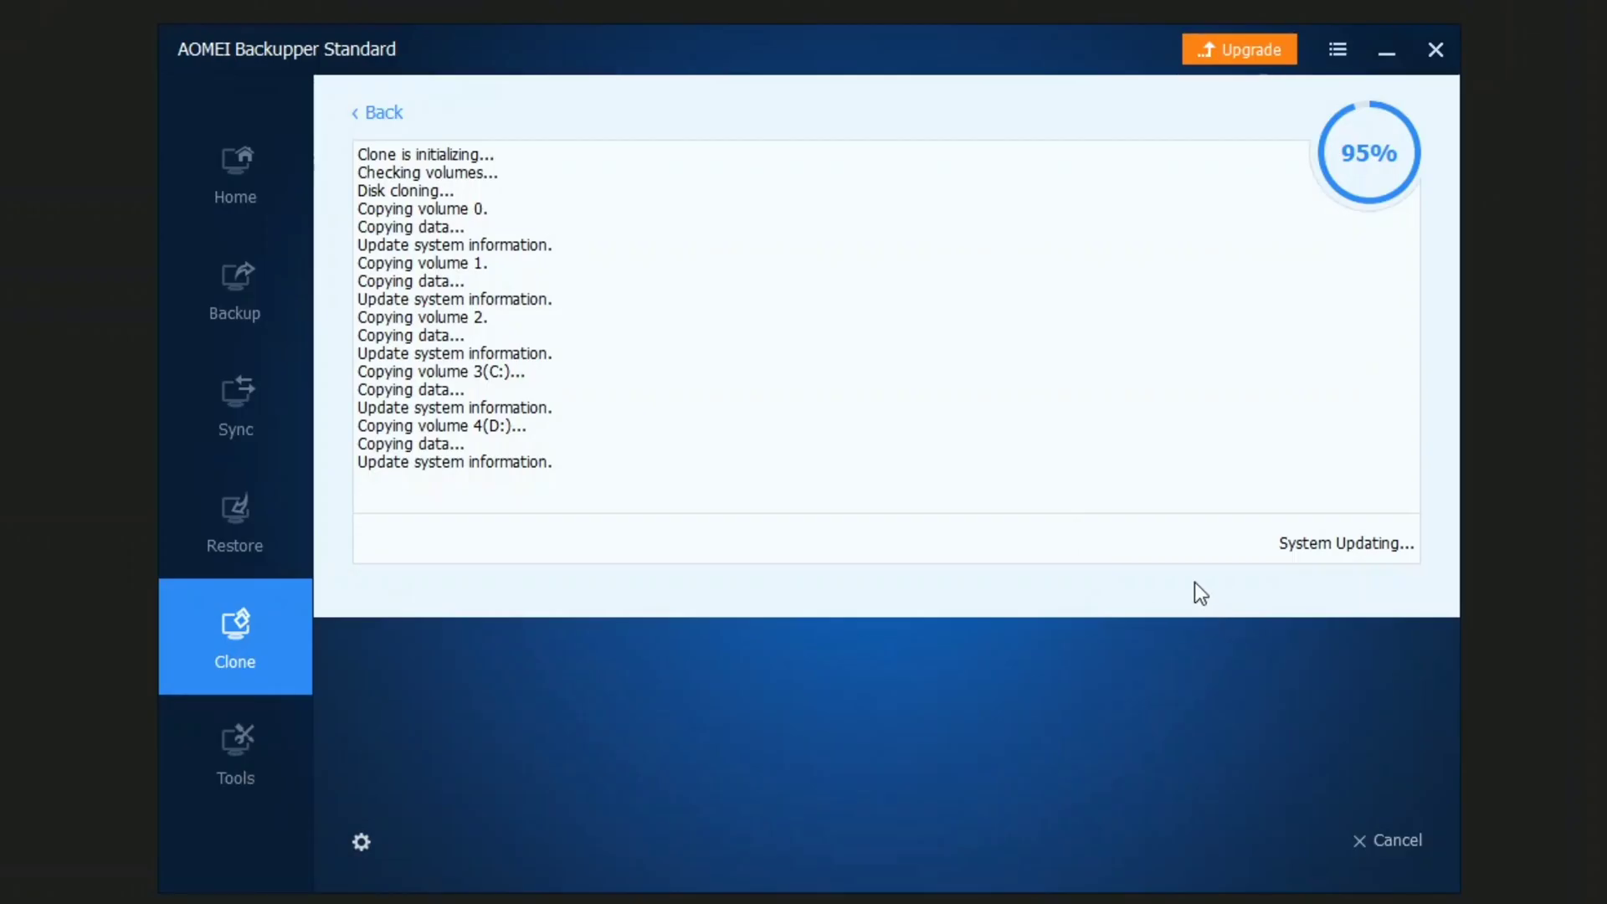
mouse_move(1141, 603)
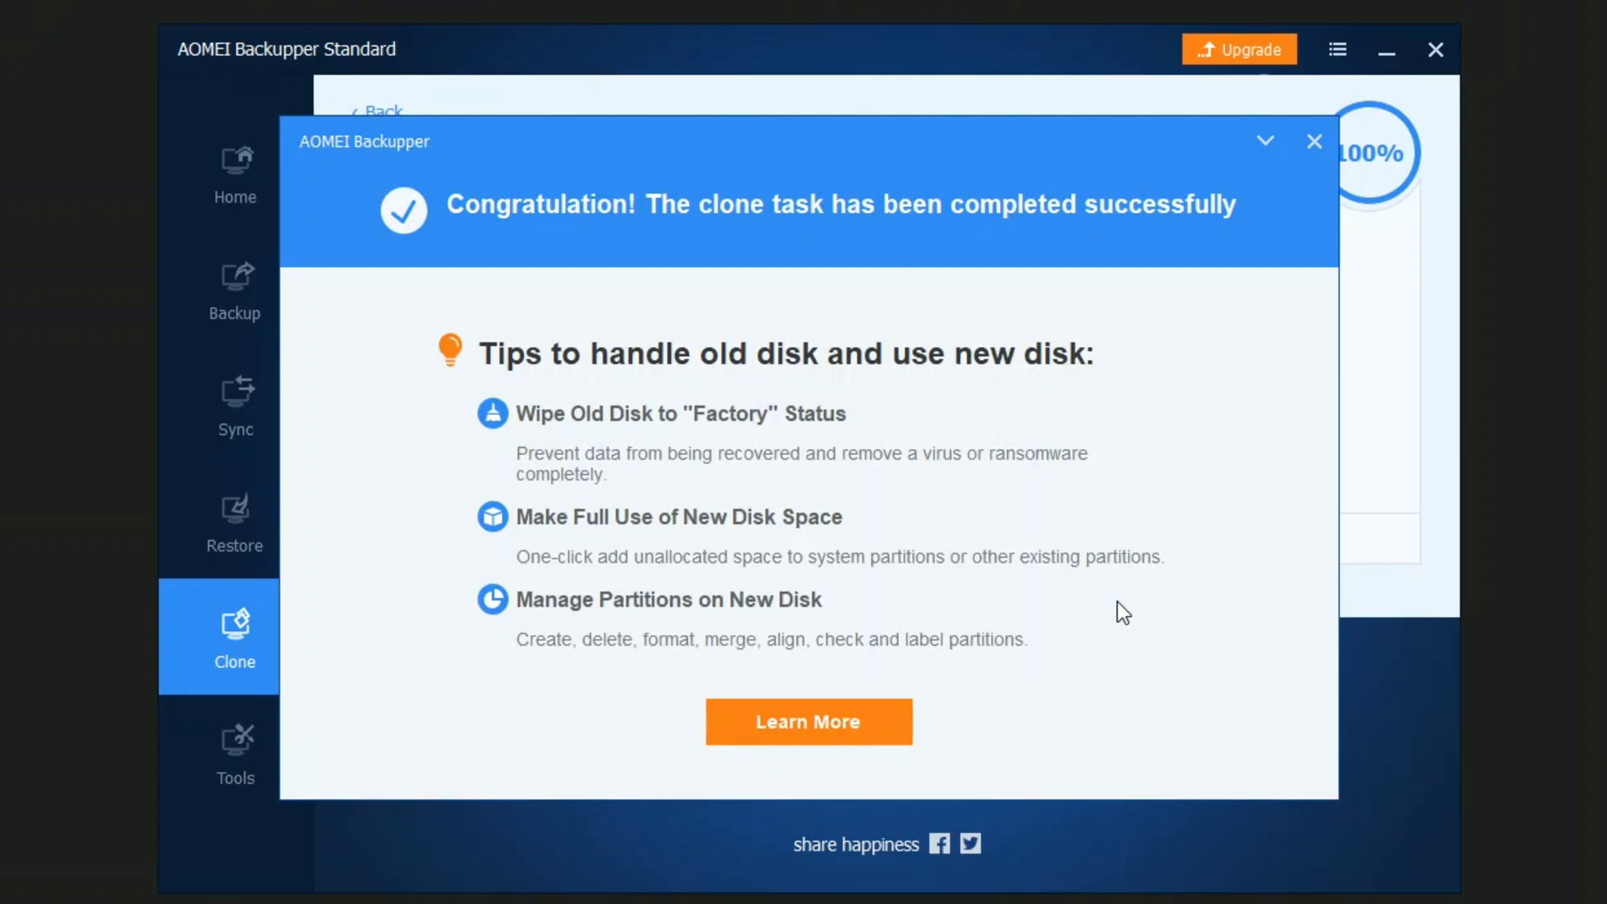
mouse_move(912, 480)
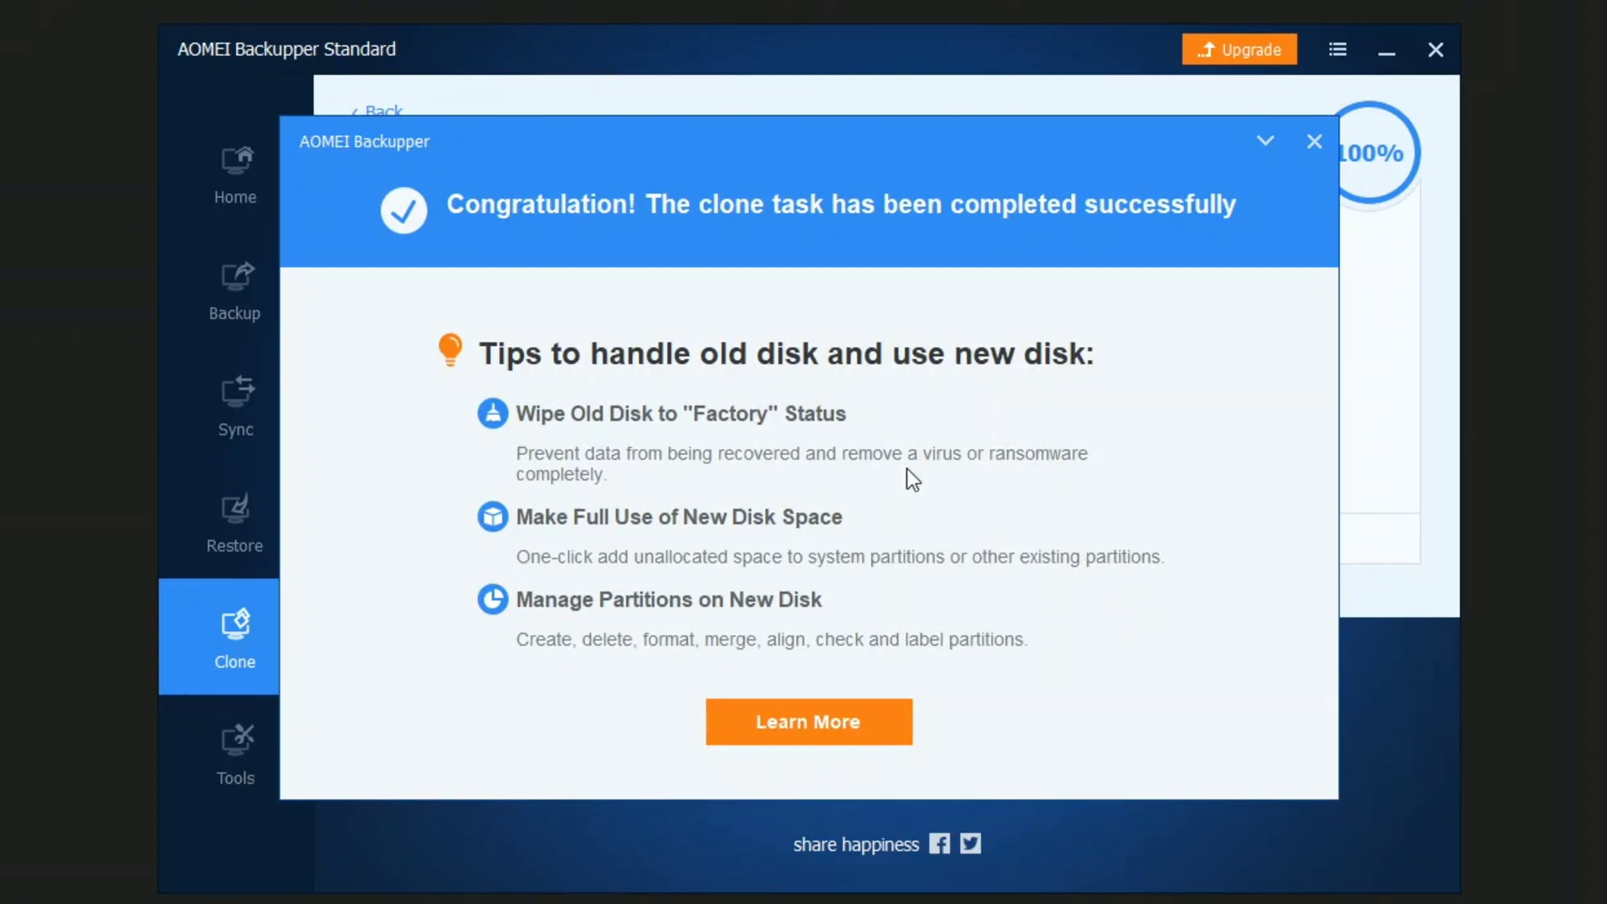
mouse_move(474, 236)
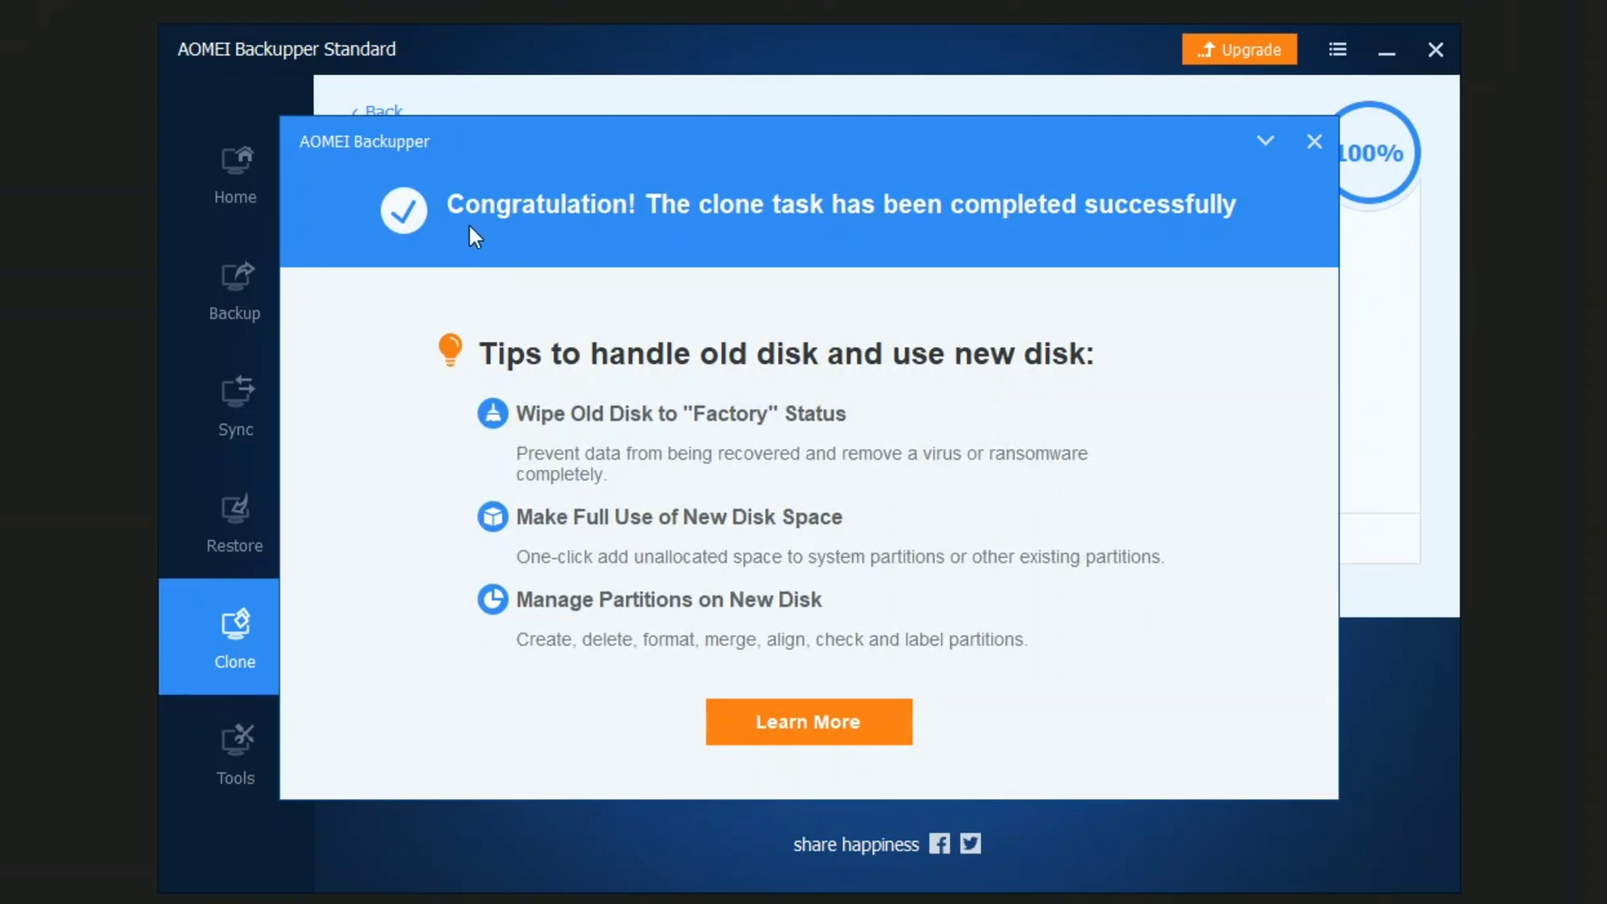
mouse_move(636, 243)
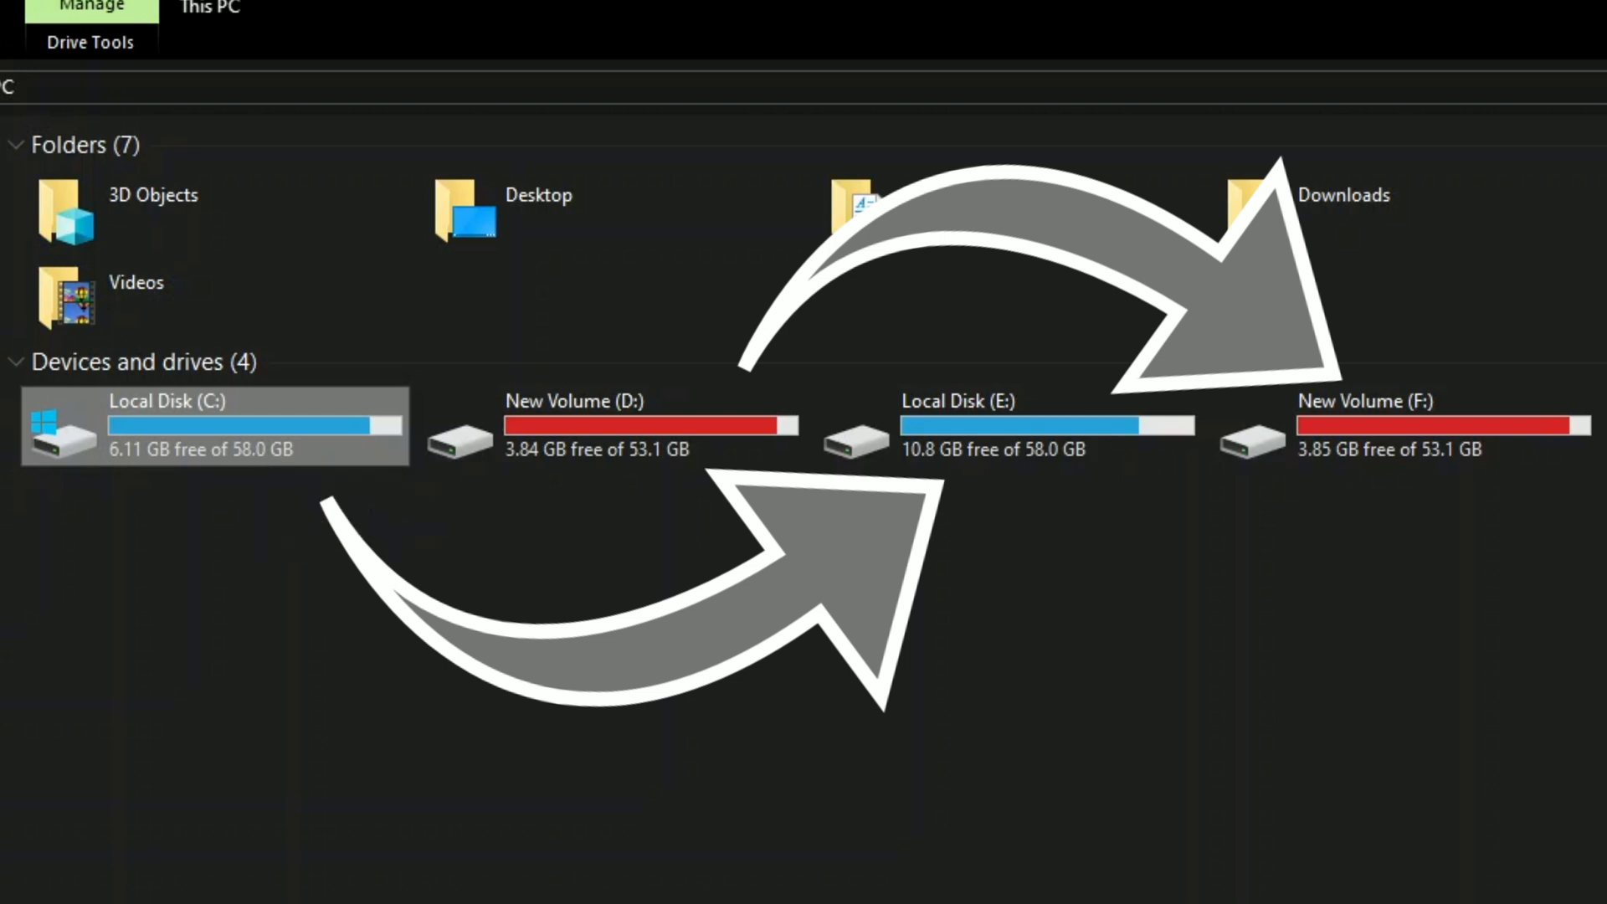
left_click(1004, 425)
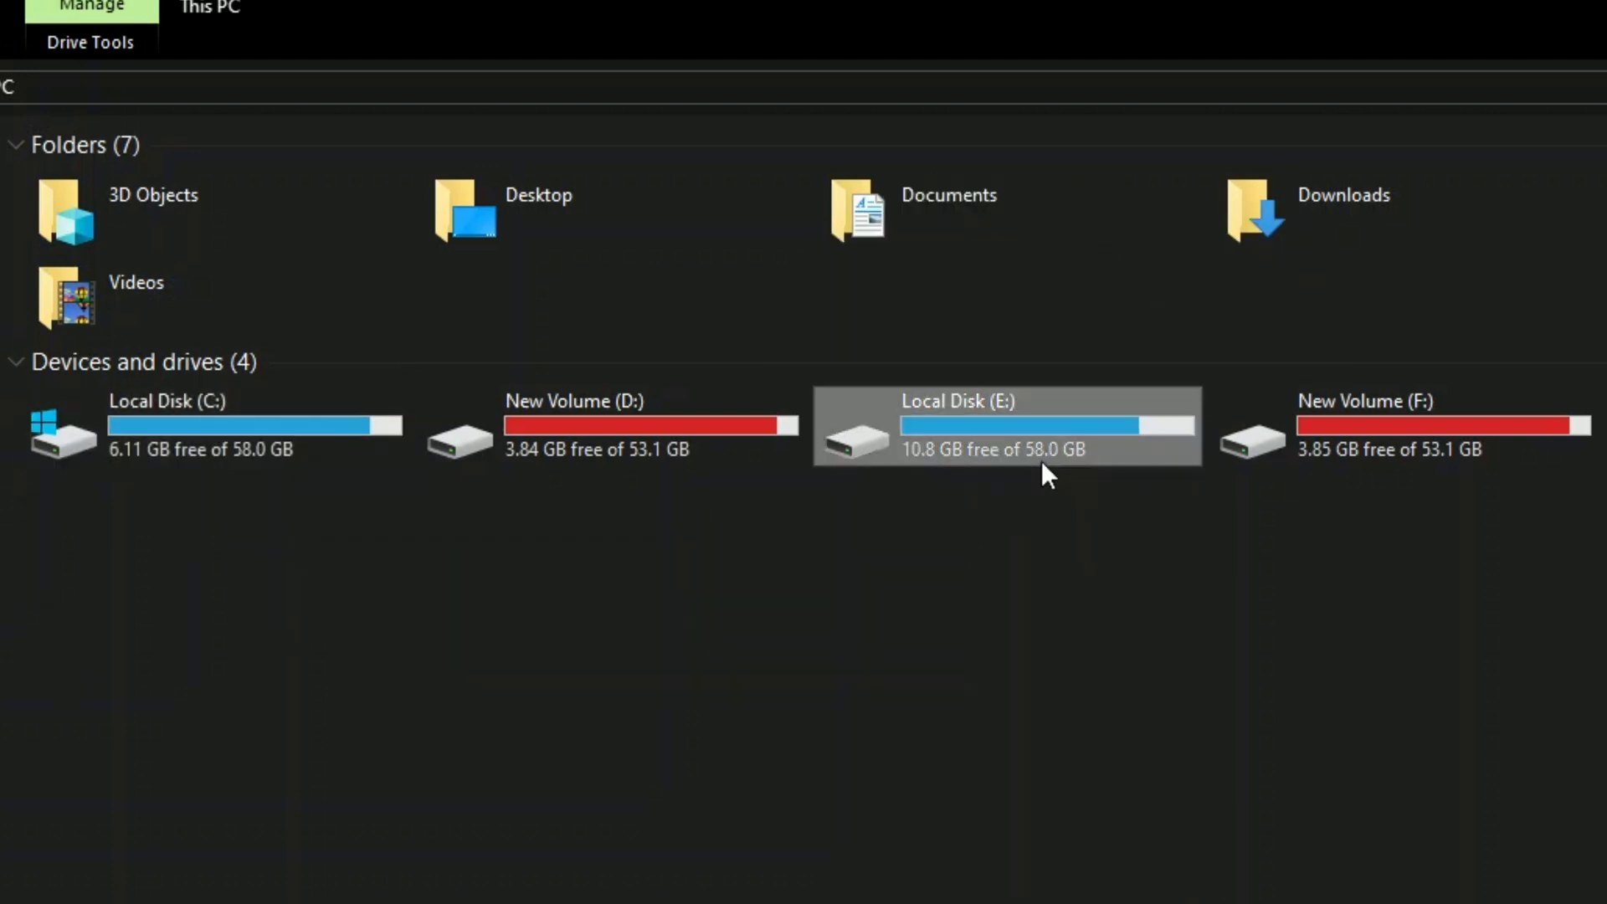
left_click(205, 425)
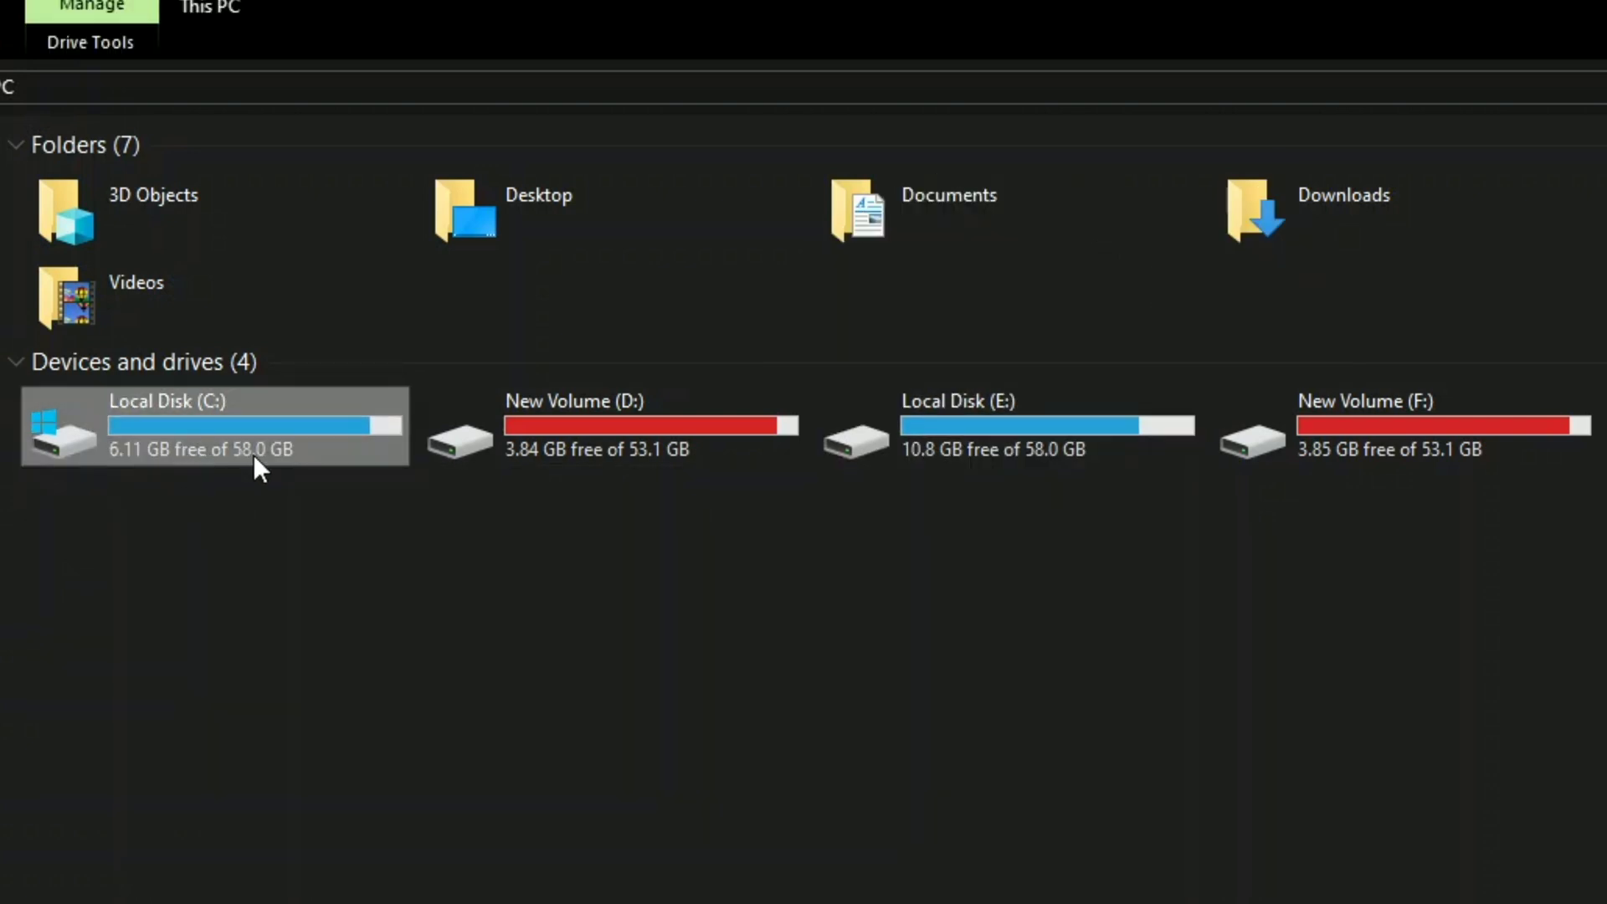
mouse_move(787, 579)
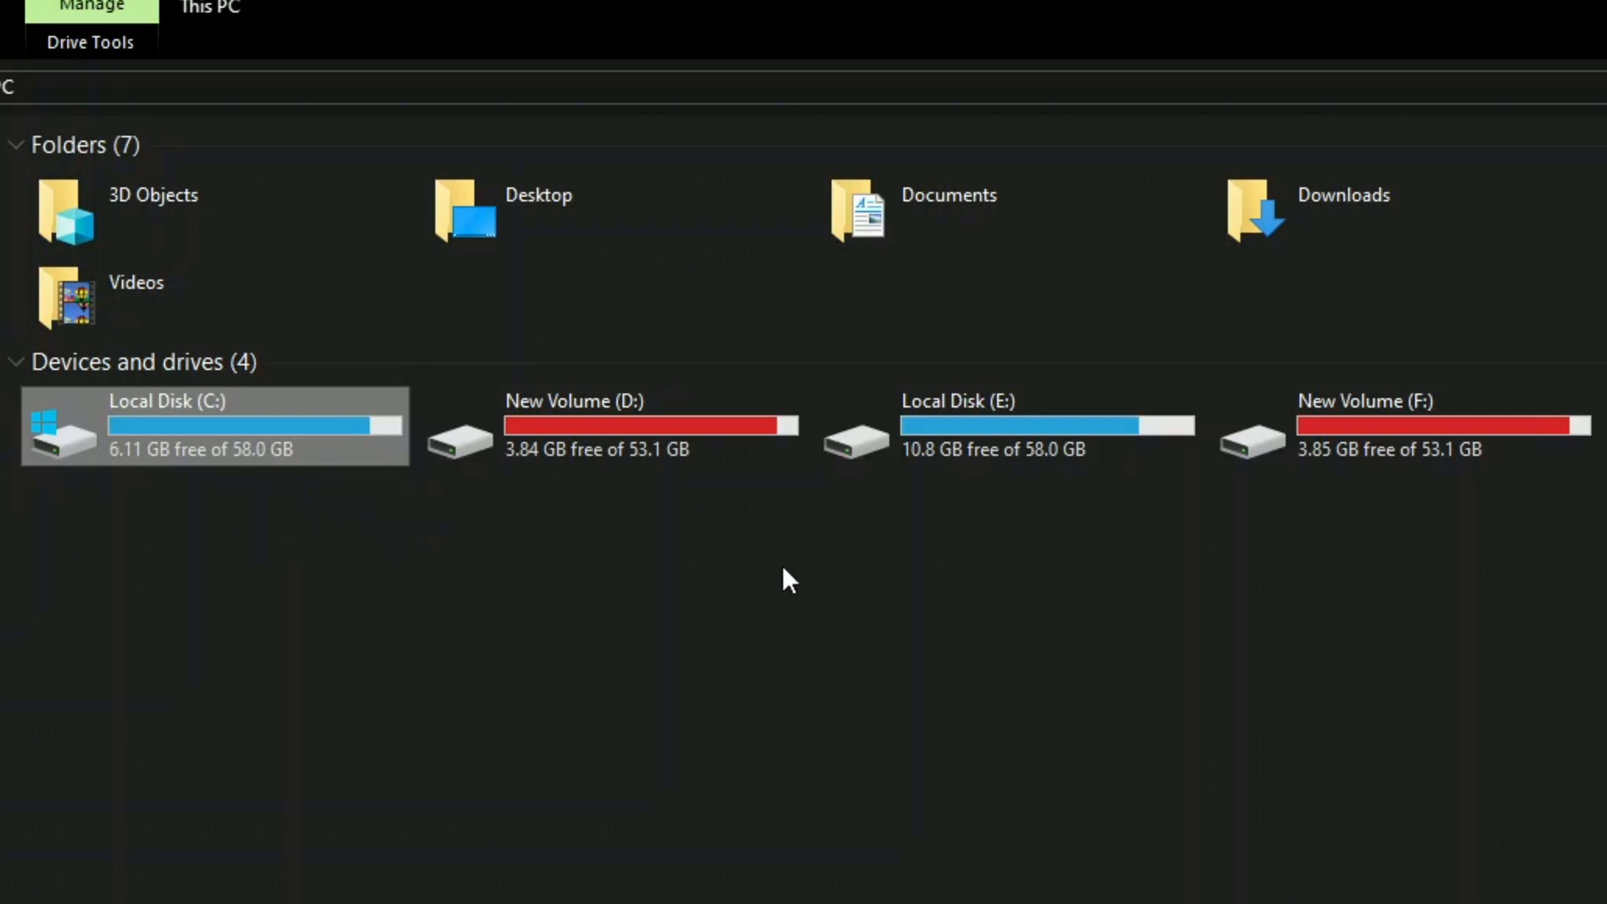
left_click(1004, 426)
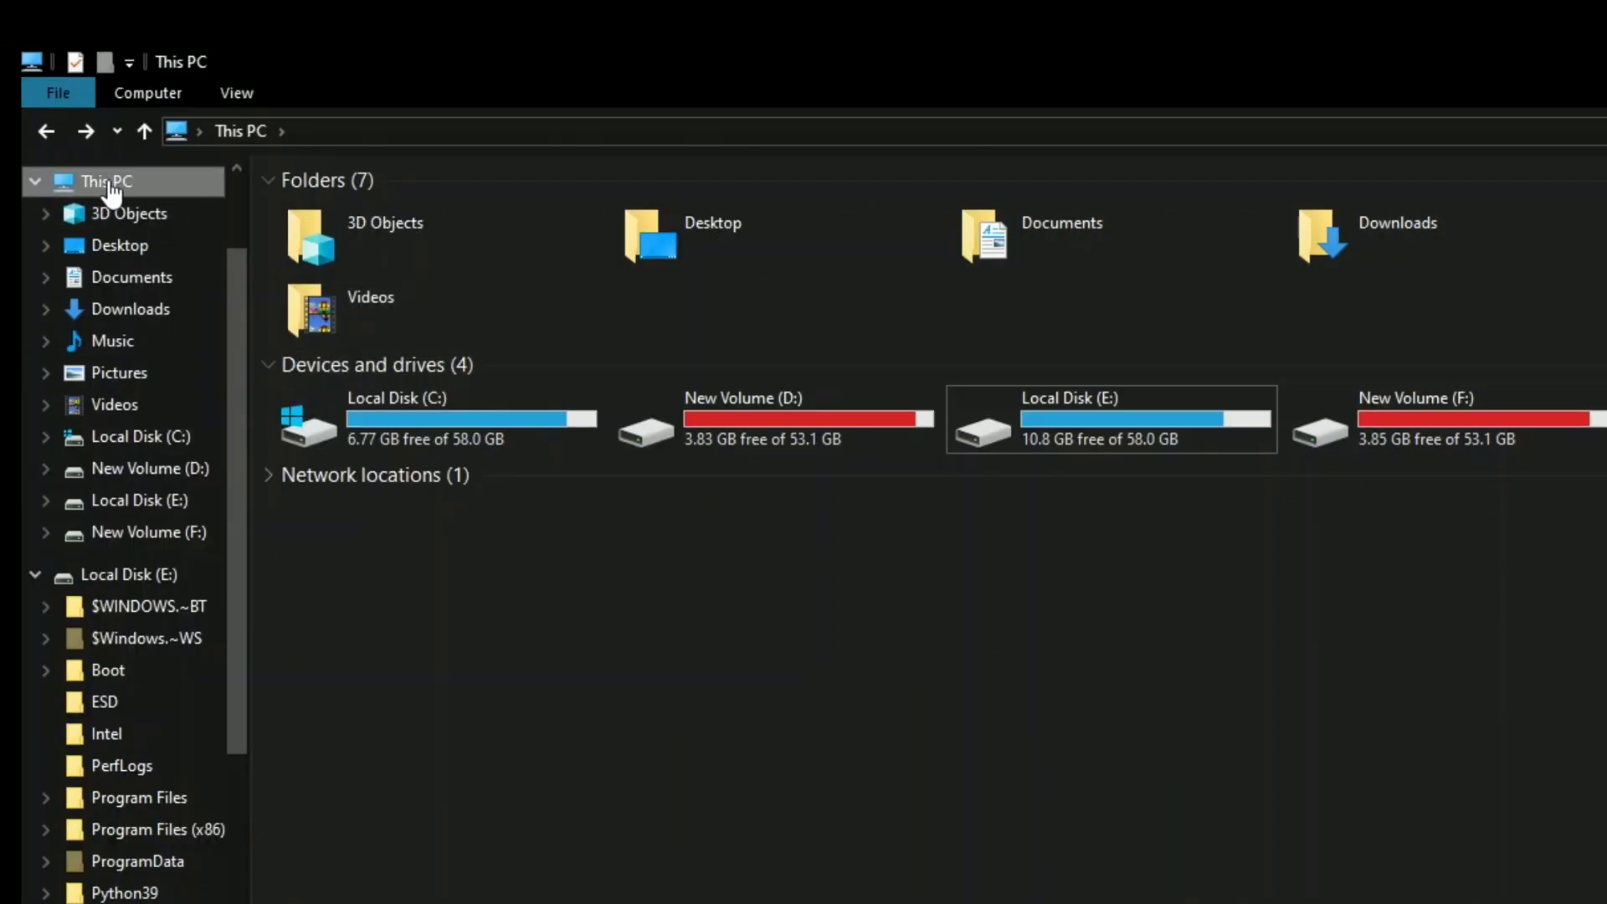
Open Disk Management from This PC and bring up New Volume (F:)'s context menu
right_click(102, 182)
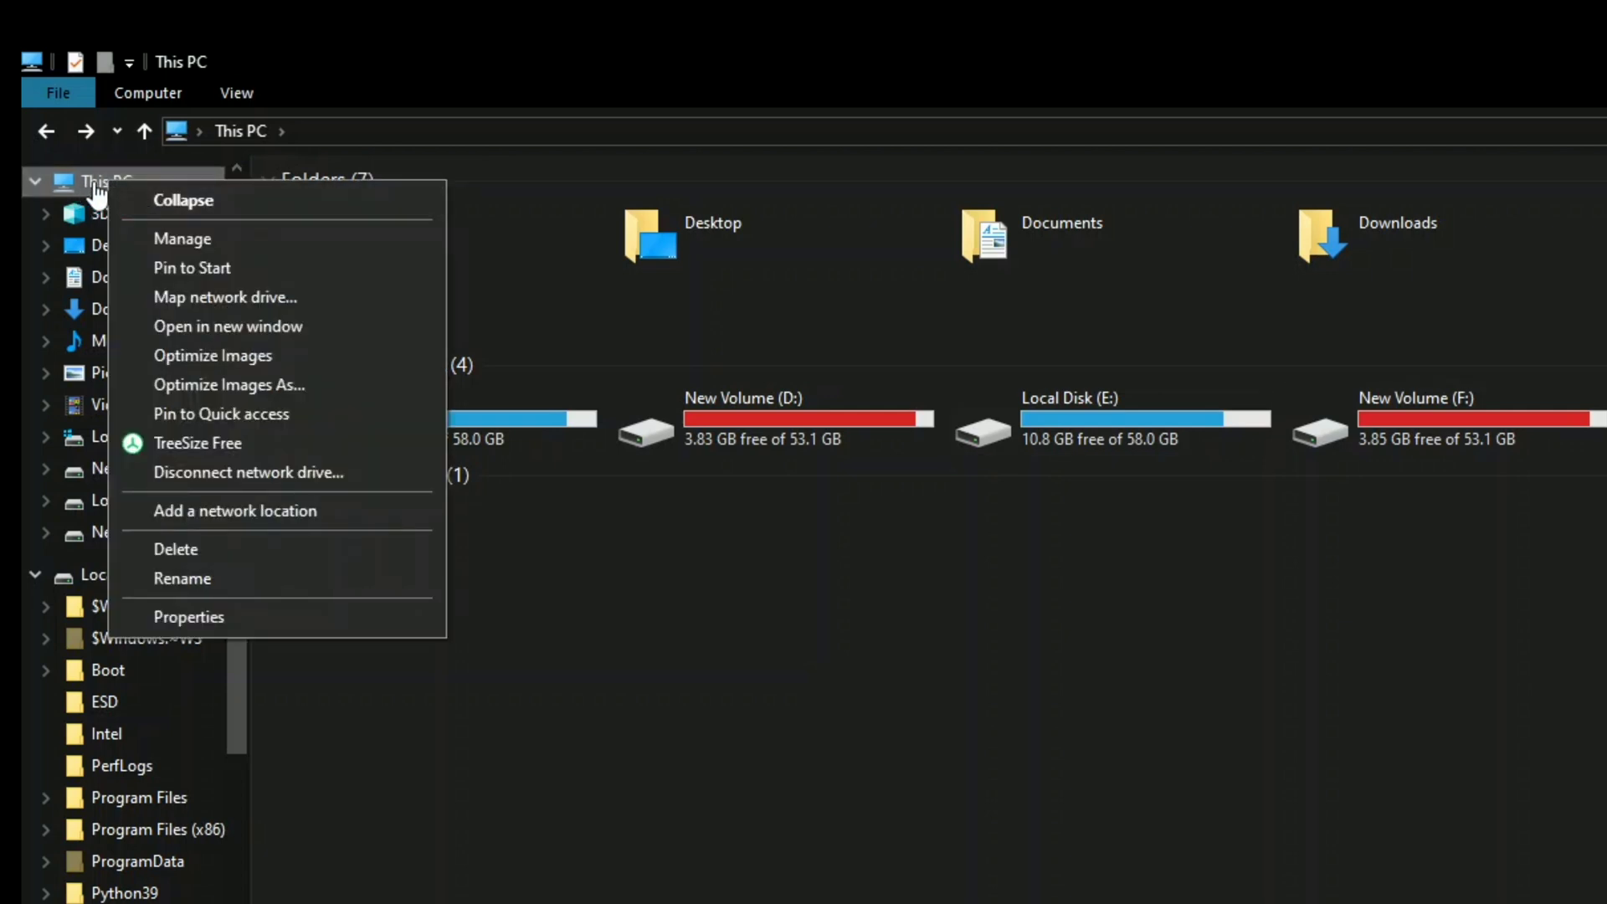
mouse_move(183, 239)
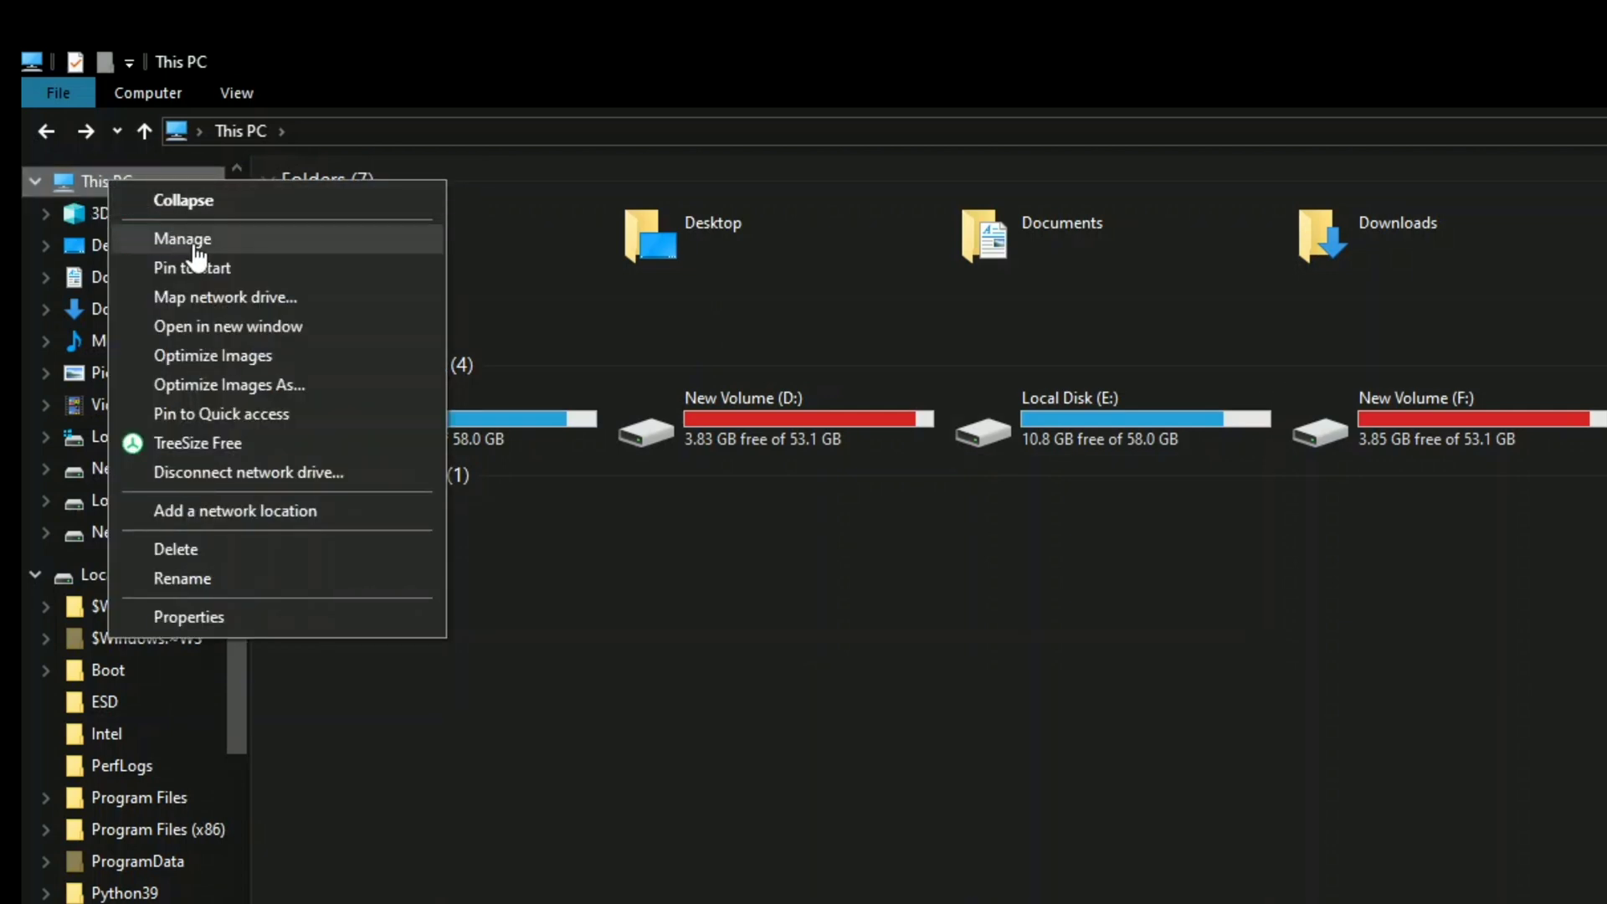
mouse_move(233, 255)
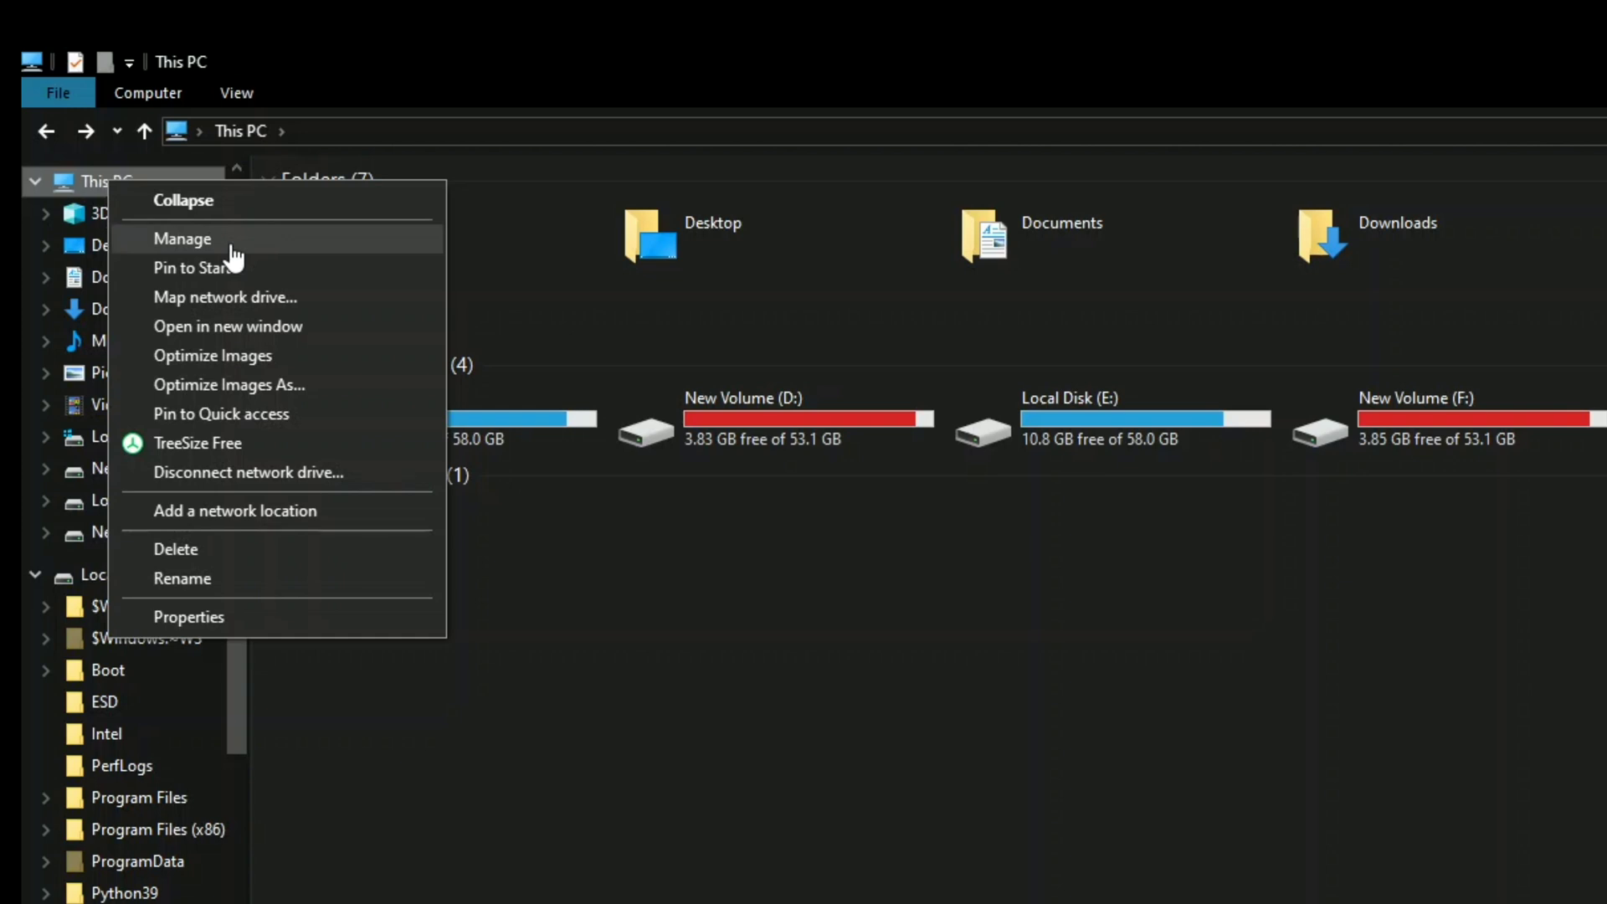
key("Escape")
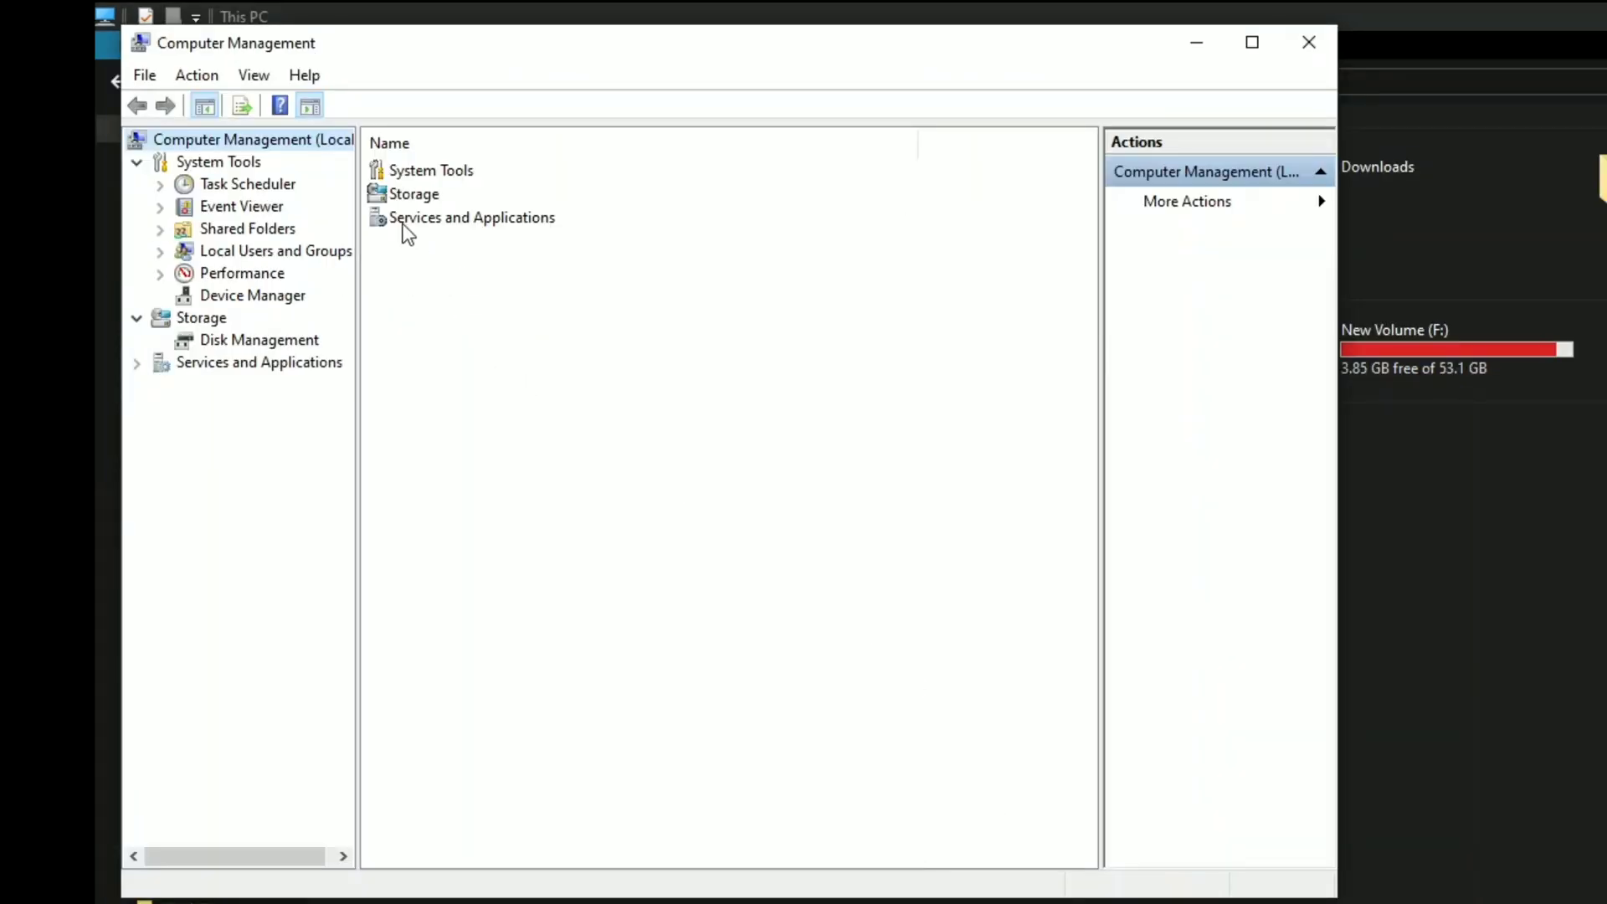
left_click(201, 318)
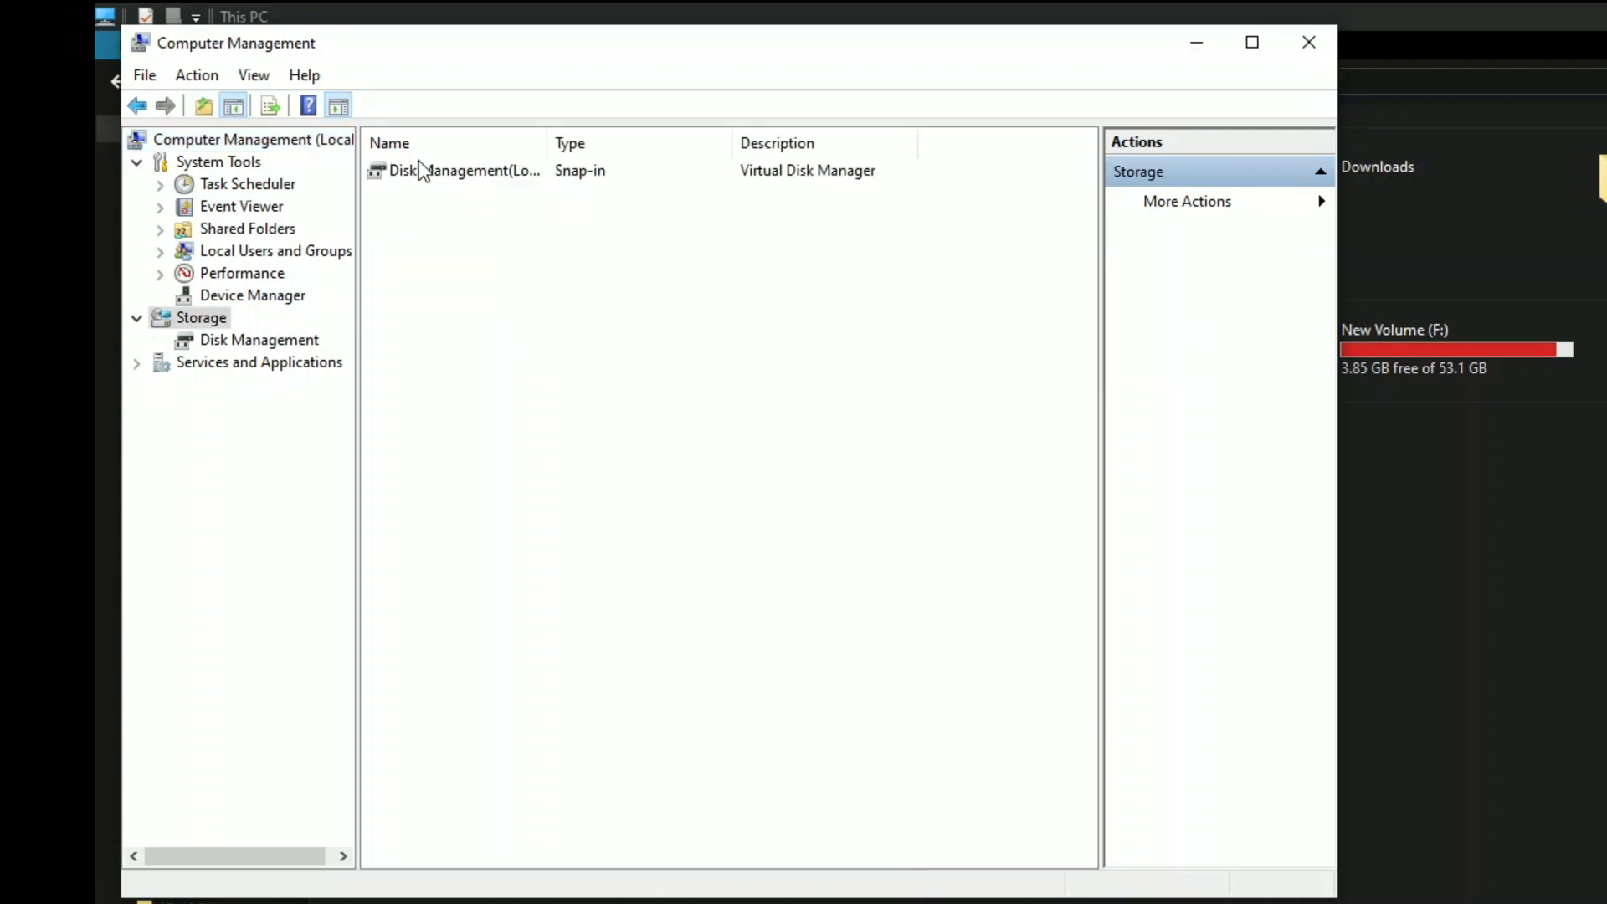
left_click(260, 339)
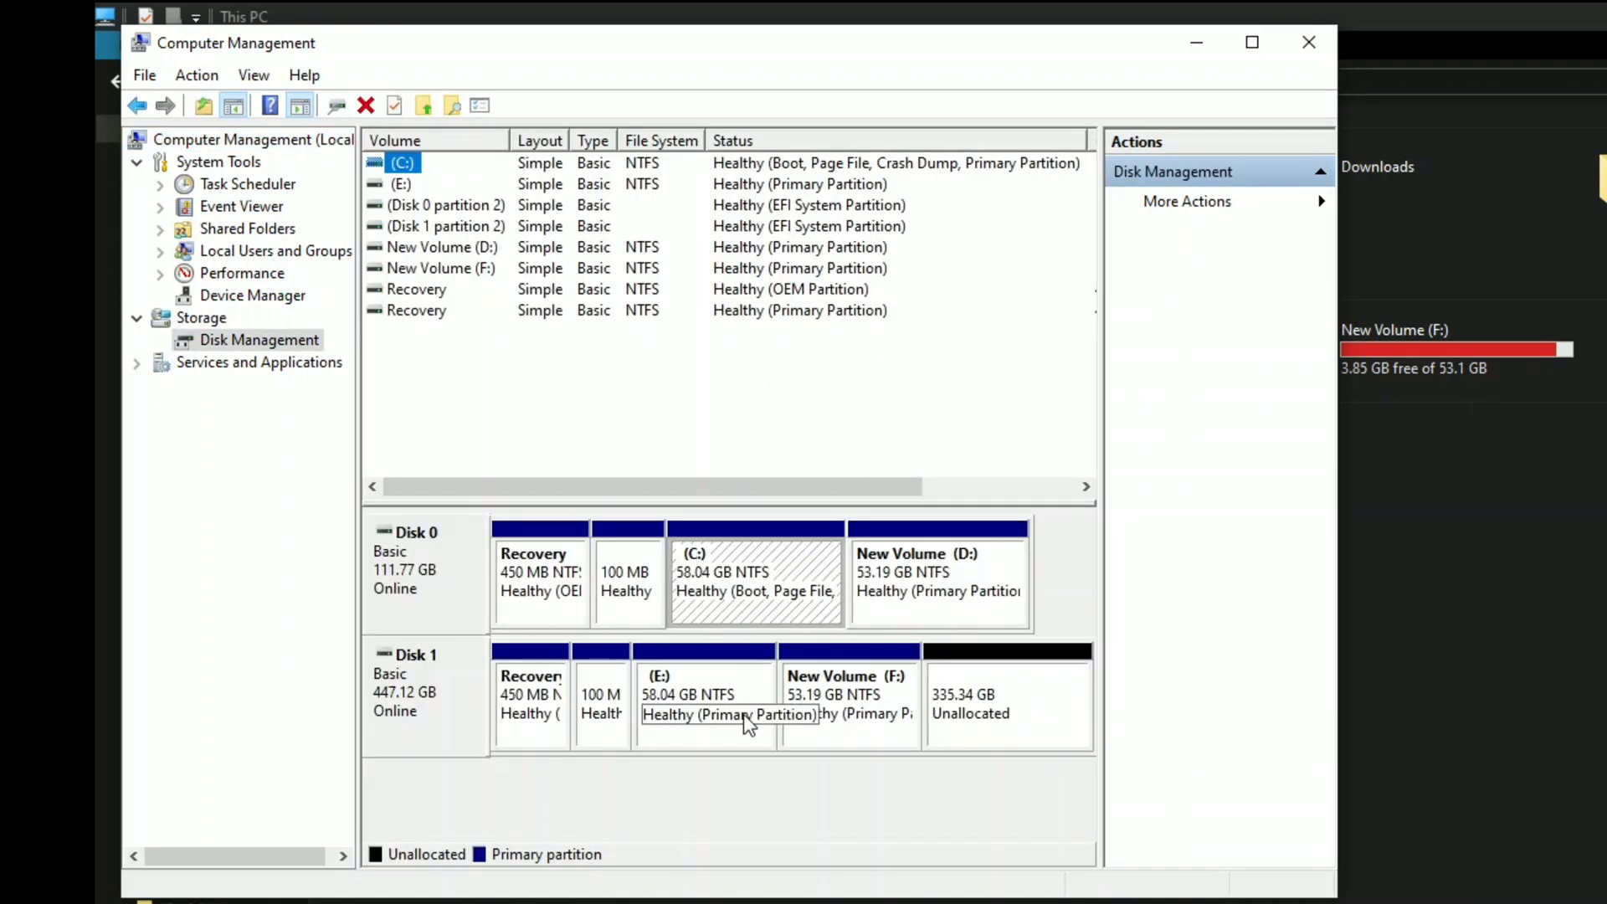
mouse_move(941, 745)
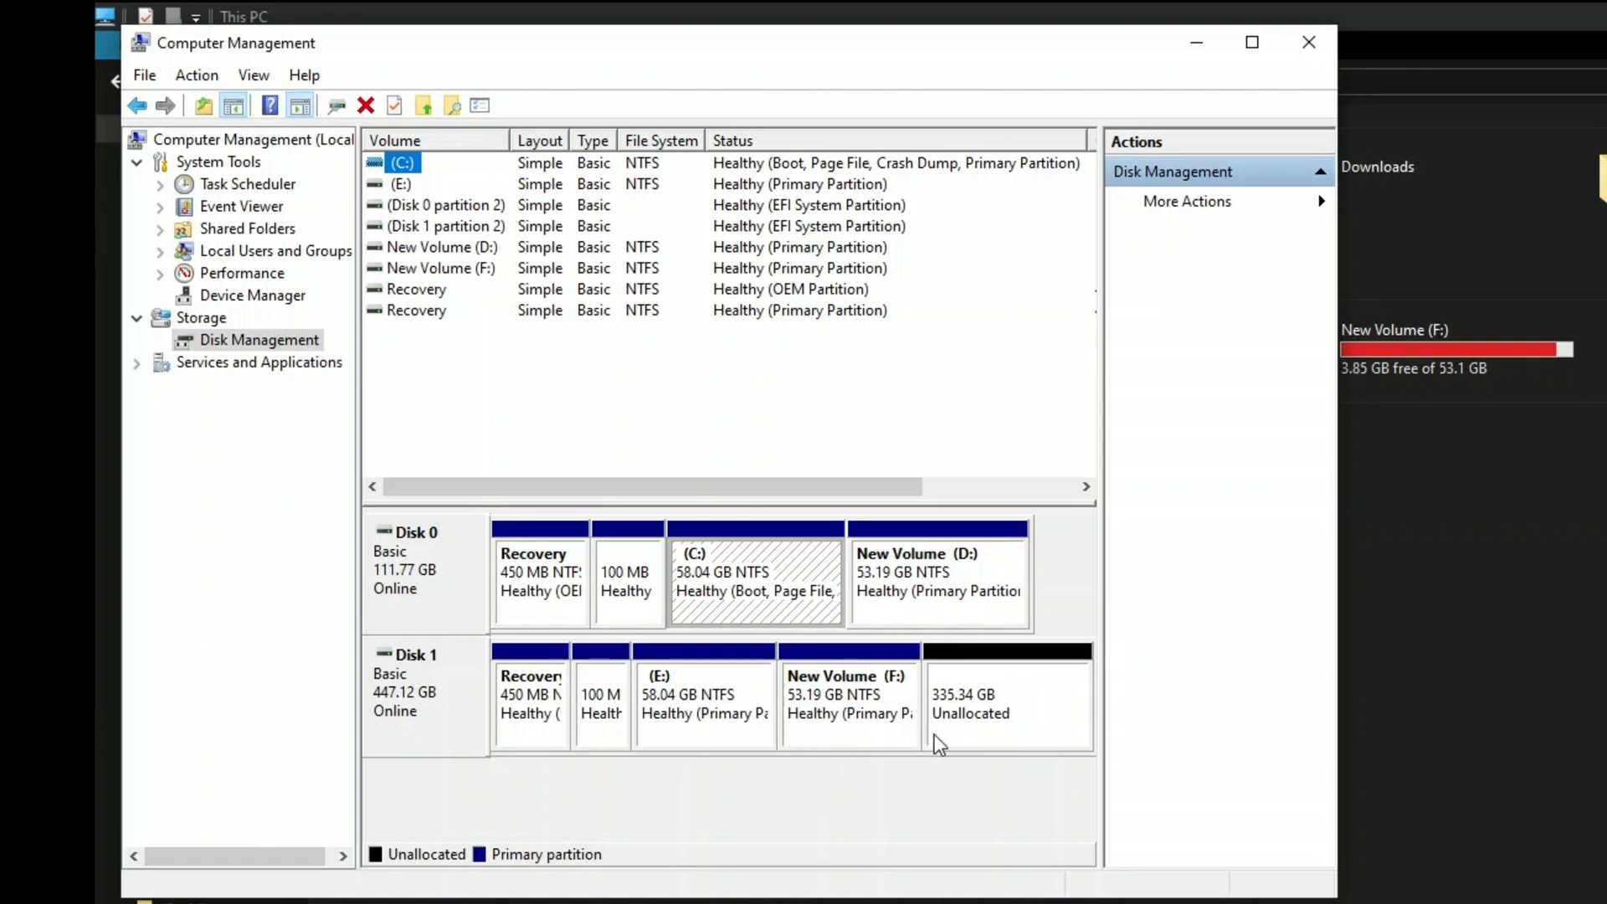
mouse_move(984, 731)
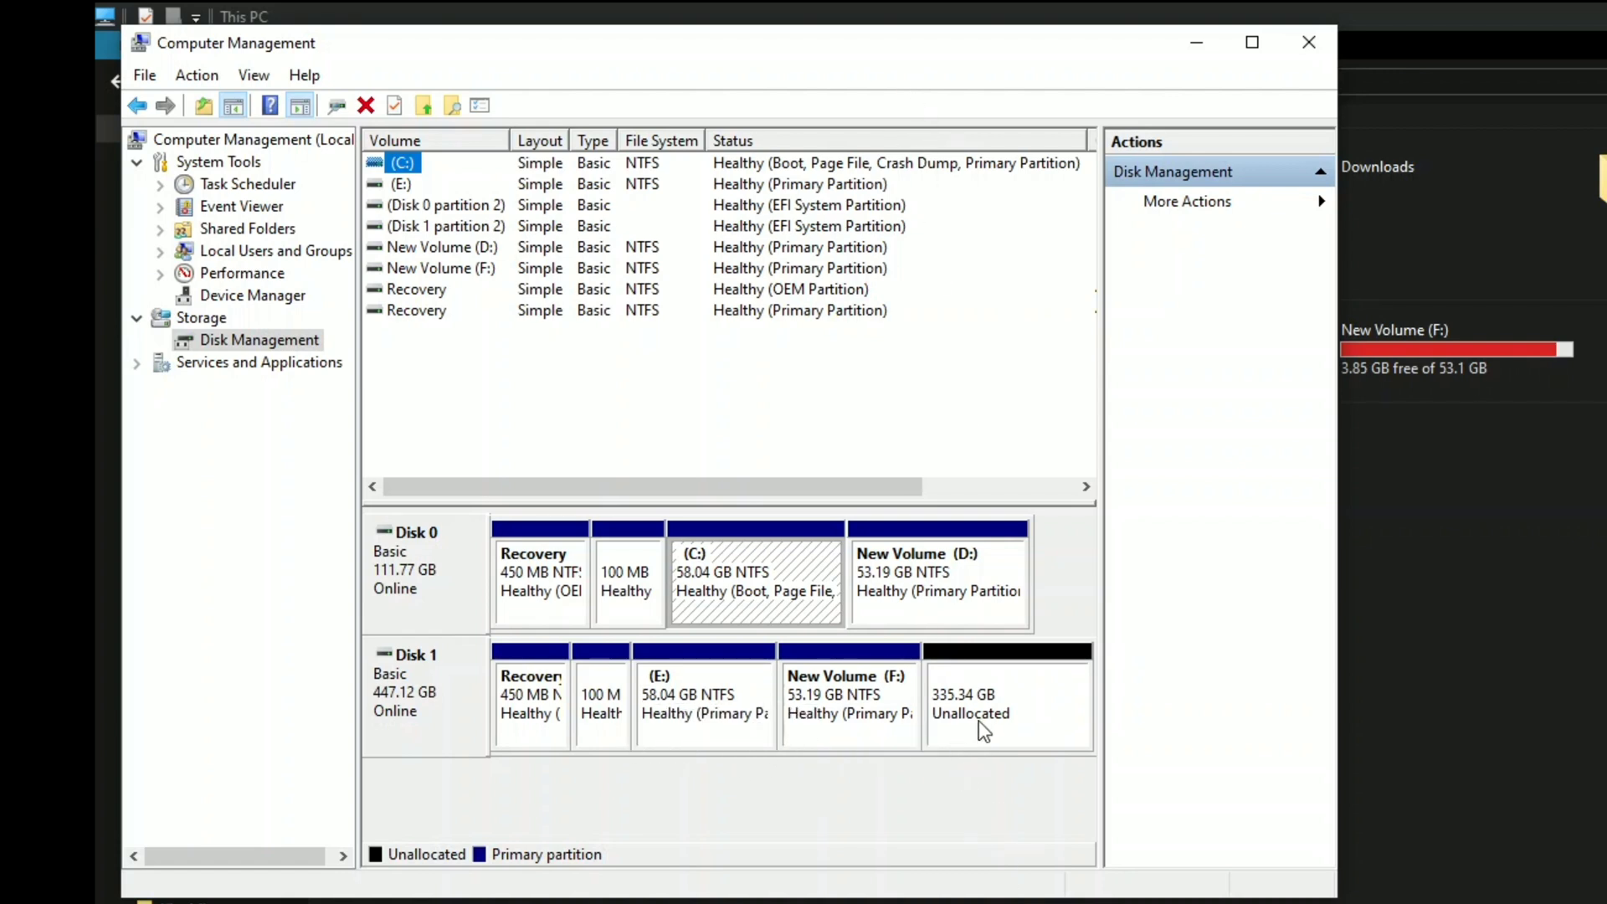
mouse_move(1006, 731)
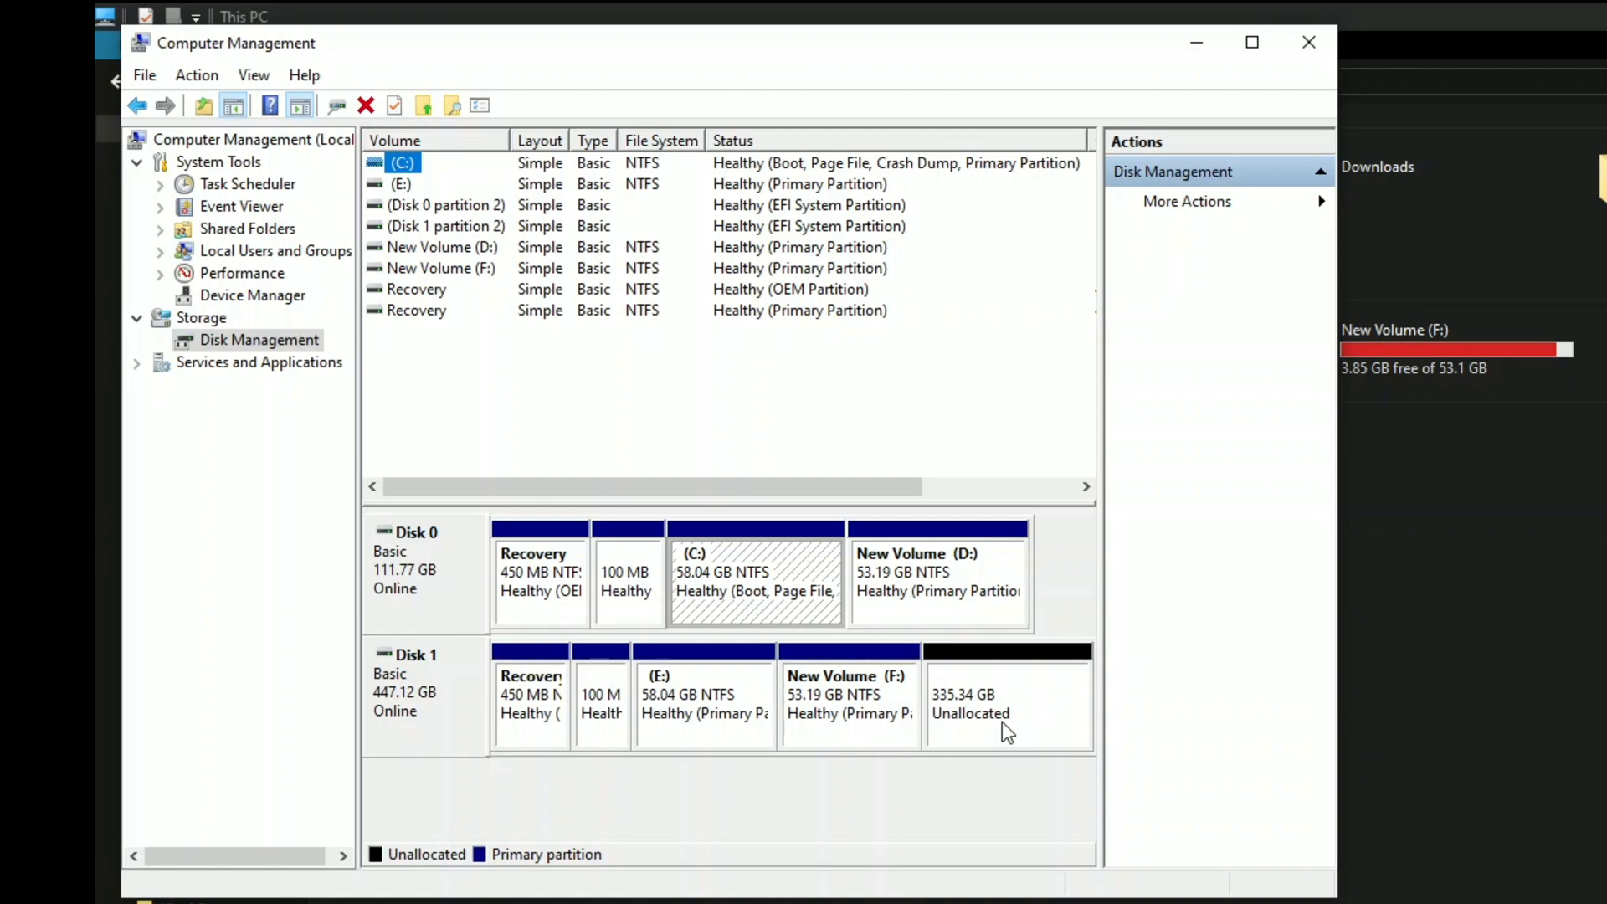
mouse_move(815, 749)
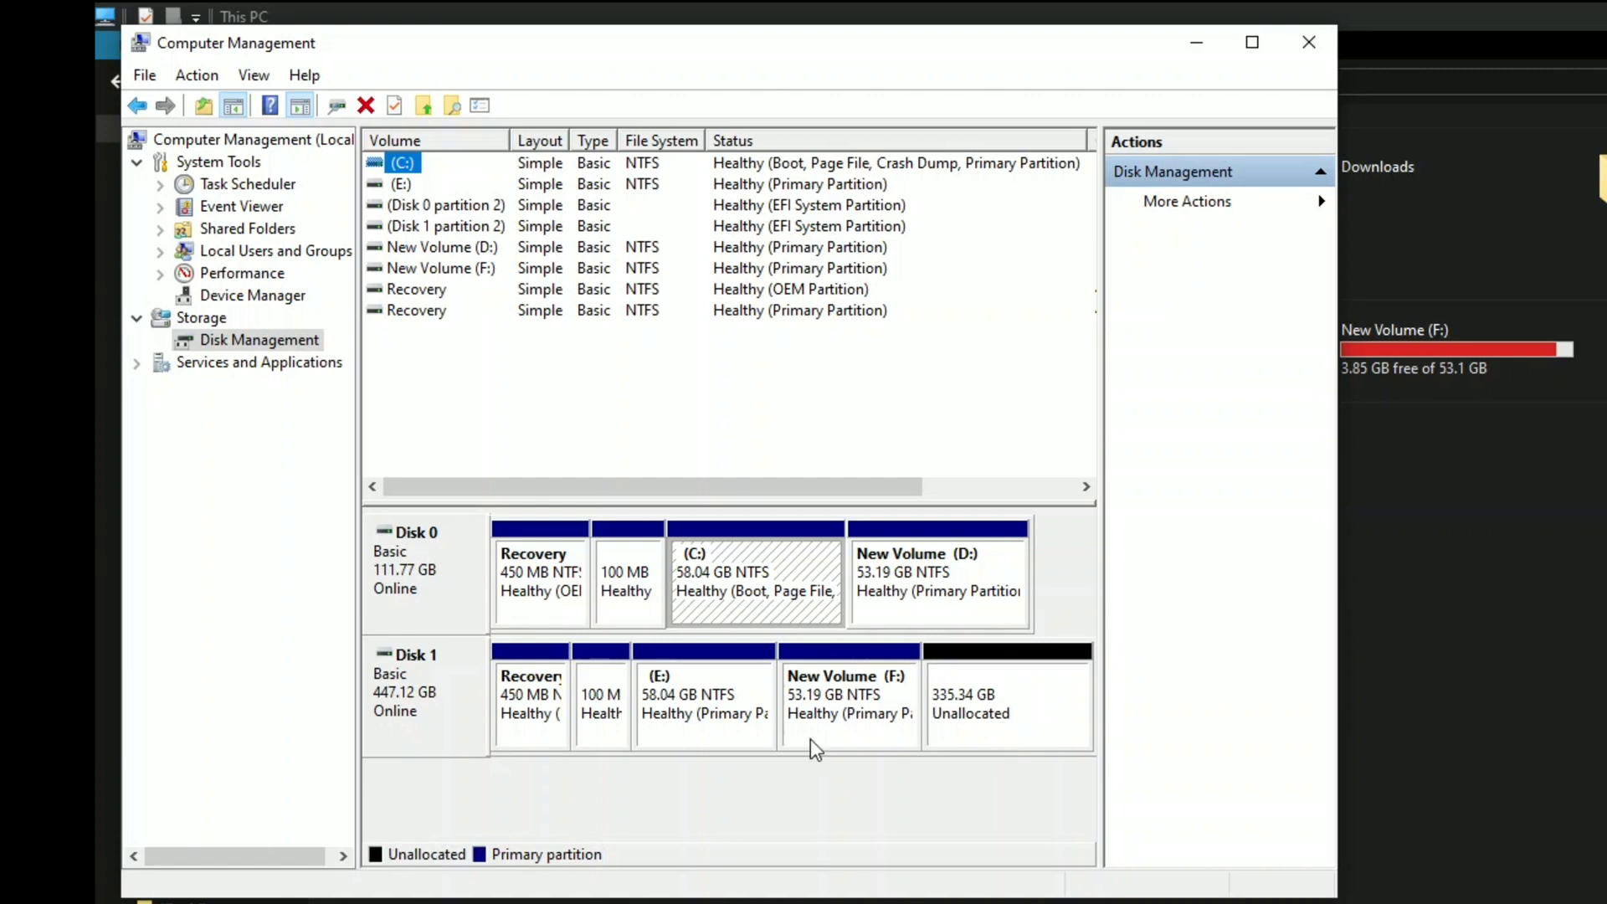
mouse_move(933, 738)
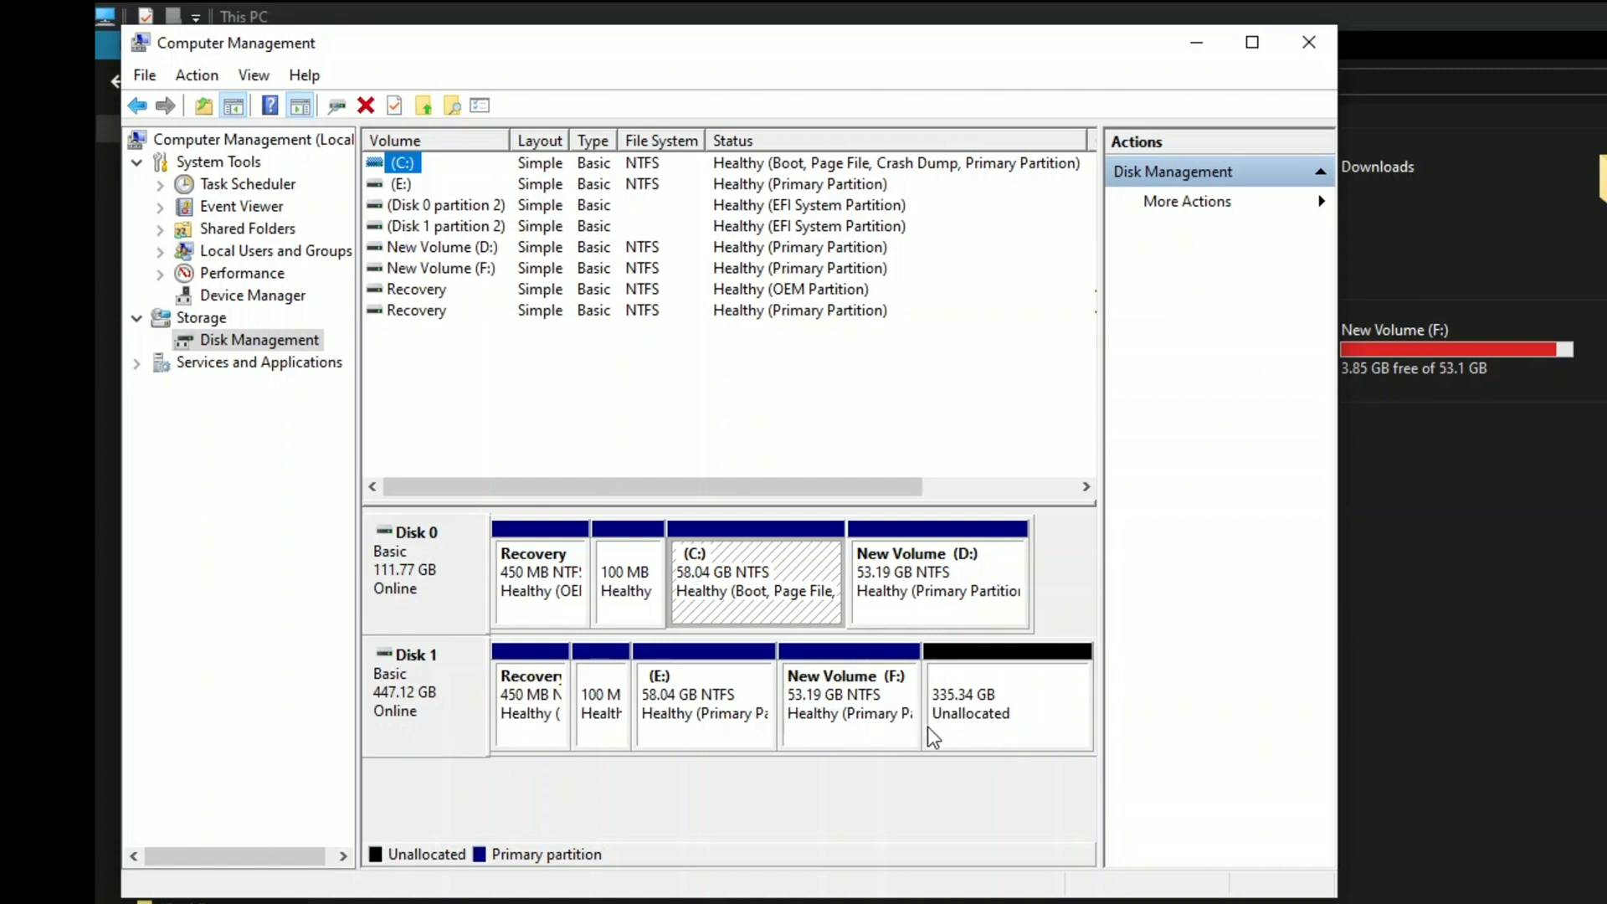
mouse_move(880, 797)
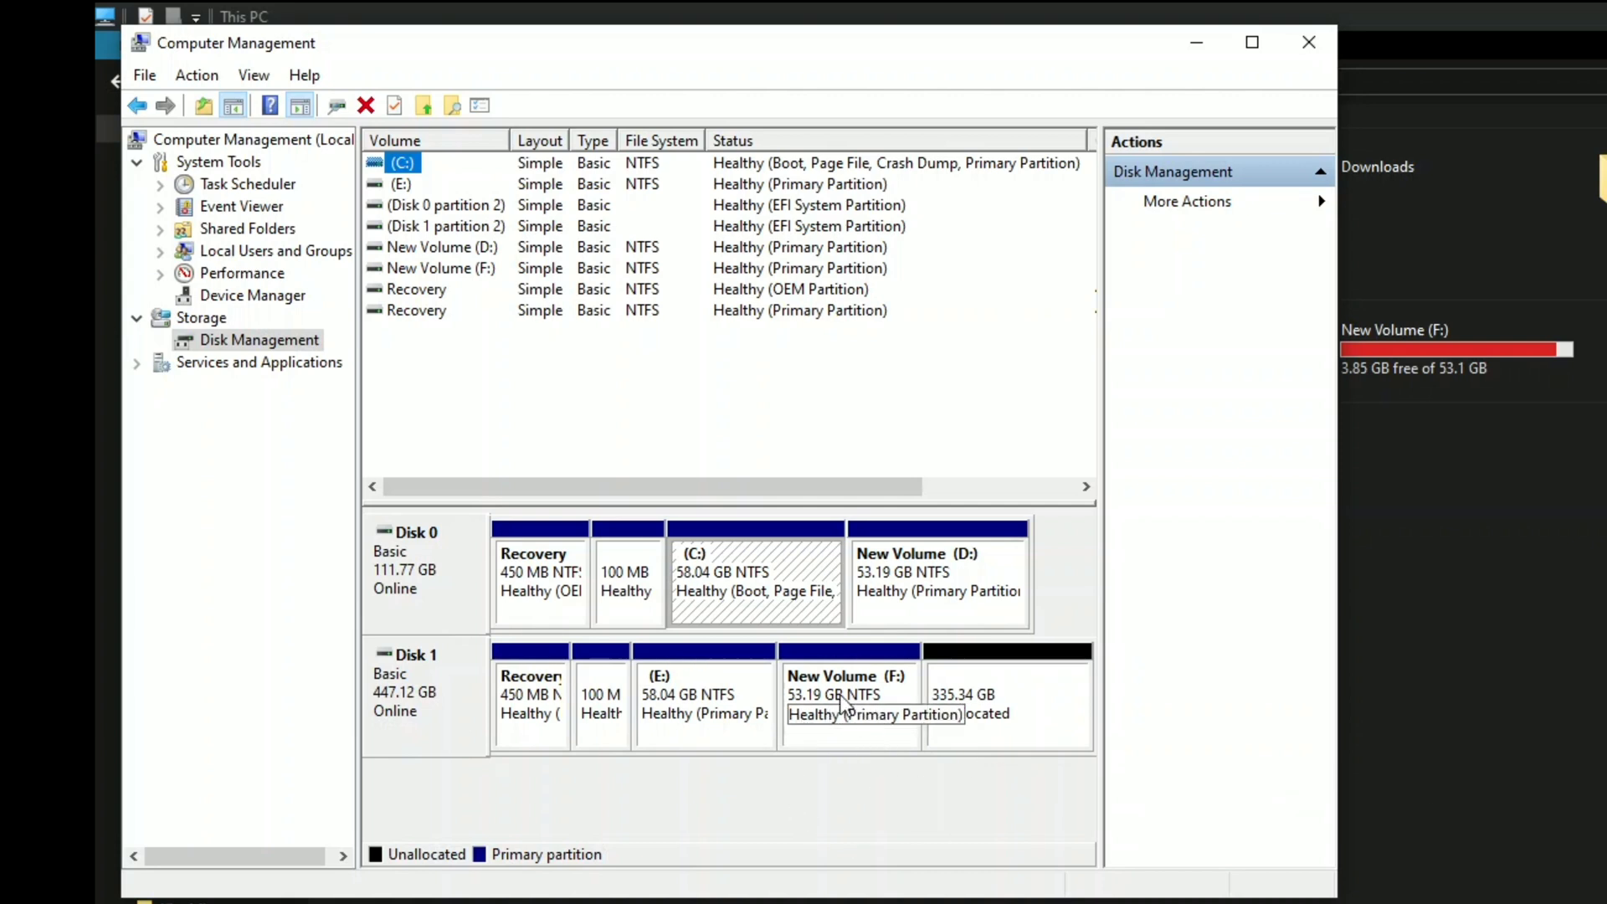
right_click(846, 708)
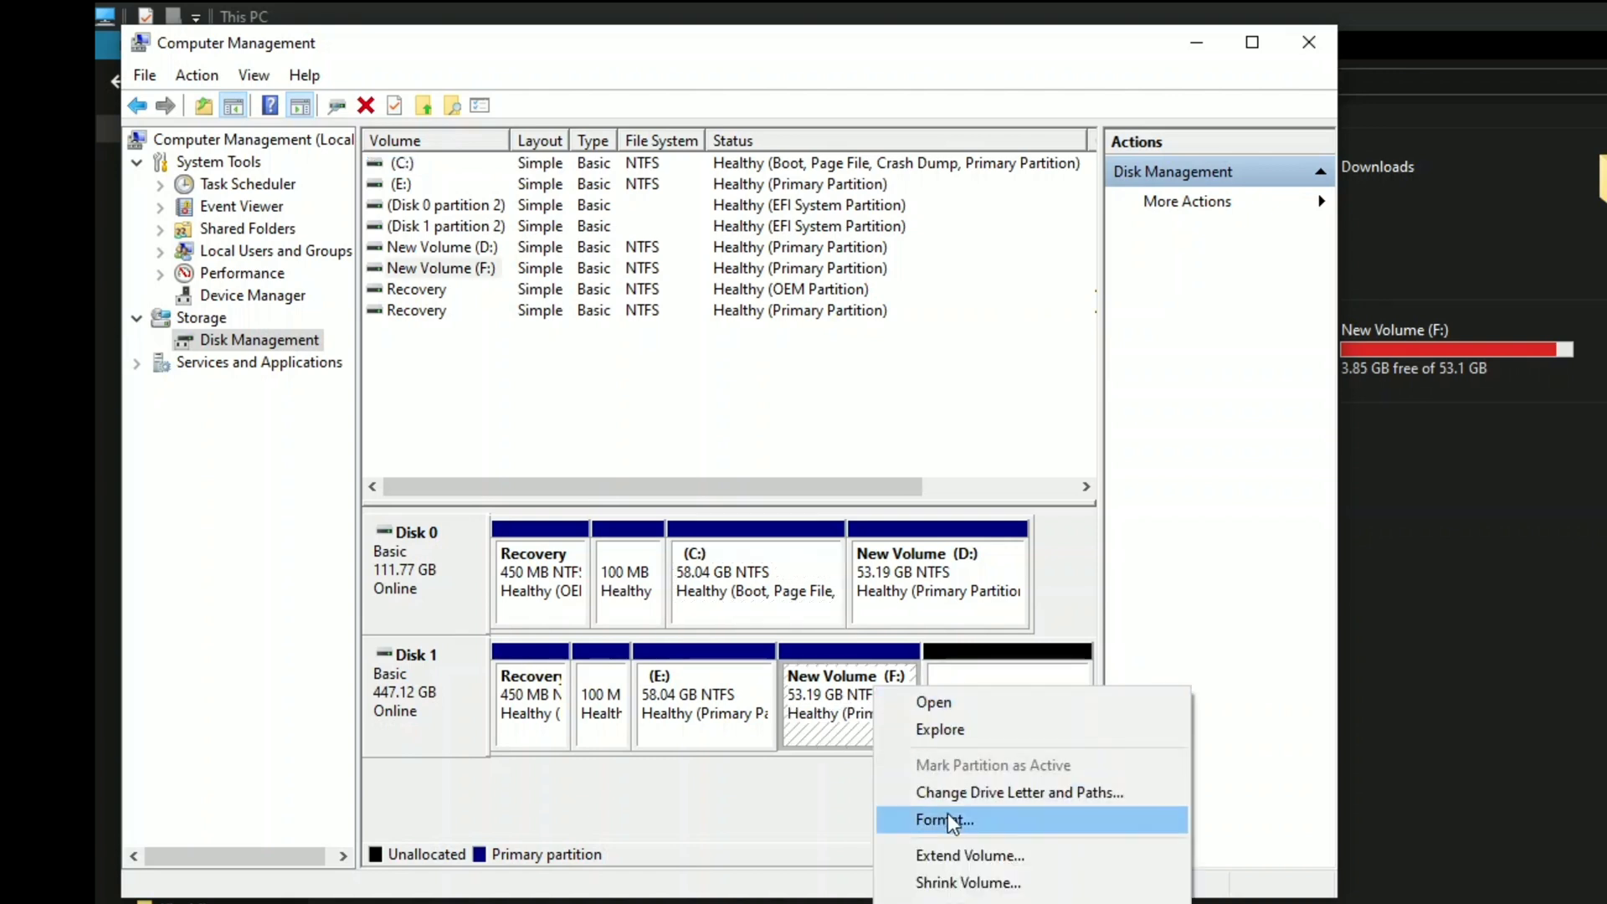
mouse_move(968, 854)
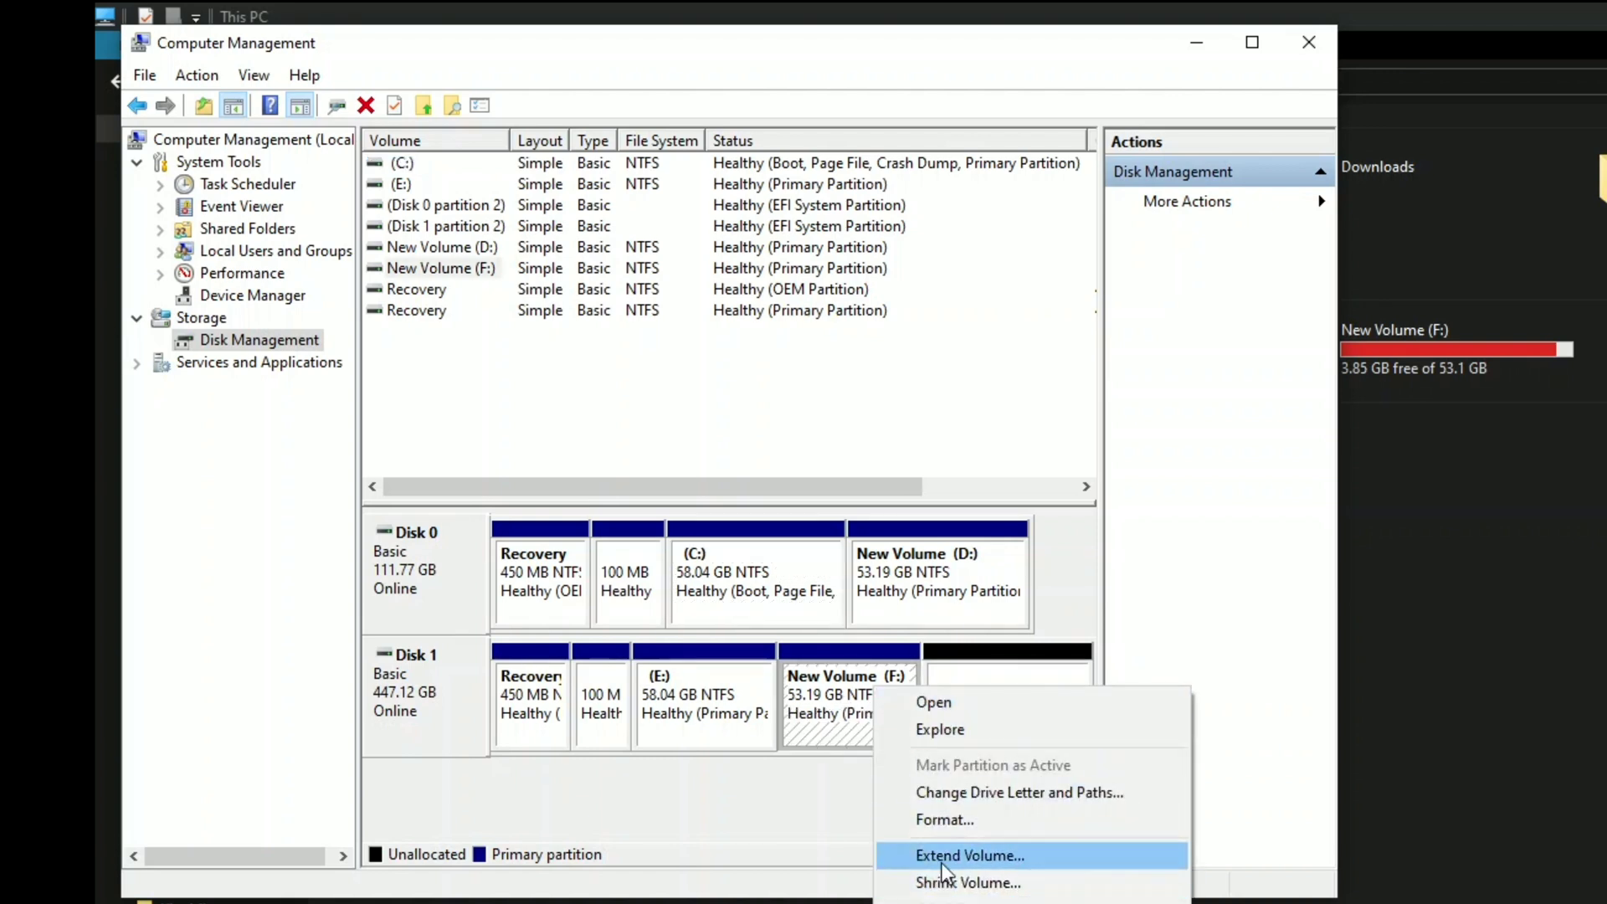
Extend New Volume (F:) by 100000 MB using the Extend Volume wizard
left_click(968, 854)
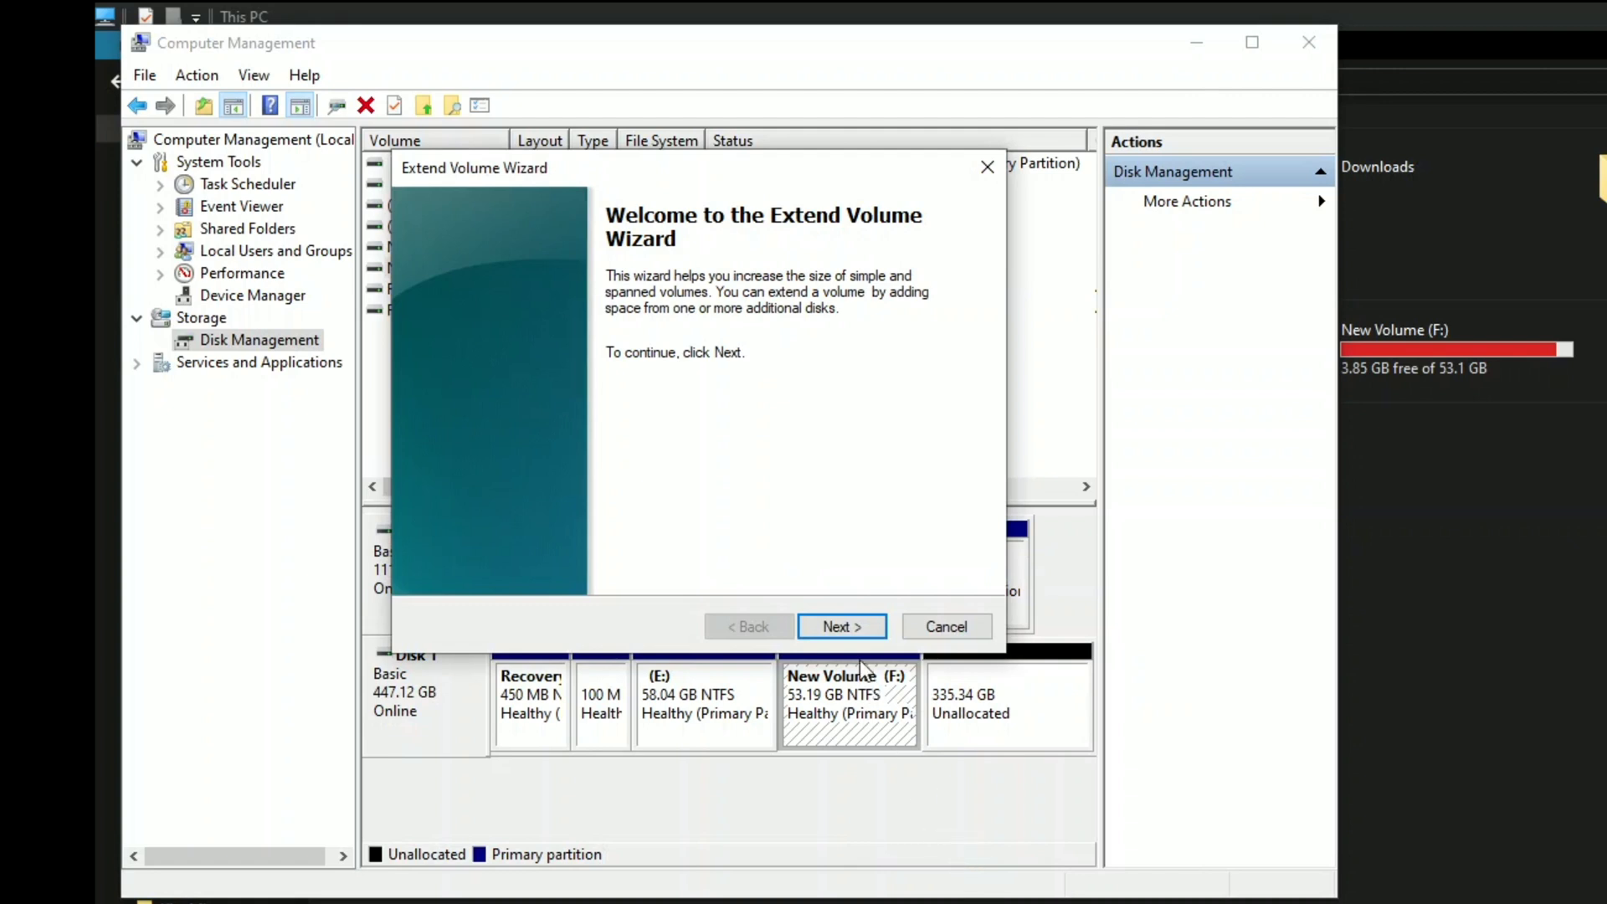
left_click(841, 626)
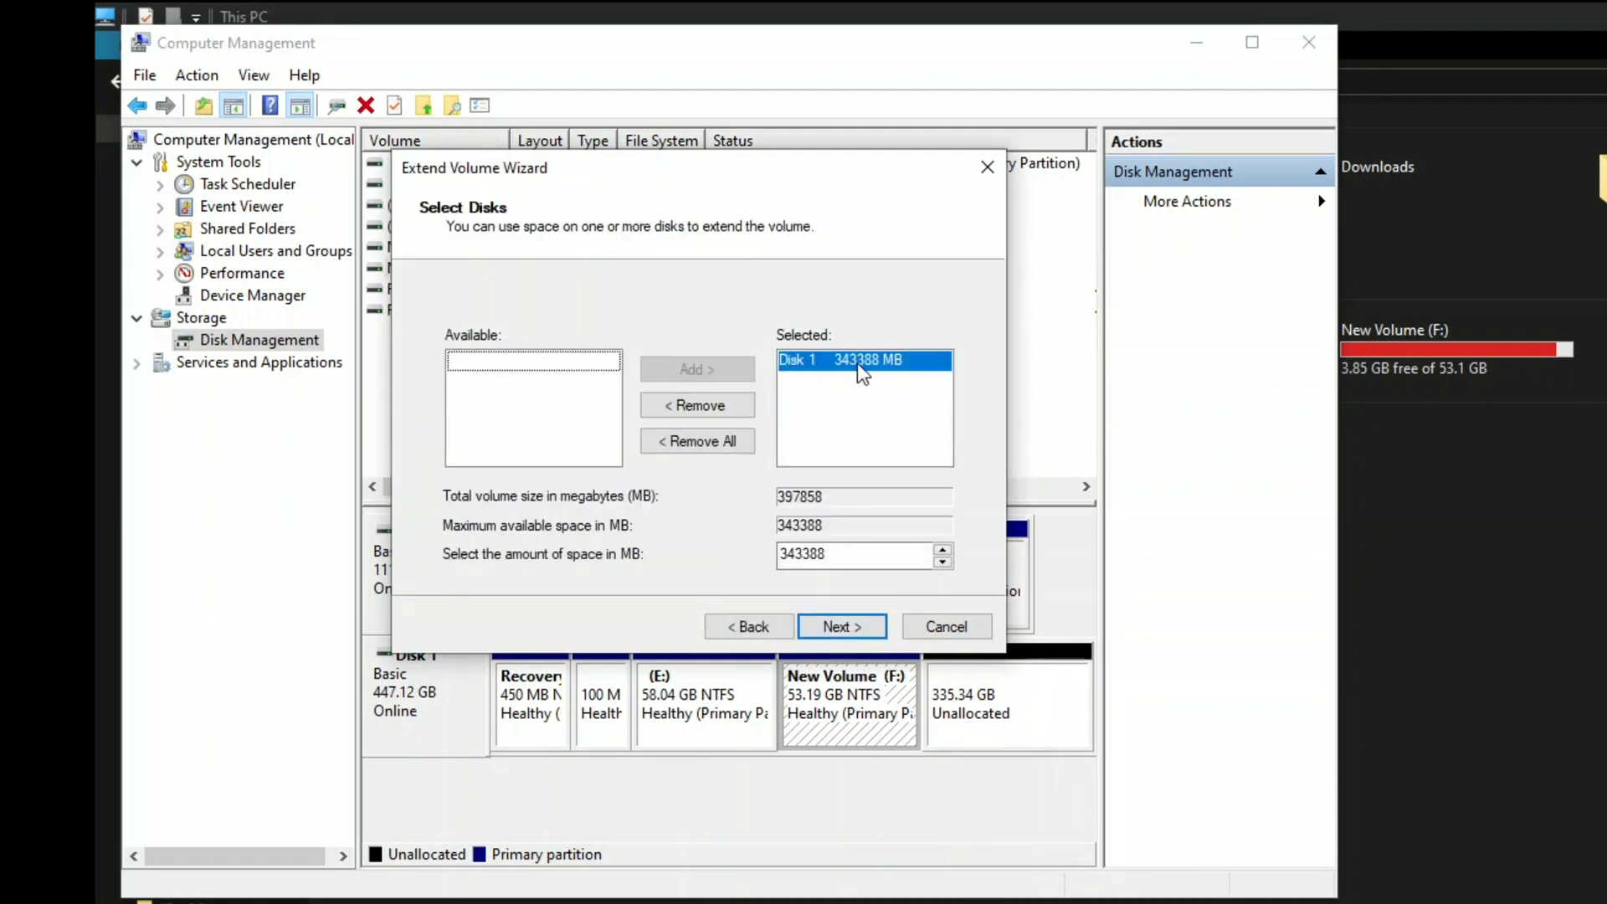
mouse_move(732, 380)
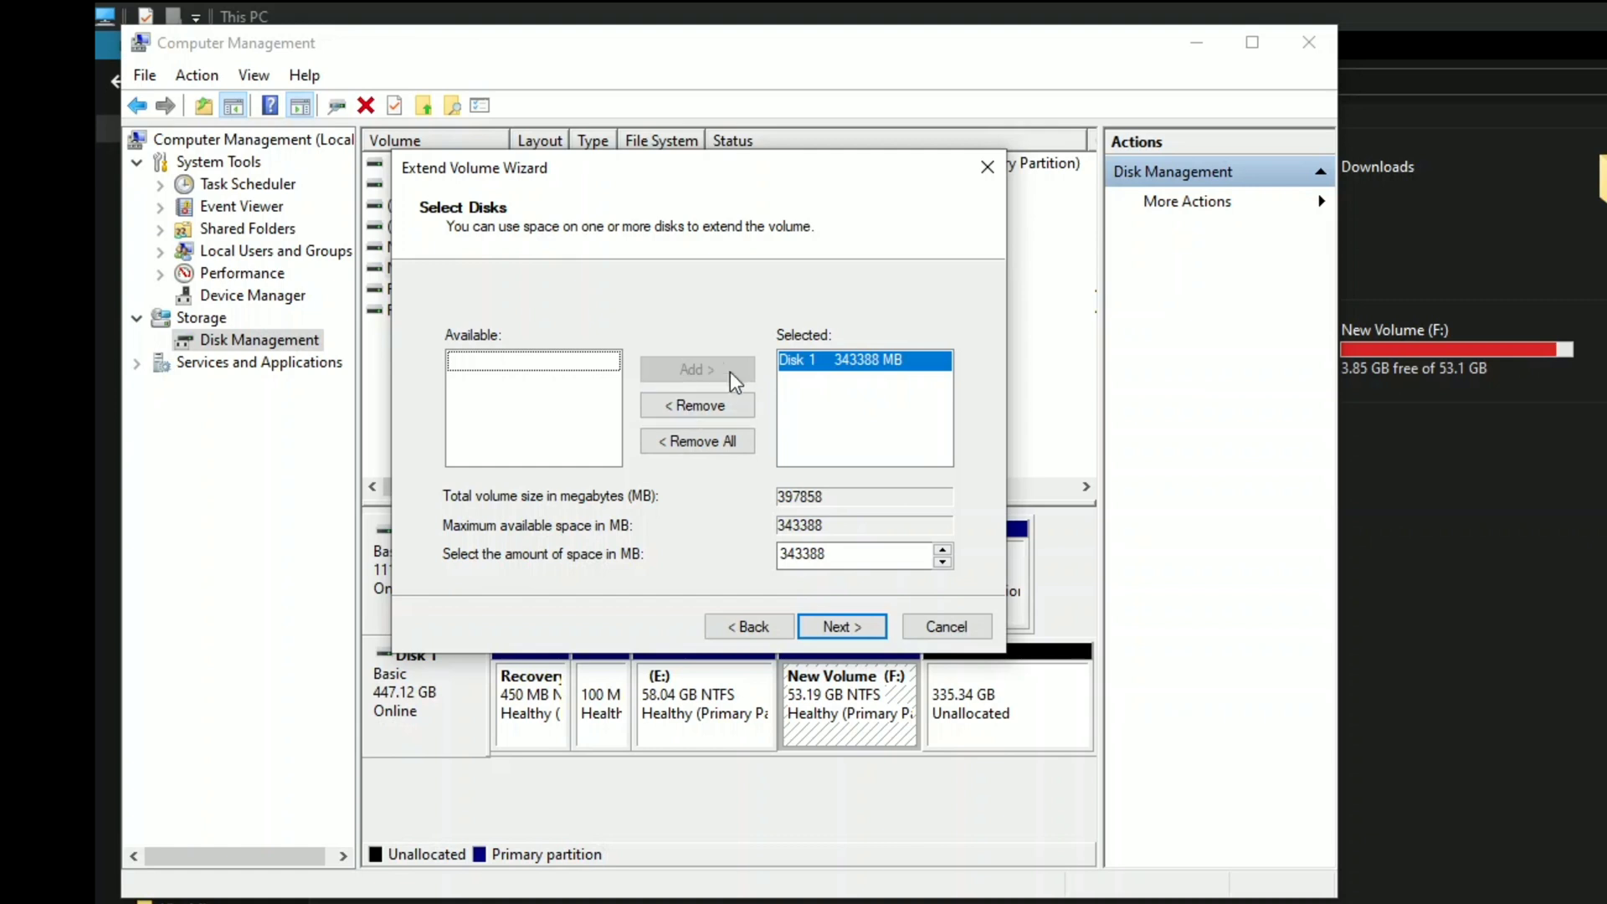
mouse_move(712, 485)
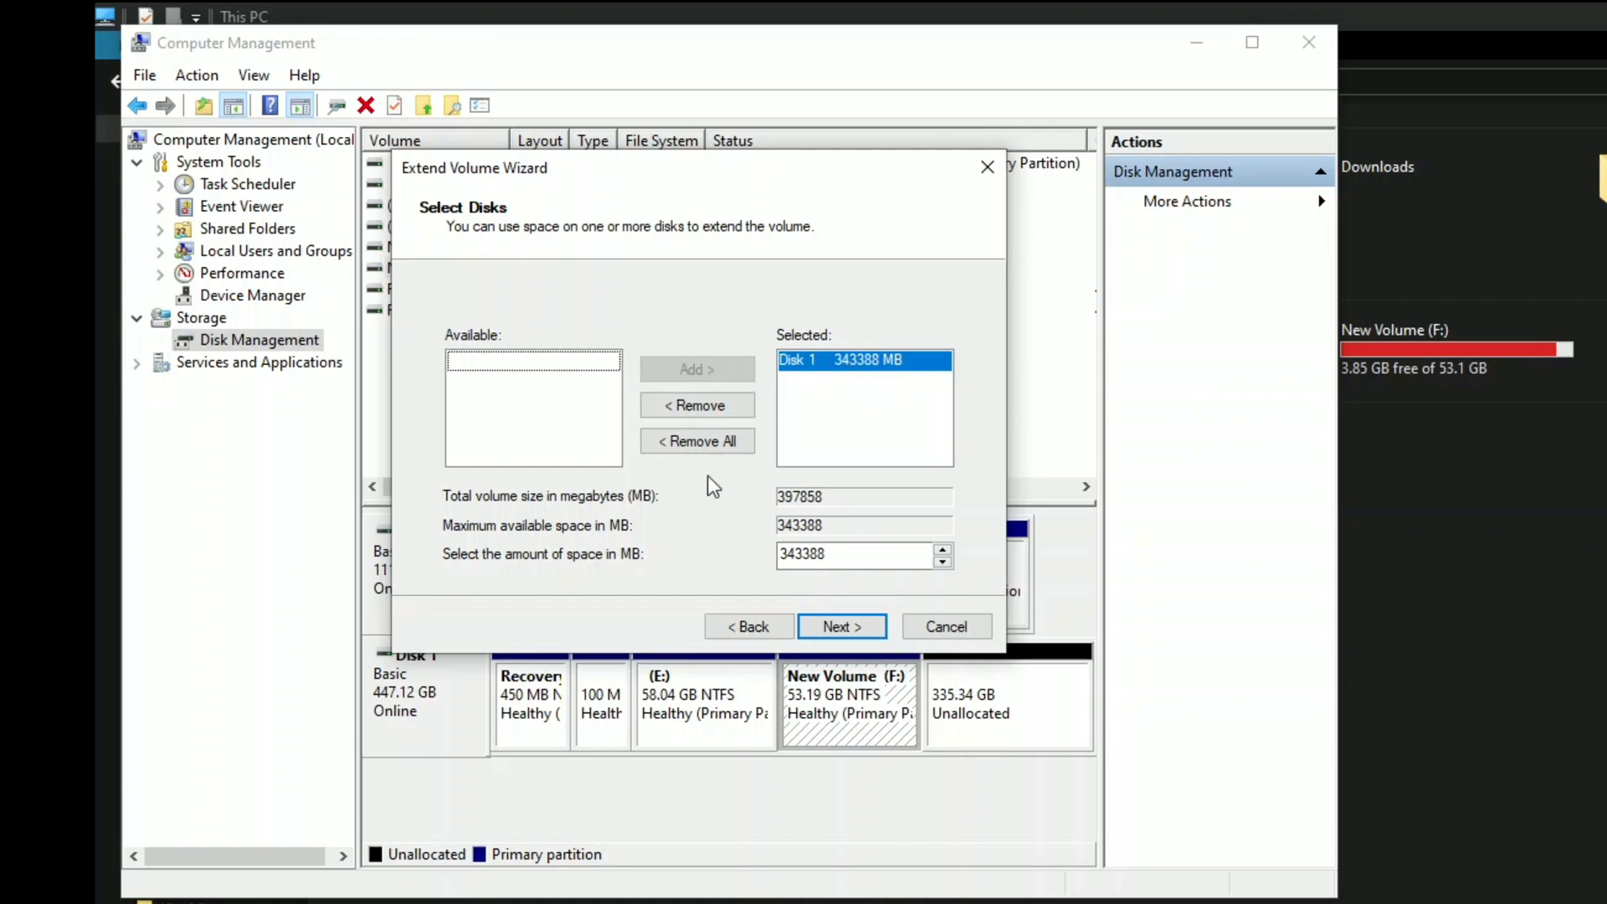
mouse_move(572, 540)
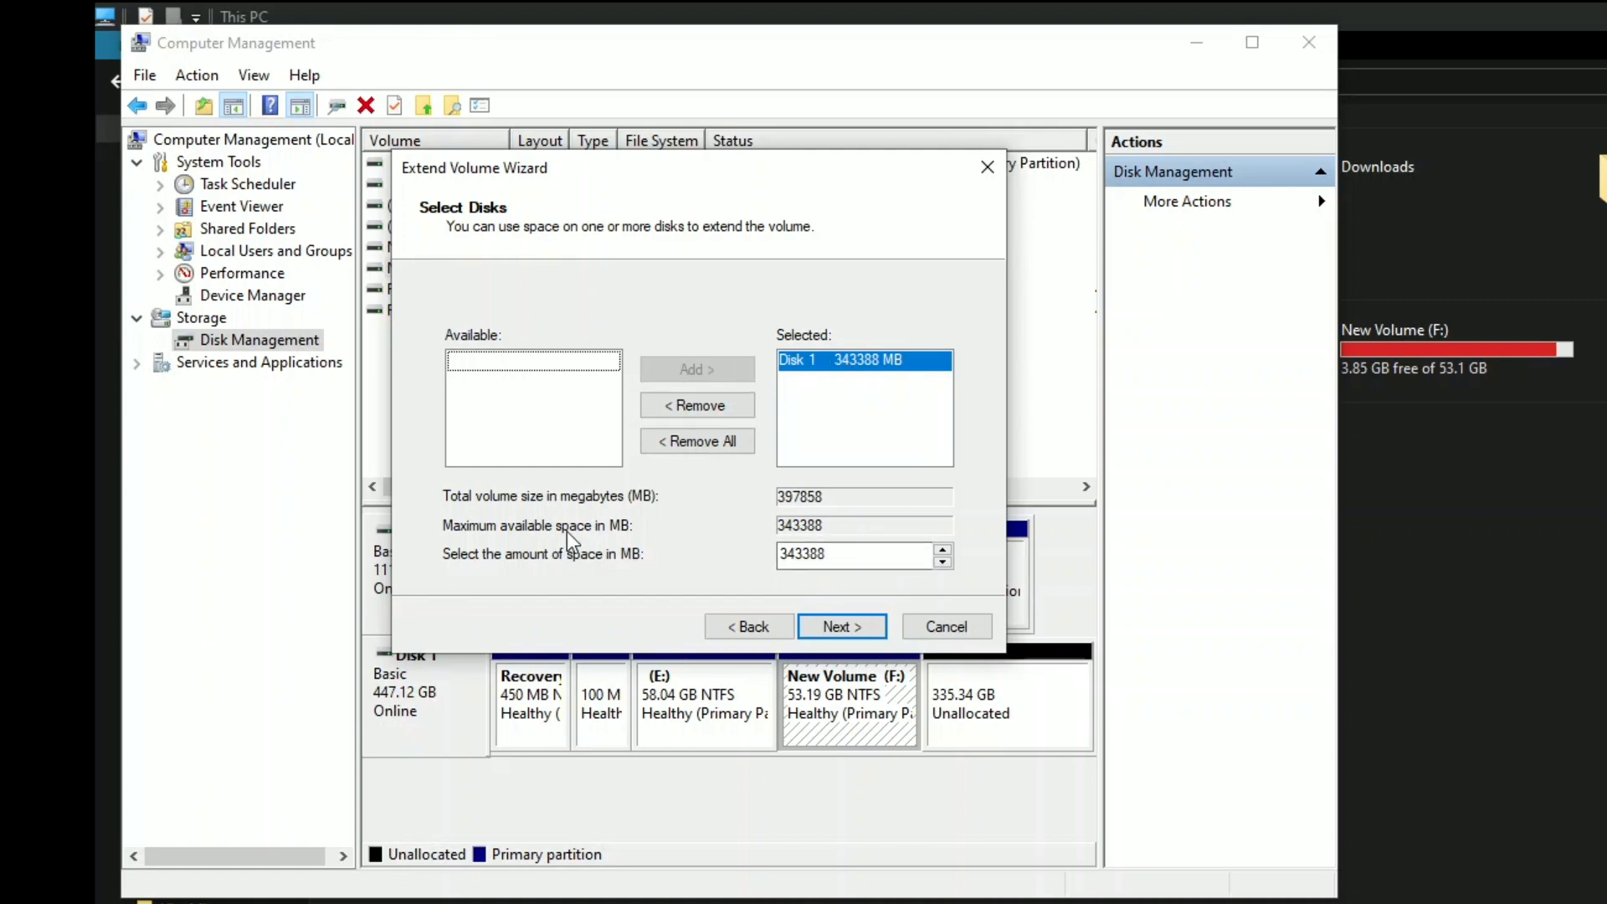
mouse_move(820, 533)
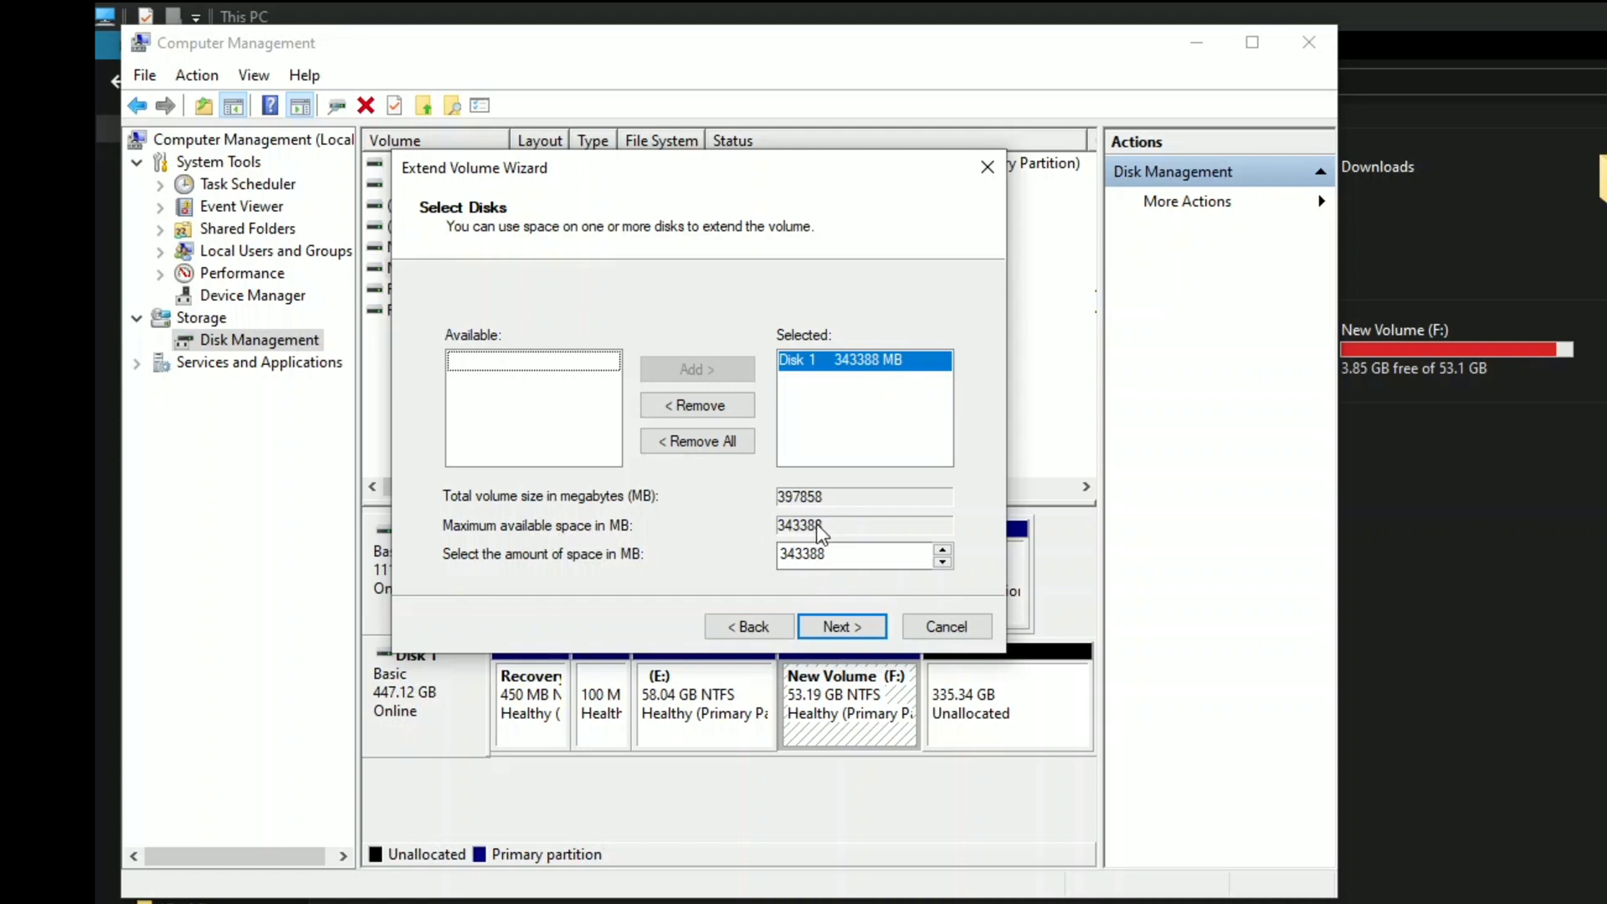
mouse_move(868, 528)
type("100000")
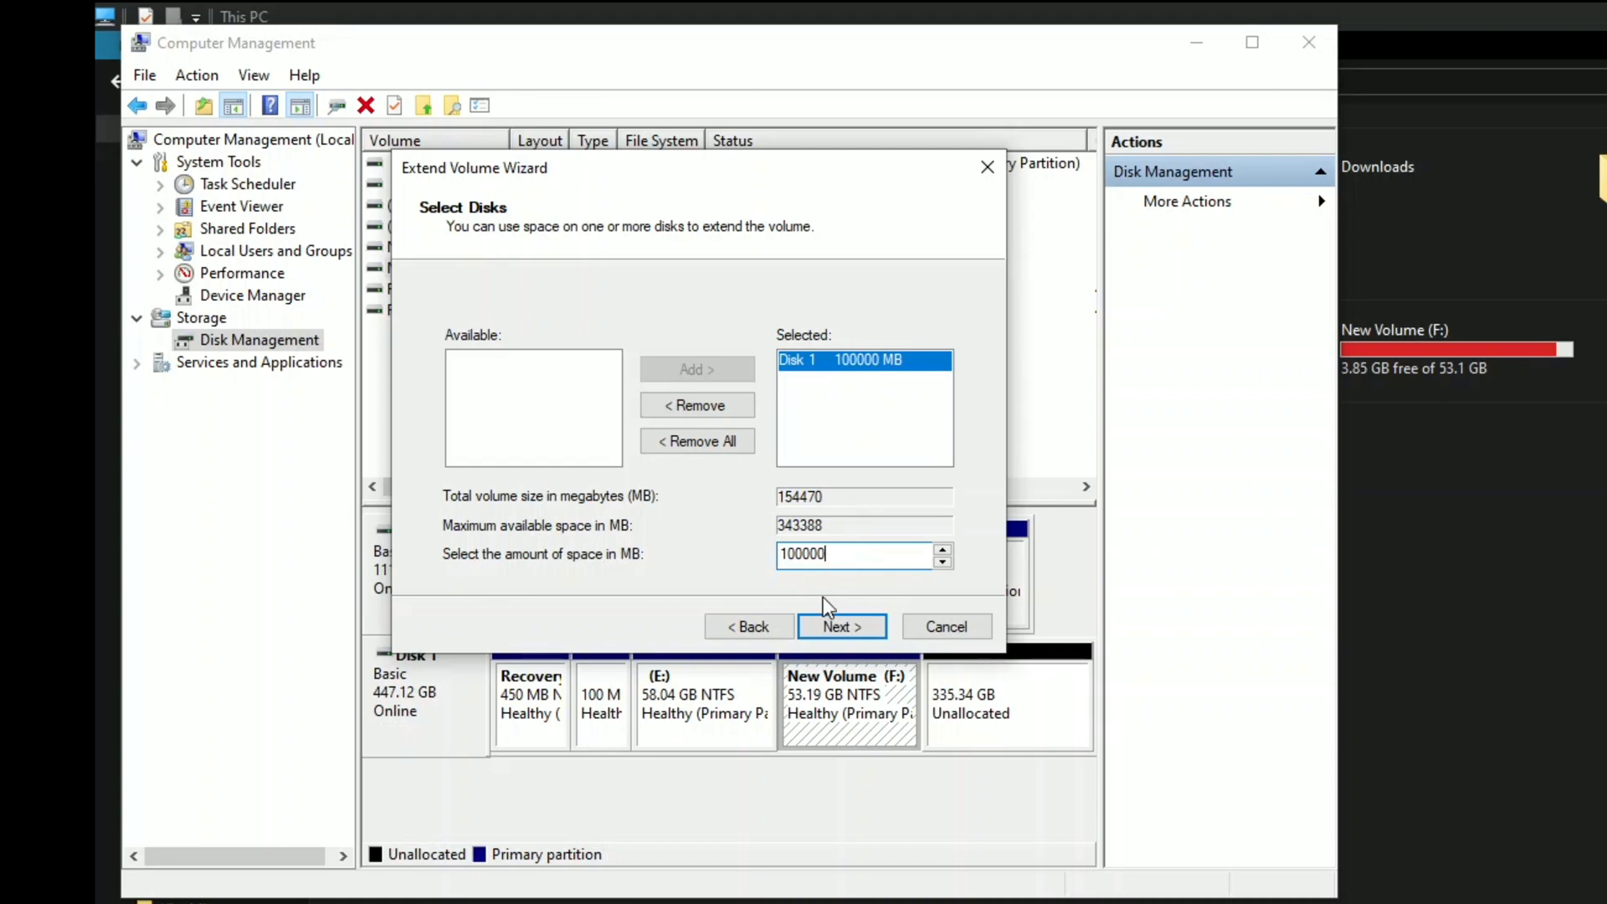
mouse_move(828, 653)
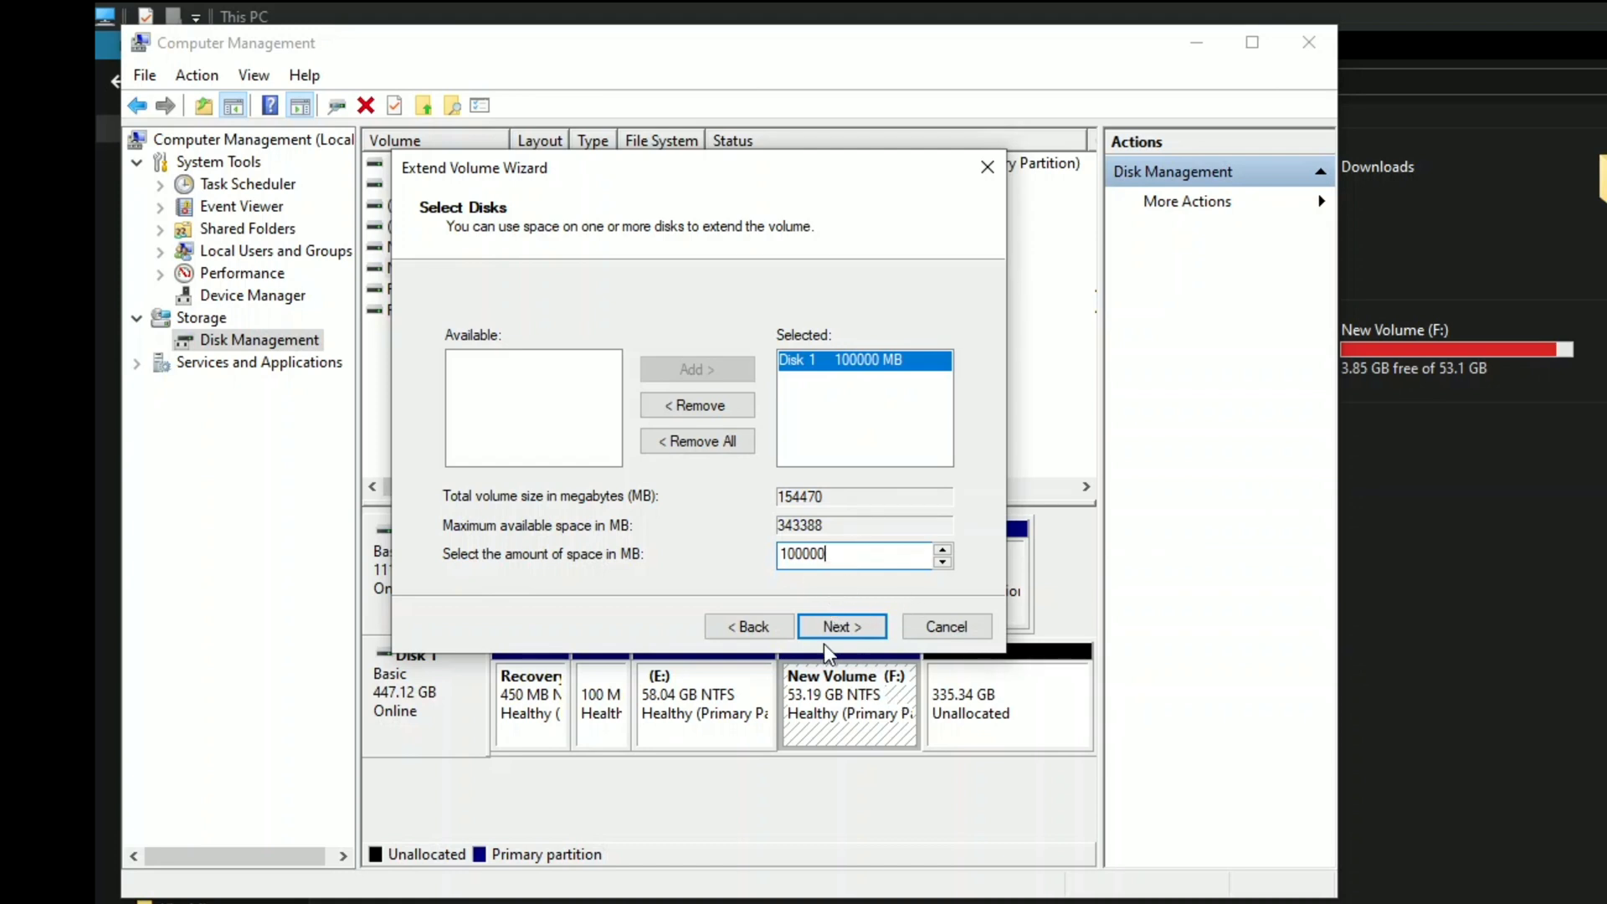
mouse_move(861, 635)
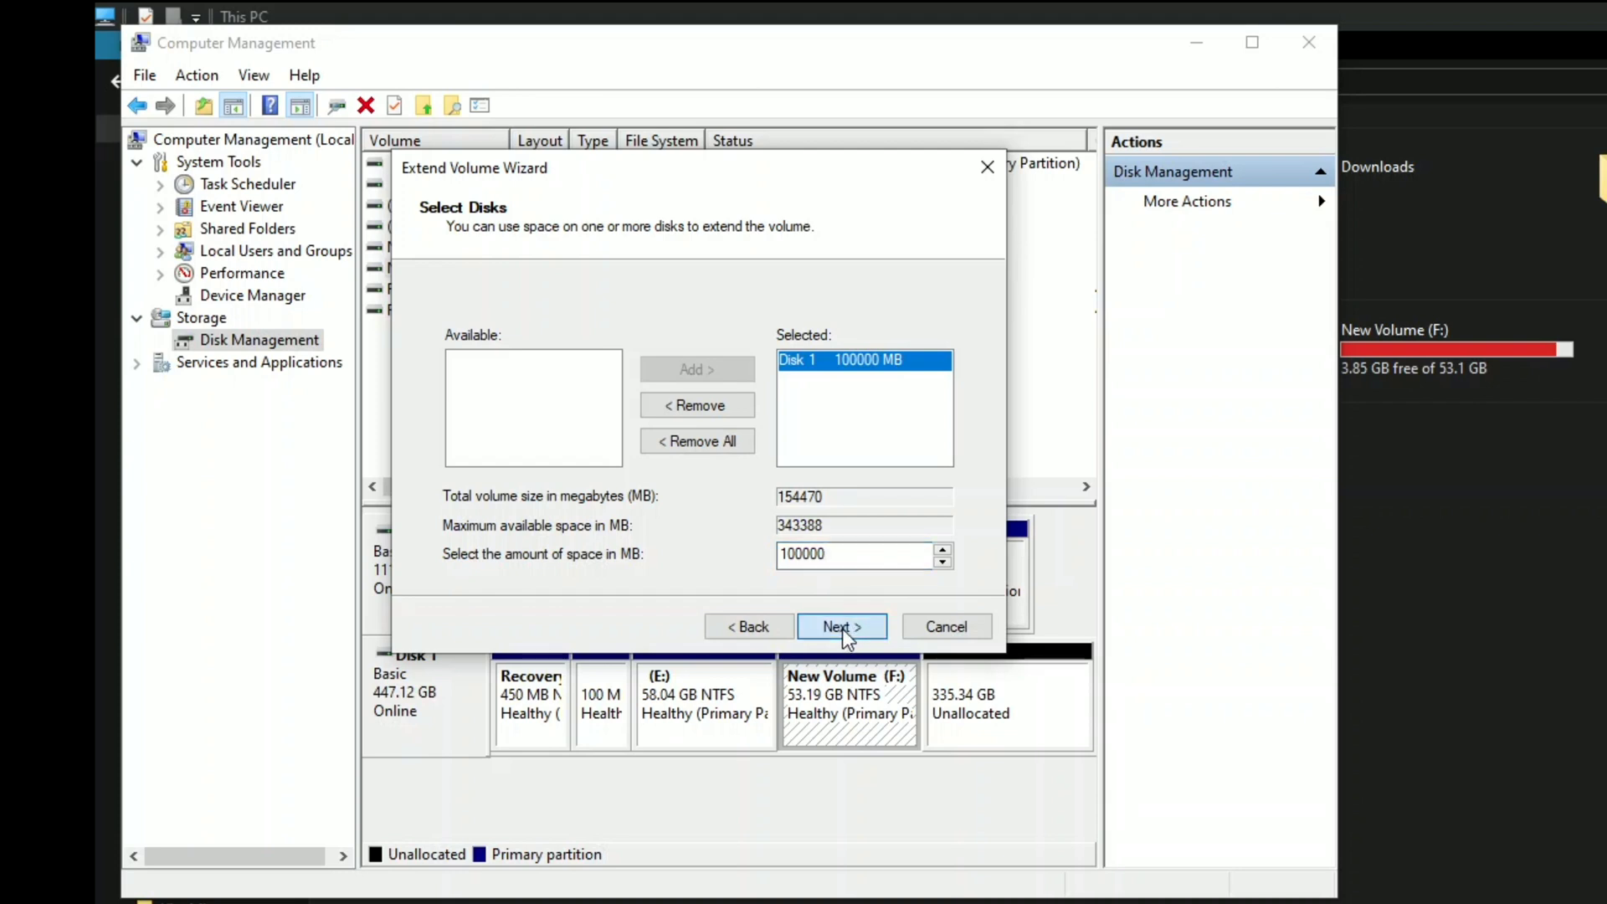
left_click(840, 626)
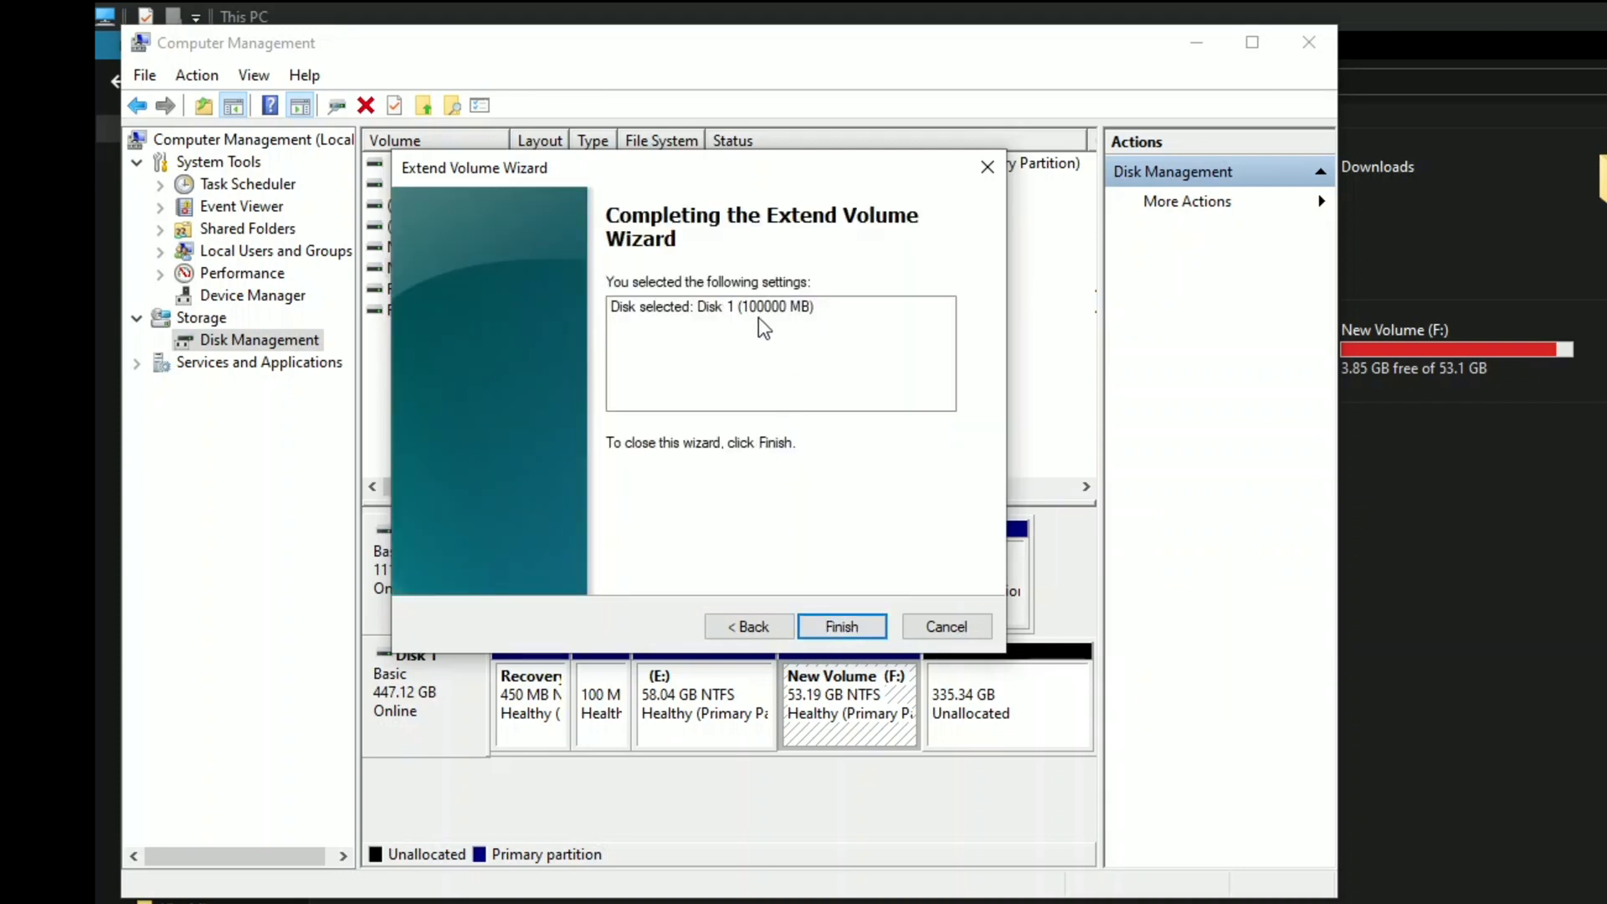
mouse_move(777, 537)
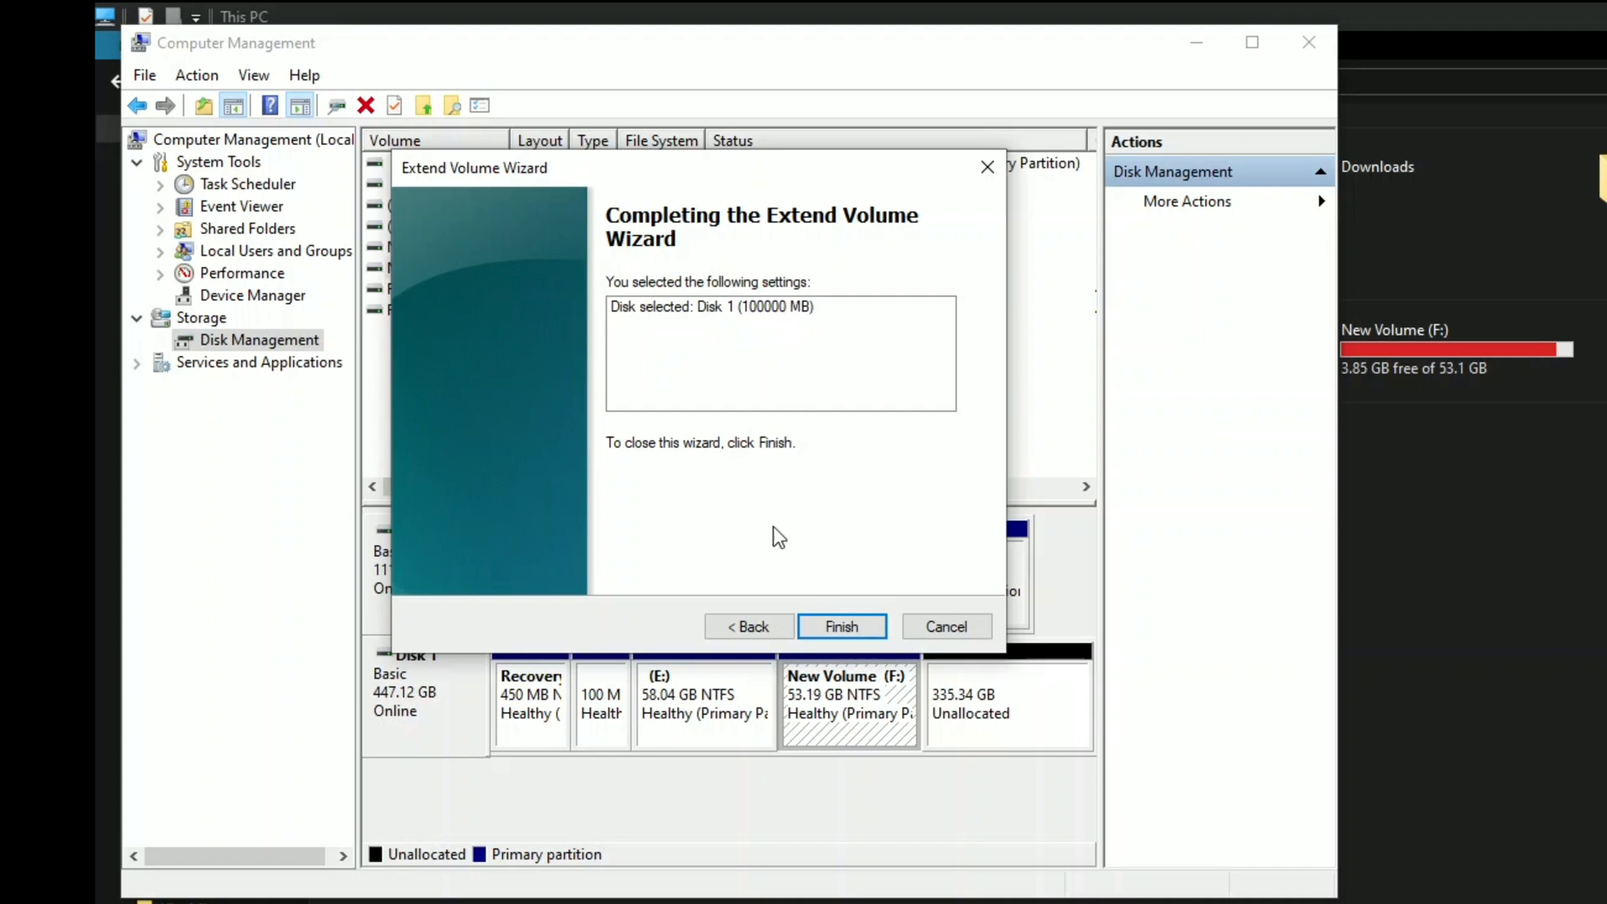
mouse_move(841, 626)
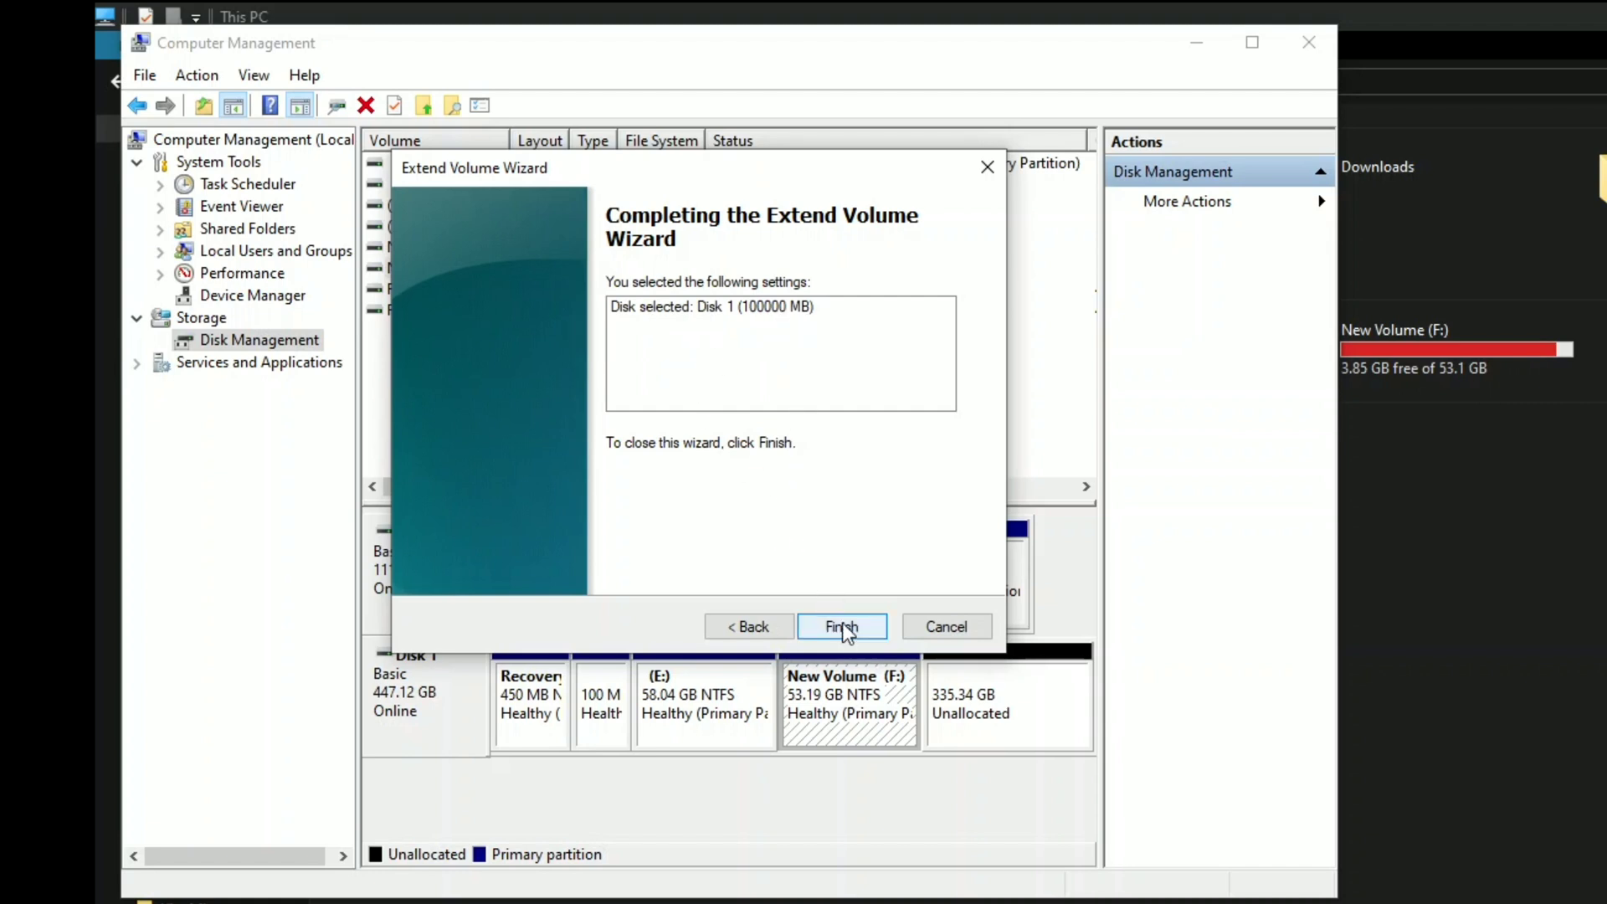
left_click(840, 626)
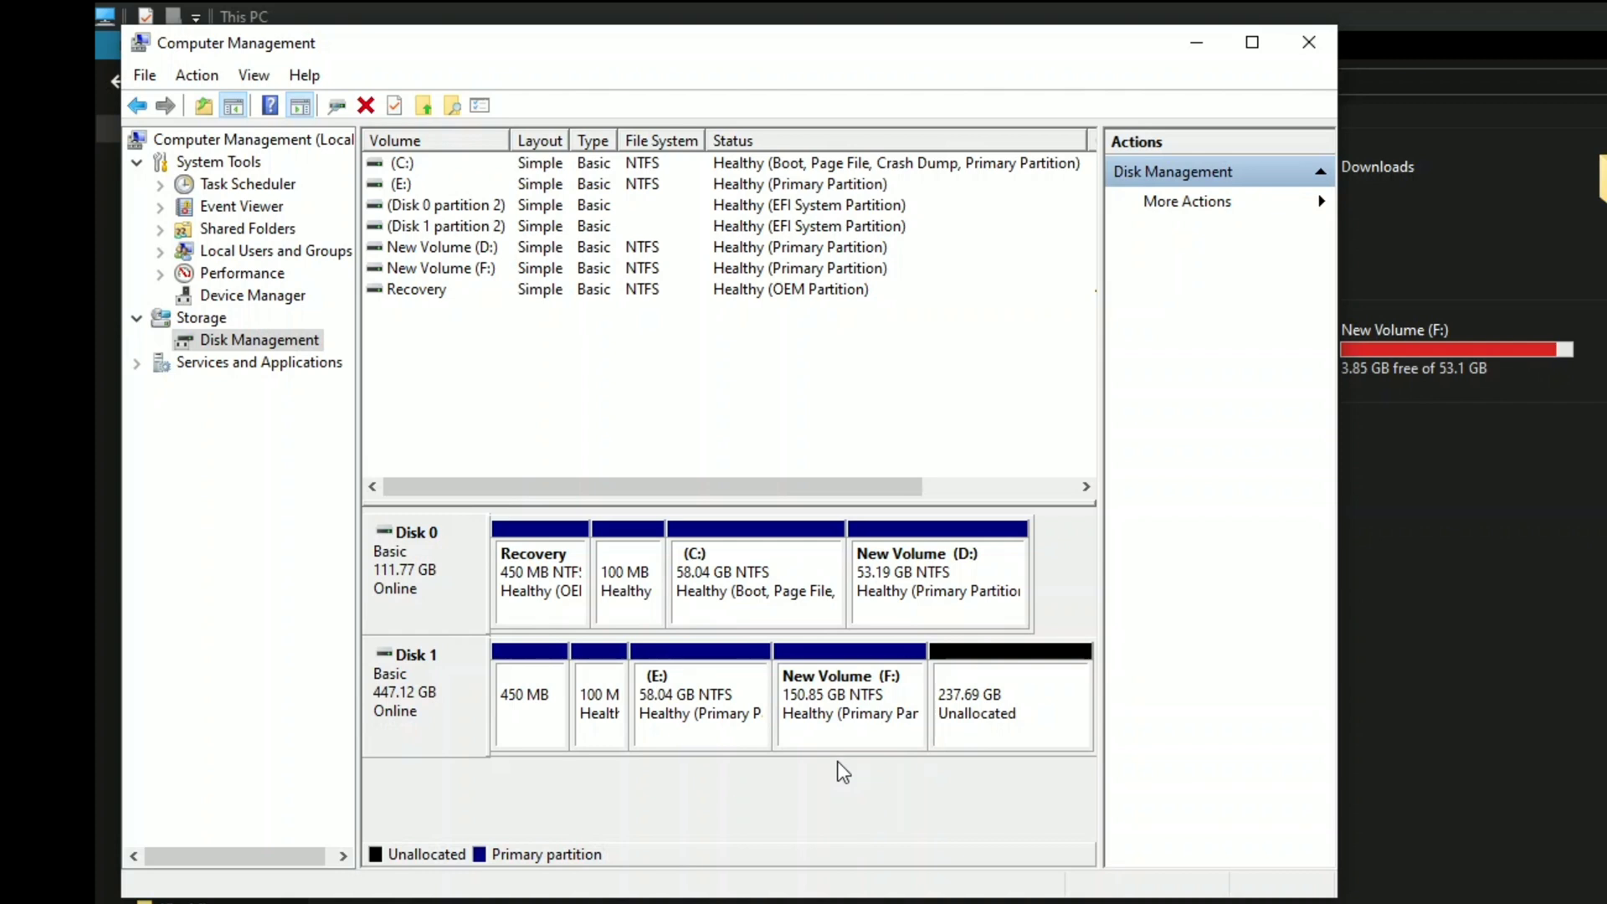
mouse_move(917, 820)
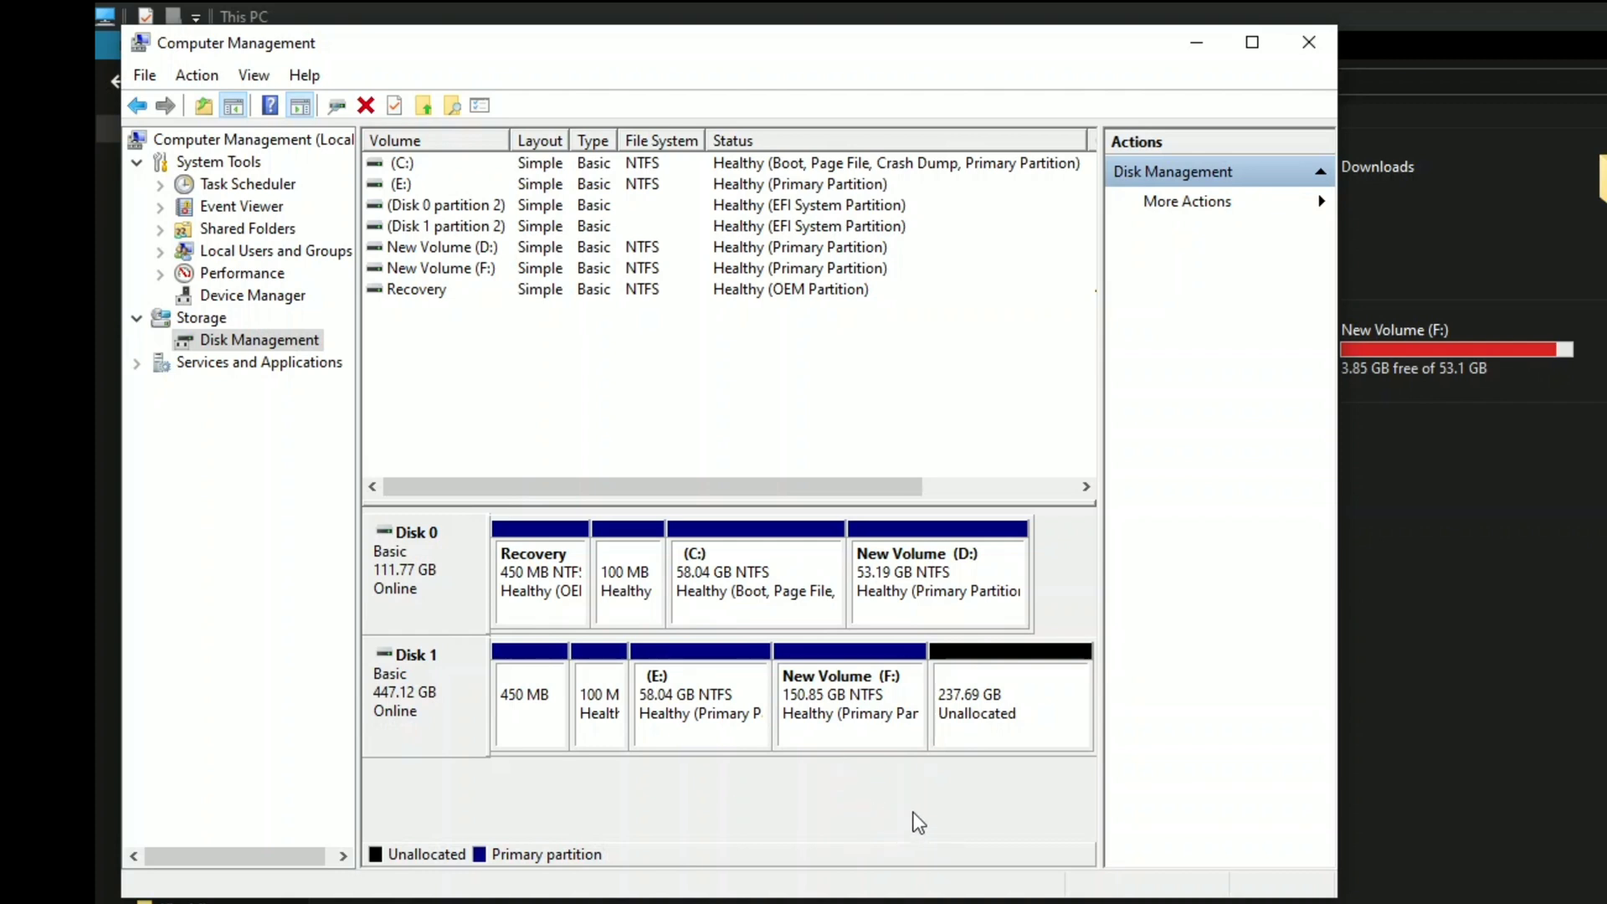
mouse_move(978, 704)
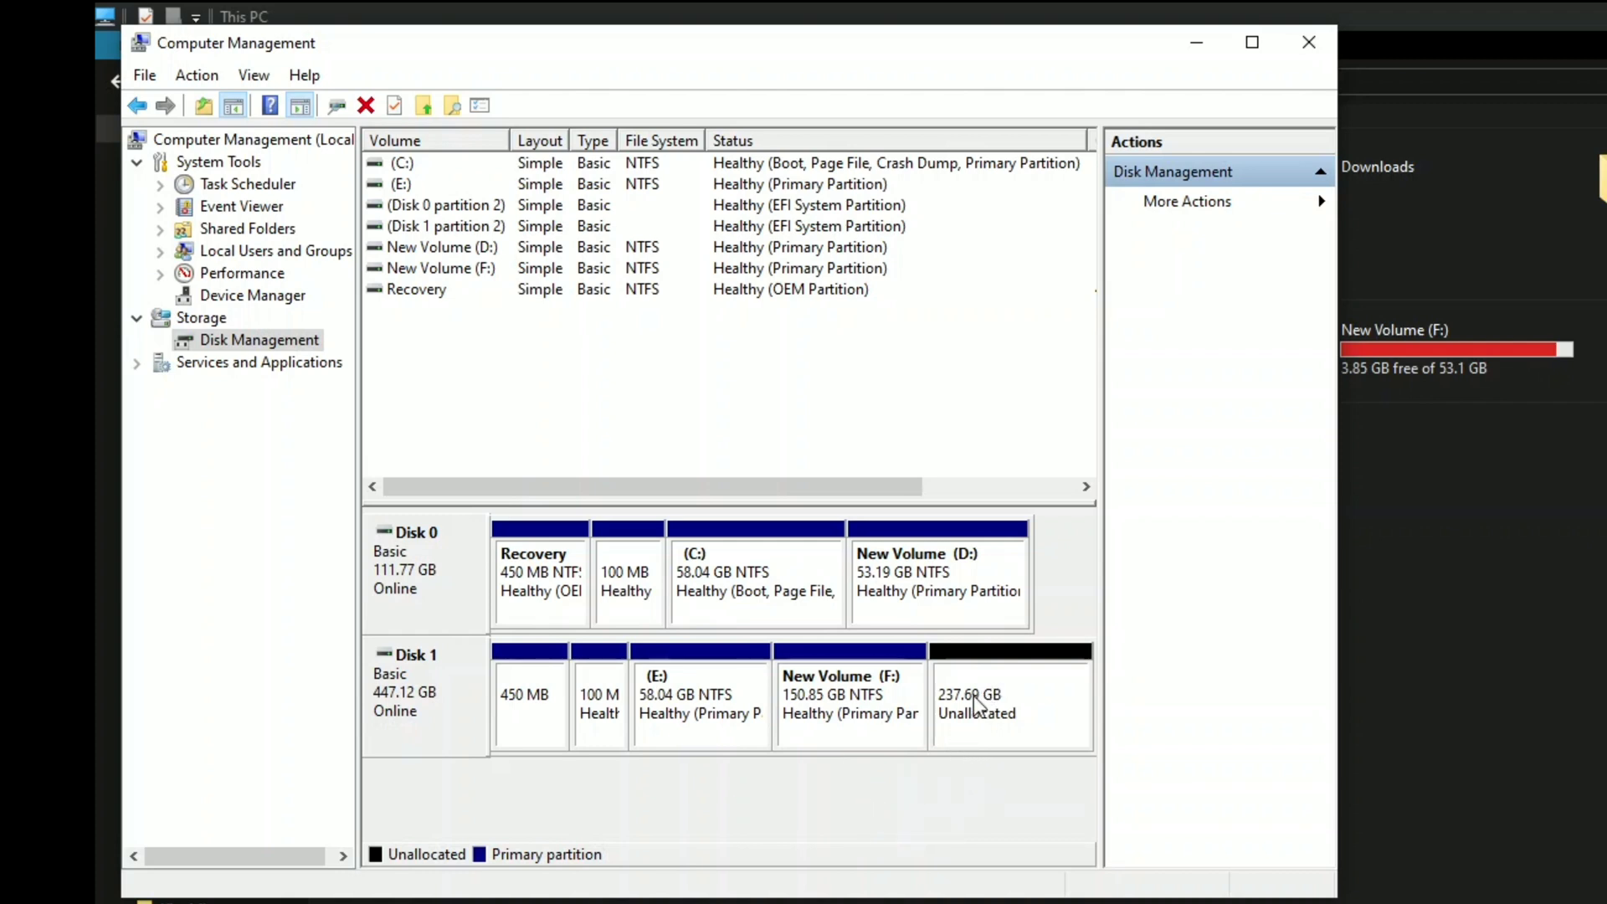
left_click(1008, 703)
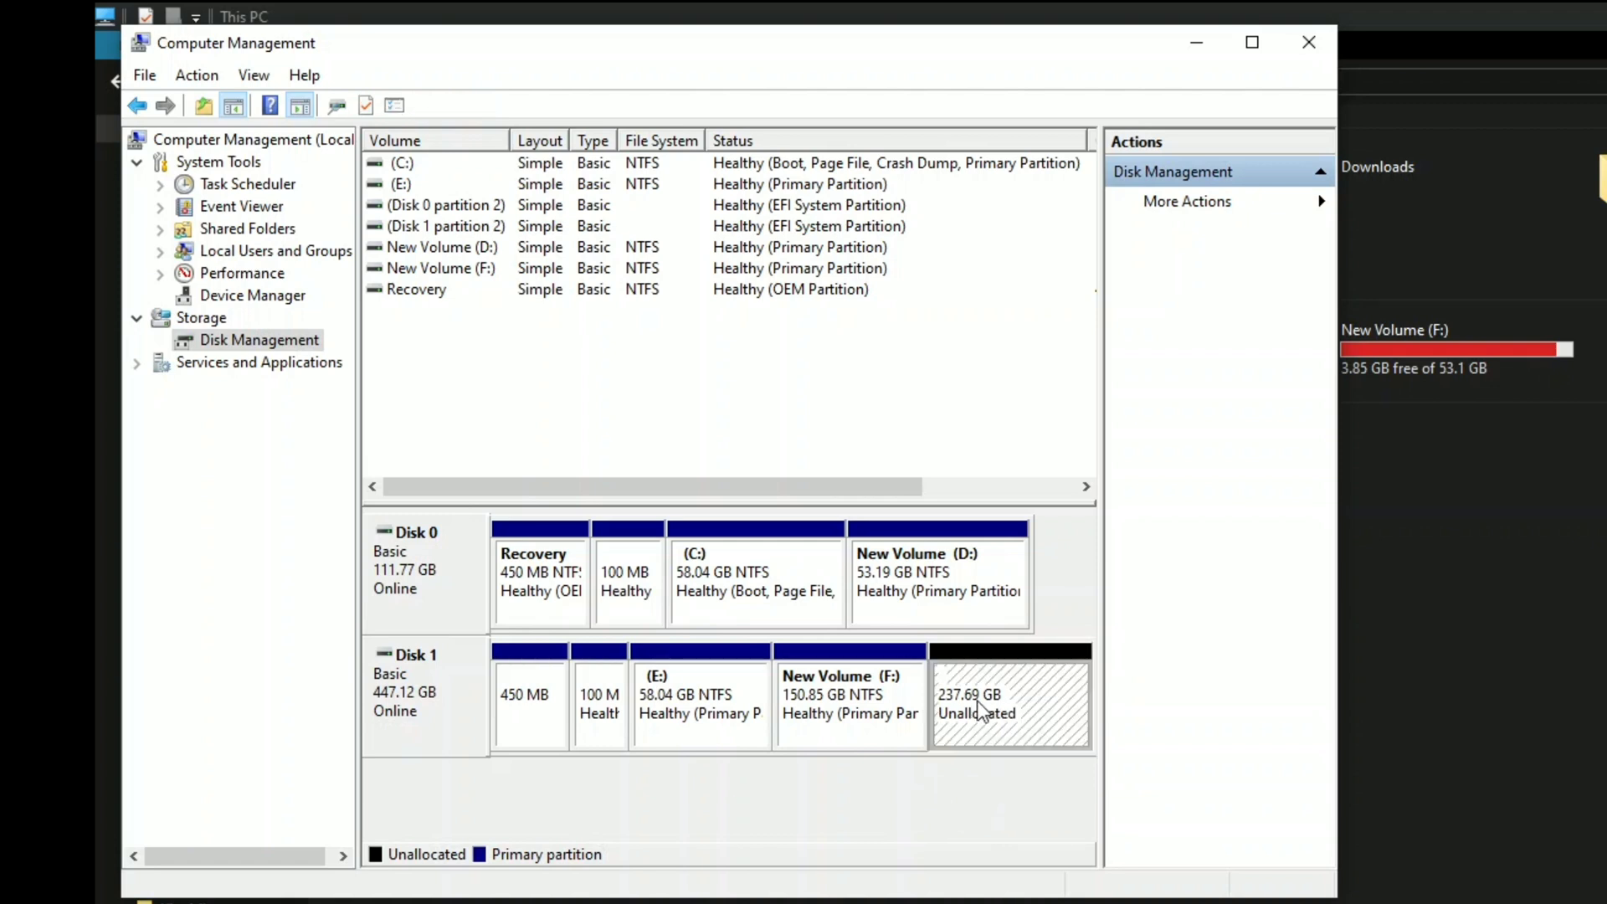
mouse_move(1037, 716)
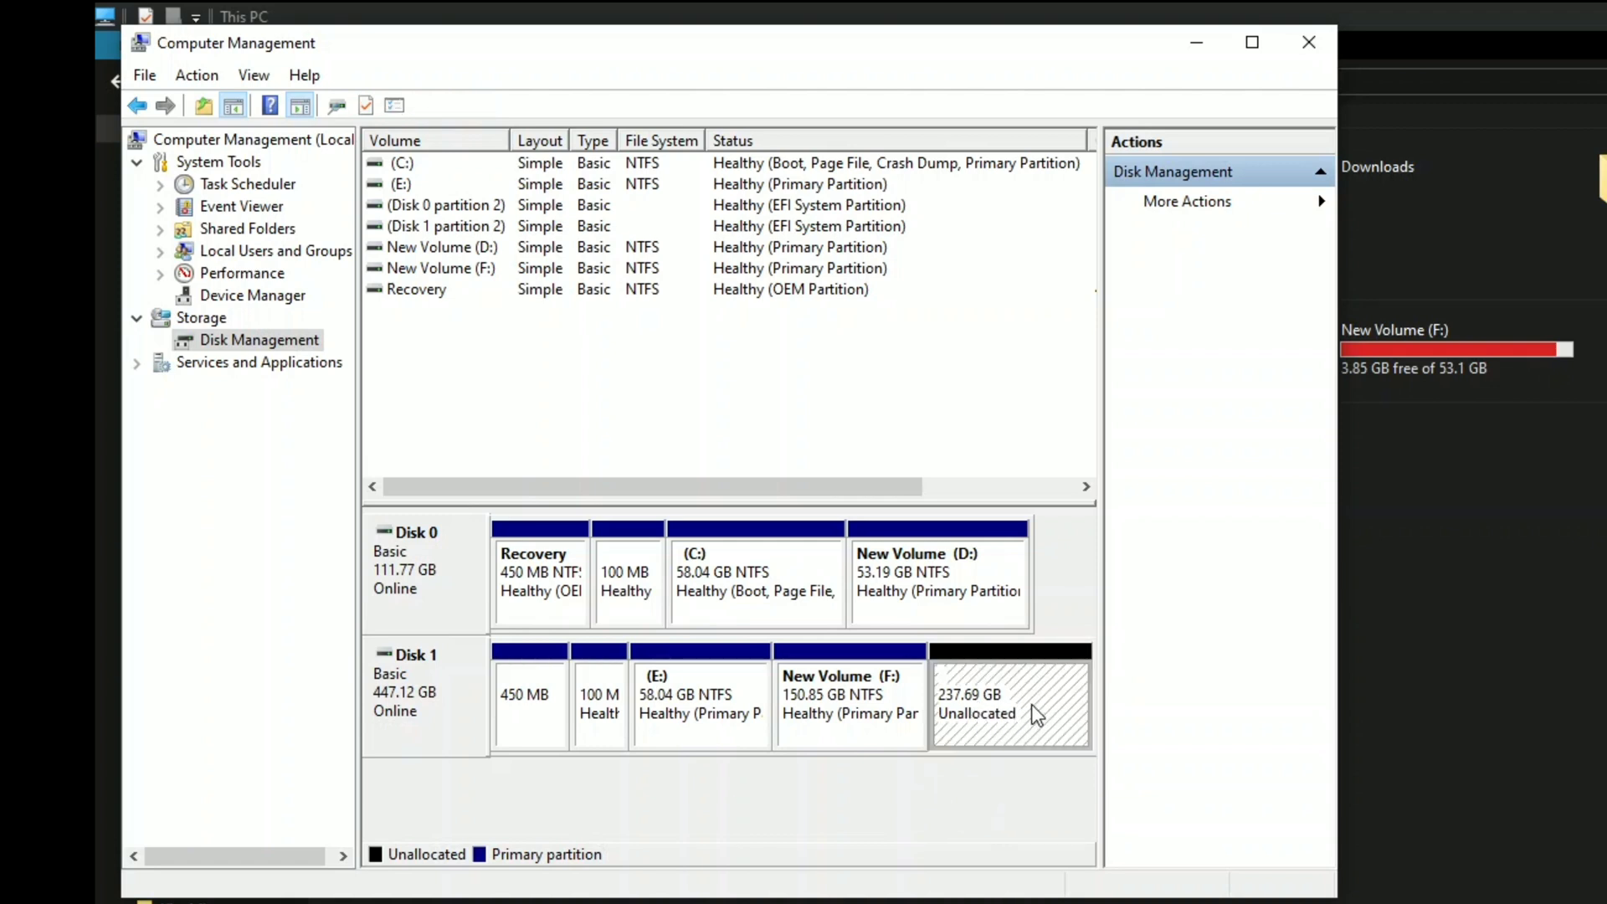
Create a full-size NTFS quick-formatted simple volume lettered G from Disk 1's unallocated space
right_click(1010, 707)
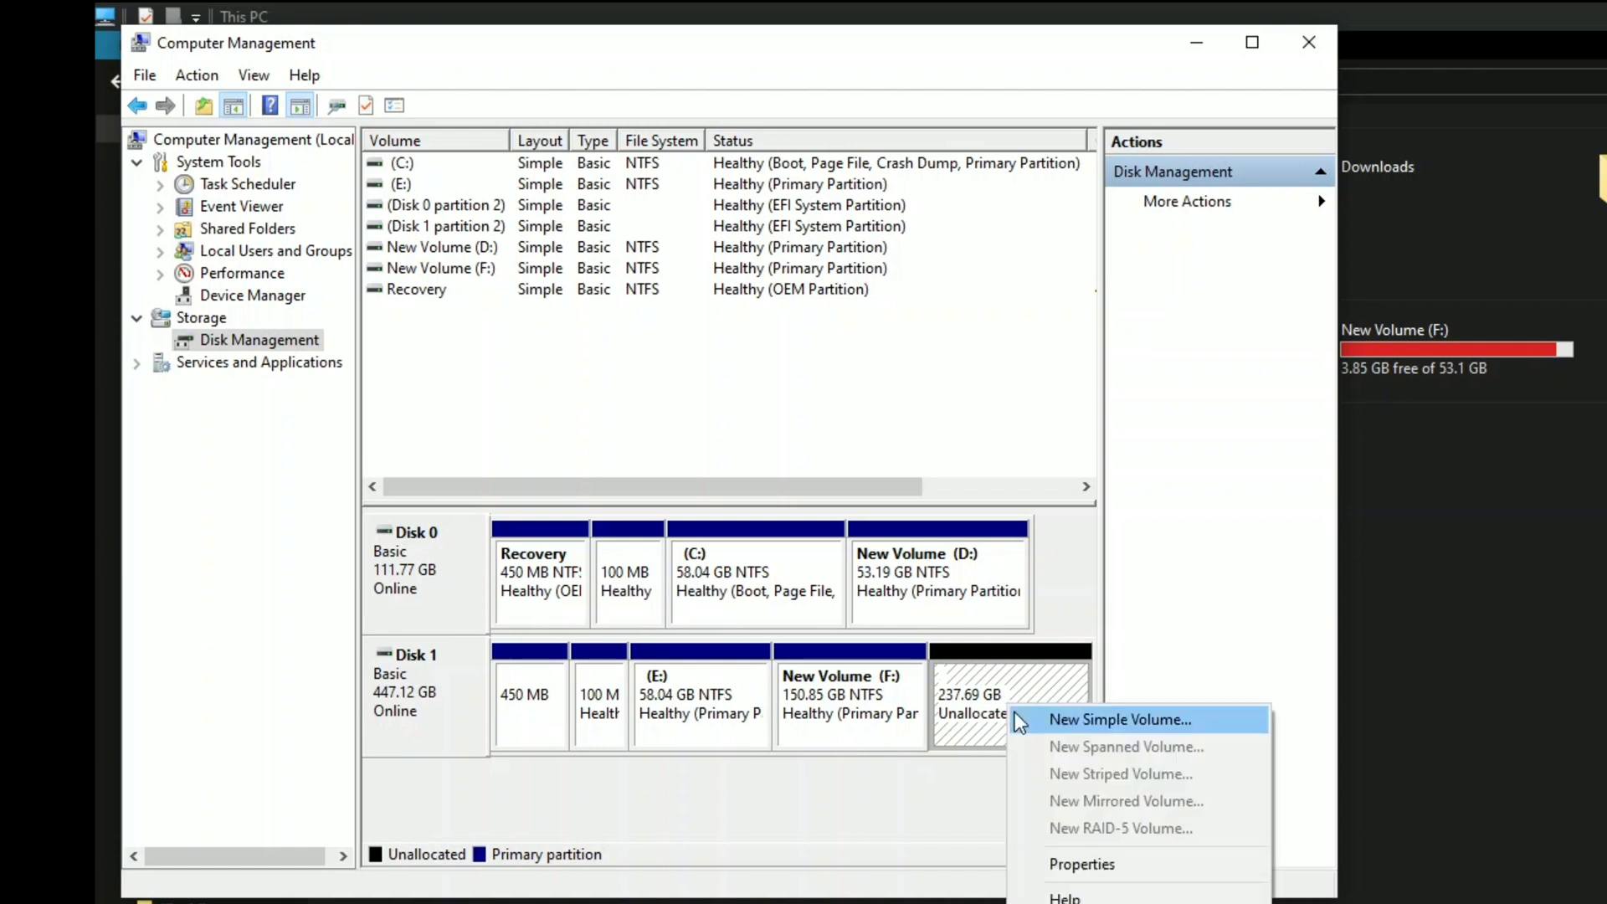
mouse_move(1128, 733)
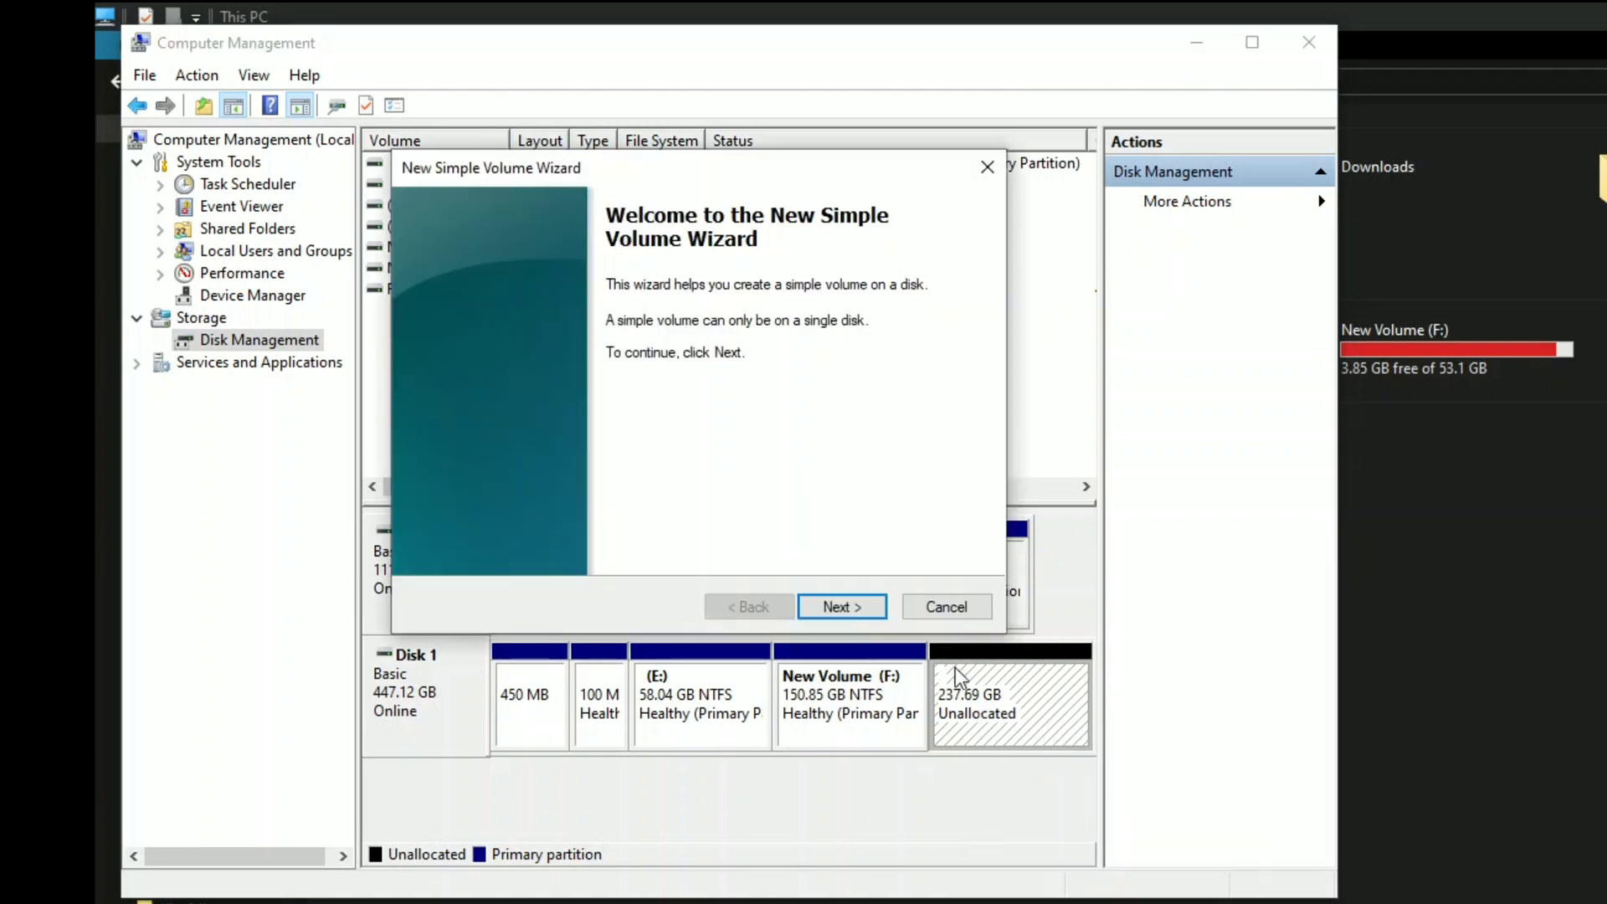
left_click(840, 606)
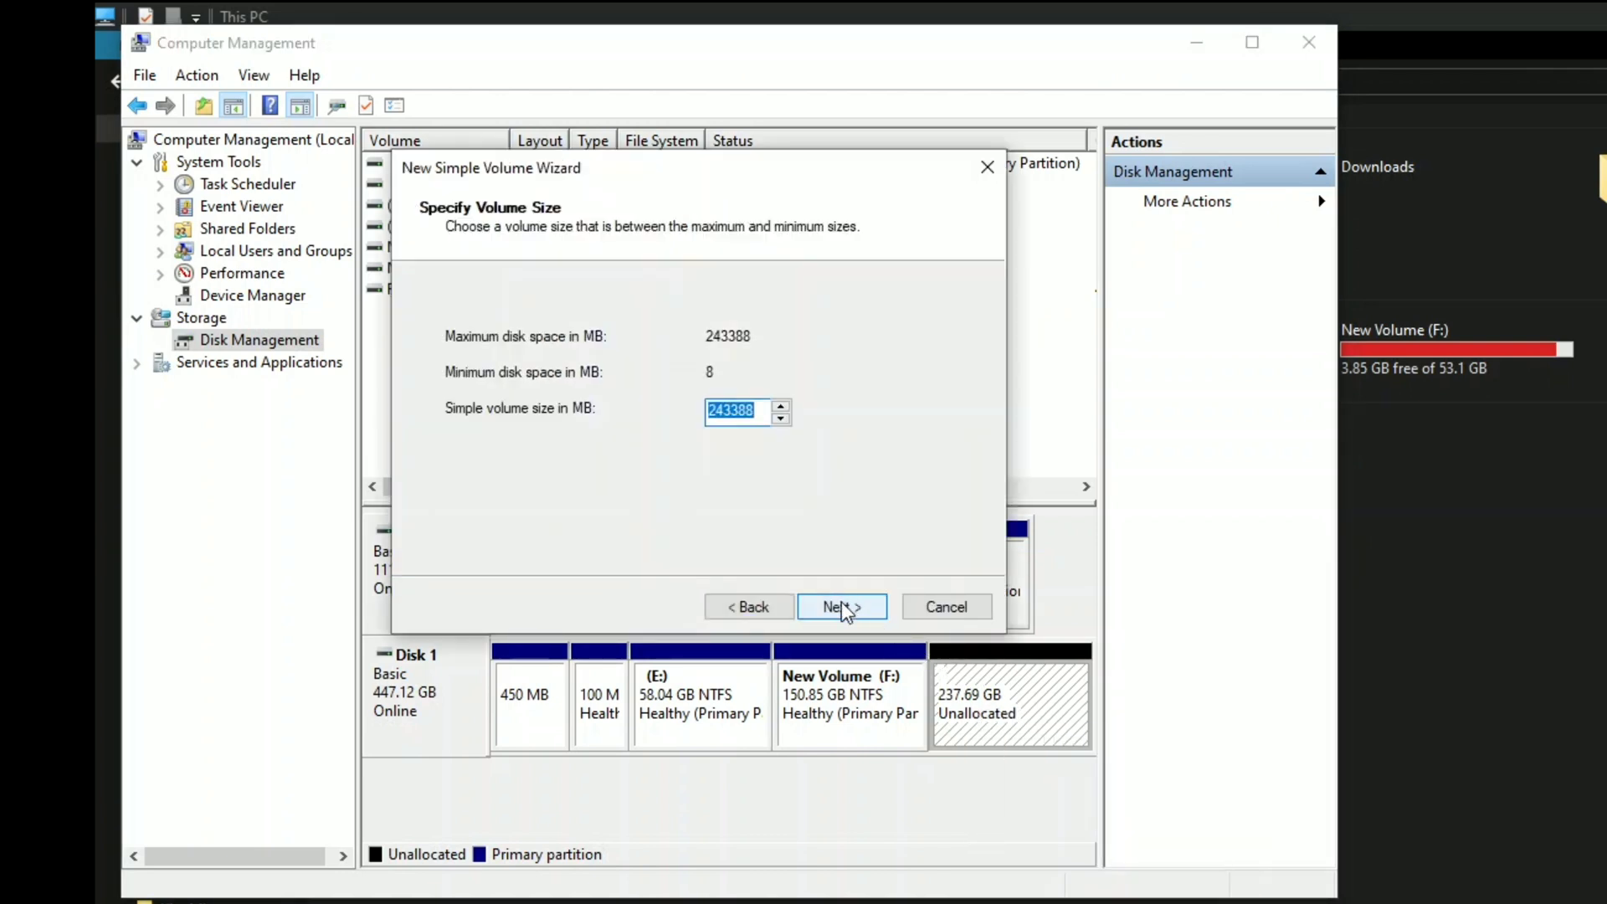
left_click(840, 607)
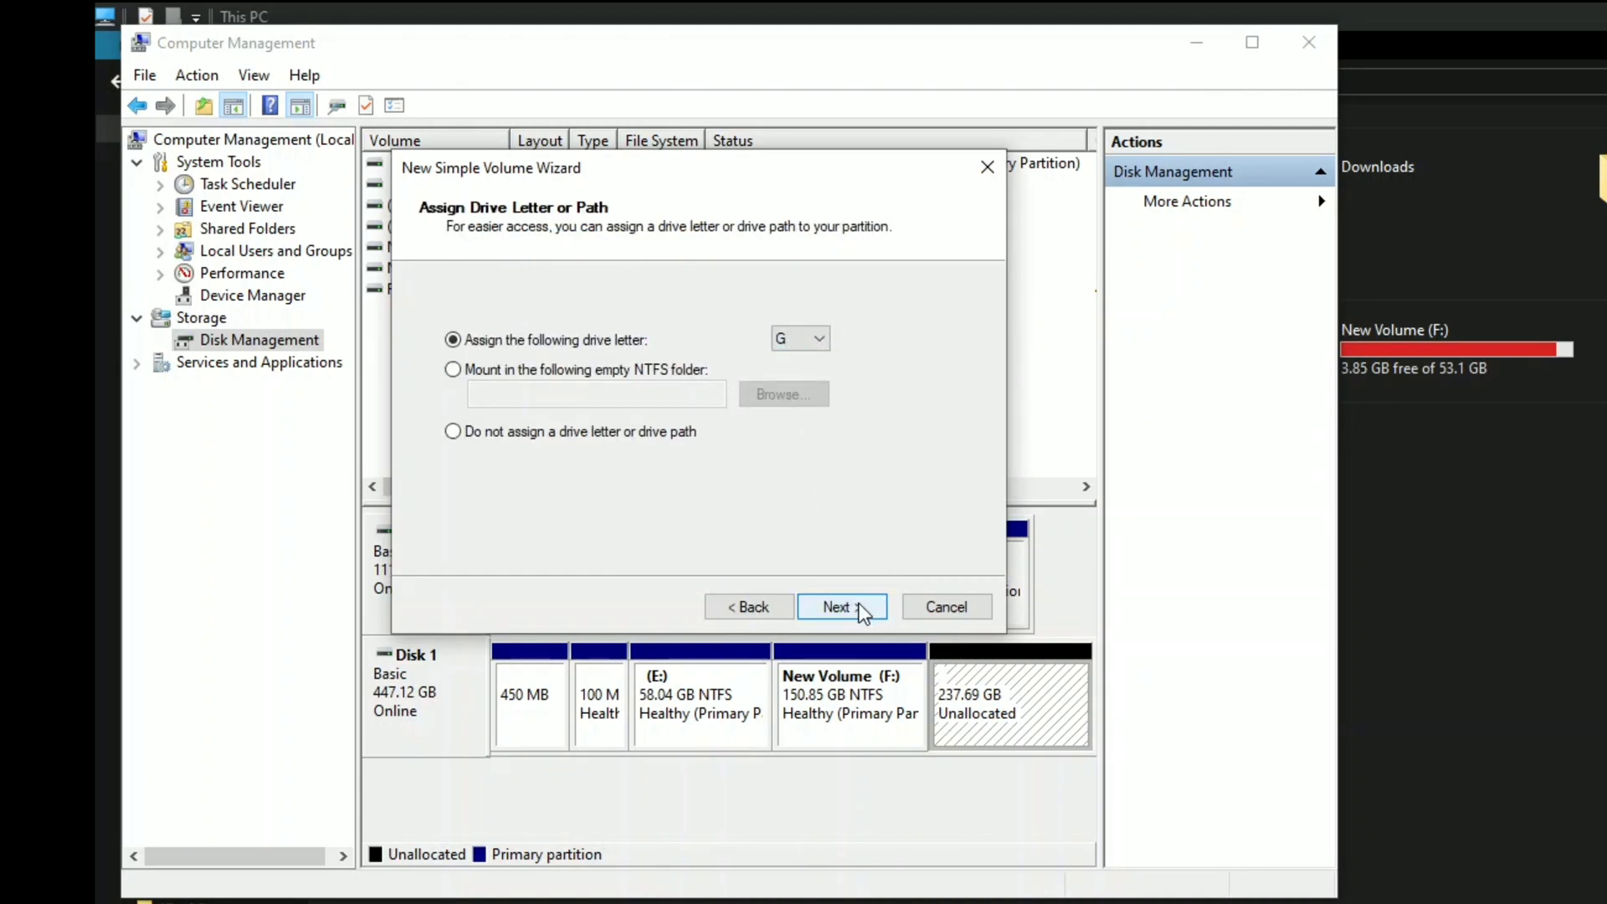
left_click(817, 338)
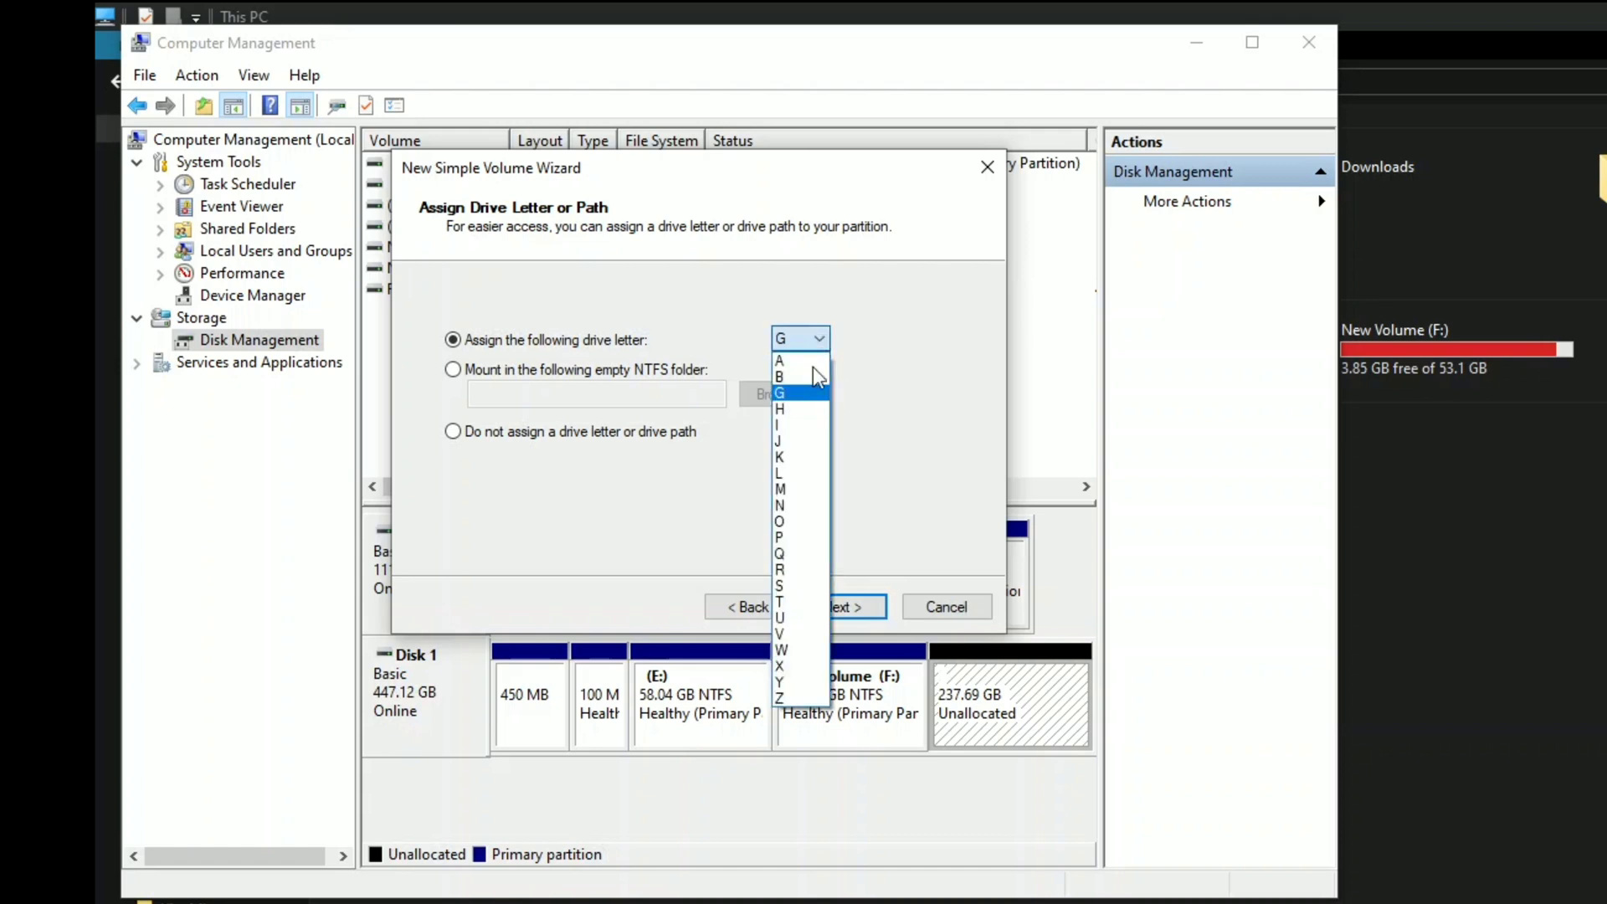
left_click(780, 393)
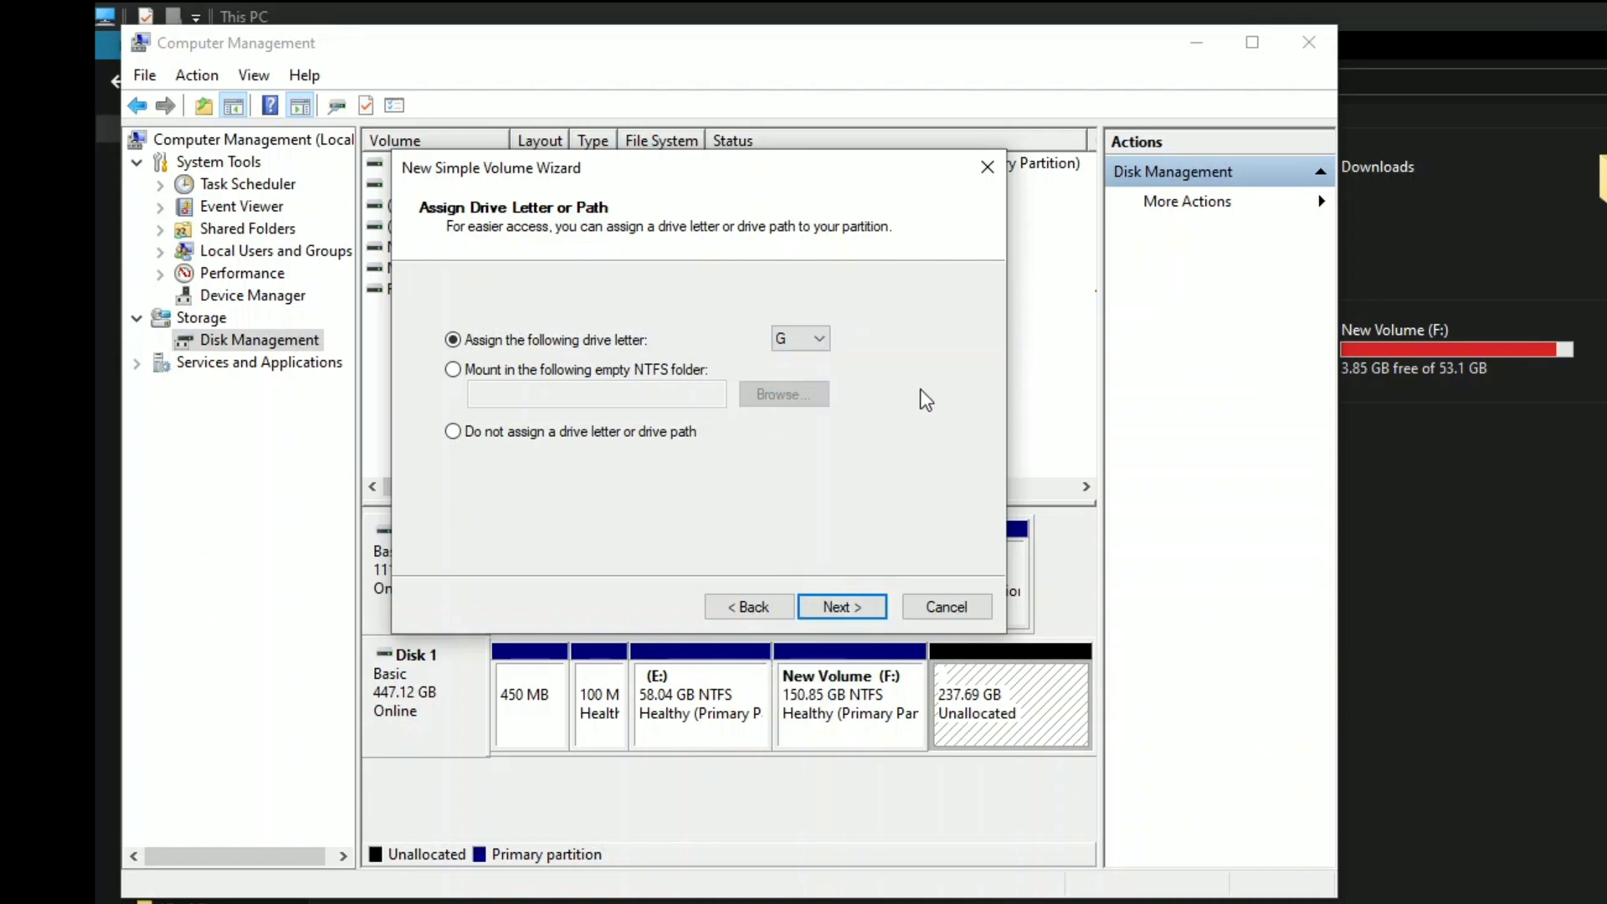
left_click(840, 607)
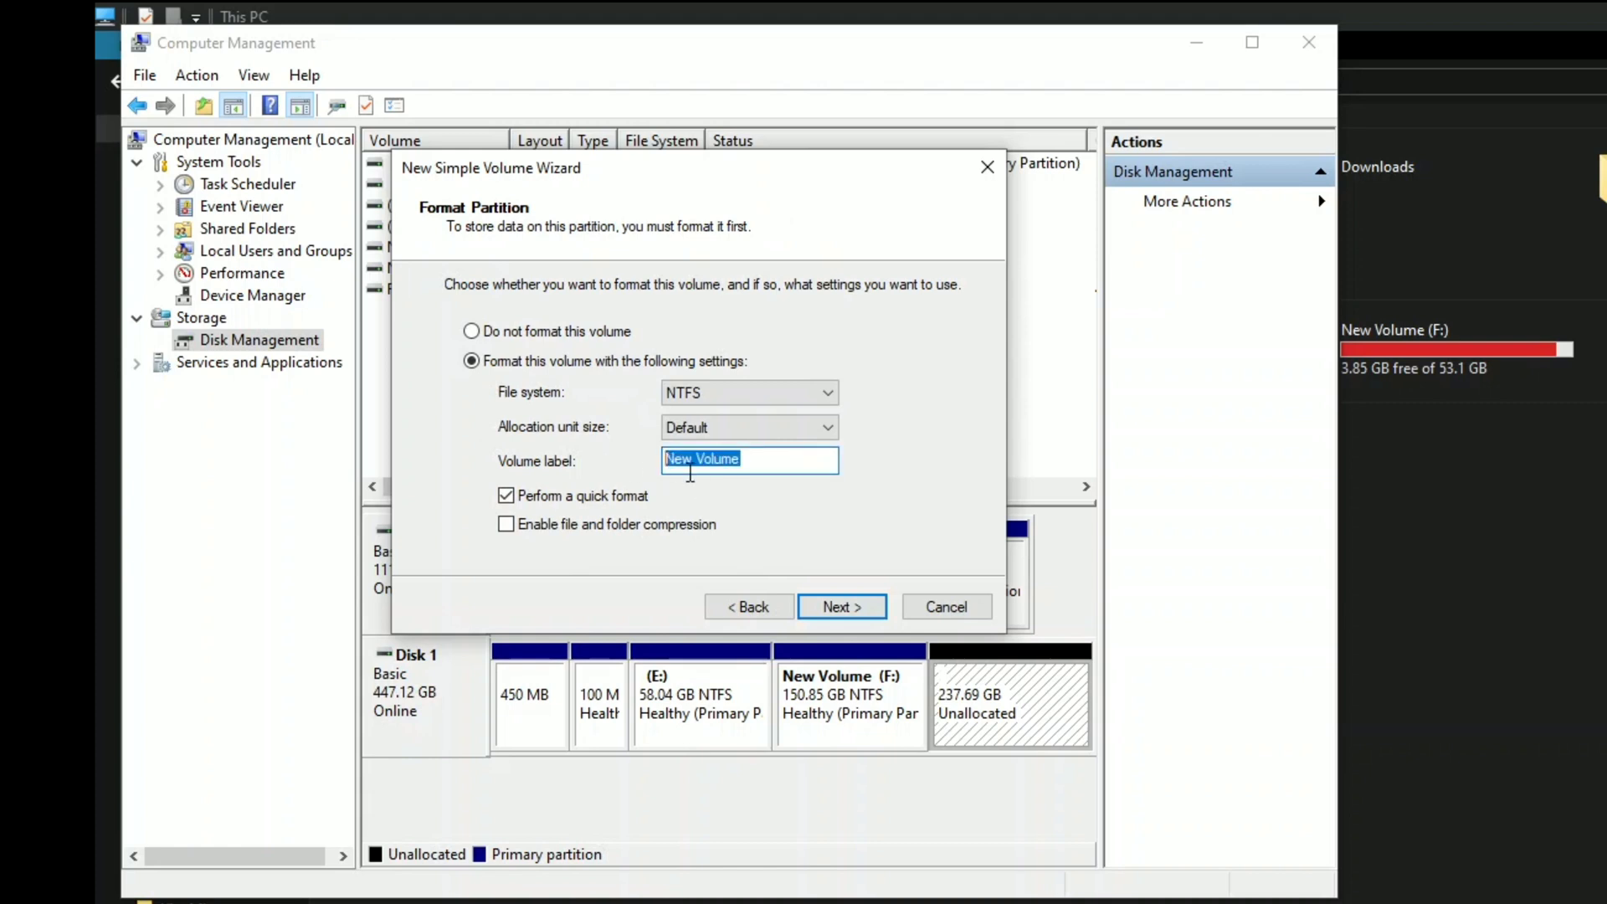
mouse_move(825, 540)
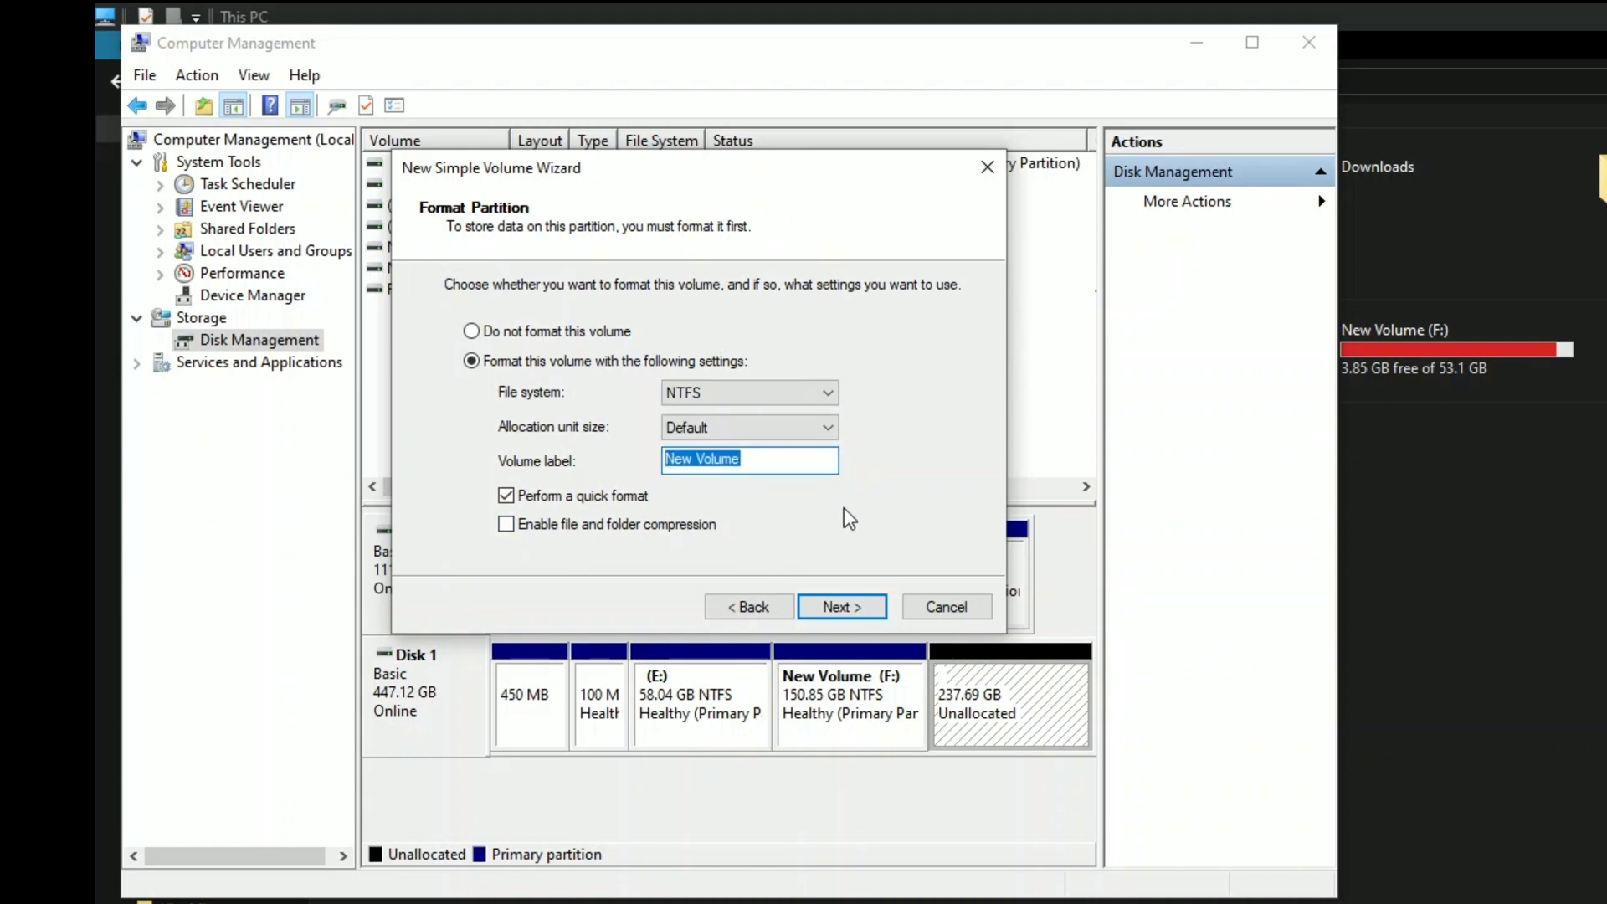
left_click(840, 606)
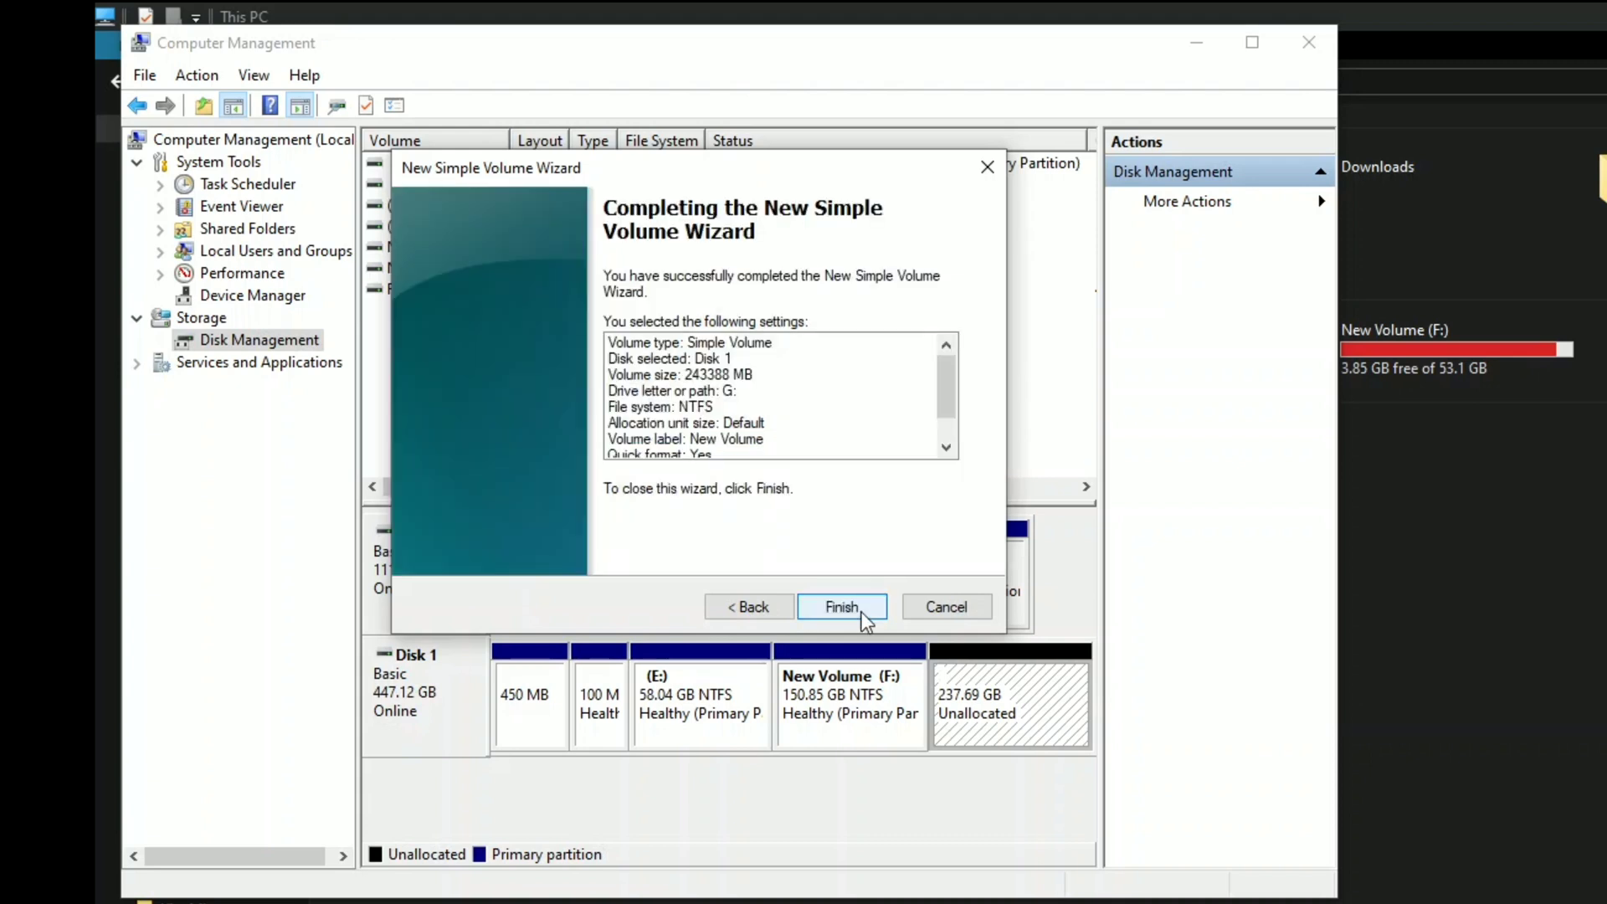
left_click(840, 606)
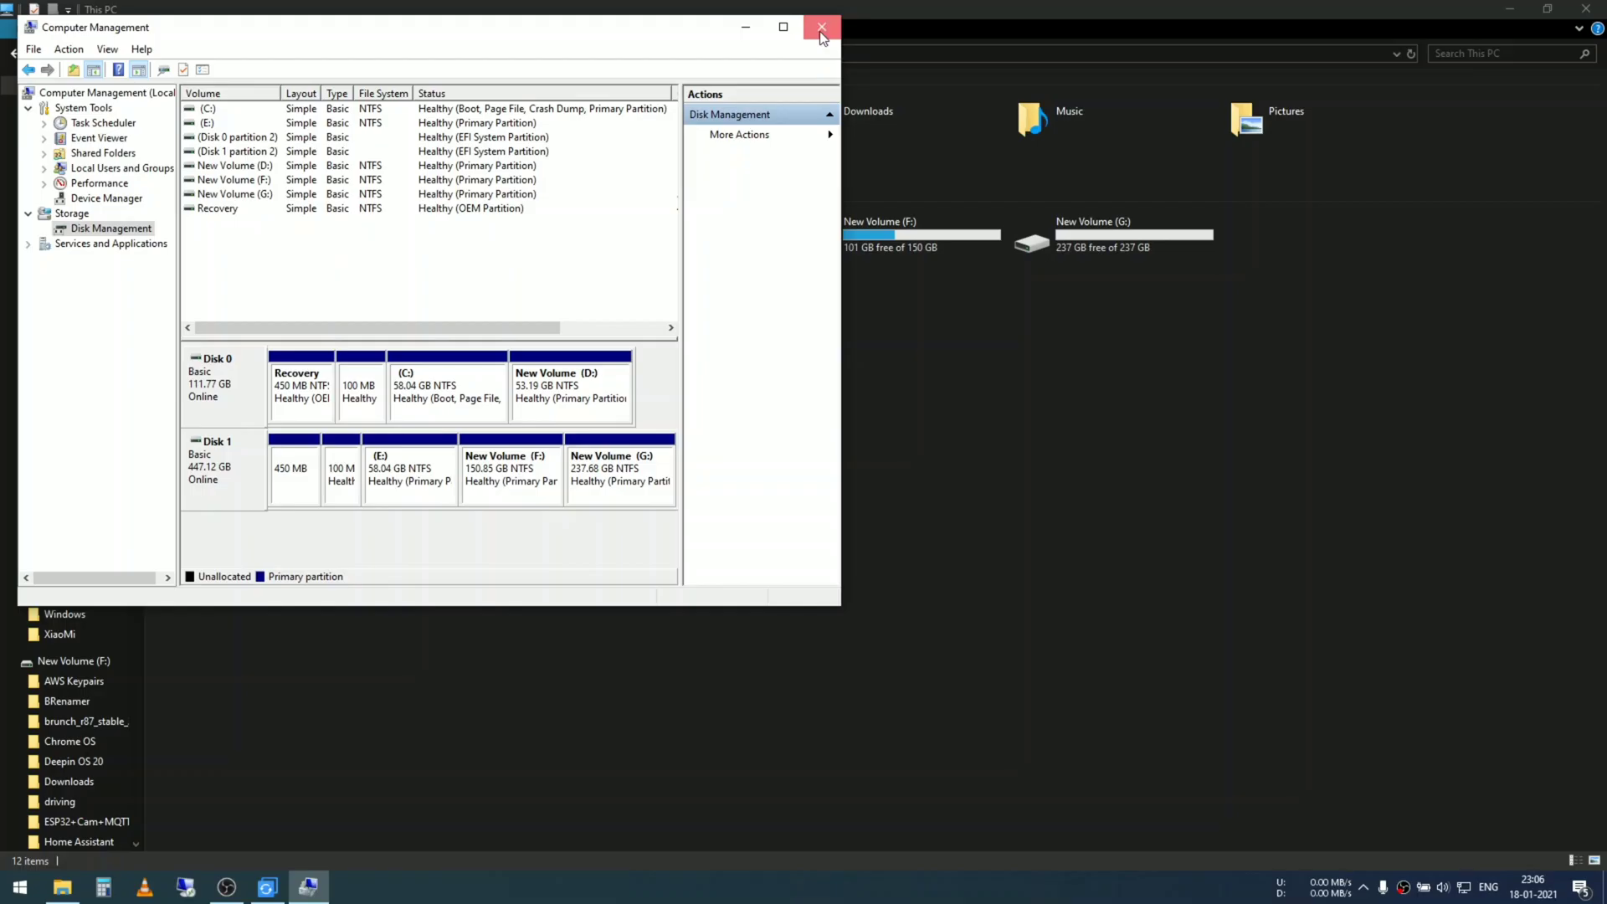
Close Computer Management and check the enlarged 150 GB F: drive in This PC
left_click(821, 27)
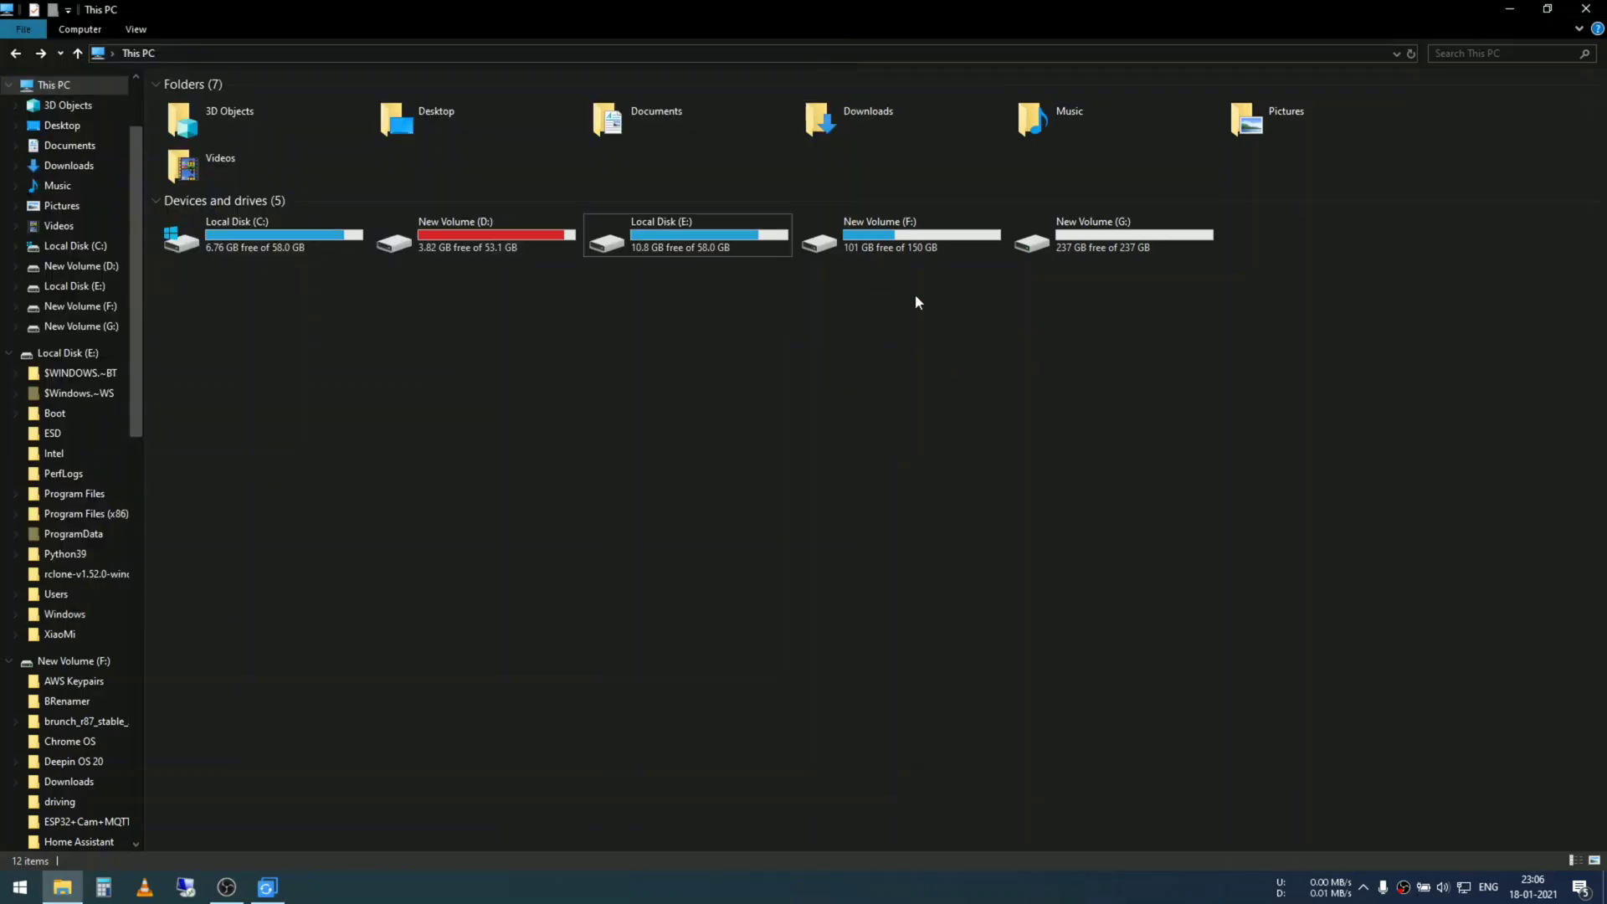
left_click(900, 236)
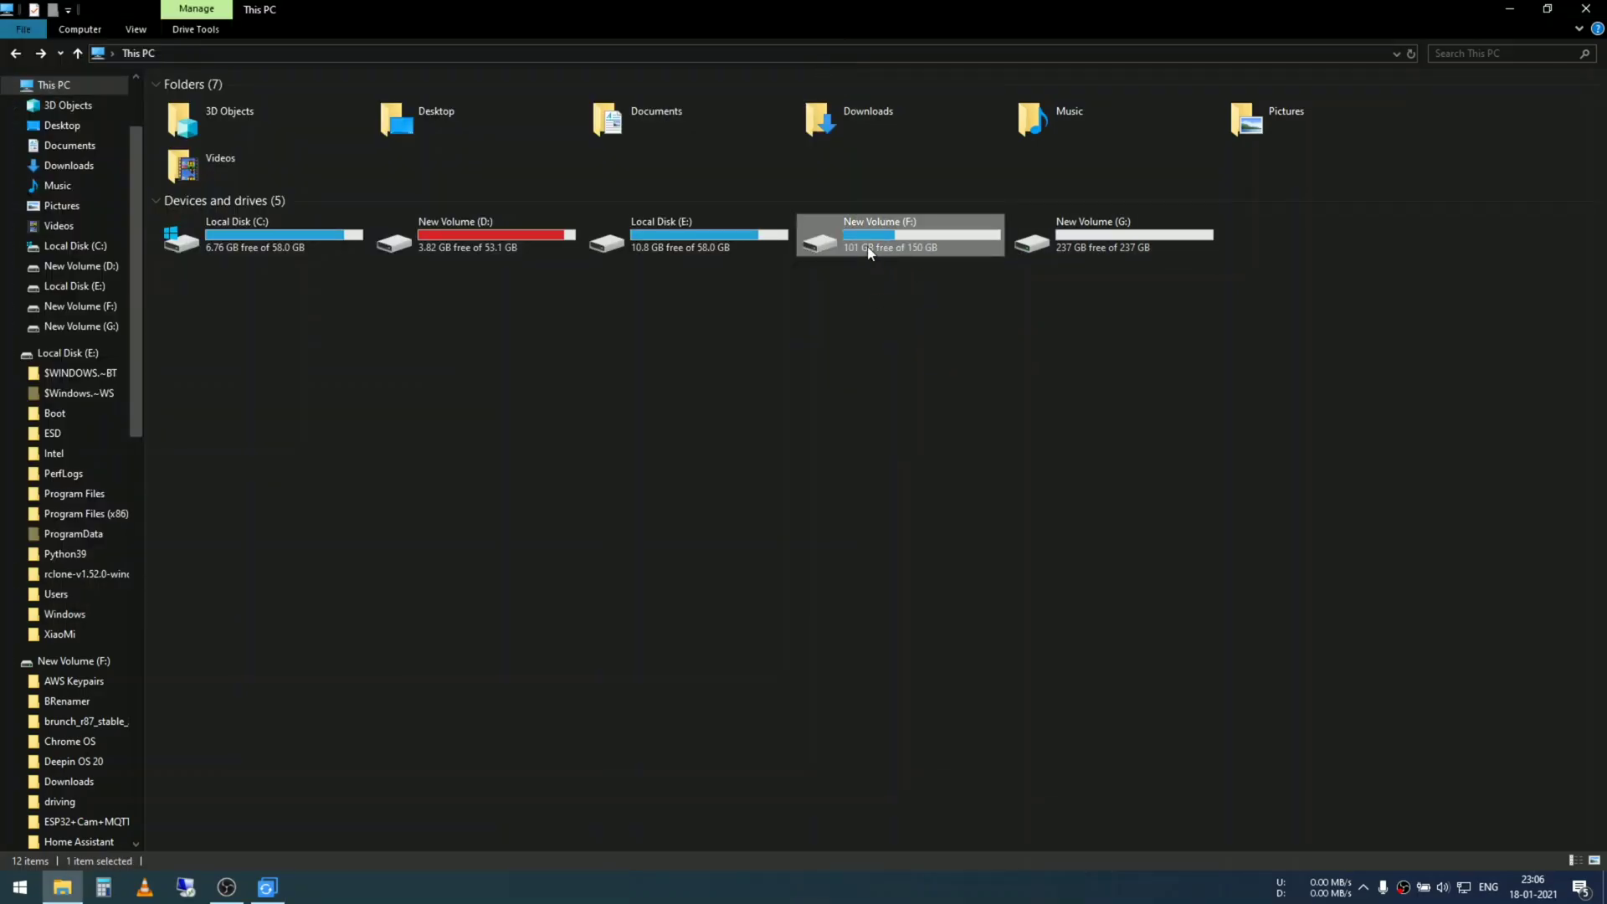
mouse_move(910, 239)
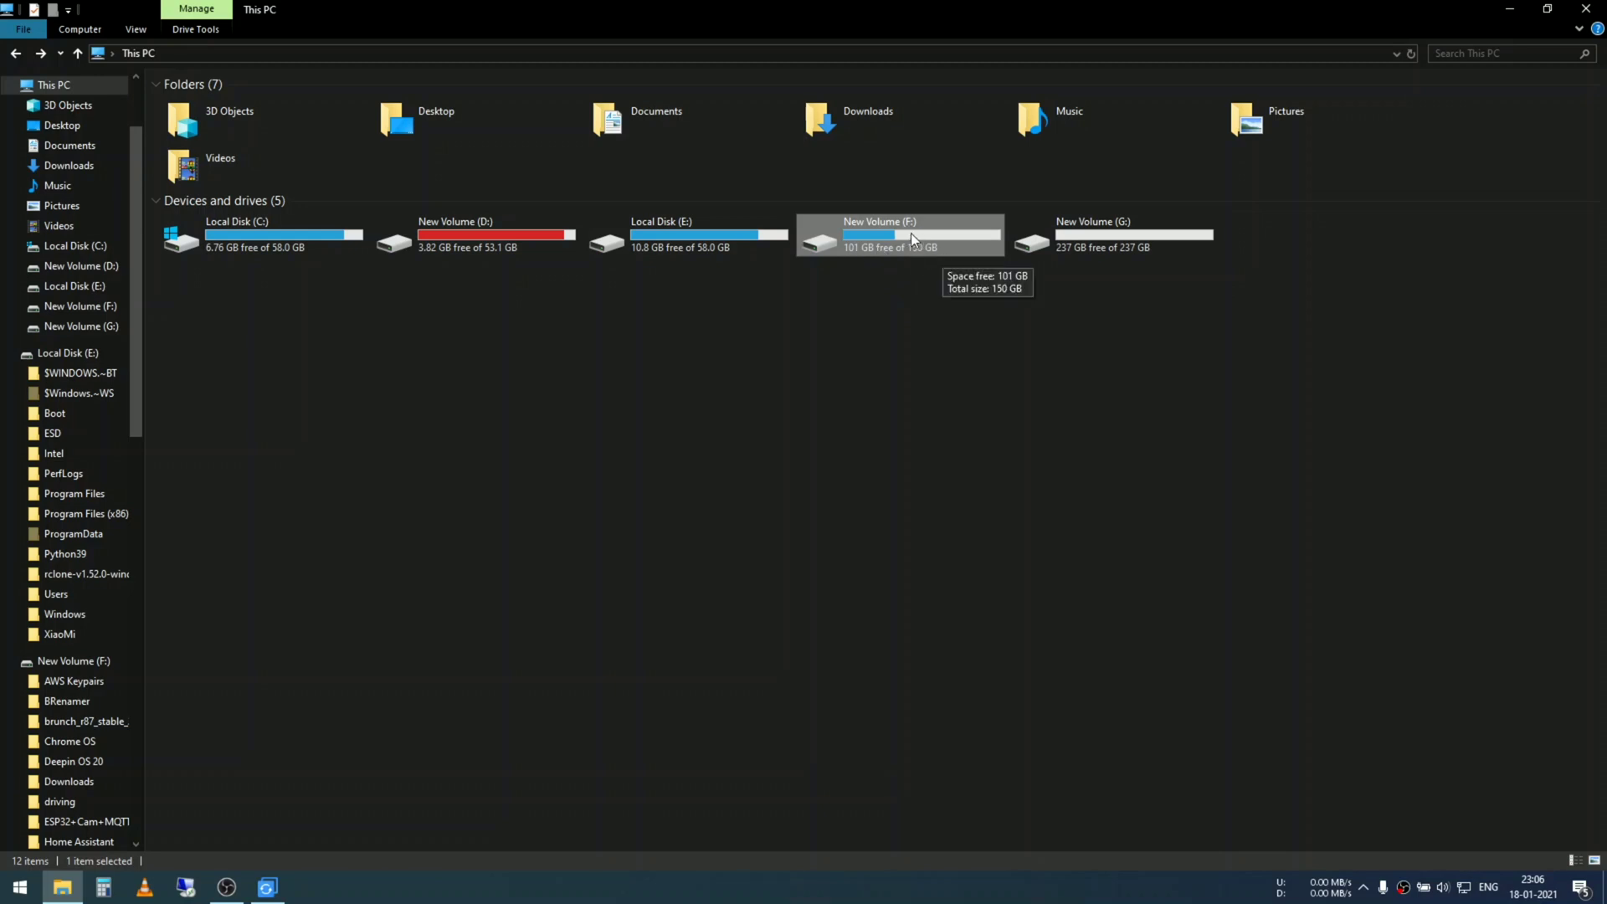
mouse_move(1081, 248)
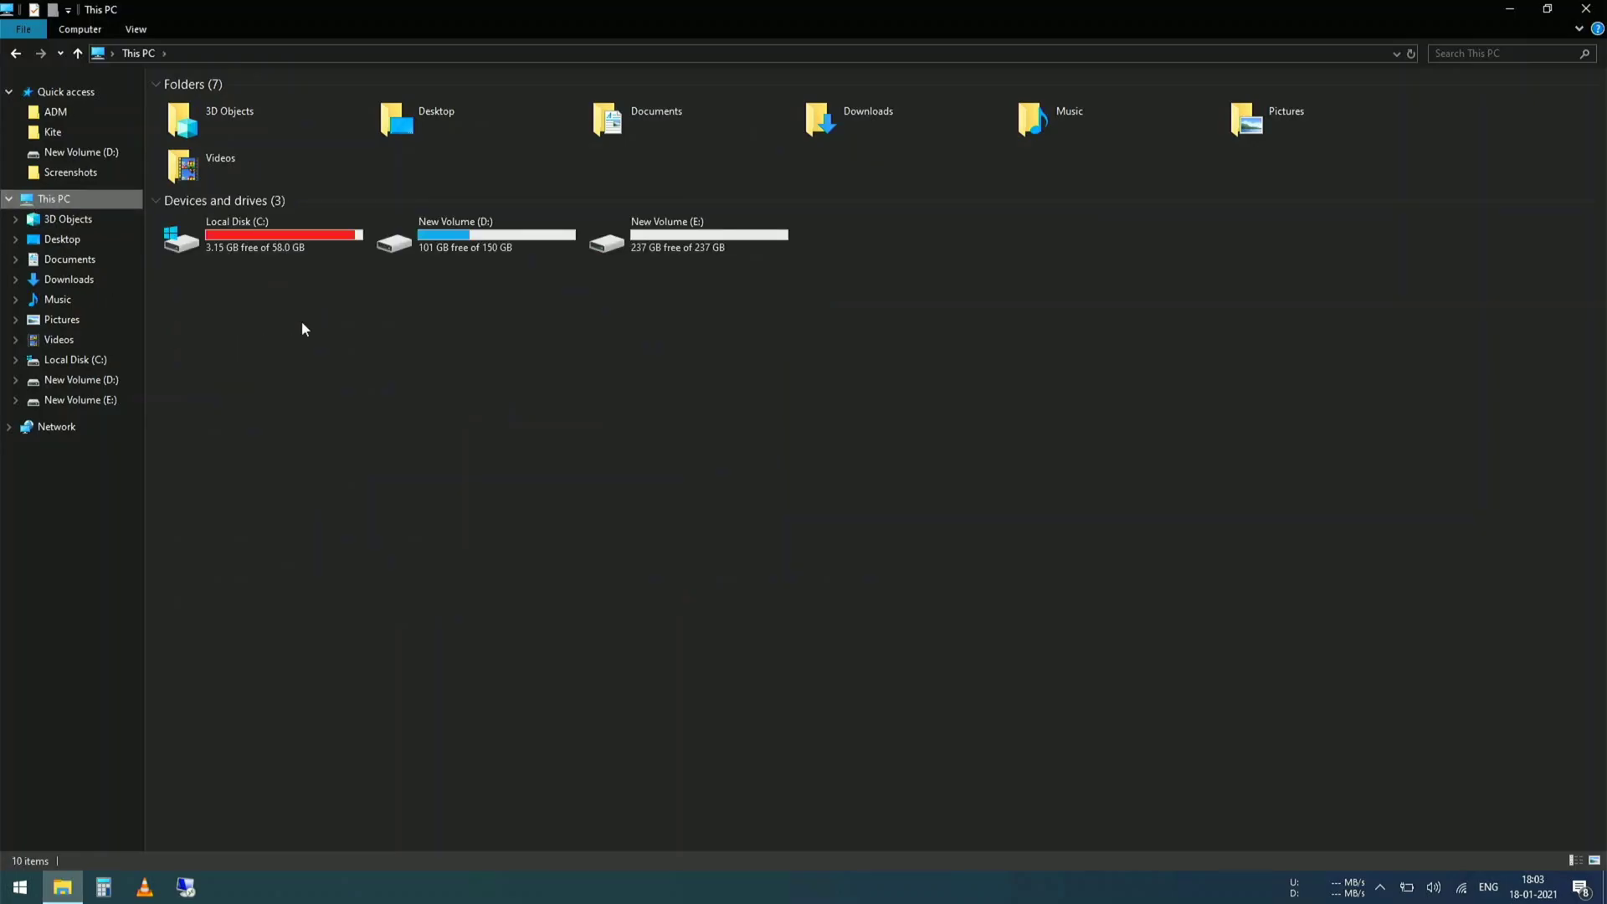
mouse_move(688, 305)
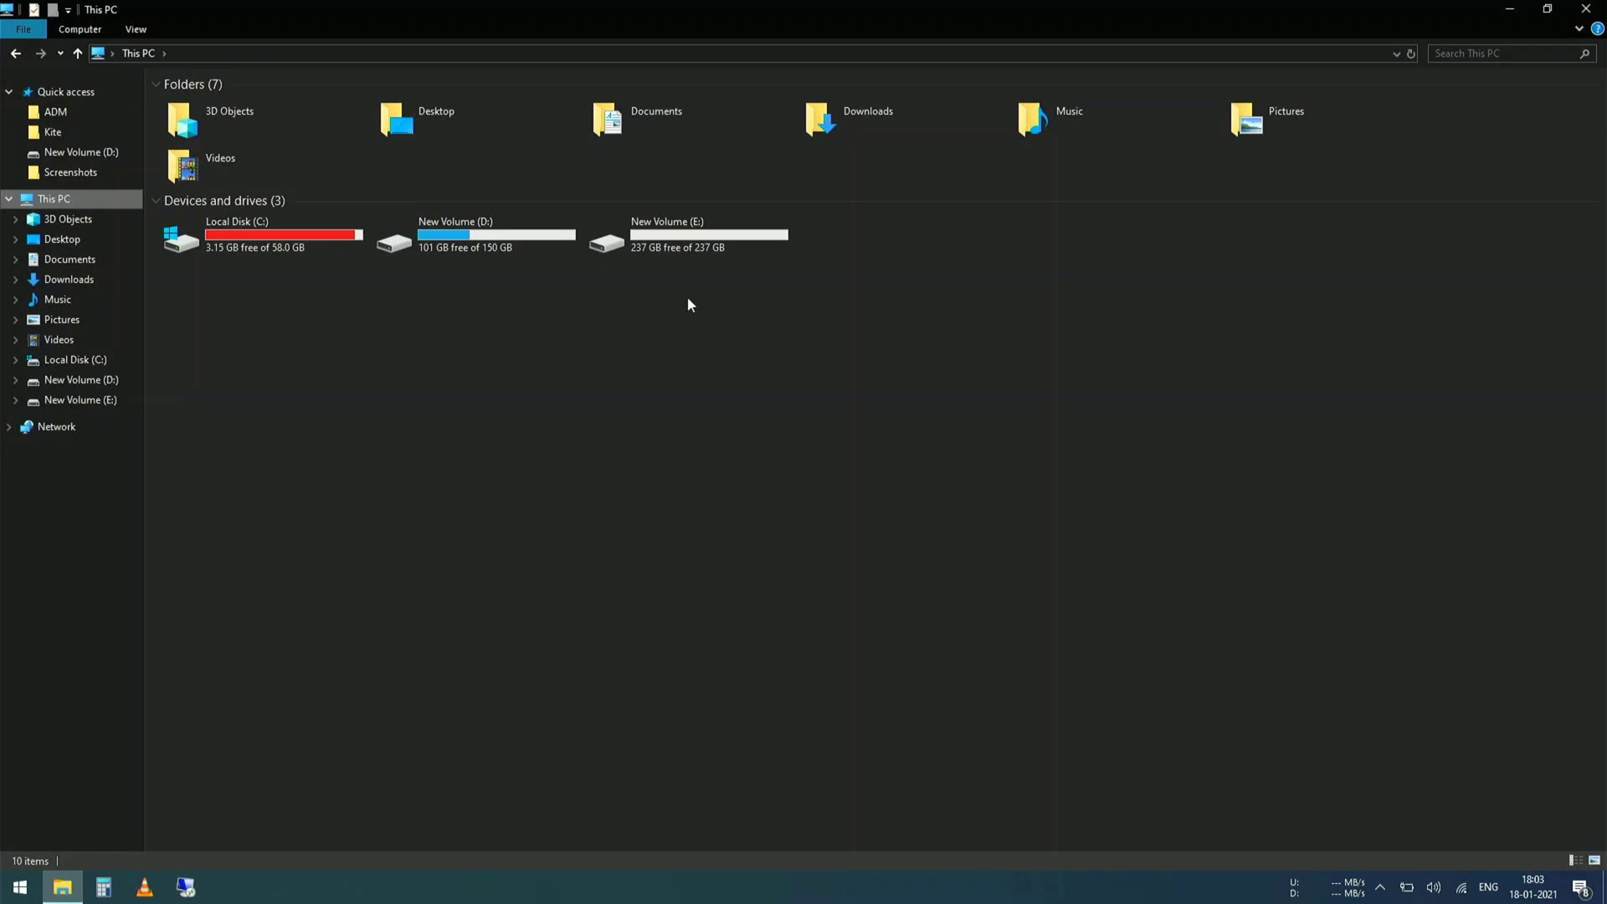
mouse_move(701, 334)
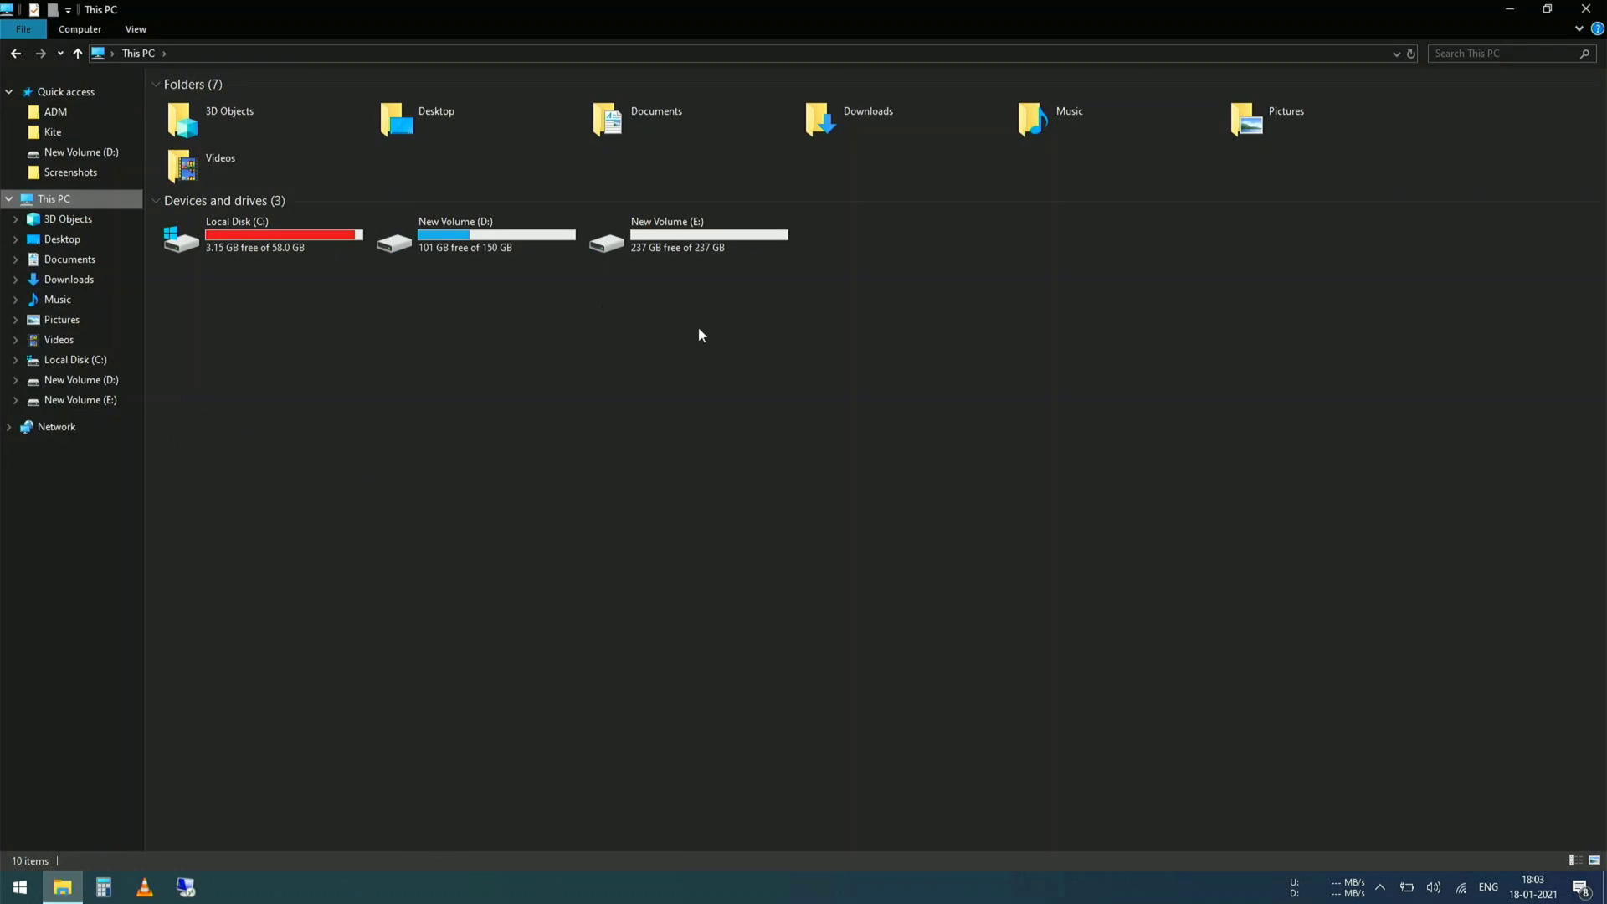
After booting from the clone, review This PC's drives: C:, 150 GB D:, 237 GB E:
left_click(686, 233)
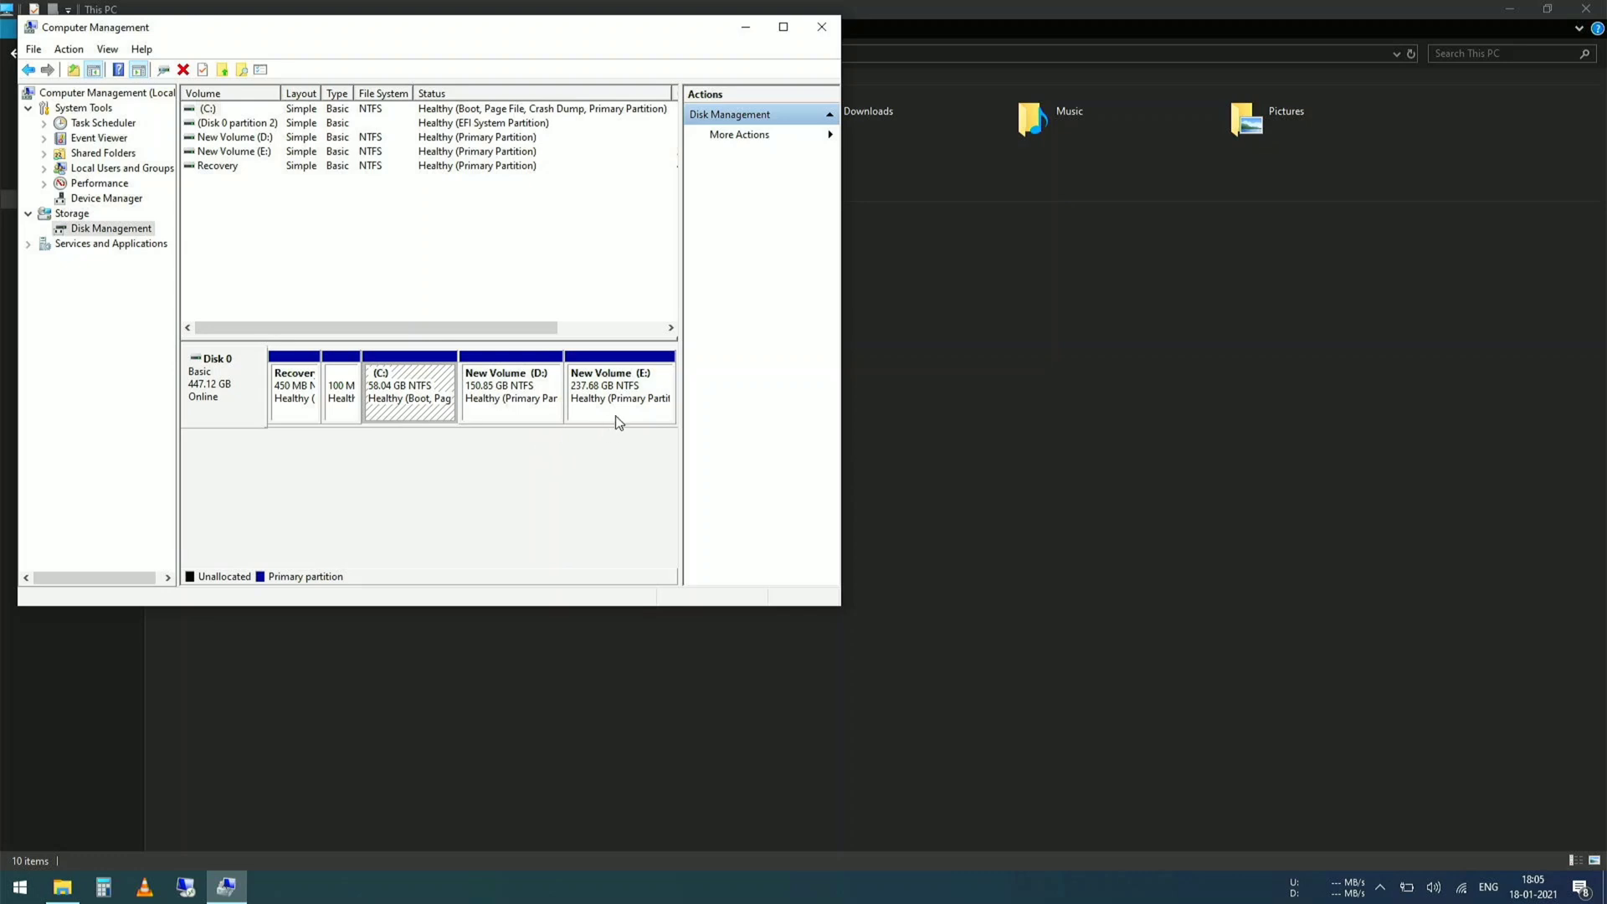
mouse_move(821, 26)
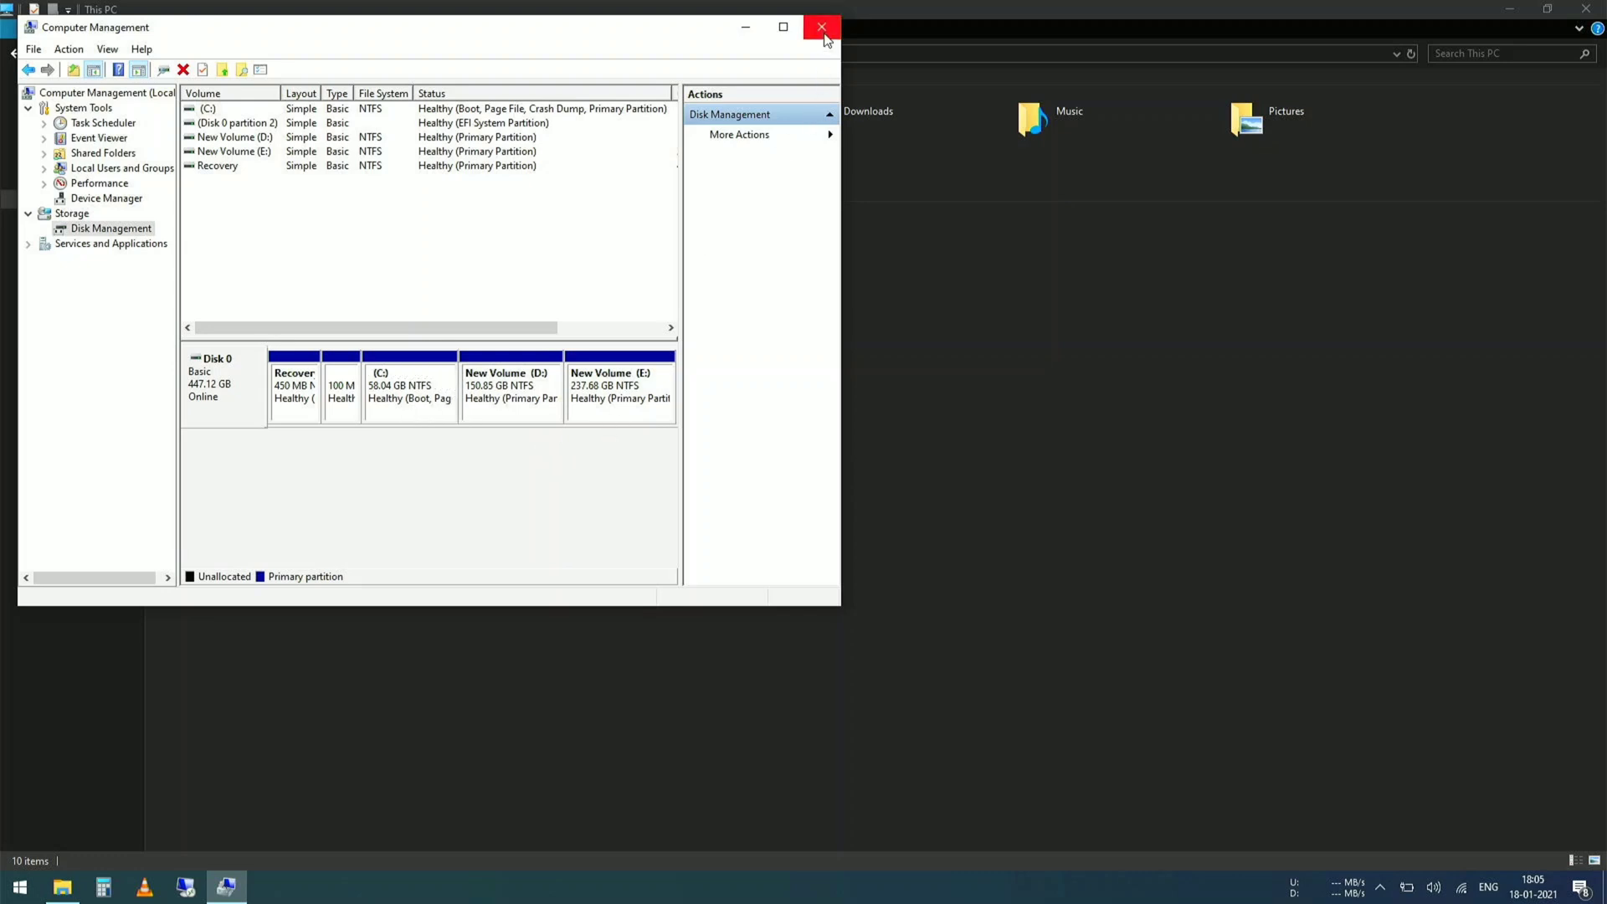
Close the reviewed Disk Management window and open the Start menu
left_click(821, 28)
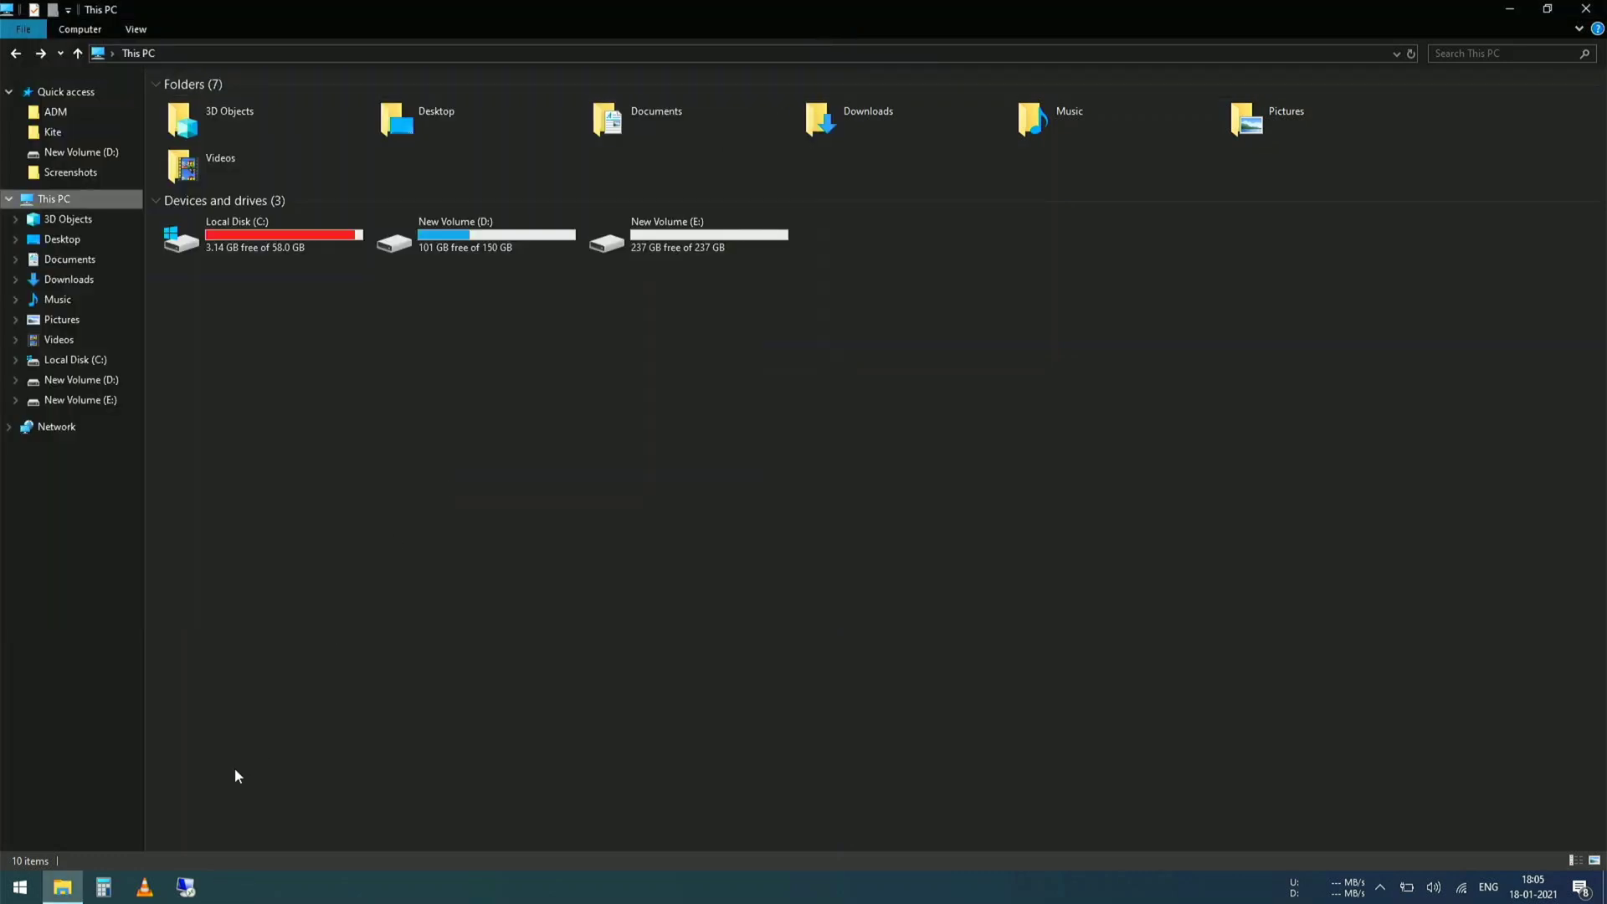
left_click(18, 886)
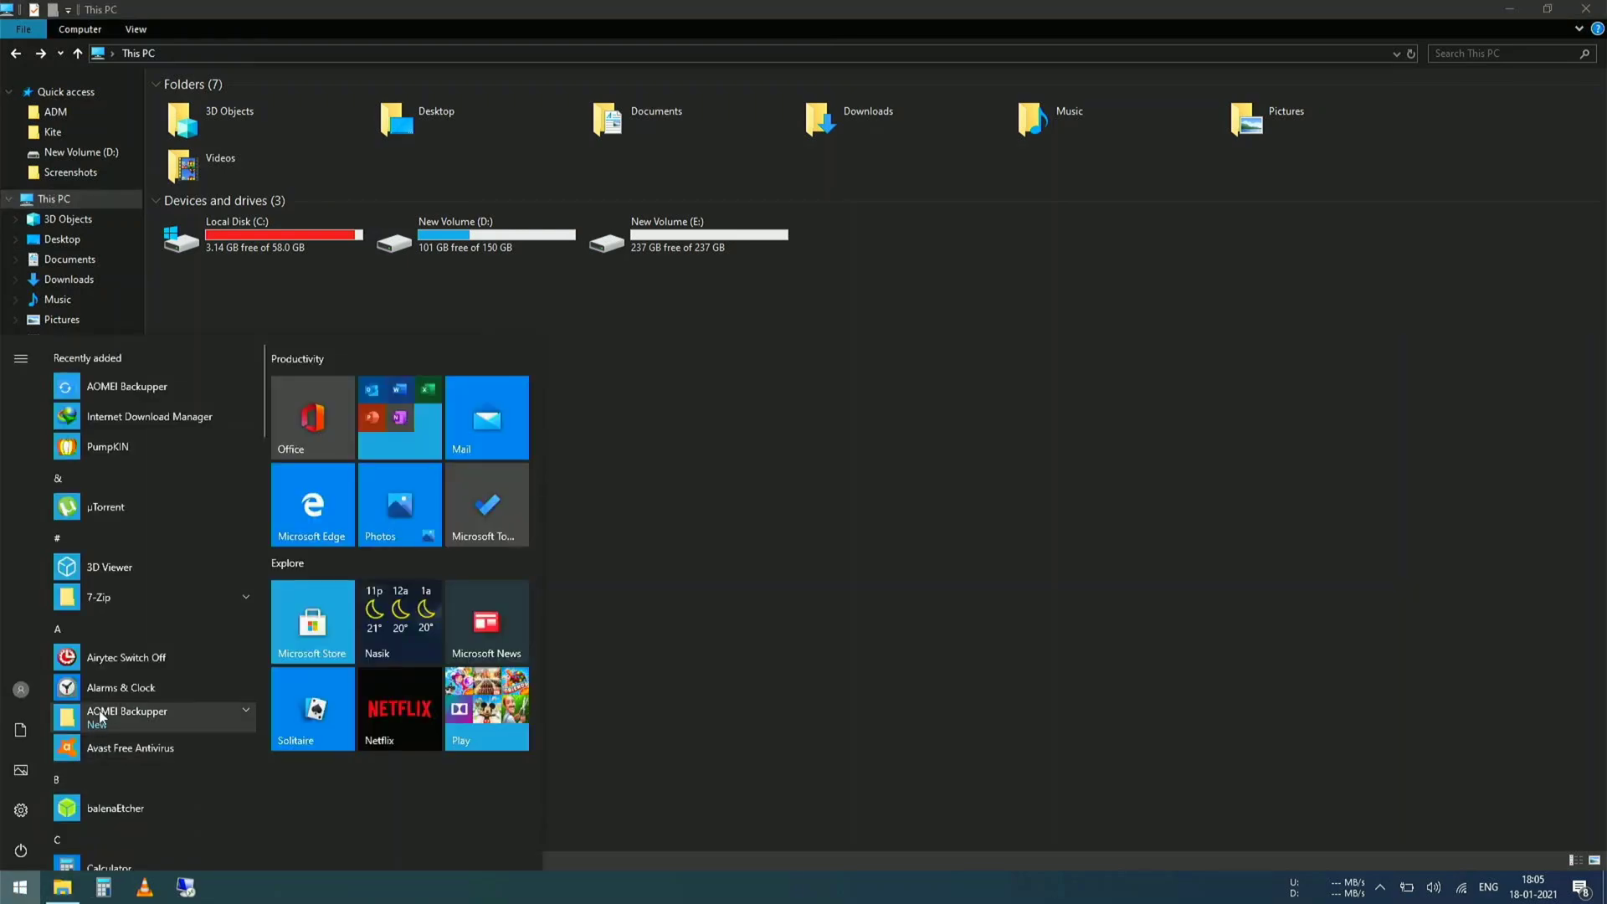